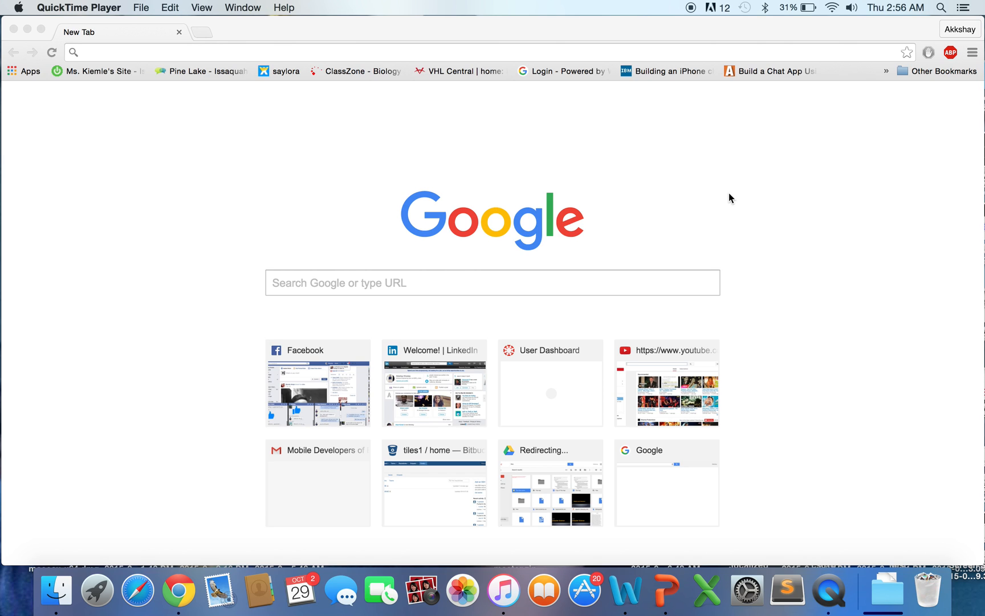
mouse_move(554, 67)
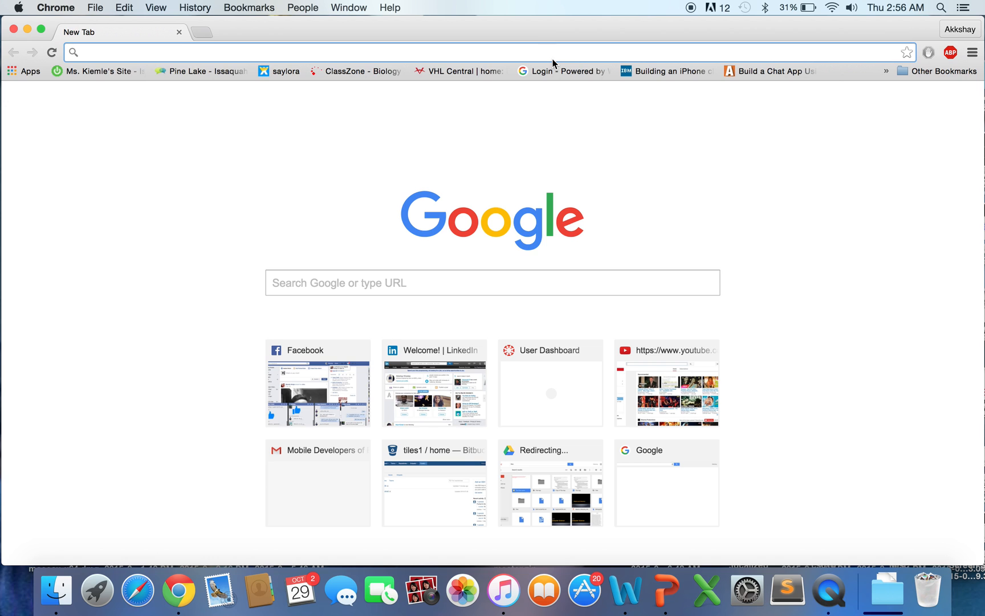
On cocoacontrols.com, filter to iOS controls and search for APhorizontalmenu.
type("cocoacontrols.com")
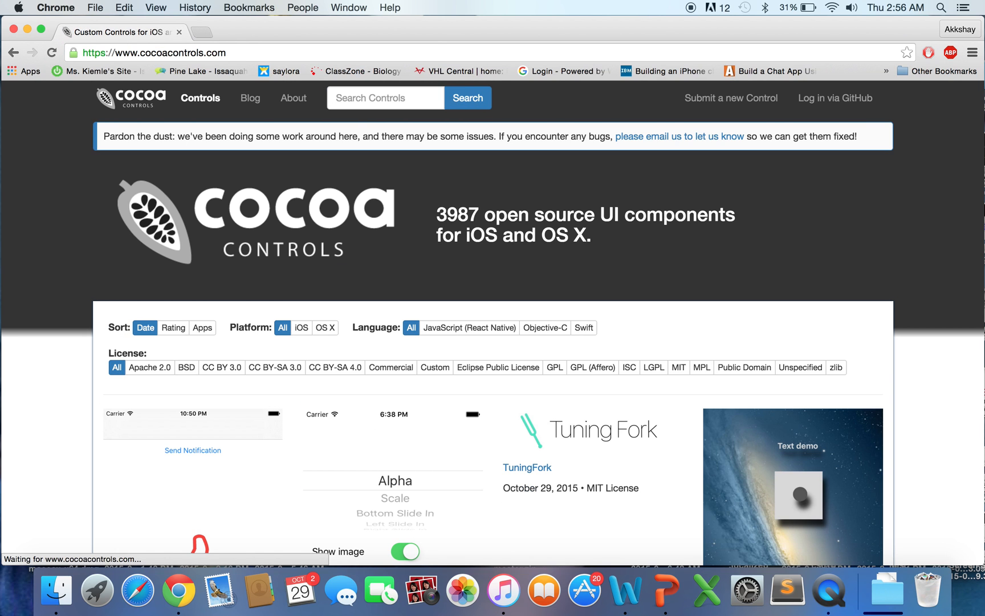
scroll("down", 3)
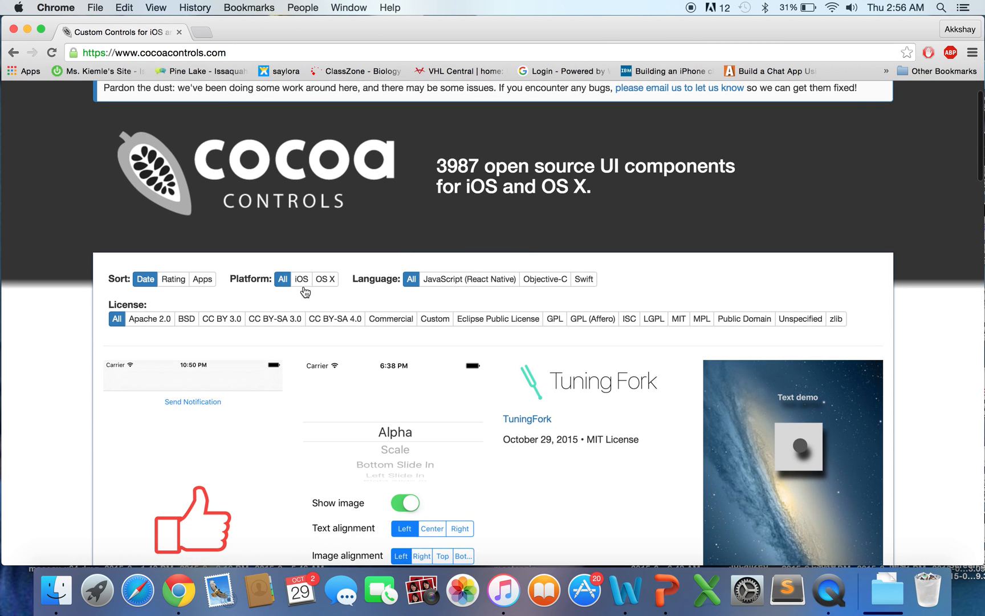
left_click(301, 279)
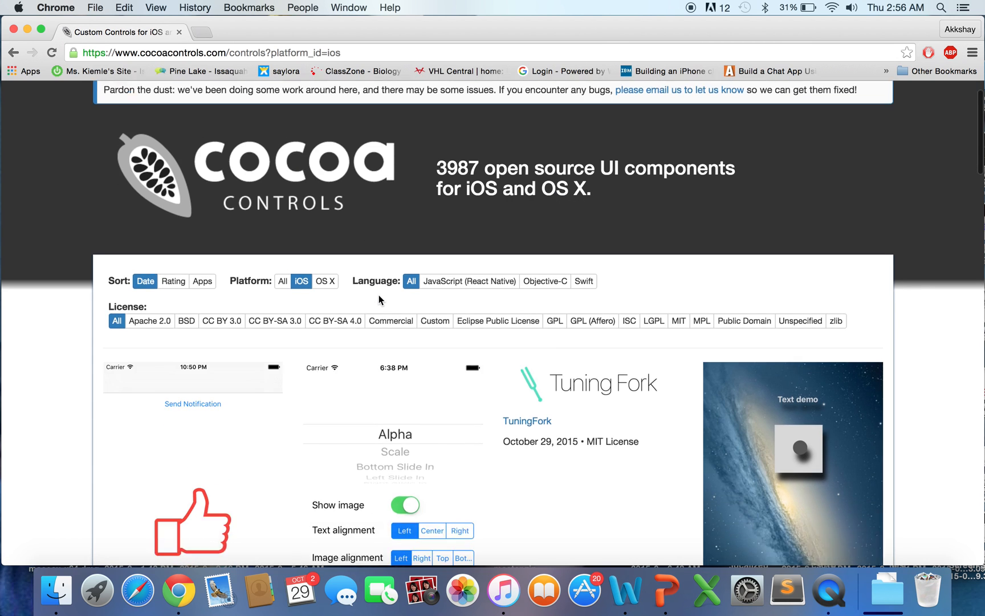
scroll("down", 3)
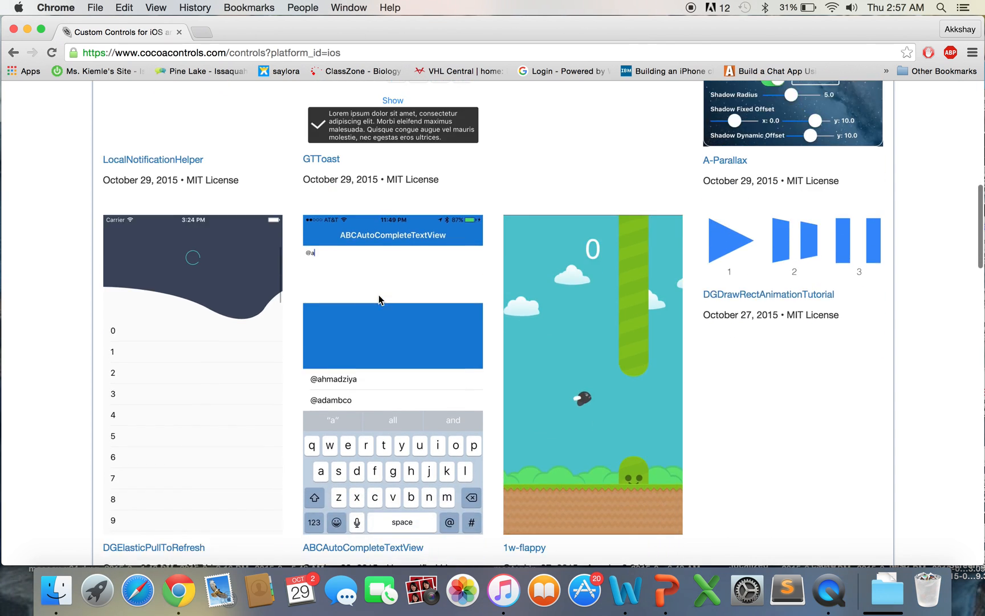
scroll("up", 3)
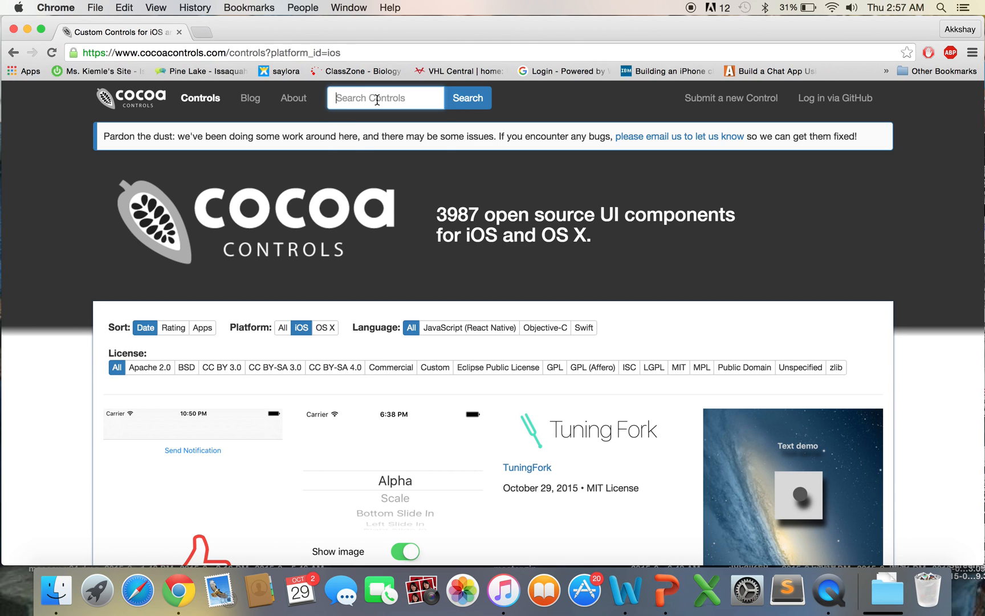
type("APhorizontalmenu")
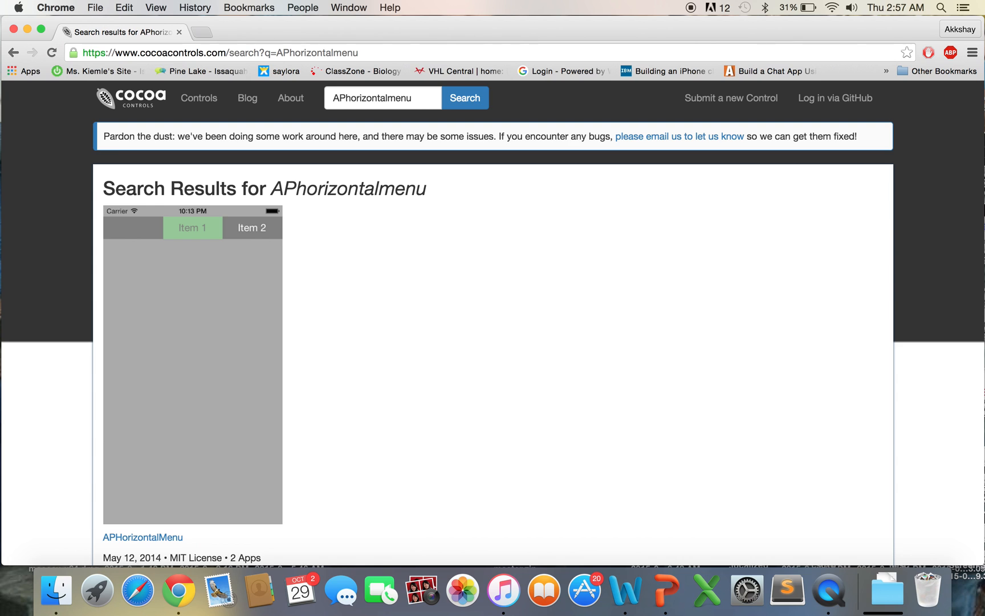
scroll("down", 3)
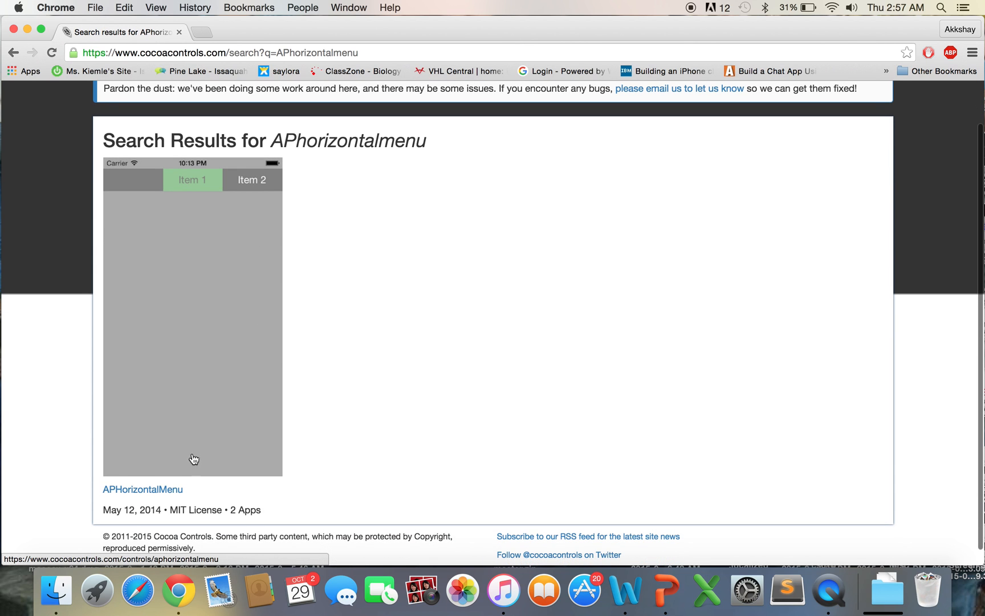
Open the APHorizontalMenu result and scroll through its license and tags.
left_click(142, 488)
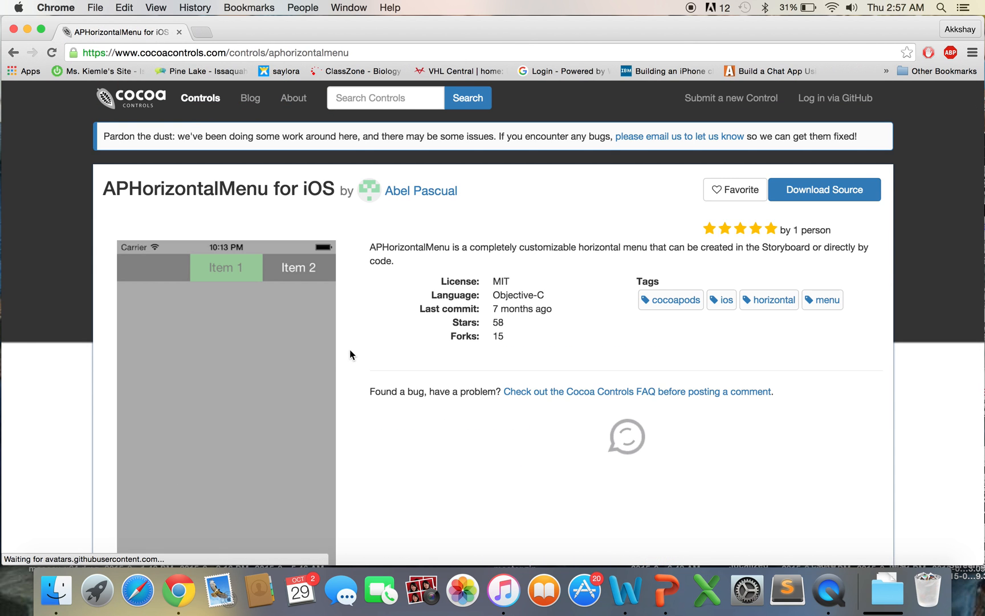
scroll("down", 3)
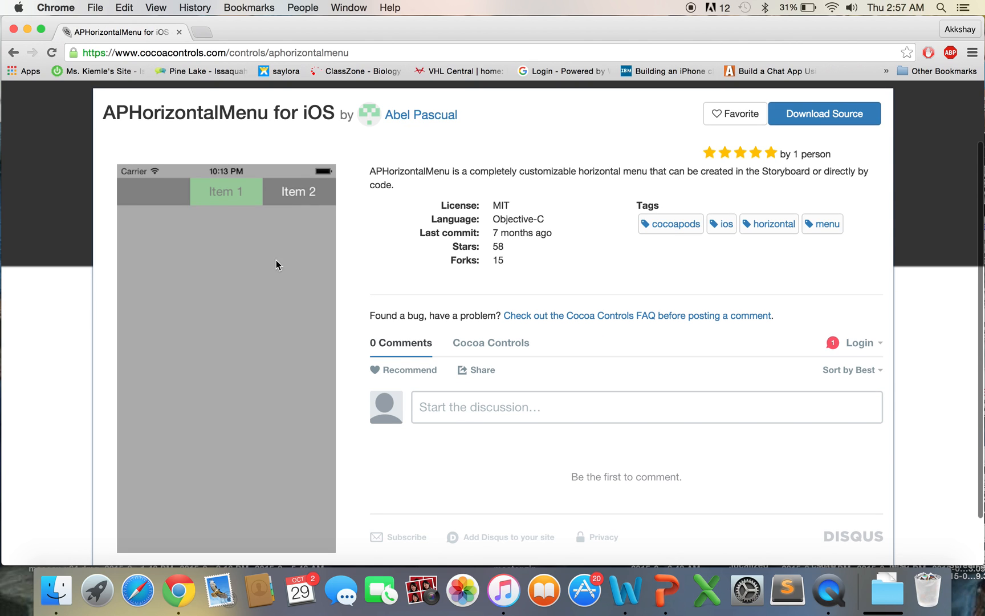
mouse_move(224, 181)
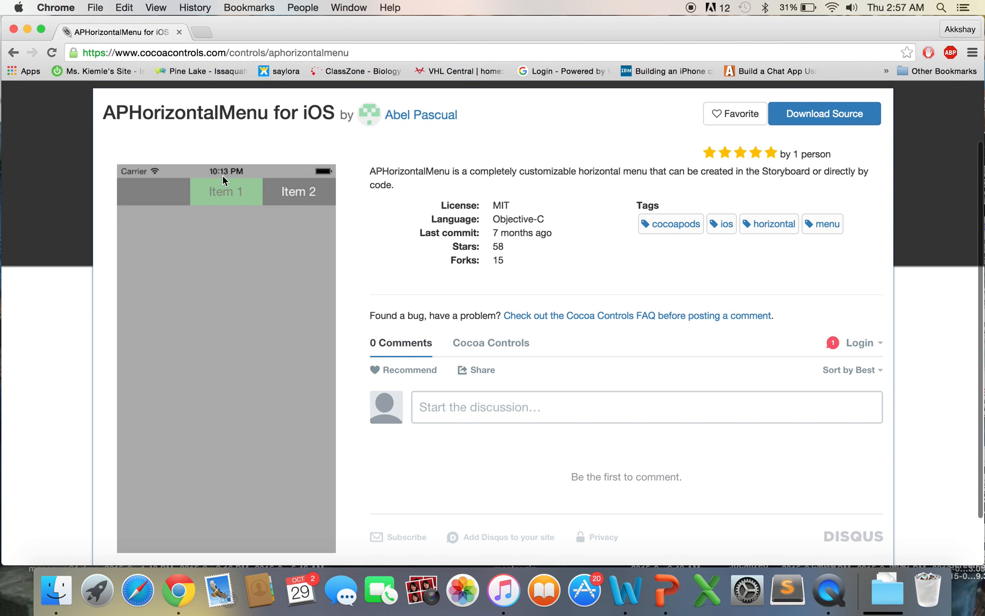
mouse_move(513, 219)
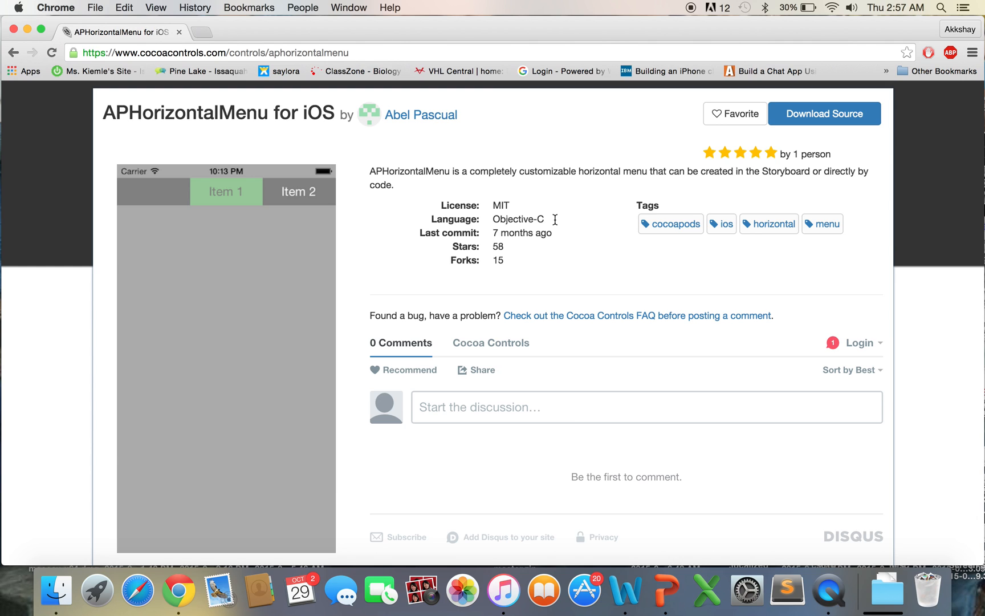
mouse_move(680, 113)
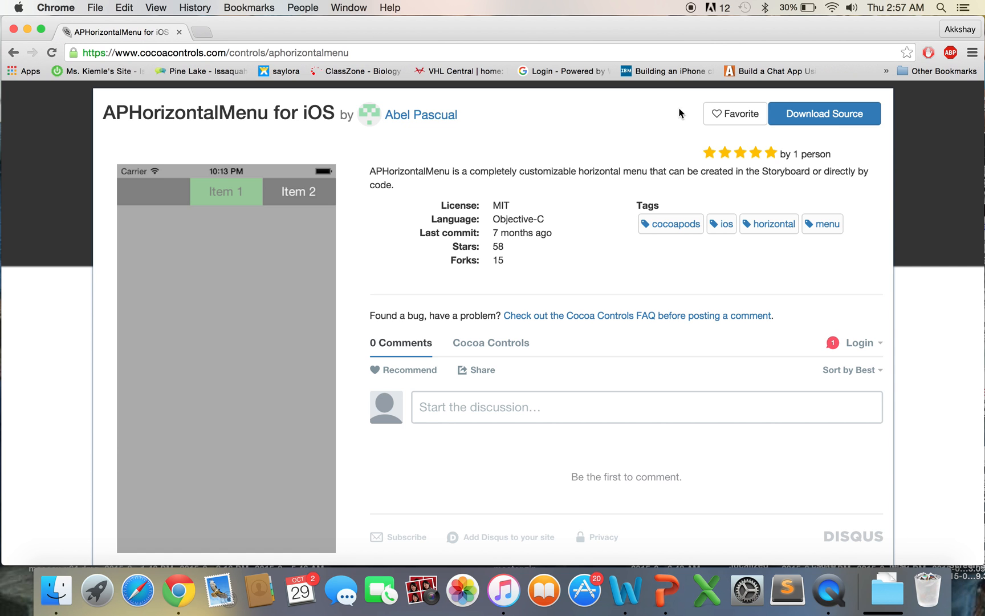
Open the apascual/APHorizontalMenu GitHub repo and read the README usage and CocoaPods sections.
left_click(823, 114)
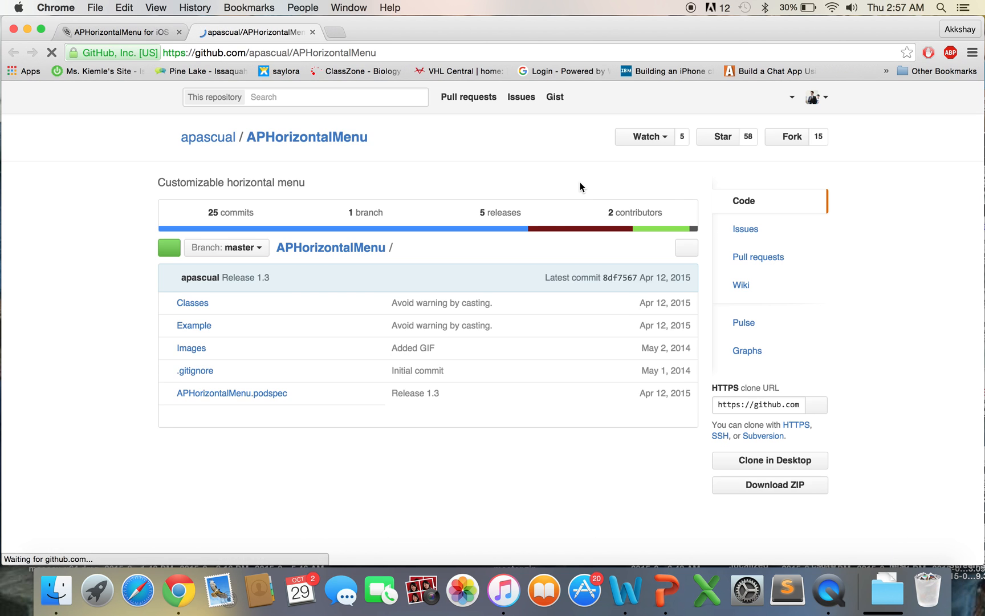
scroll("down", 3)
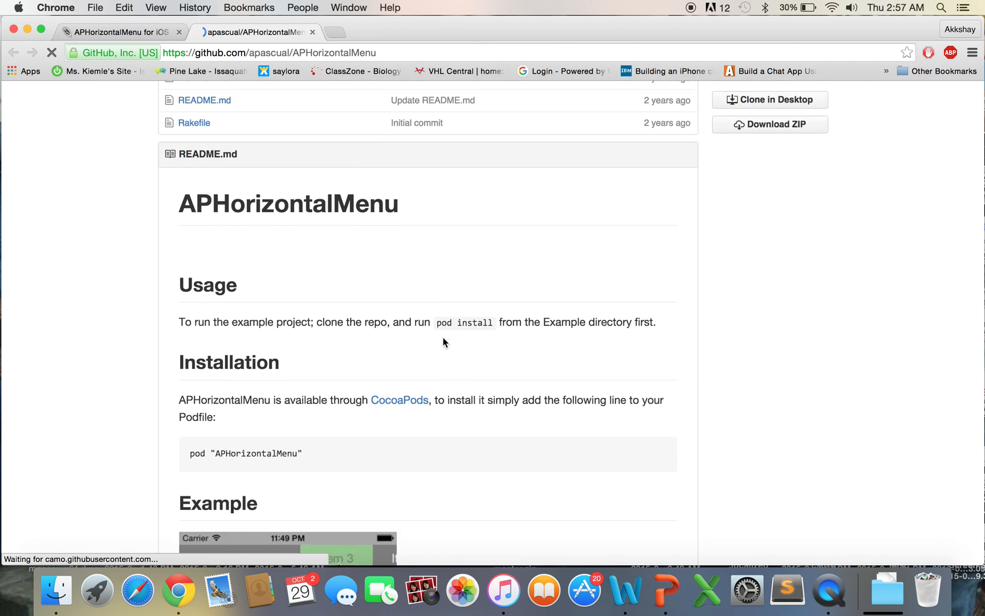
scroll("down", 3)
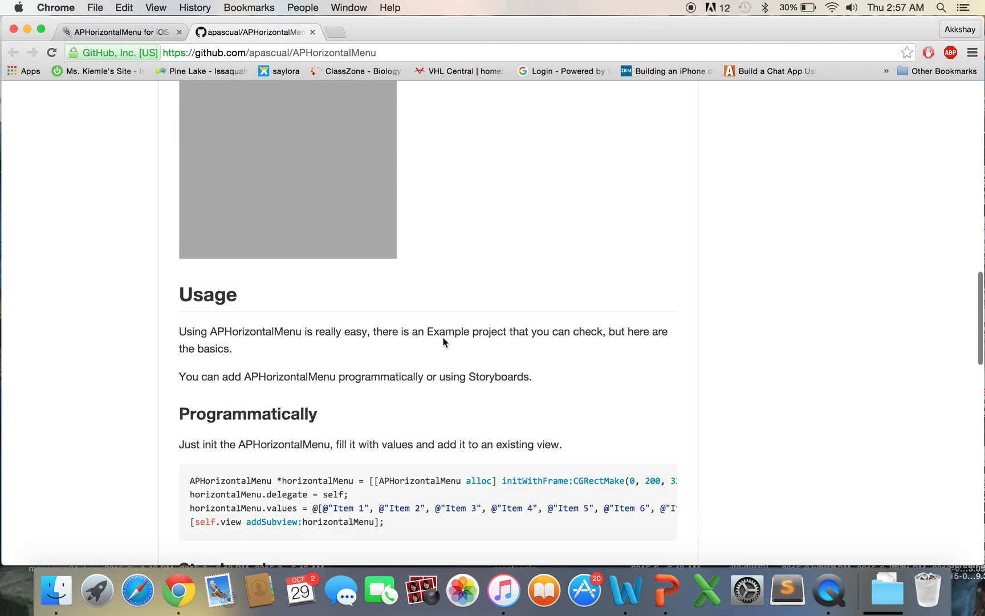
scroll("down", 3)
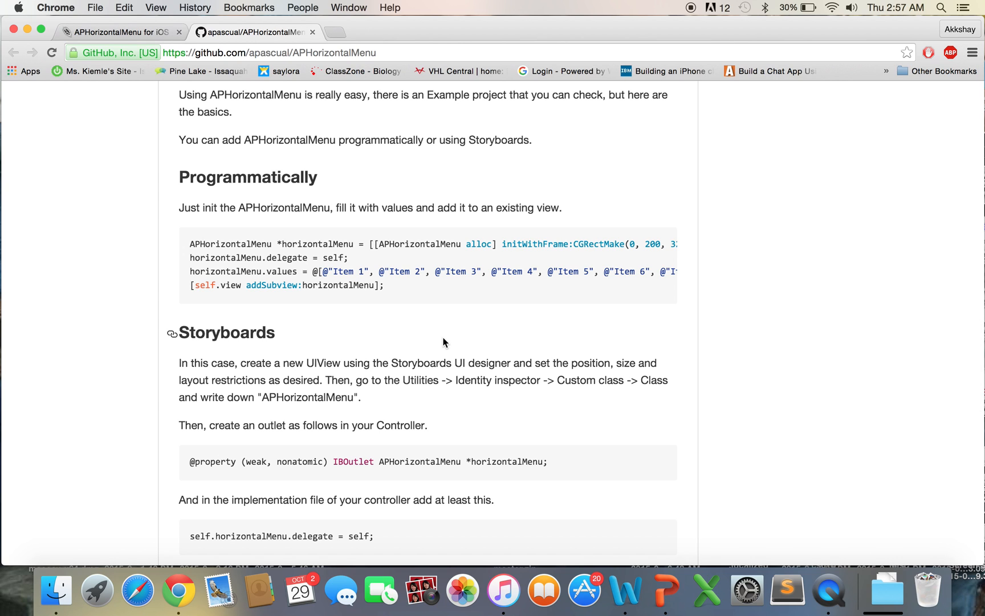
scroll("up", 3)
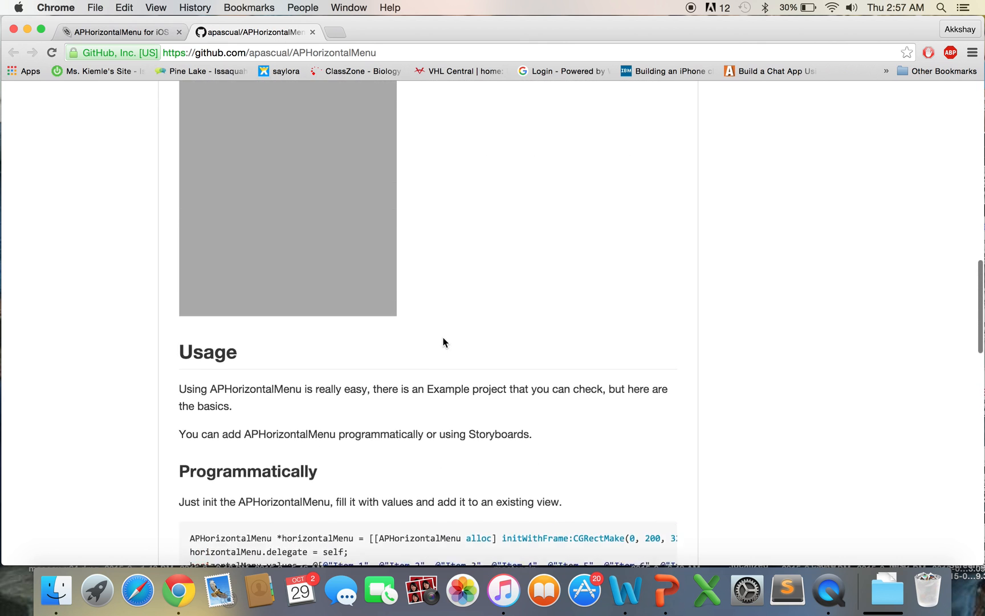
scroll("up", 3)
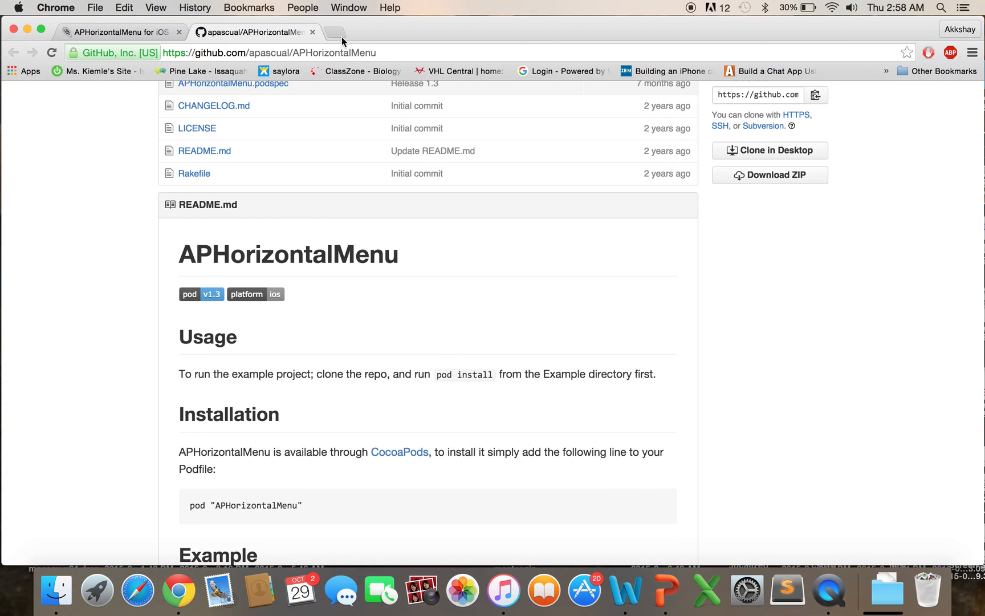
mouse_move(338, 31)
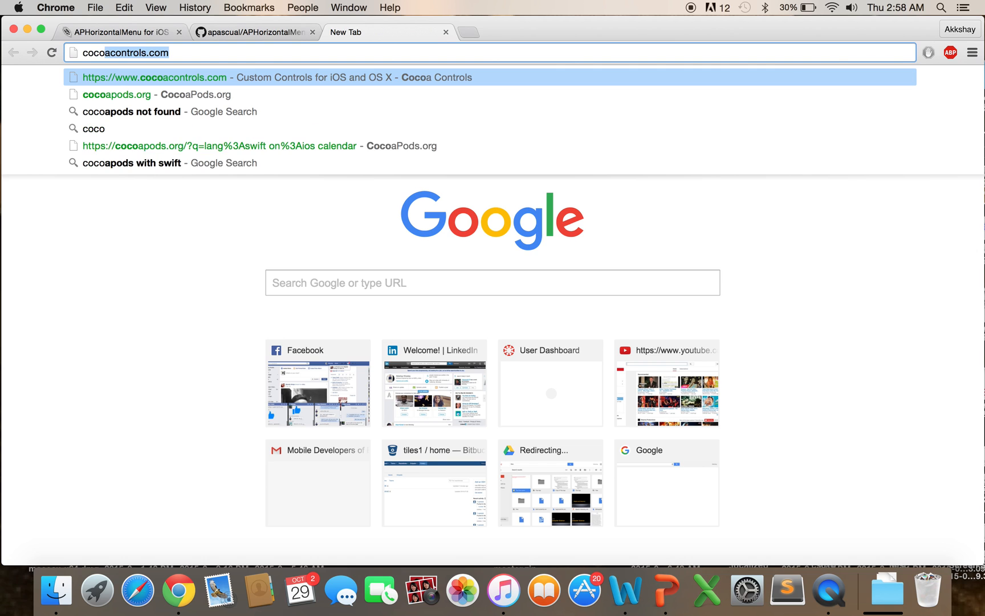
Load cocoapods.org and scroll to the sudo gem install cocoapods command.
type("cocoapods.org")
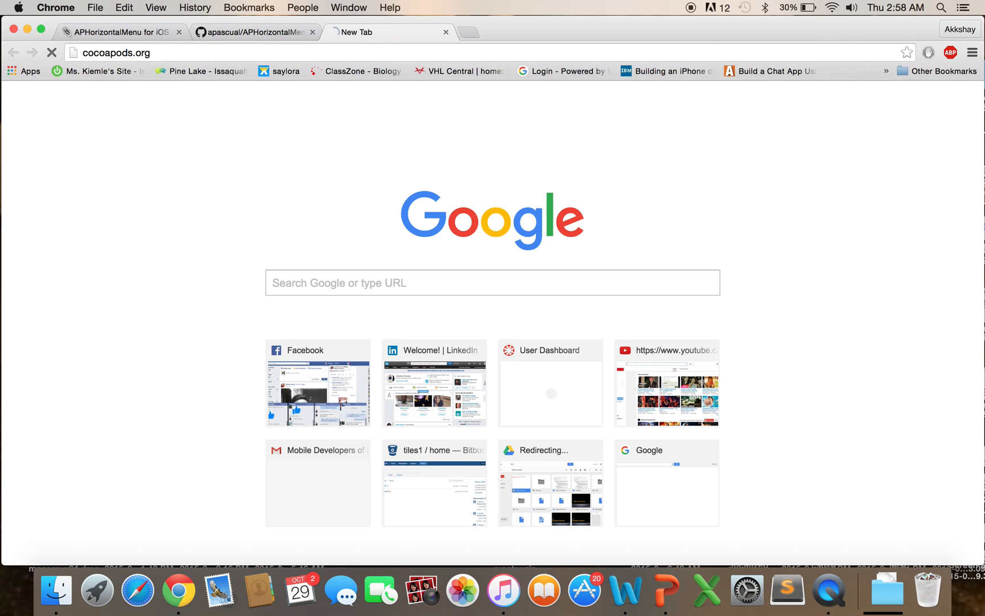
key("Return")
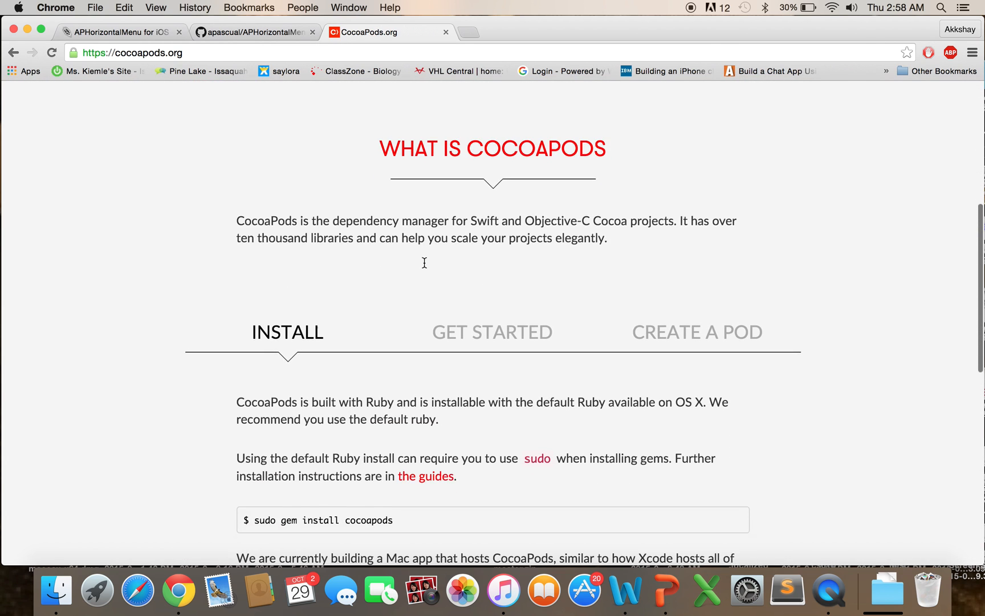
scroll("down", 3)
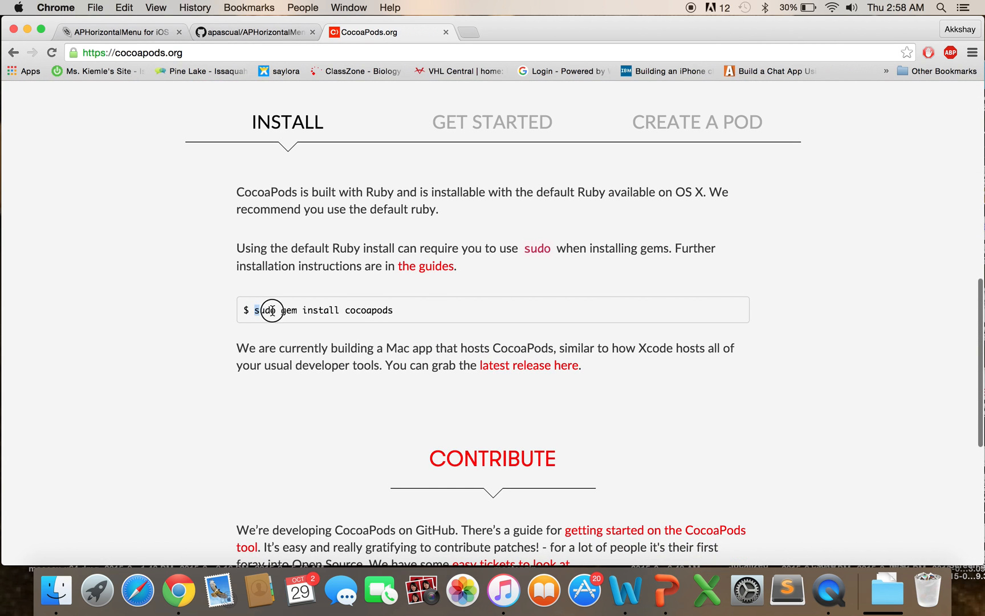
mouse_move(671, 217)
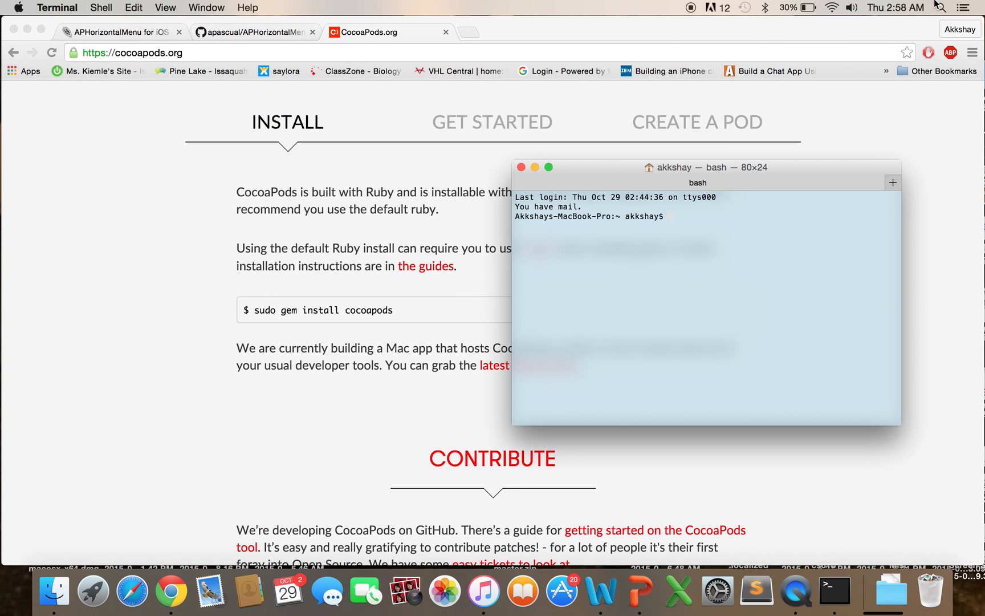
Run sudo gem install cocoapods in Terminal until CocoaPods 0.39.0 installs.
type("sudo gem install cocoapods")
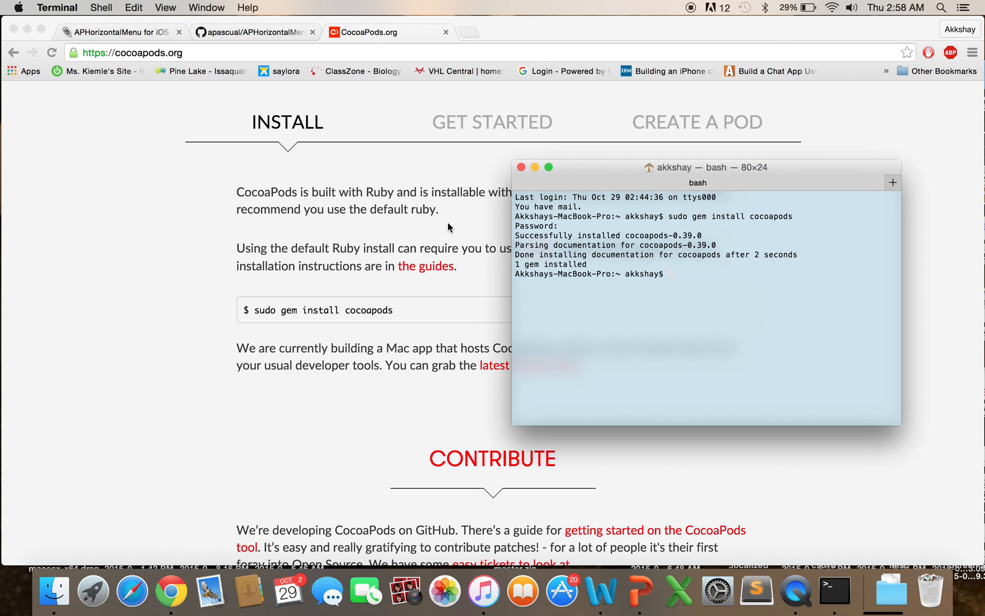
mouse_move(426, 206)
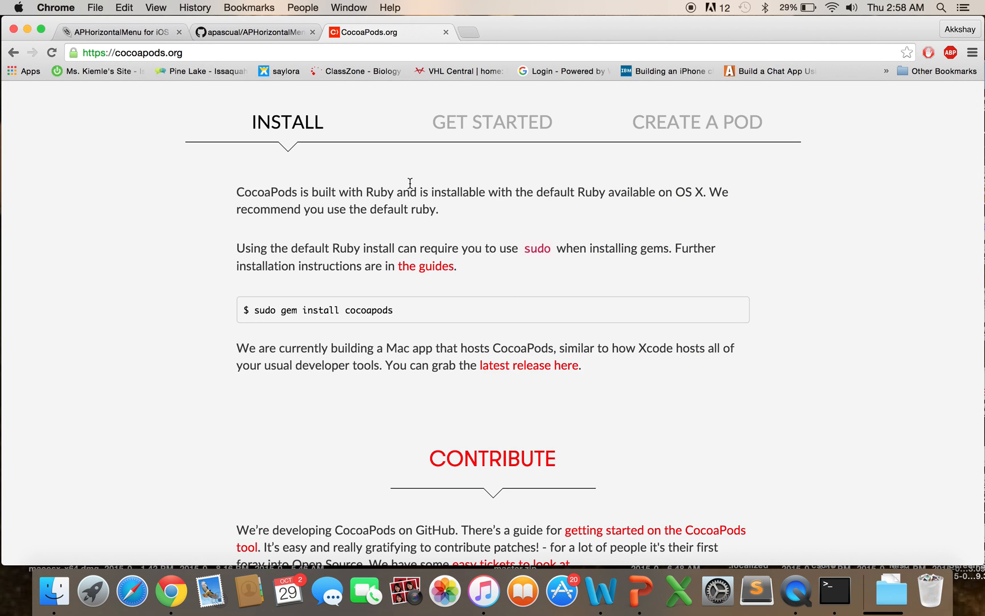
mouse_move(553, 195)
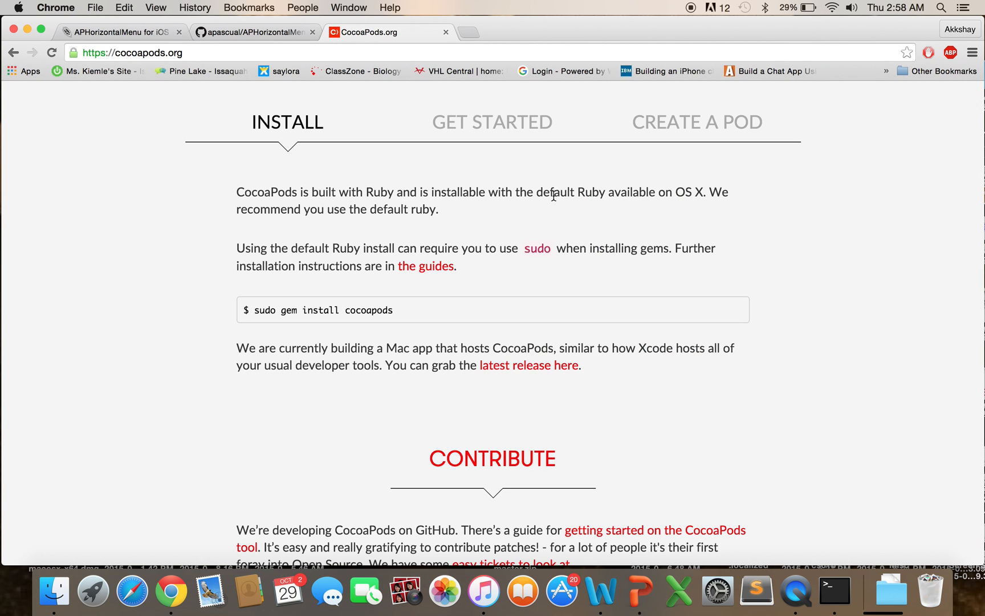
left_click(833, 591)
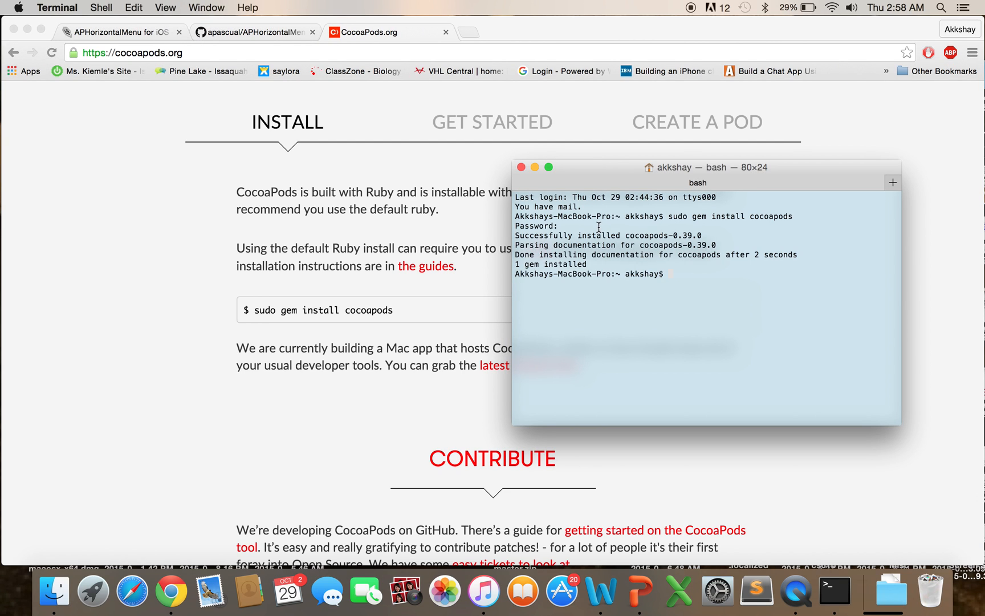
mouse_move(899, 17)
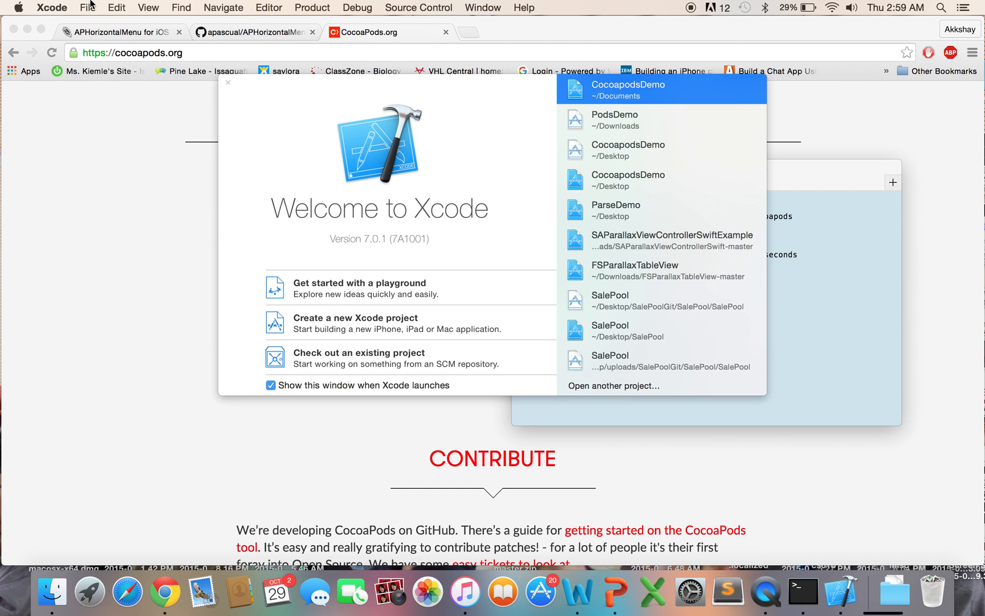
Start a new Xcode app project with product name CocoapodsDemo.
left_click(87, 8)
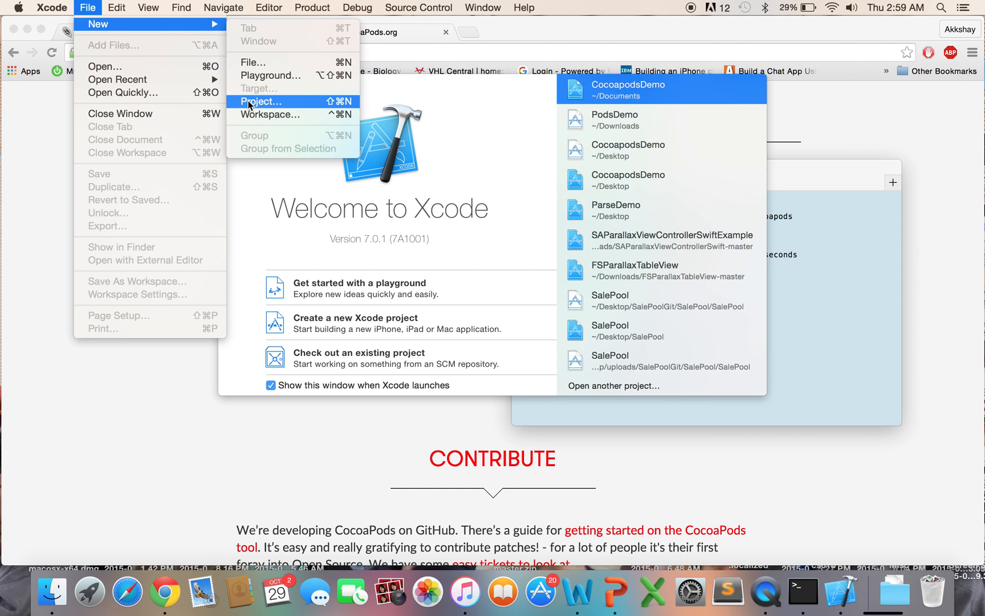
left_click(260, 102)
type("Cocoapod")
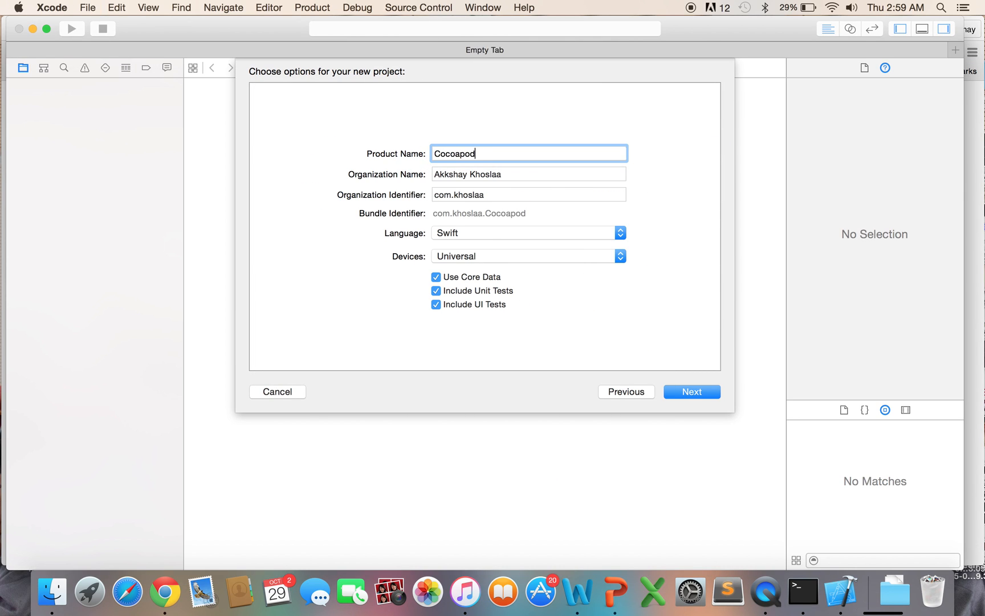
type("sDemo")
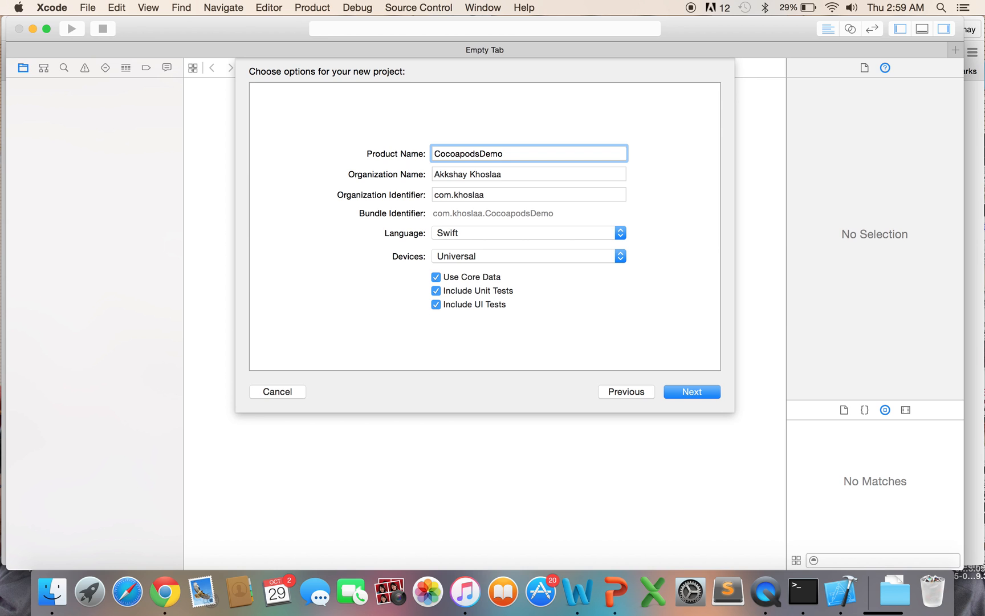
left_click(690, 392)
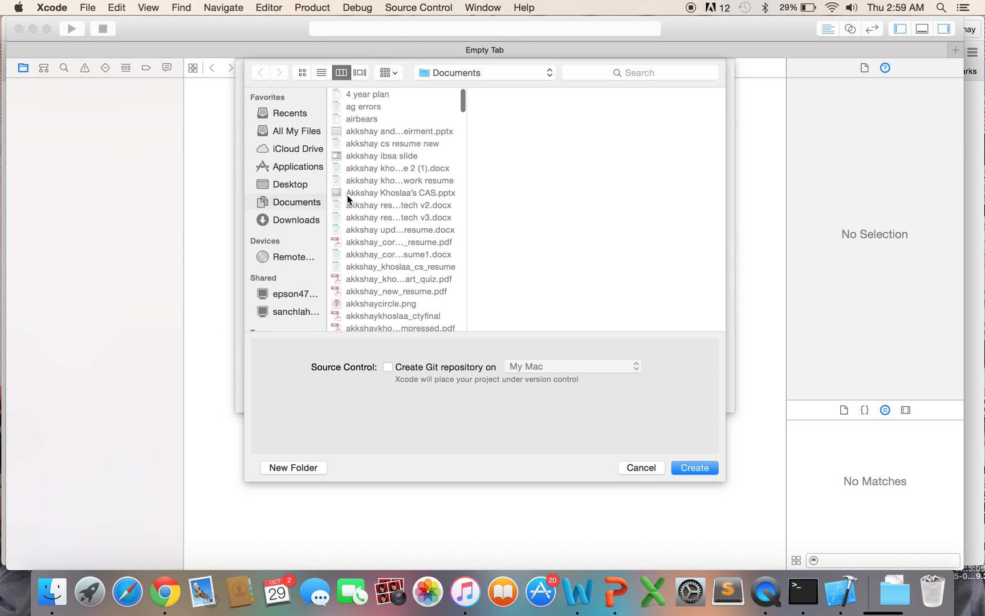
Save the project in a new Demos folder under Documents and view its settings.
left_click(387, 73)
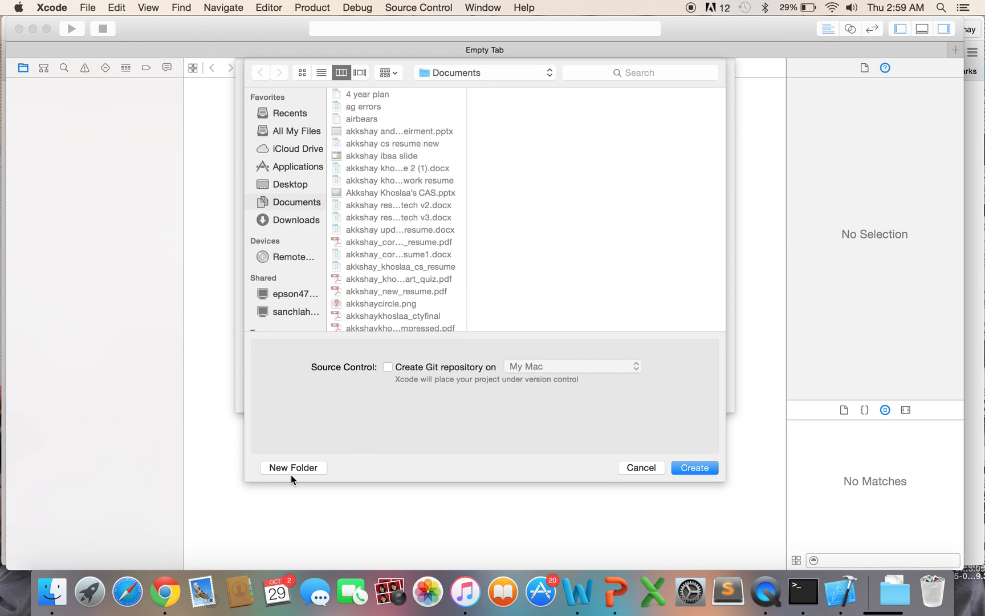
left_click(293, 467)
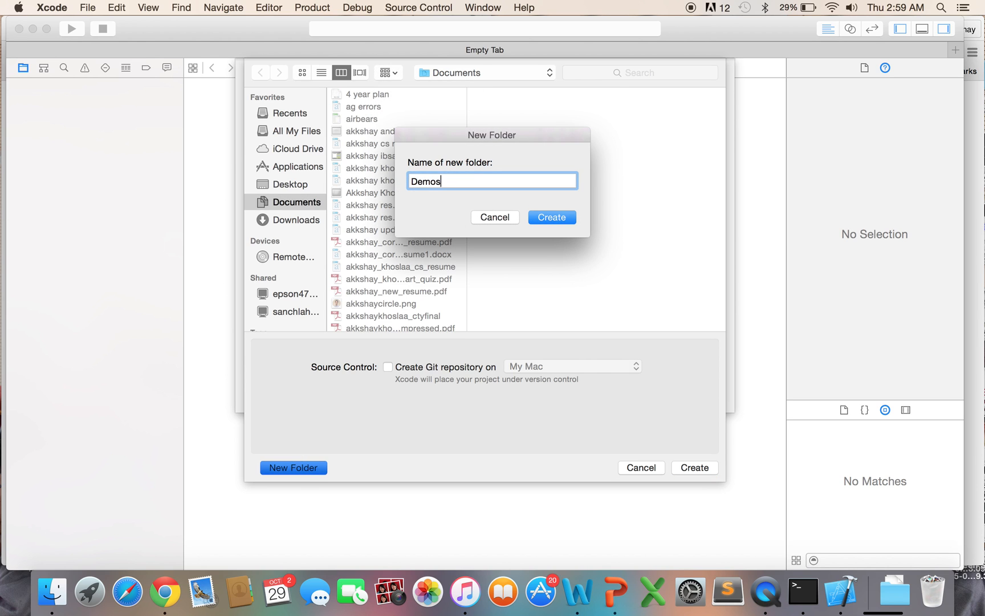
left_click(552, 217)
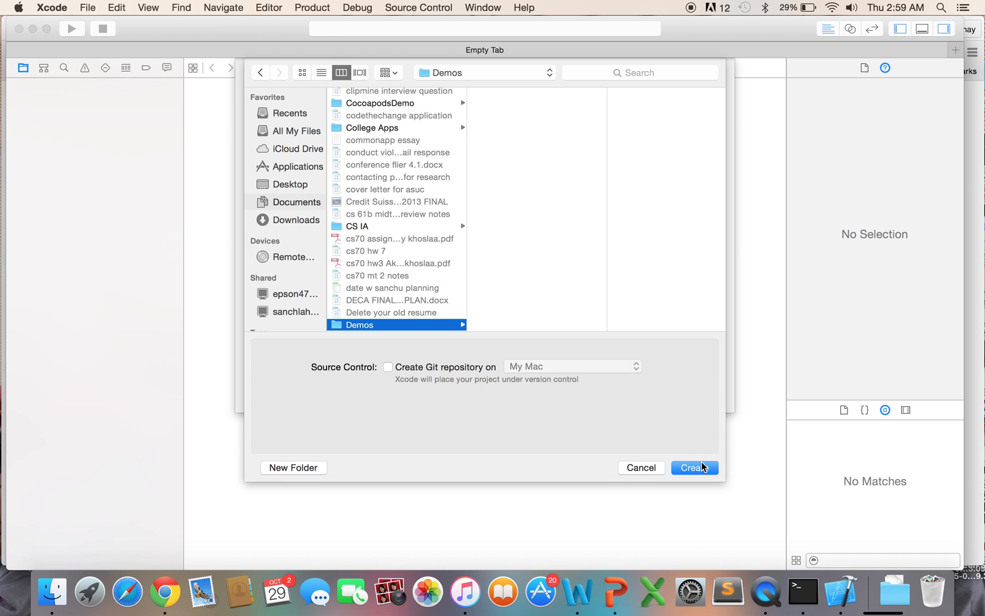
left_click(693, 467)
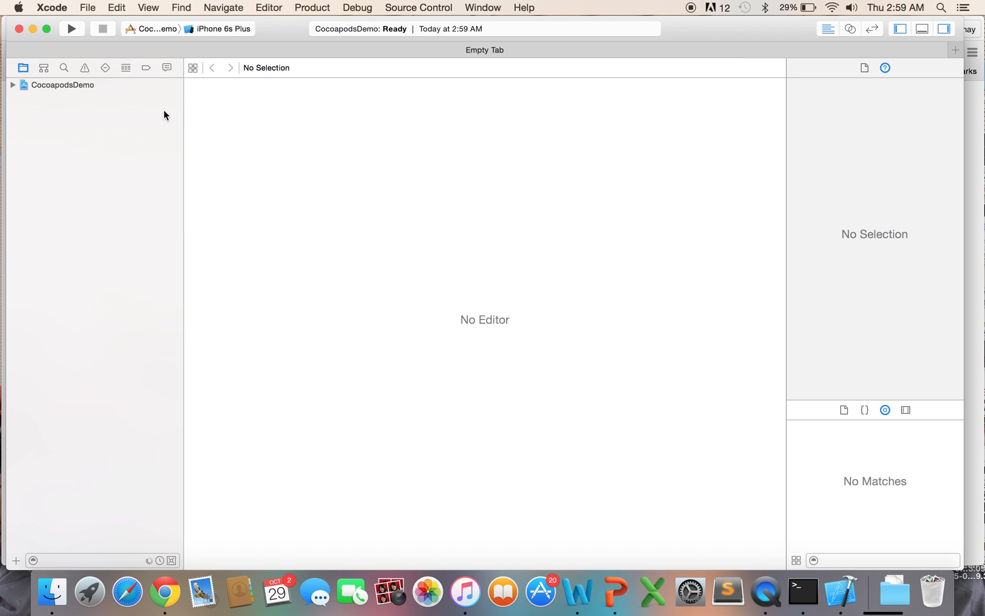
left_click(13, 85)
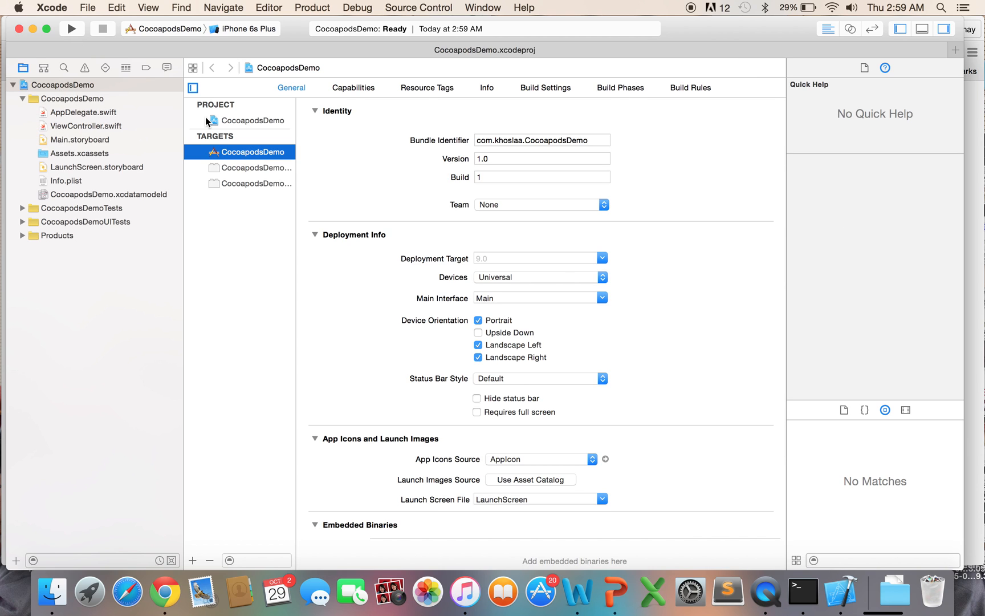
left_click(803, 591)
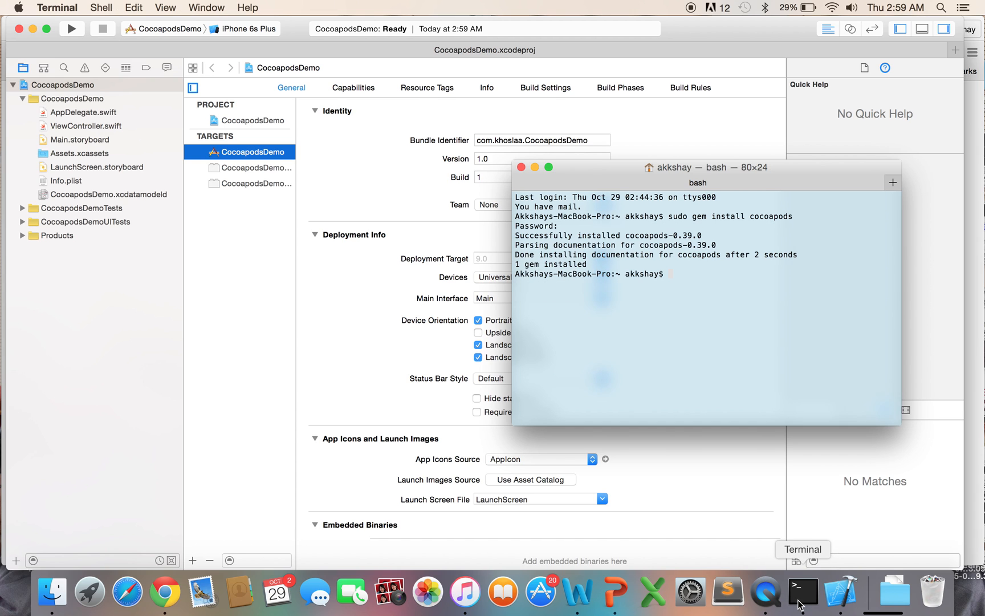
cd into ~/Documents/Demos/CocoapodsDemo/ and list its files.
type("cd")
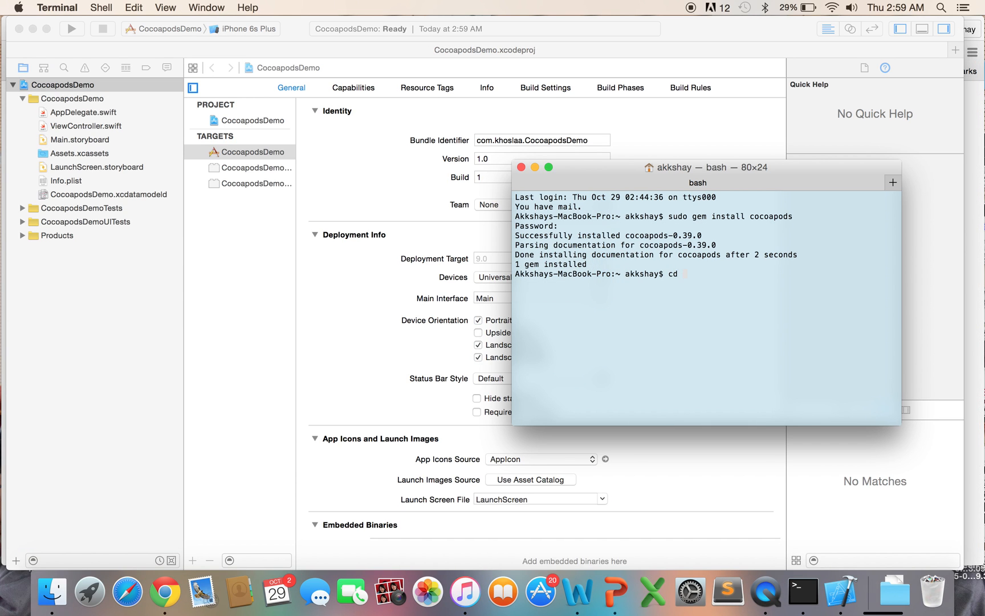
type("~")
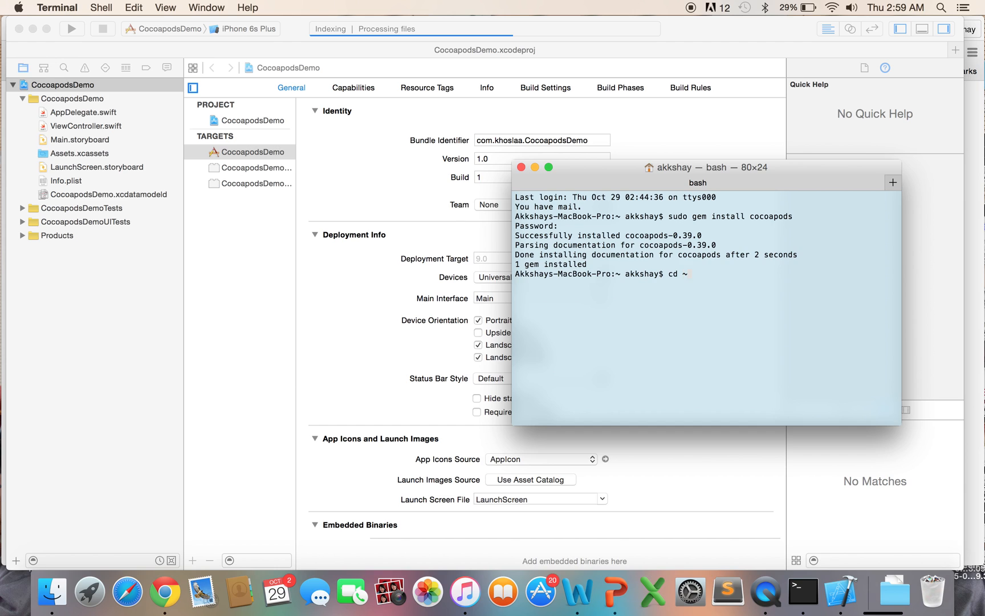
type("/Docu")
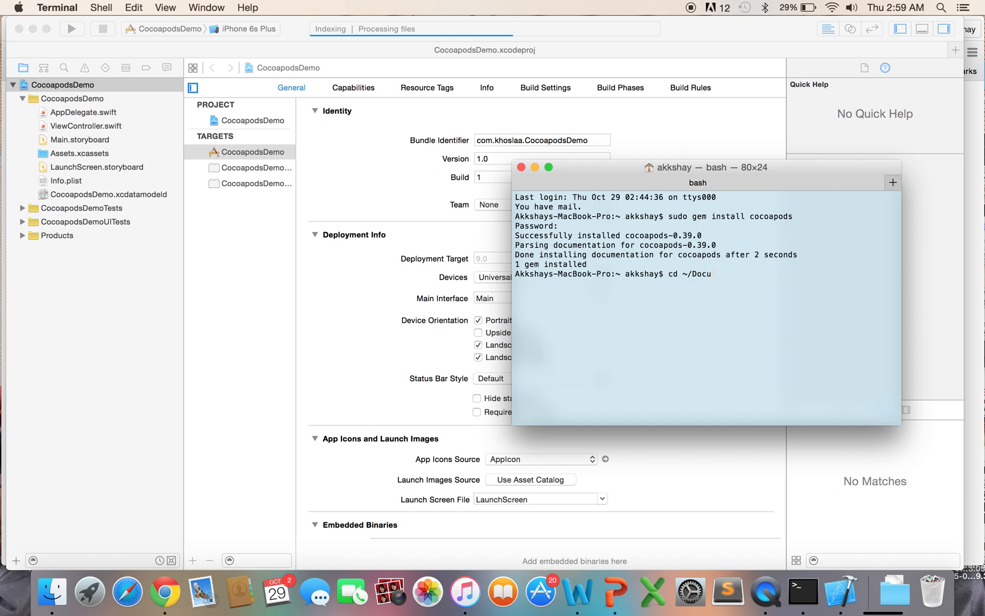
type("ments/Dem")
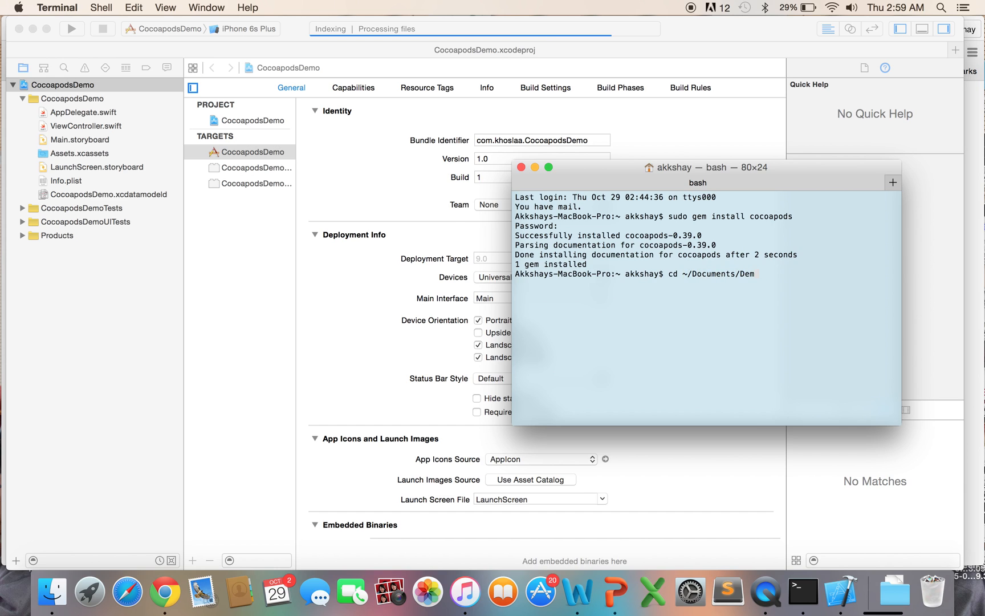
type("os/")
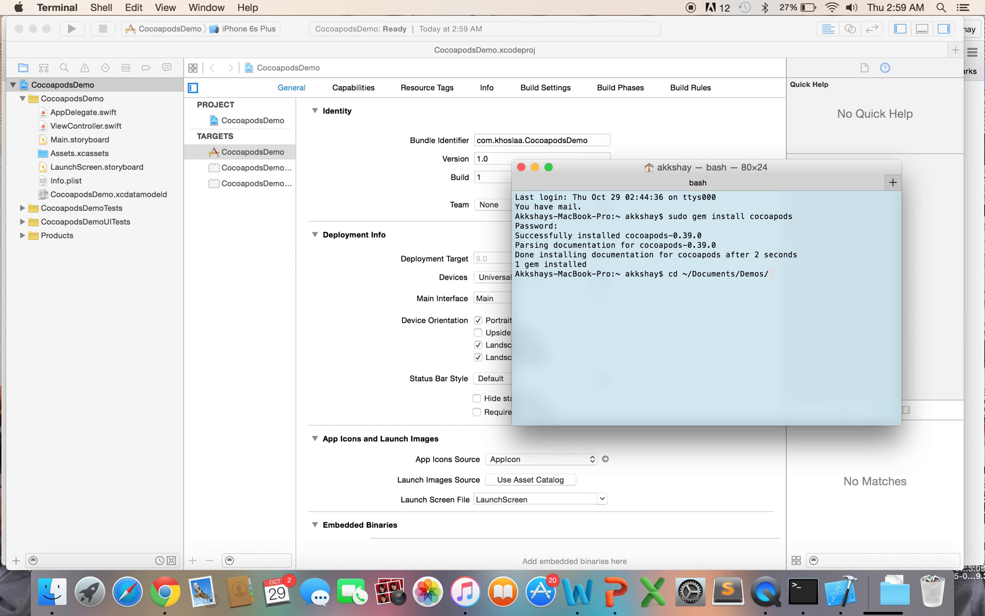
type("CocoapodsDemo/")
type("ls")
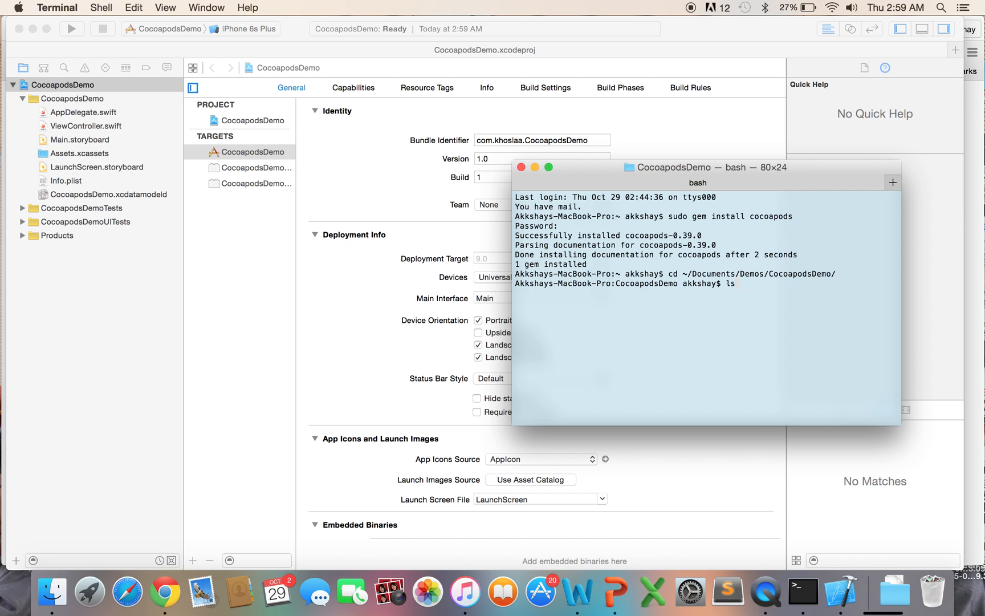
key("Return")
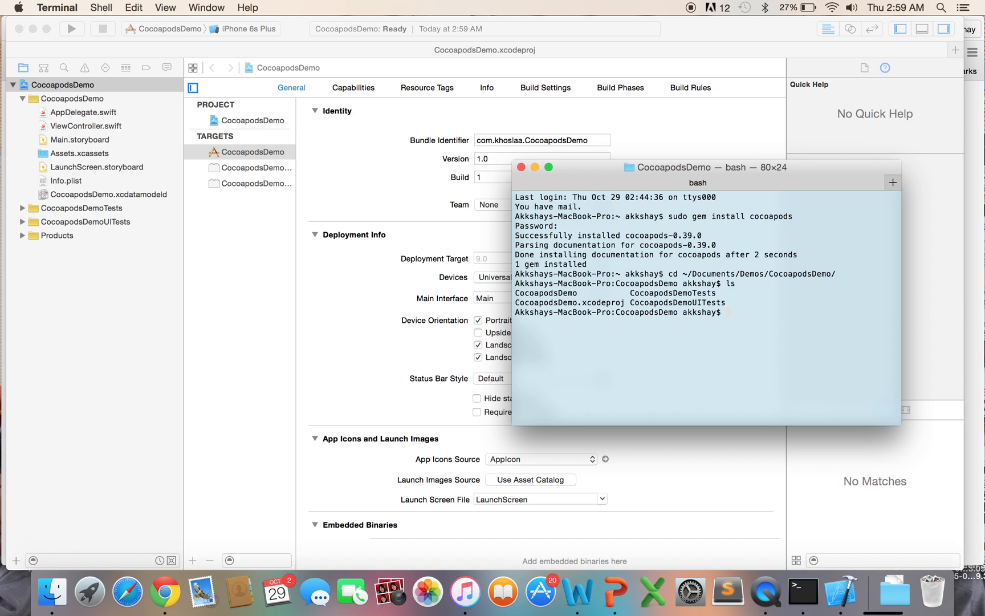
Read cocoapods.org's Get Started section on the Podfile and pod install.
left_click(164, 591)
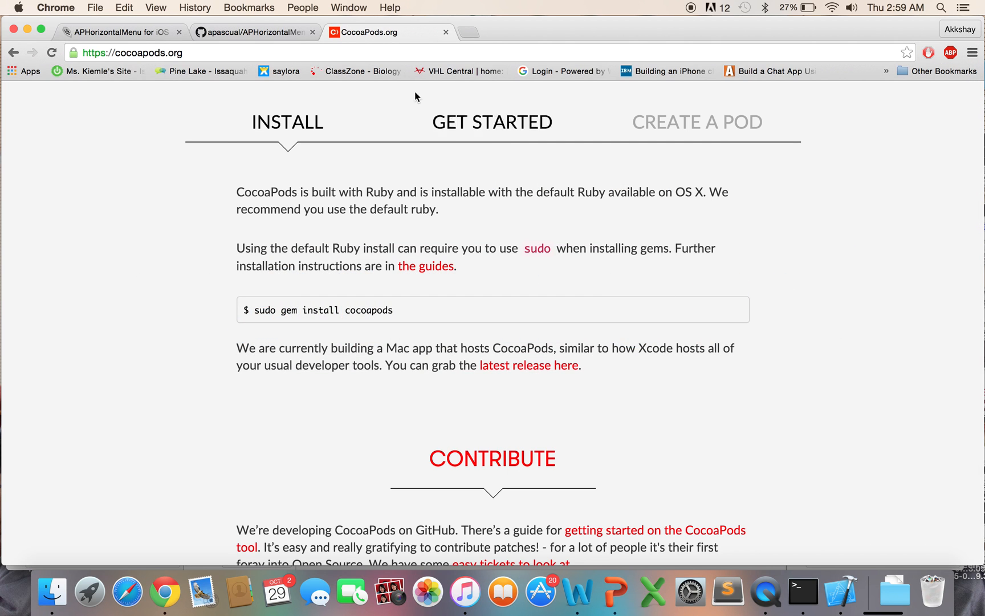
left_click(491, 121)
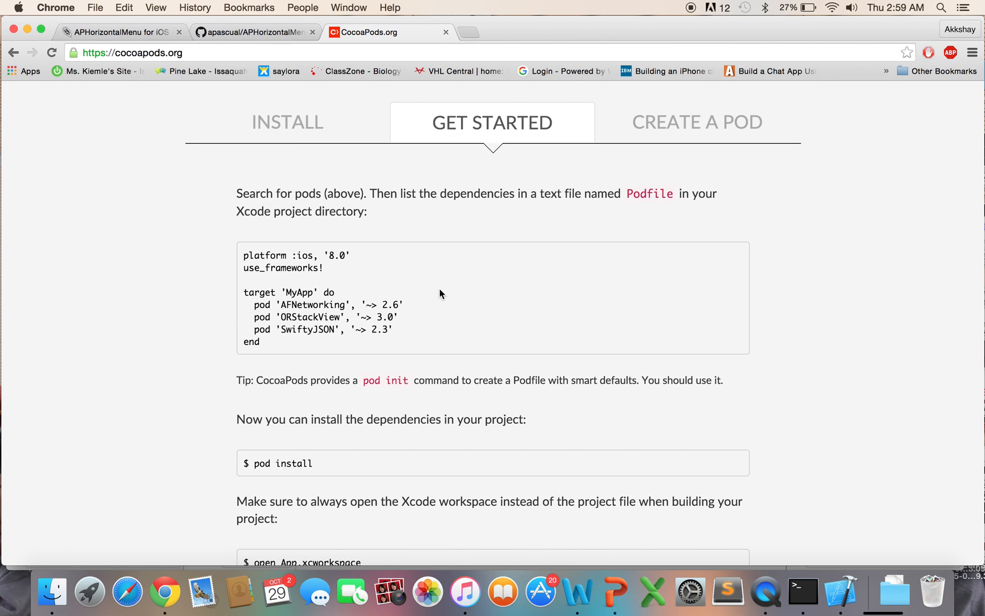
mouse_move(382, 358)
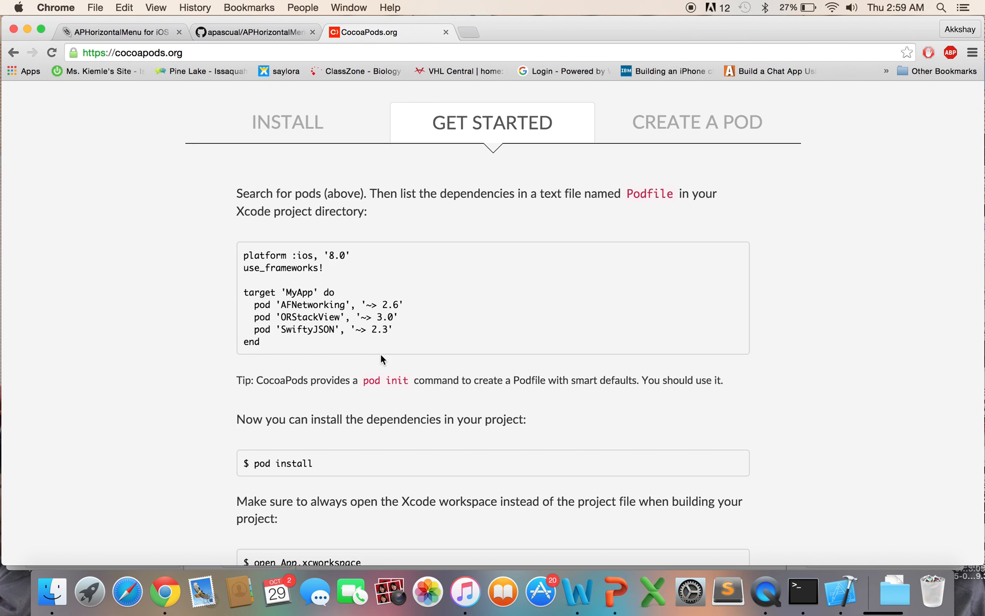
mouse_move(395, 389)
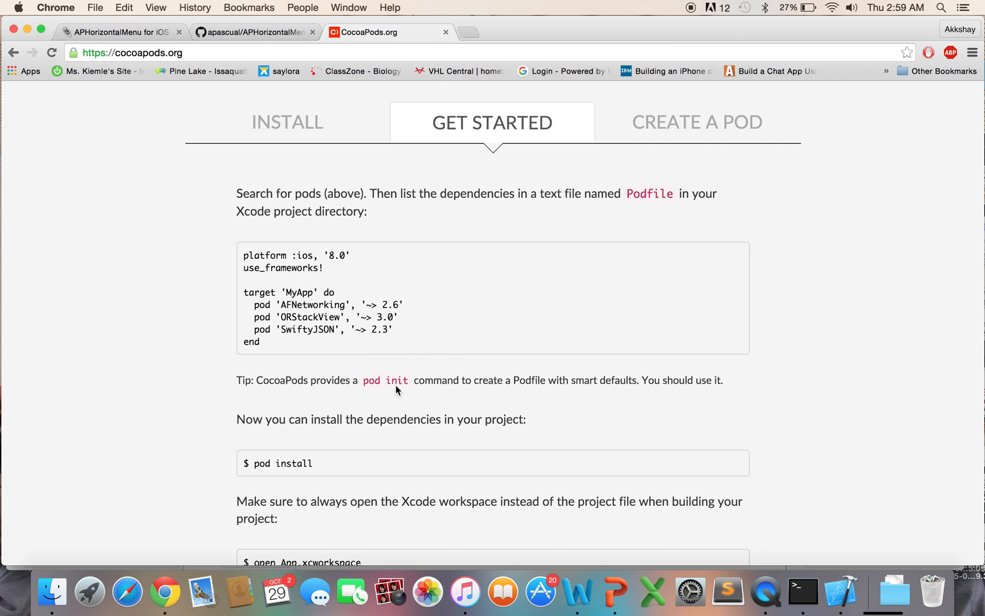
mouse_move(730, 523)
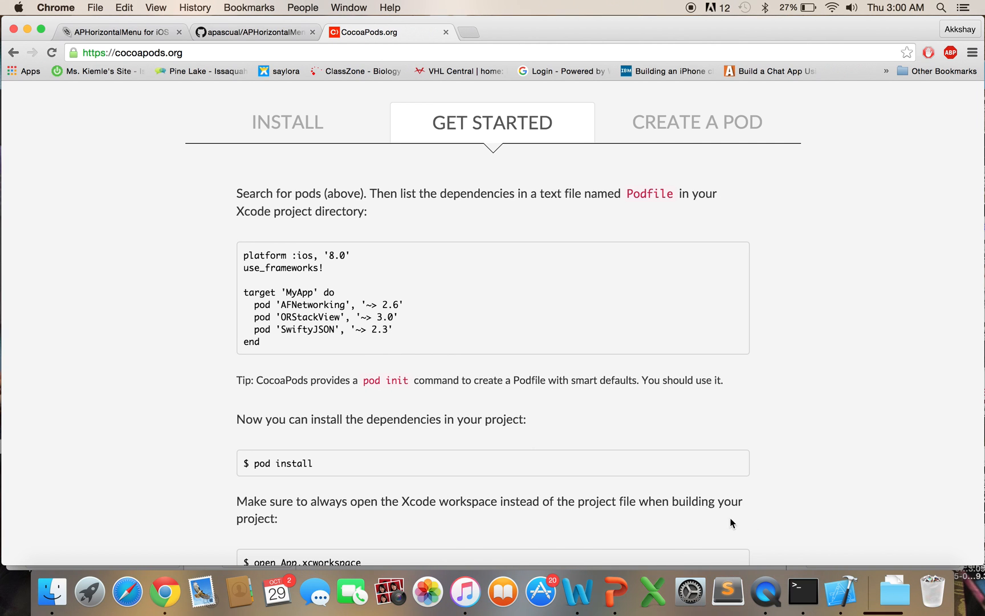
left_click(802, 590)
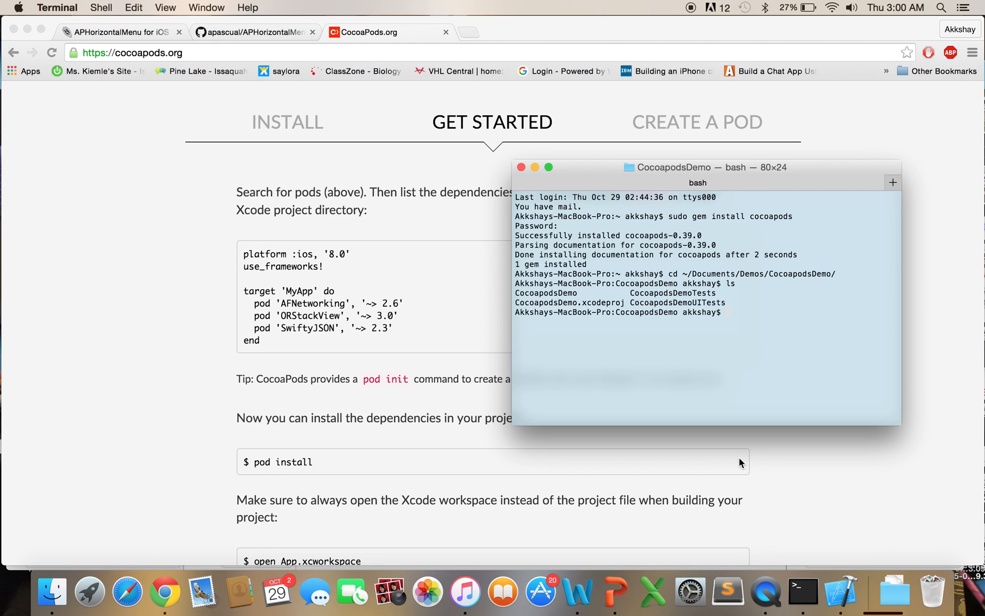
mouse_move(716, 345)
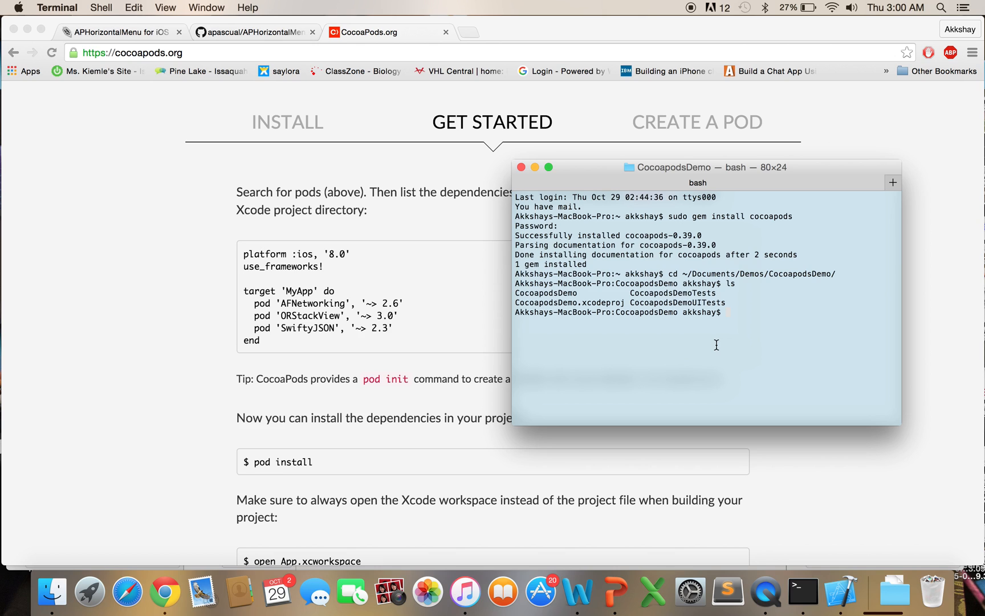
mouse_move(617, 302)
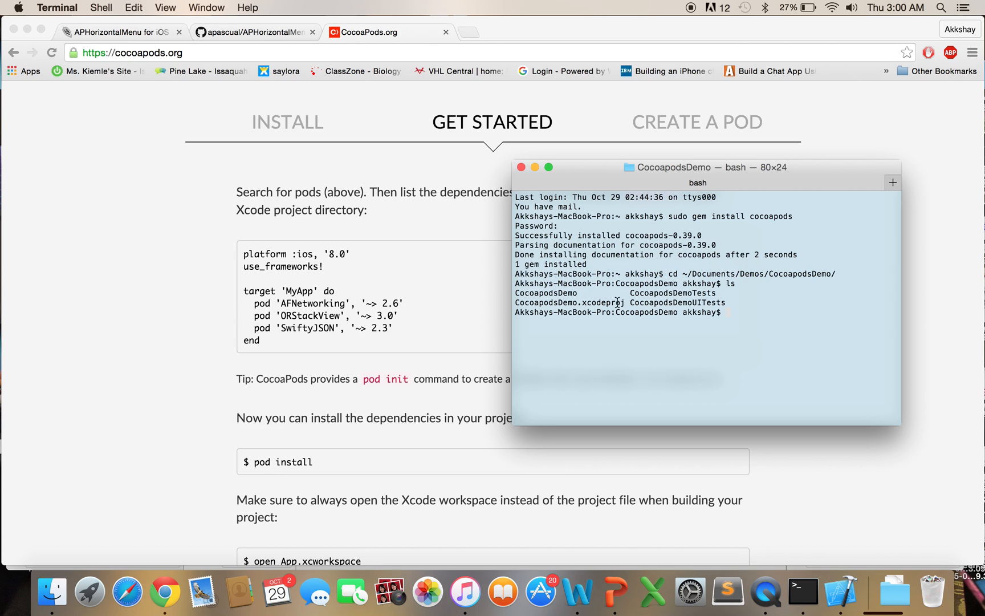
Run pod init in the CocoapodsDemo folder, confirm the Podfile, and open it in nano.
type("cd C")
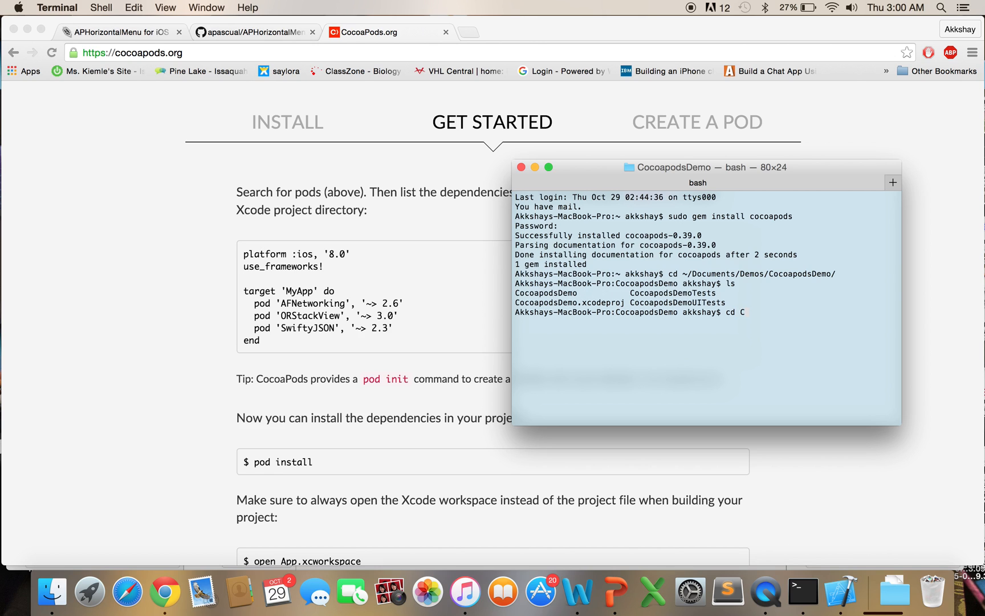
type("ocoapodsDemo")
type("ls")
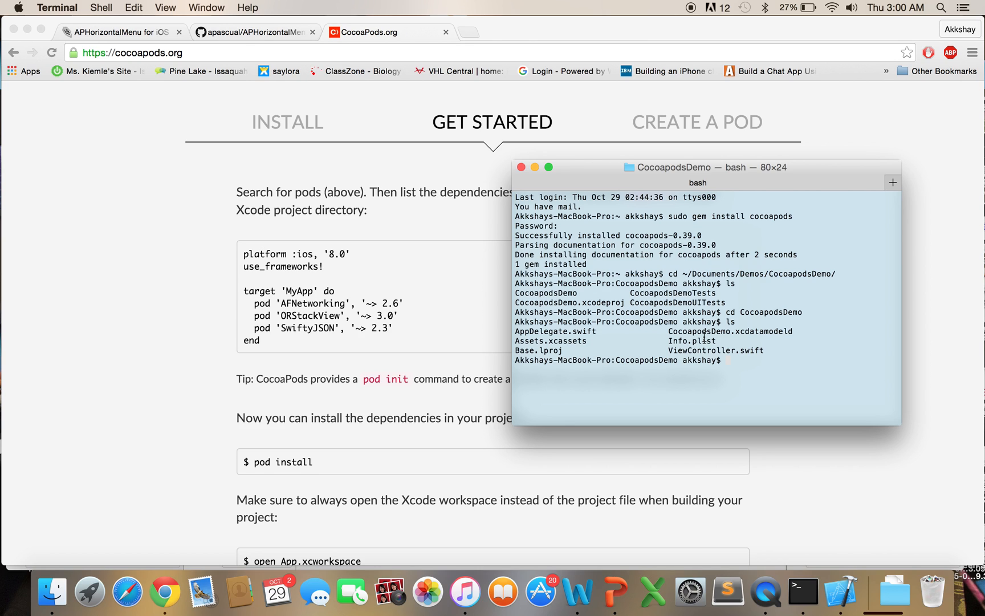
type("pod init")
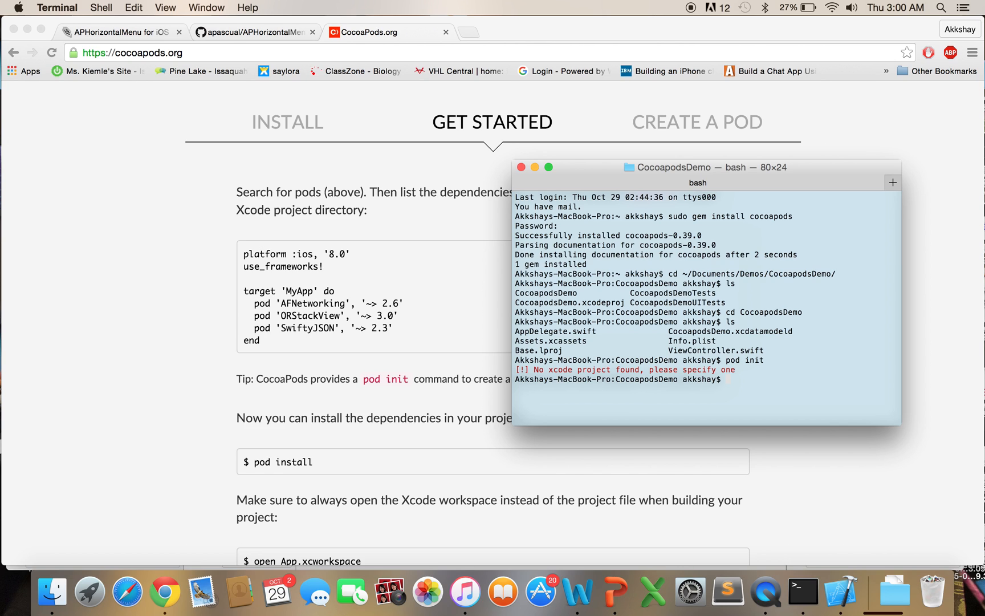
type("cd ..")
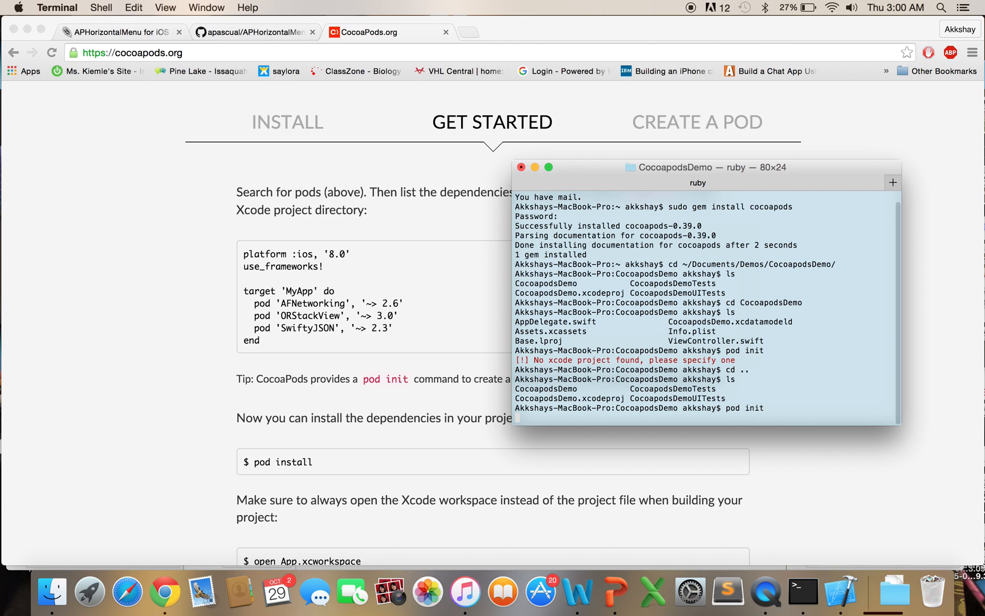
key("Return")
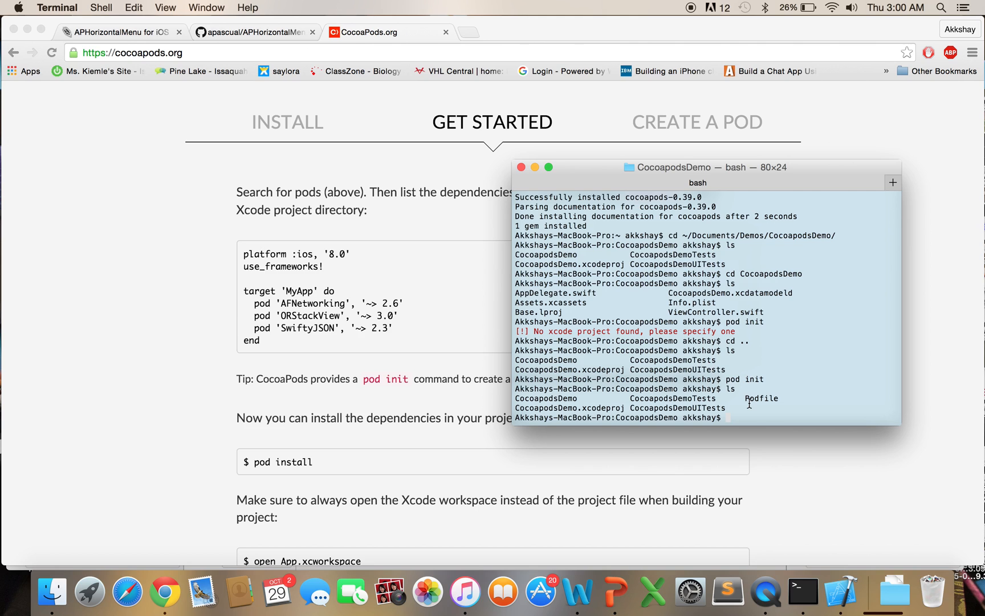
type("nano Pdo")
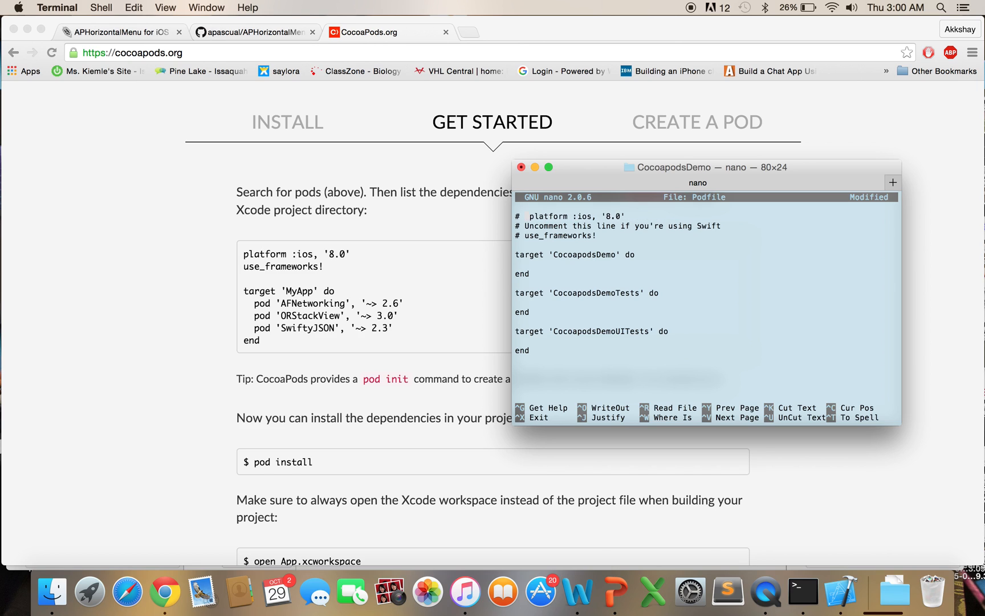
Edit the Podfile in nano, deleting the leftover target text.
key("Backspace")
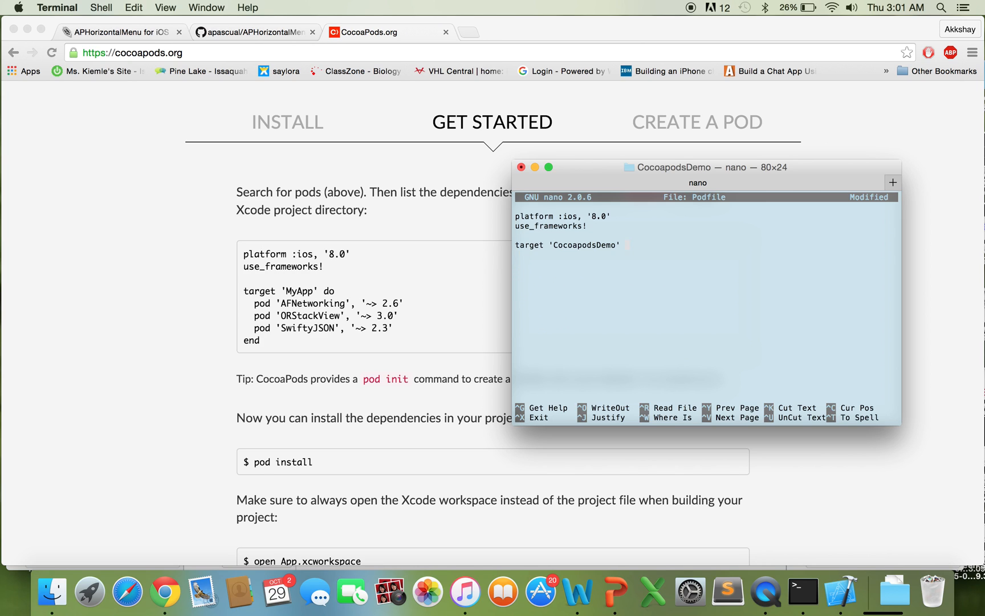
type("t")
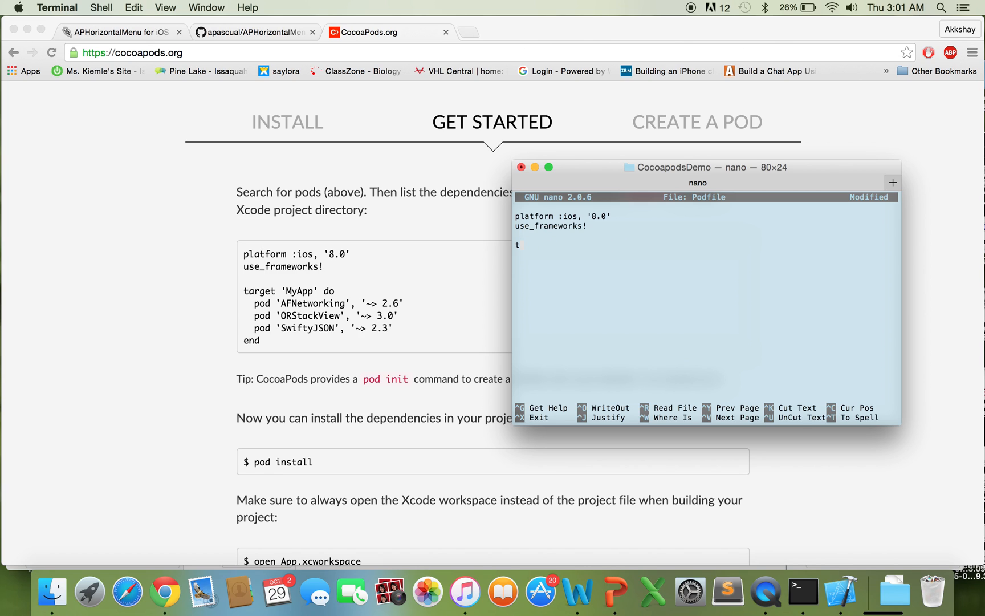
key("backspace")
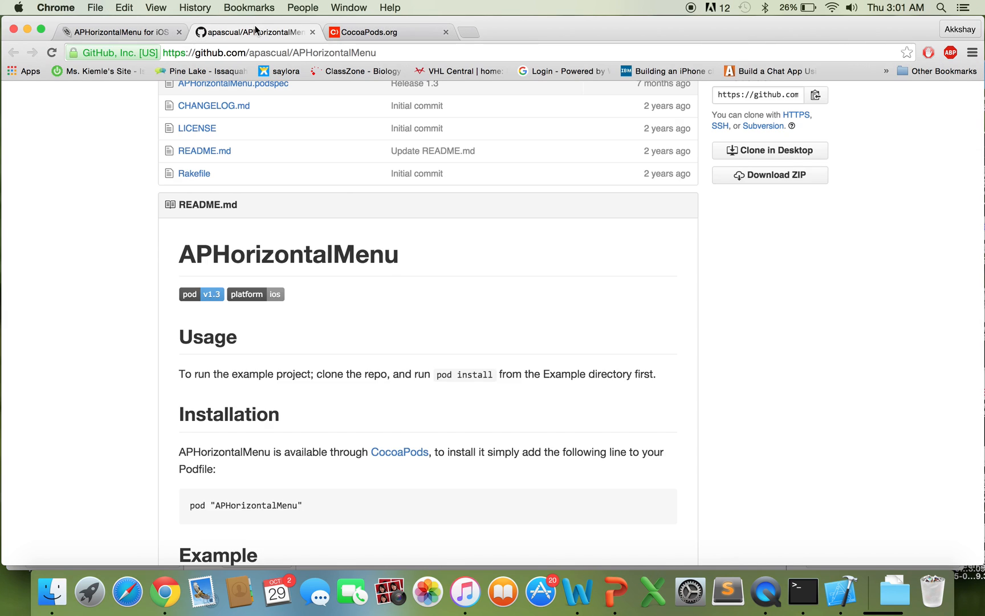
Copy pod "APHorizontalMenu" from the README's Installation section into the Podfile, then save and exit nano.
scroll("down", 3)
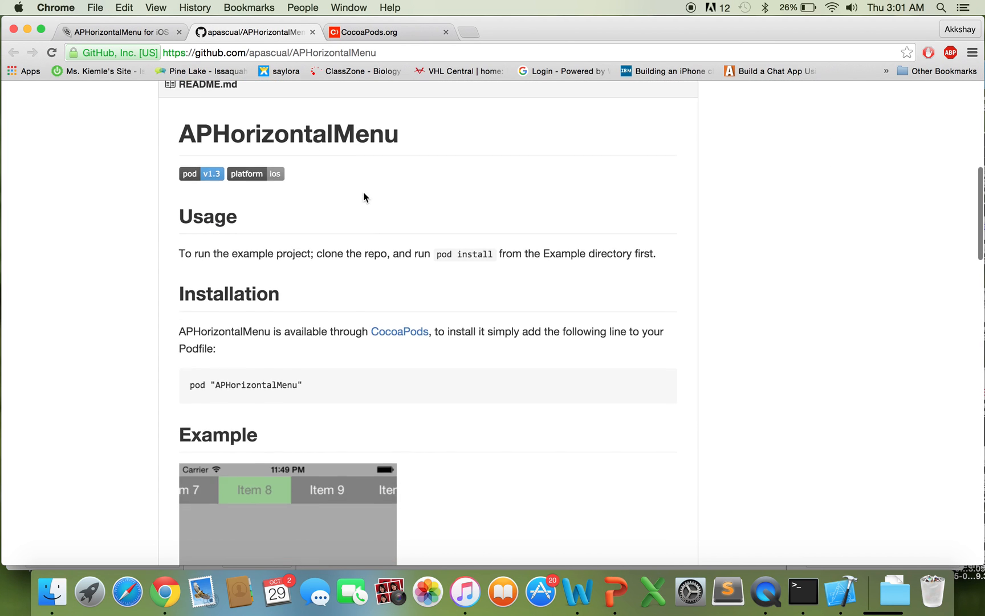
scroll("down", 3)
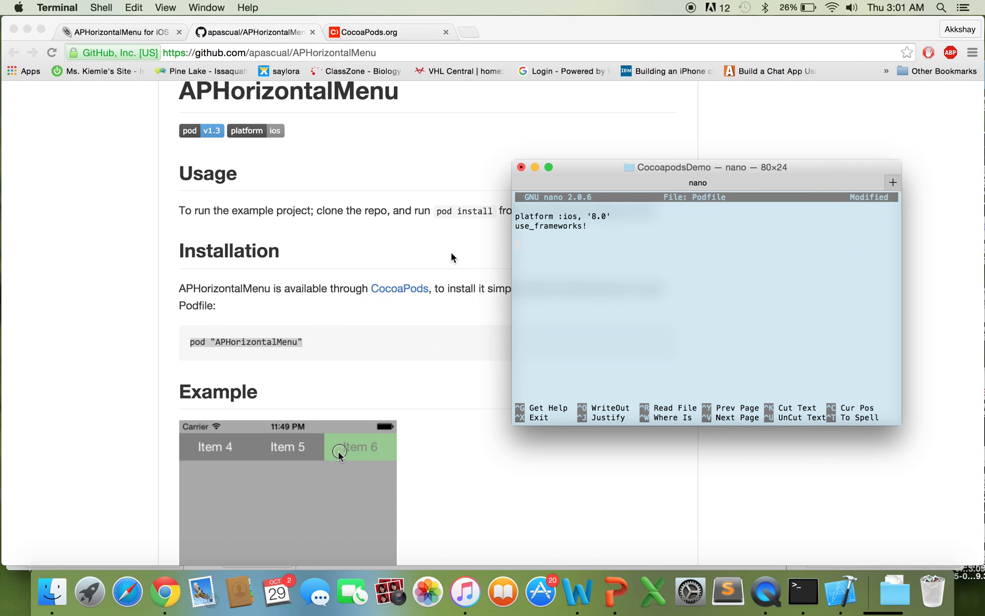
type("pod \"APHorizontalMenu\"")
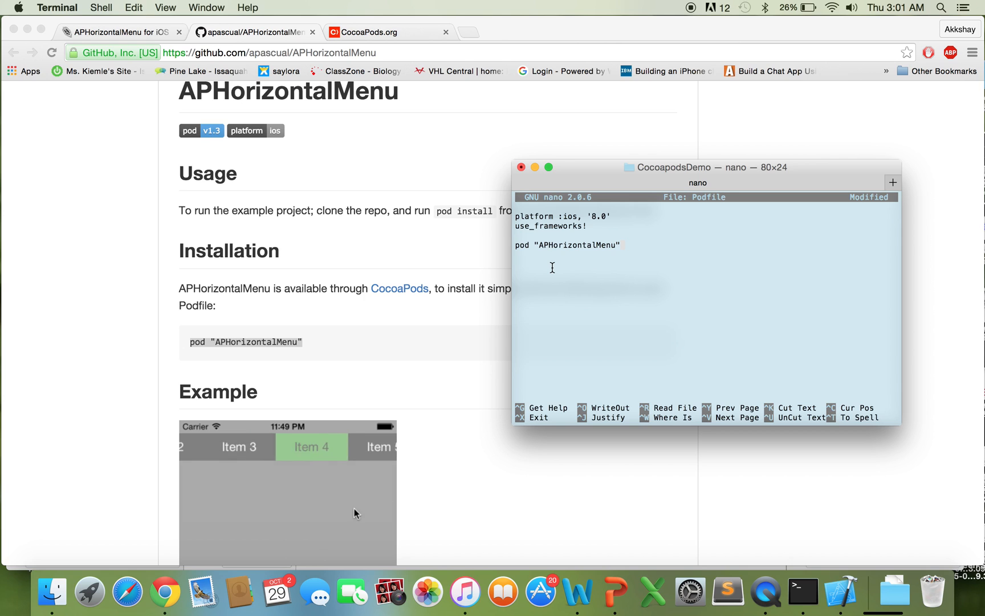
key("ctrl+x")
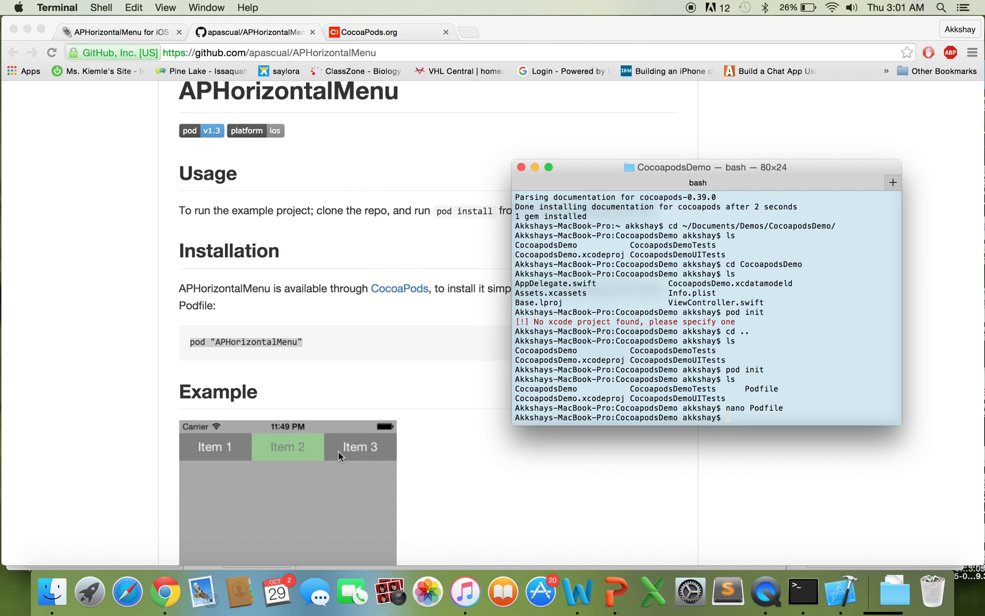
Run pod install to install APHorizontalMenu 1.3 into the CocoapodsDemo project.
type("pod install")
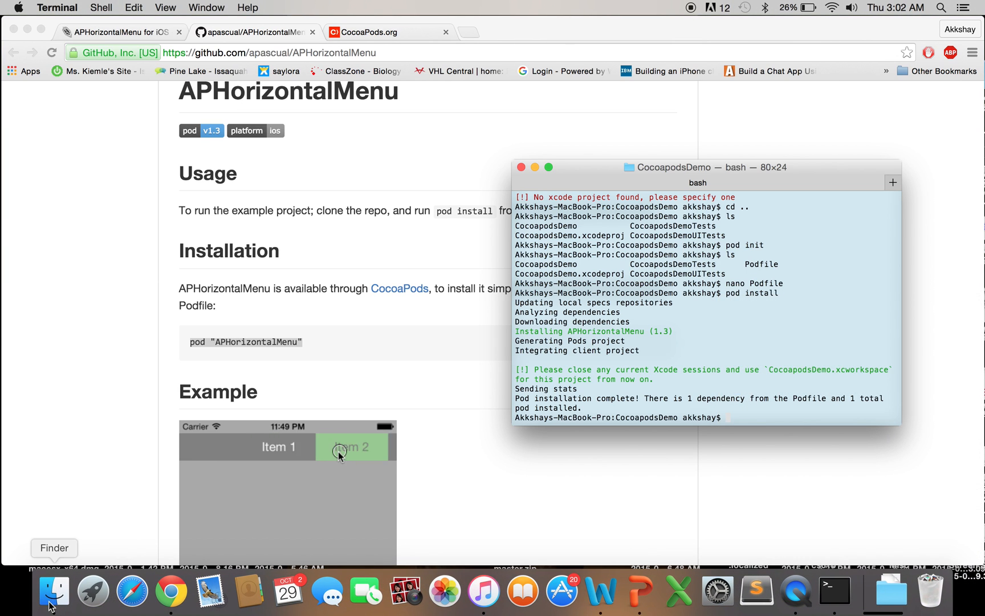
left_click(53, 590)
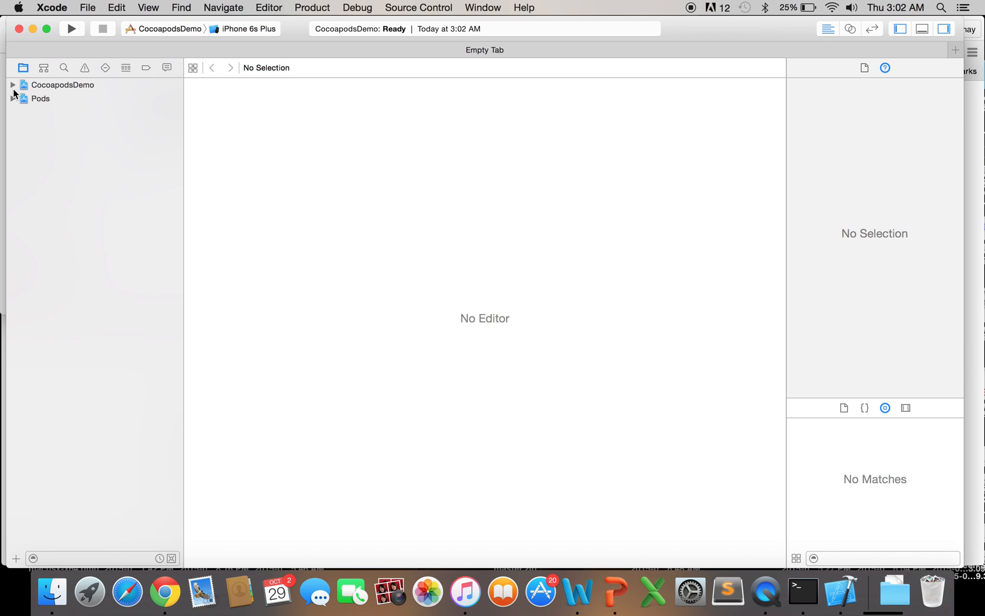
Expand CocoapodsDemo, Pods and APHorizontalMenu groups to show app sources and pod .h/.m files.
left_click(12, 85)
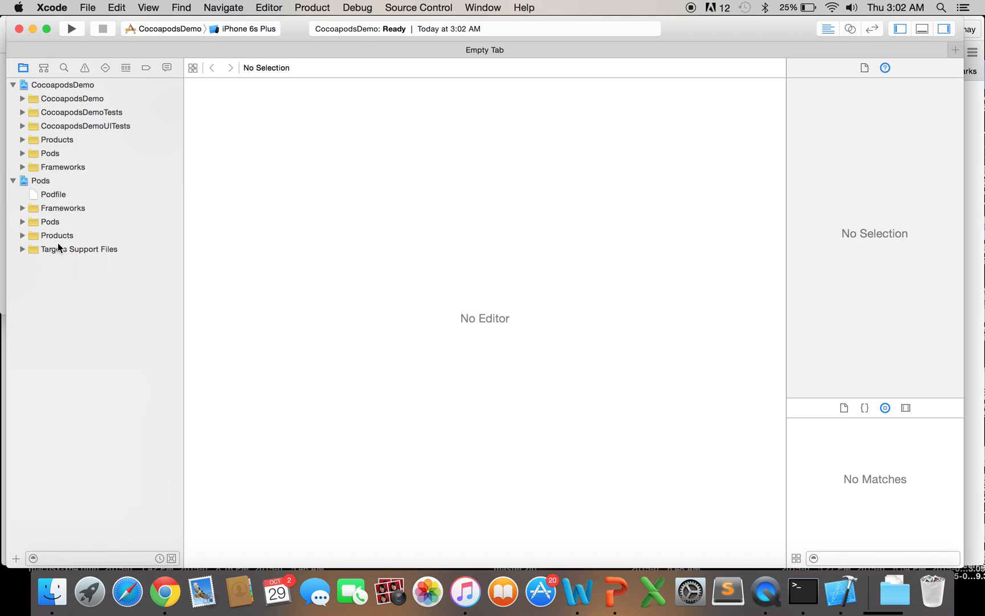
left_click(22, 98)
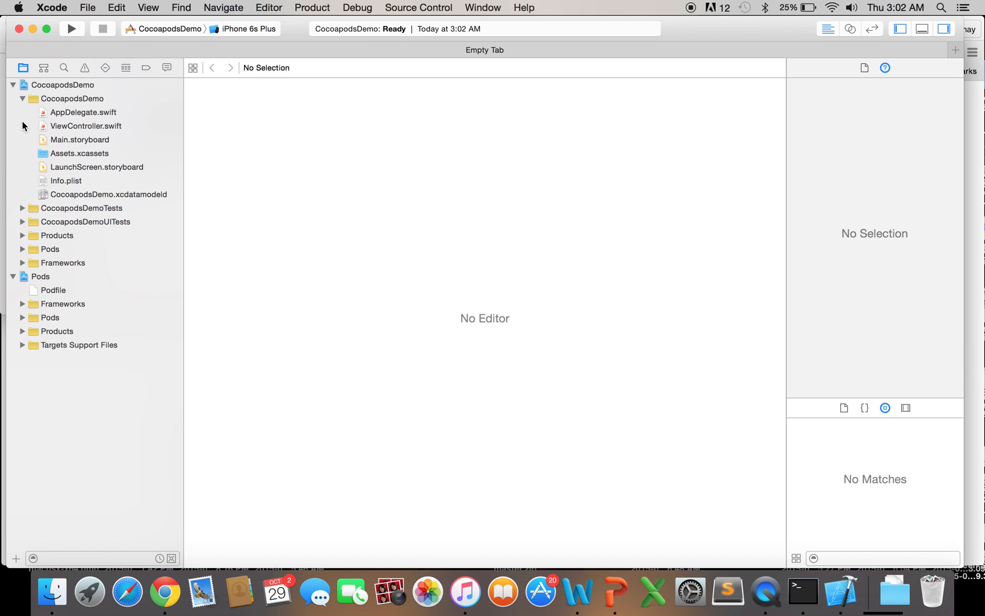
left_click(22, 318)
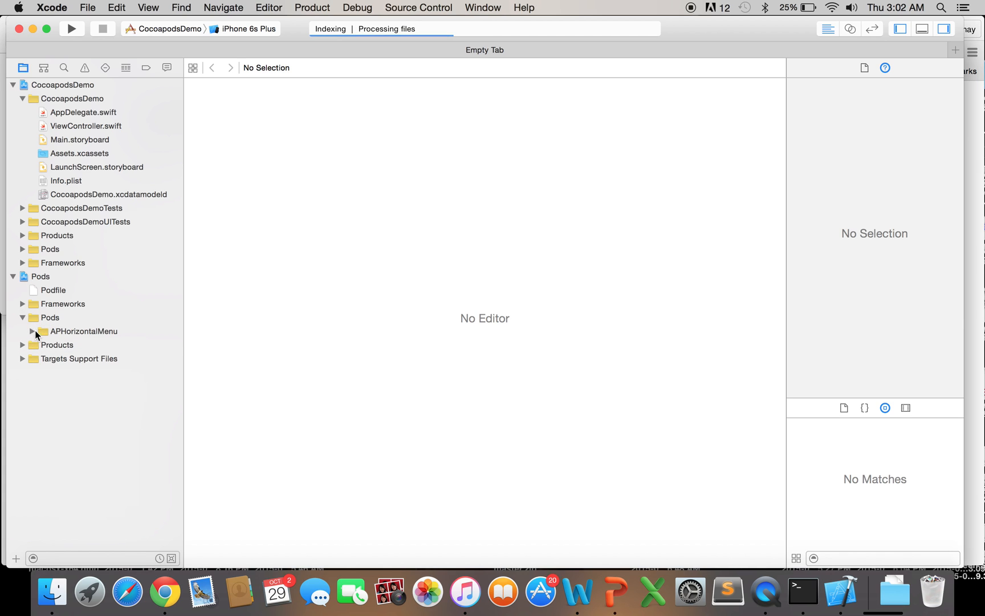
left_click(84, 331)
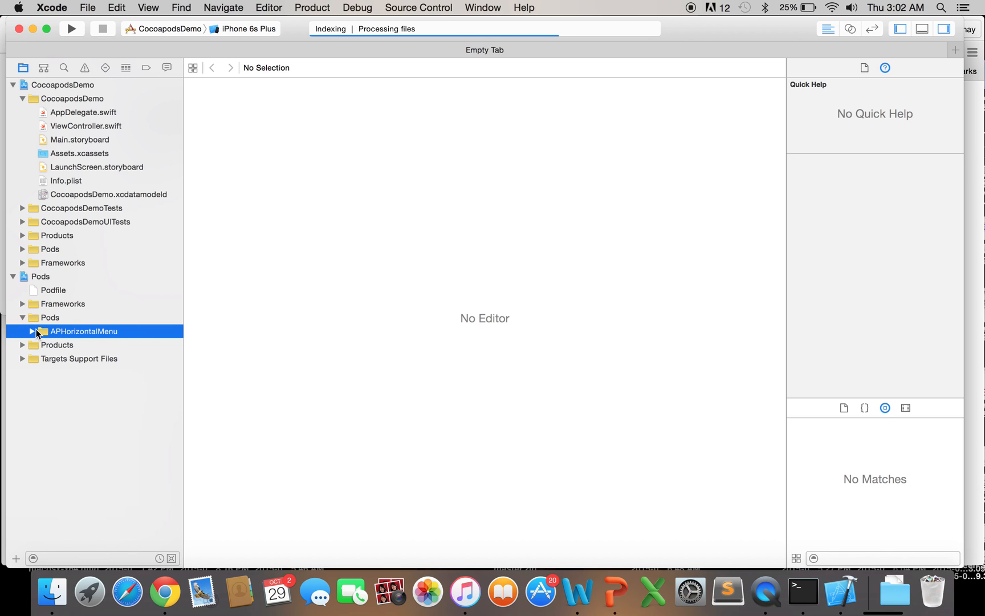
left_click(31, 331)
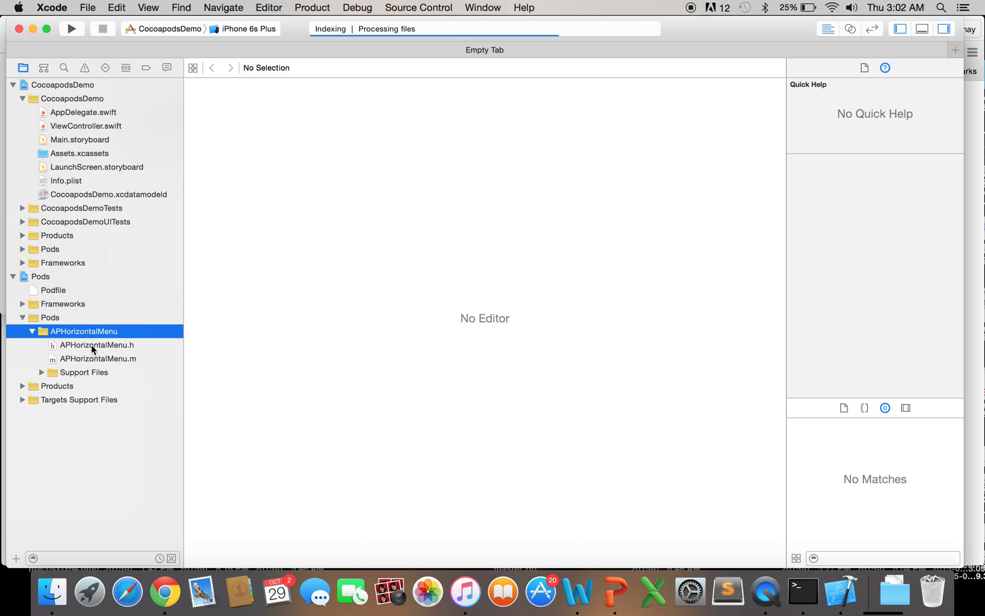
mouse_move(134, 348)
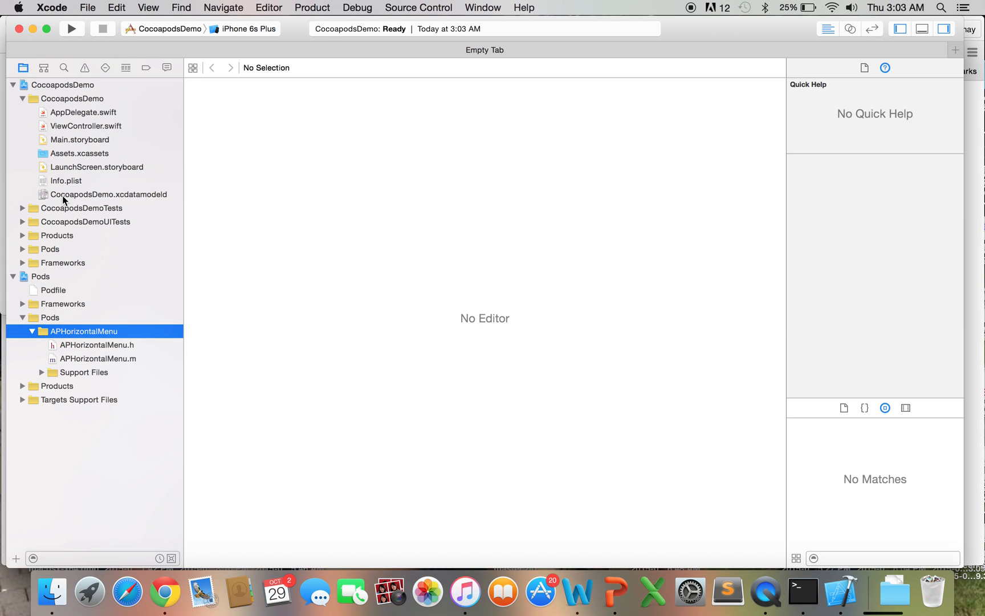
mouse_move(86, 6)
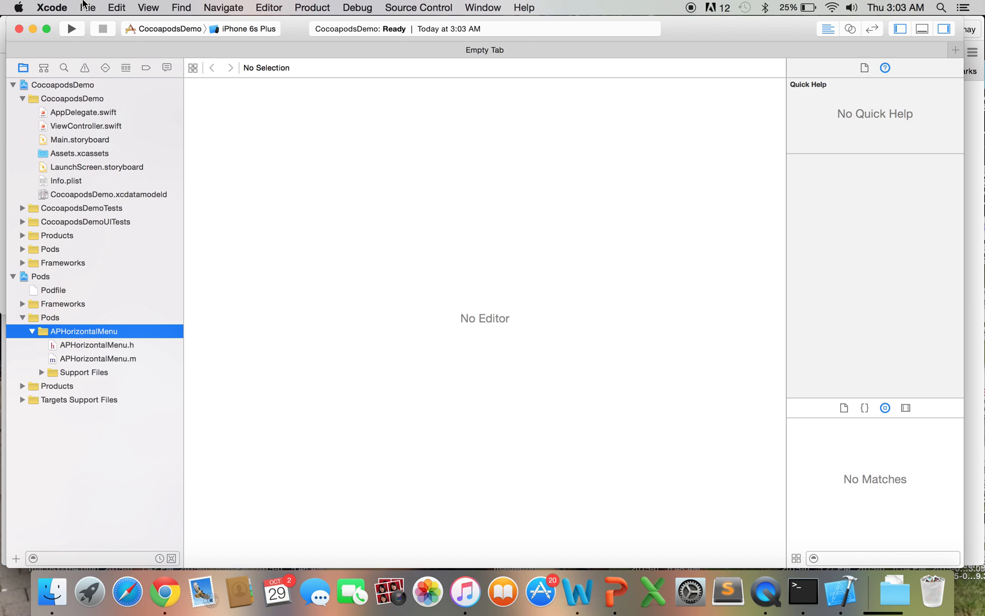
mouse_move(121, 304)
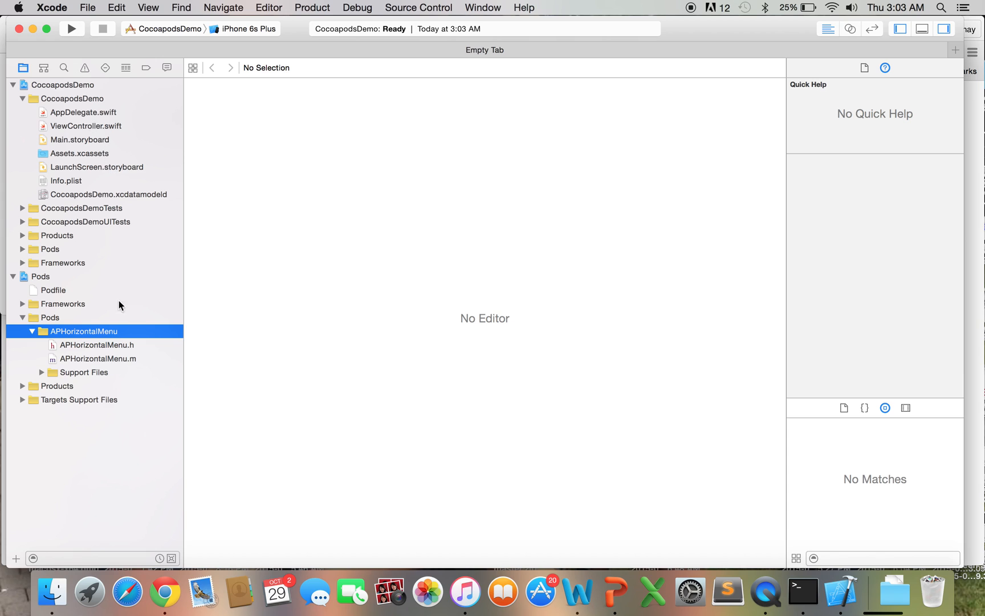
mouse_move(137, 314)
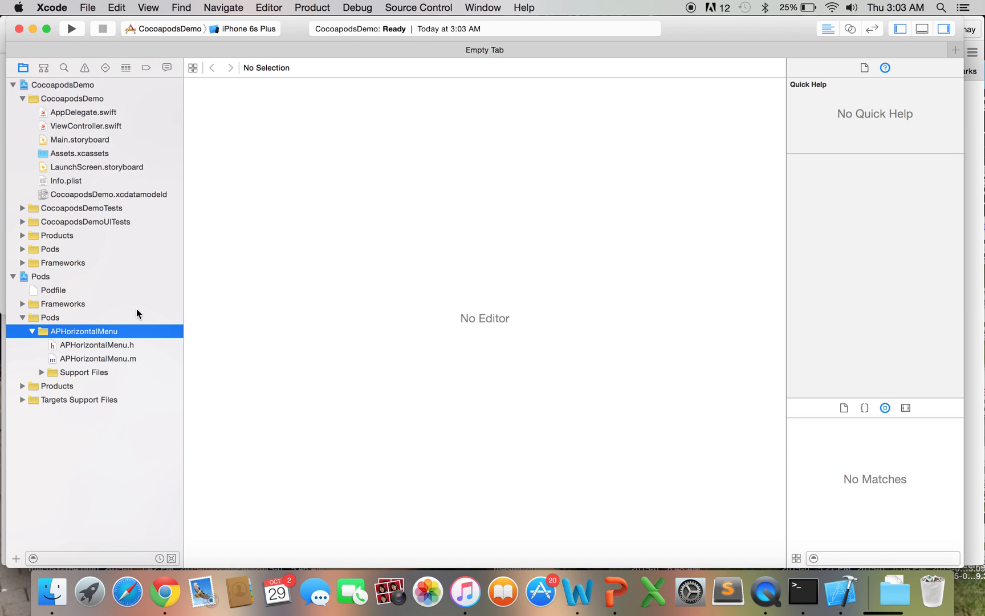
mouse_move(62, 127)
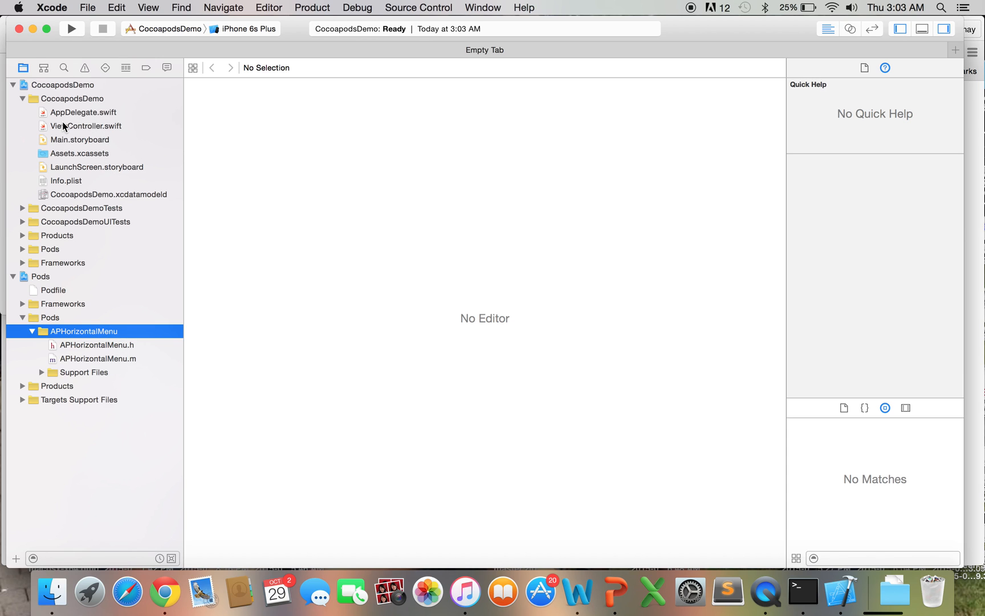
mouse_move(100, 6)
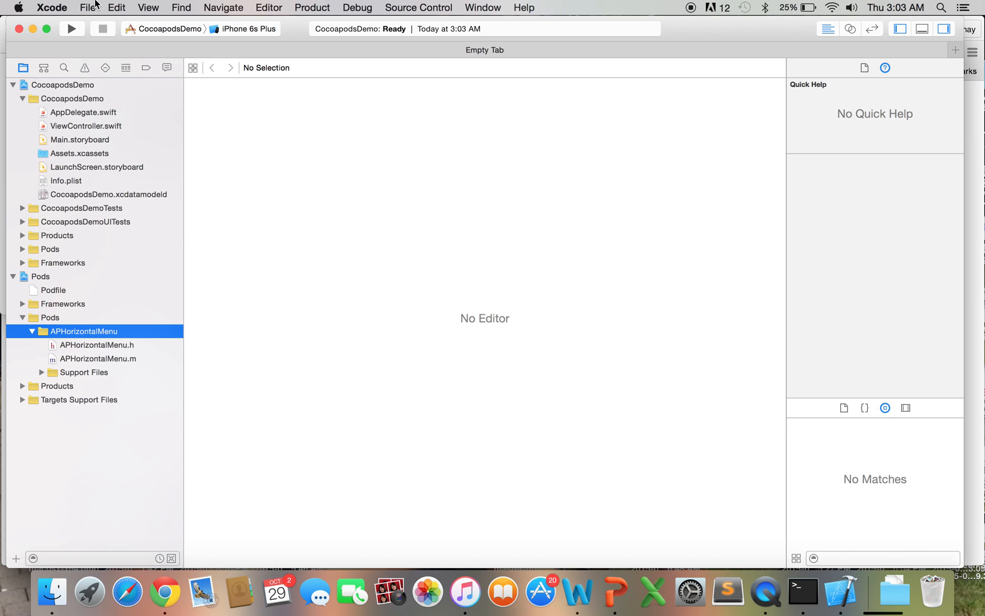
Create an Objective-C file CocoapodsDemo-Bridging-Header.m inside the Pods APHorizontalMenu group.
left_click(88, 7)
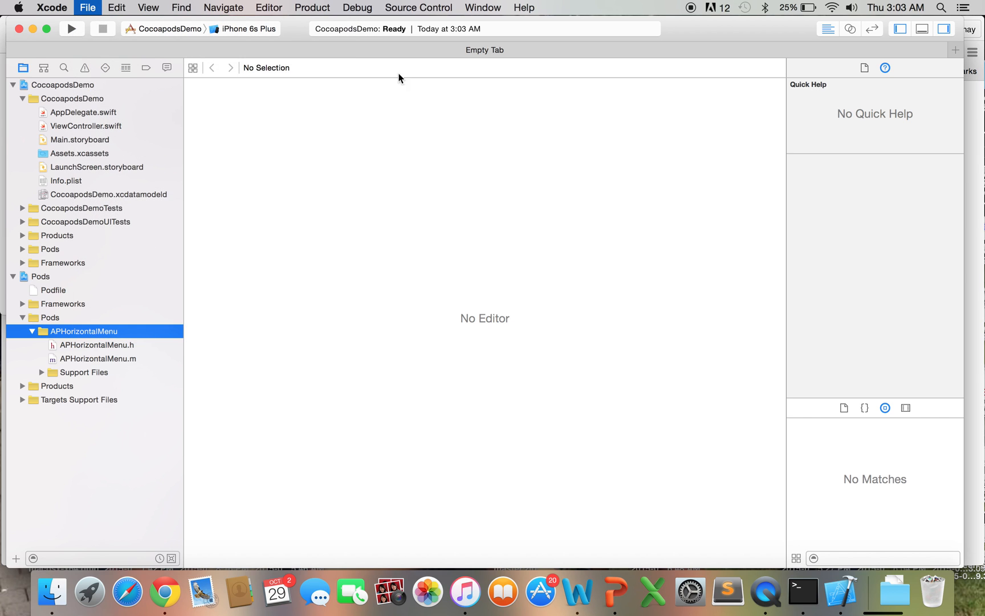
left_click(88, 8)
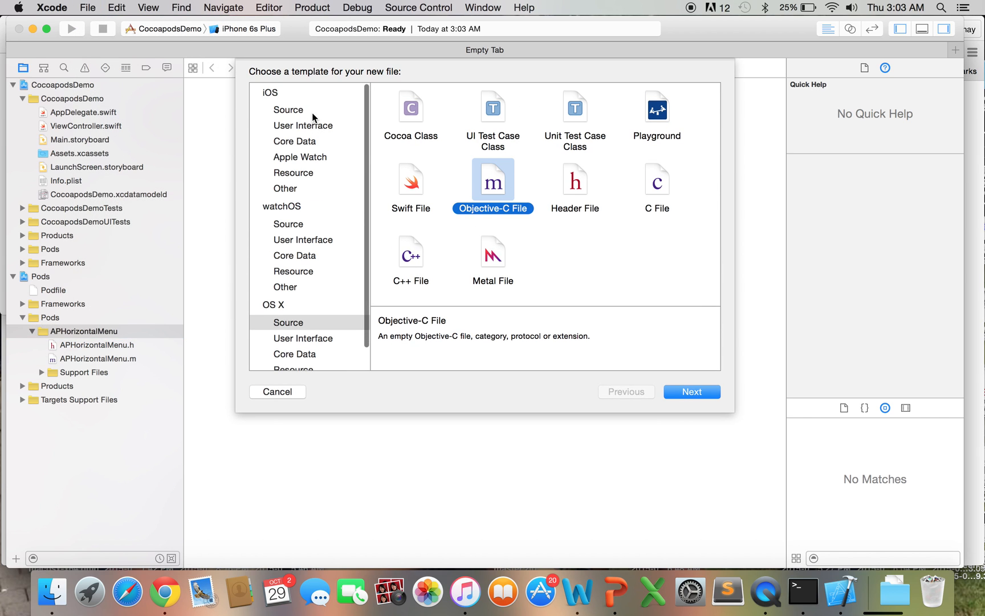
left_click(289, 109)
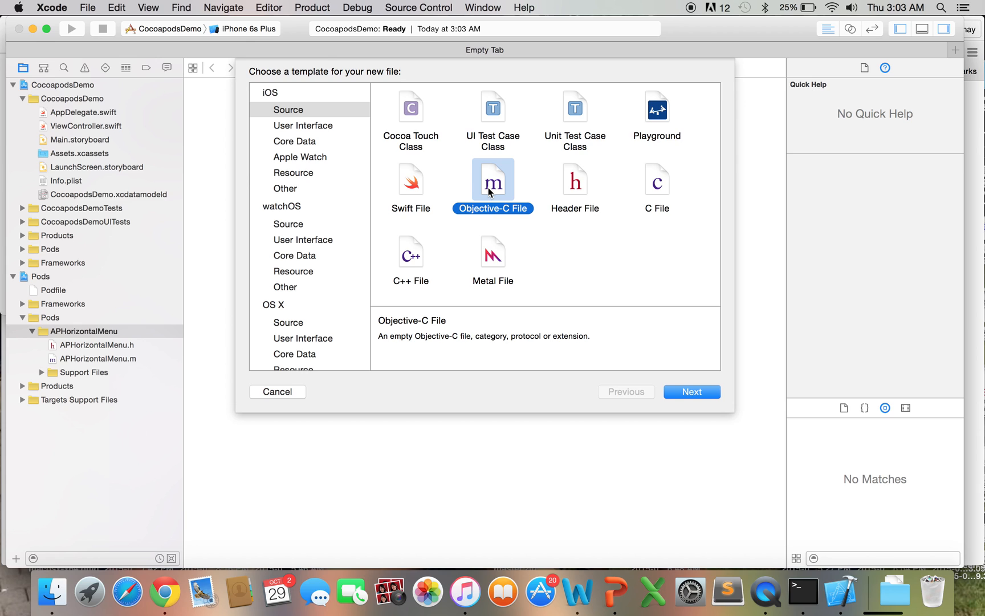
left_click(691, 392)
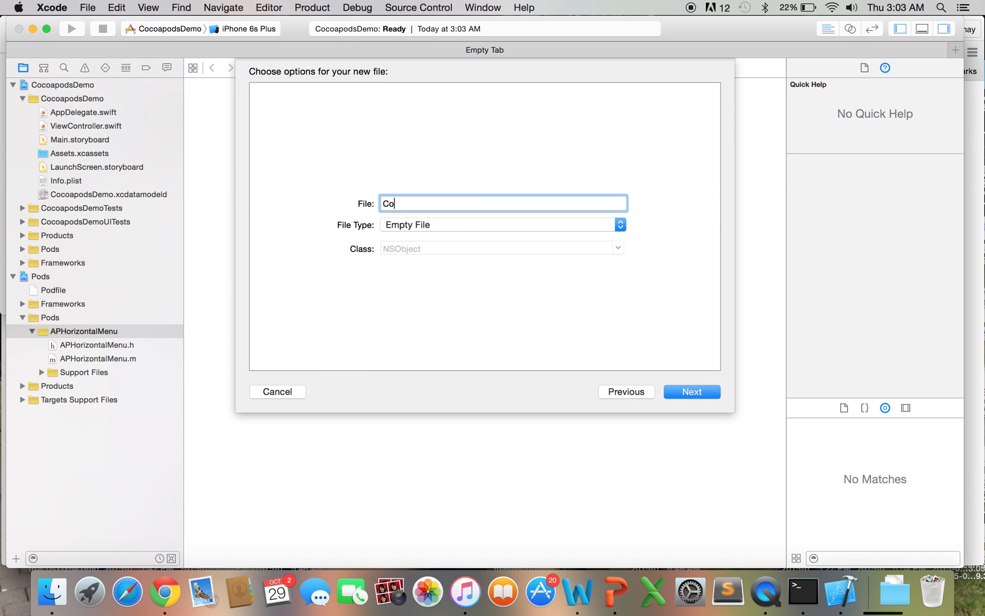
type("coapodsDemo-B")
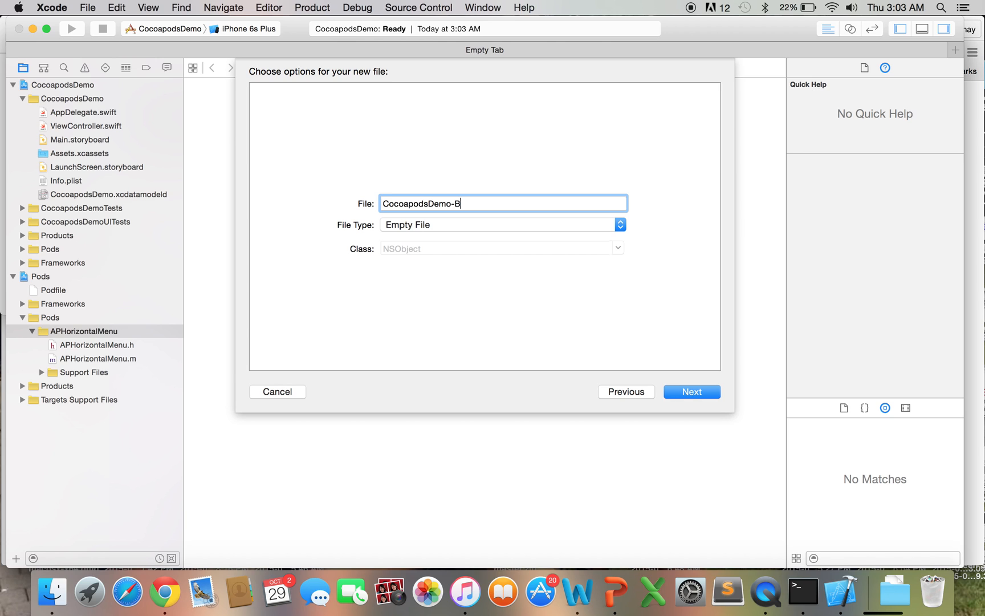
type("ridging_he")
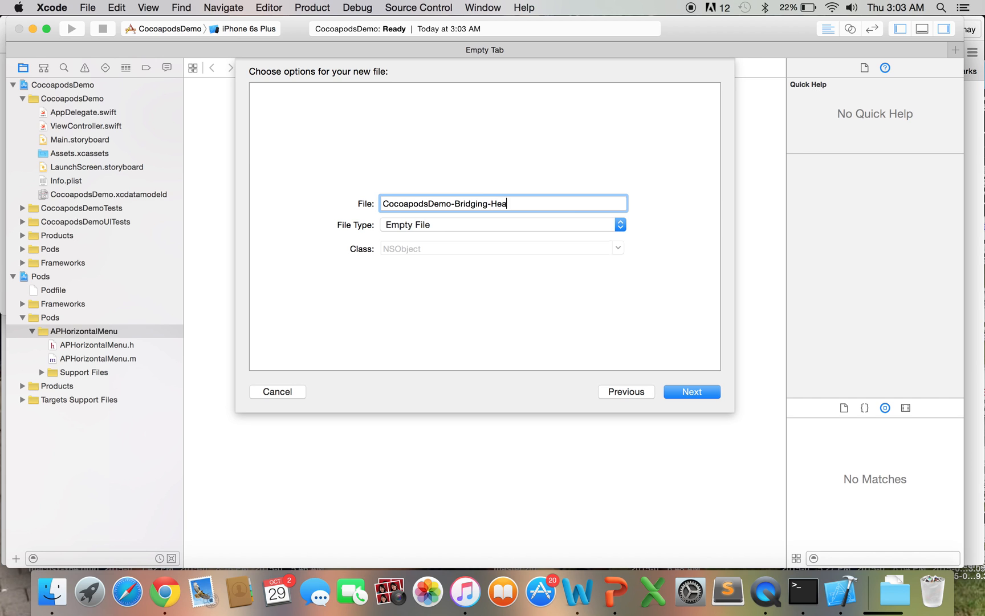
left_click(692, 392)
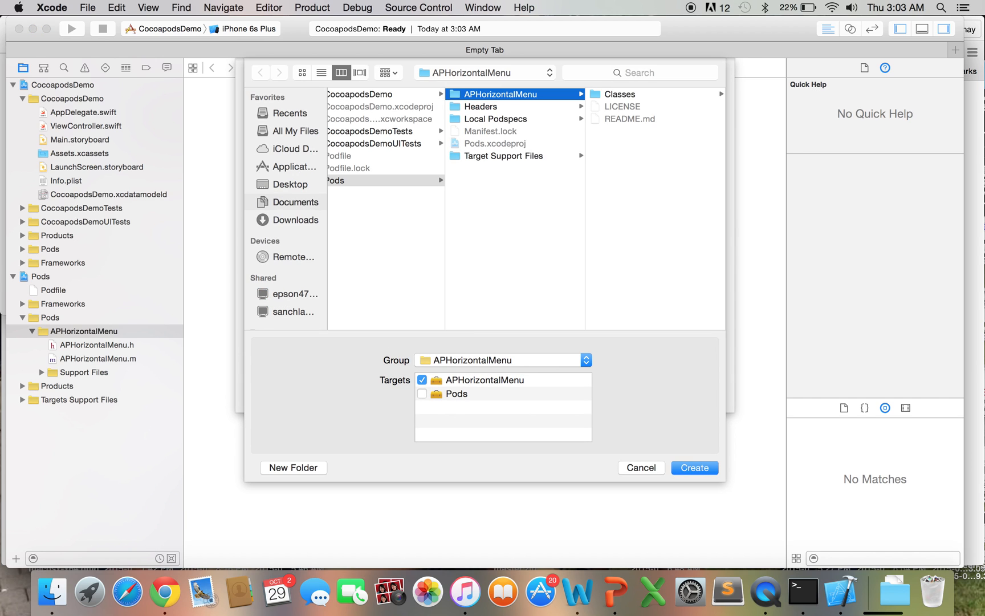
left_click(694, 467)
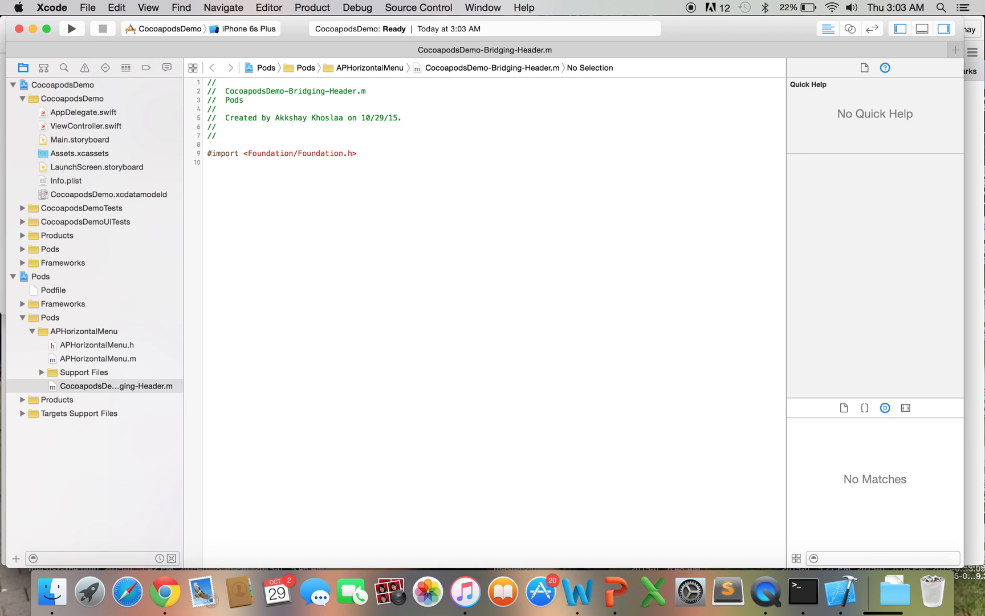
mouse_move(138, 386)
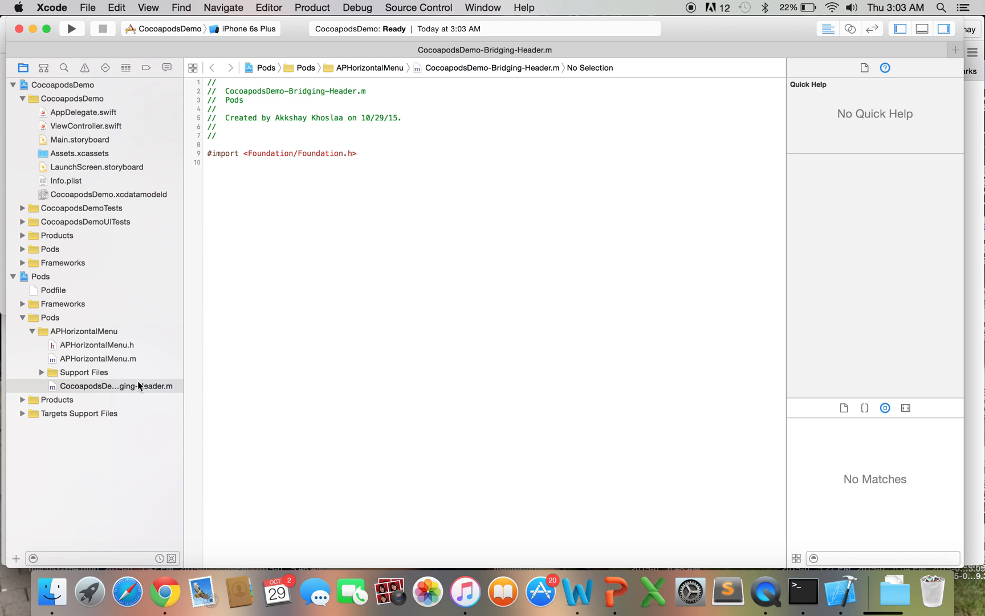
Request deletion of CocoapodsDemo-Bridging-Header.m from the APHorizontalMenu group.
right_click(116, 386)
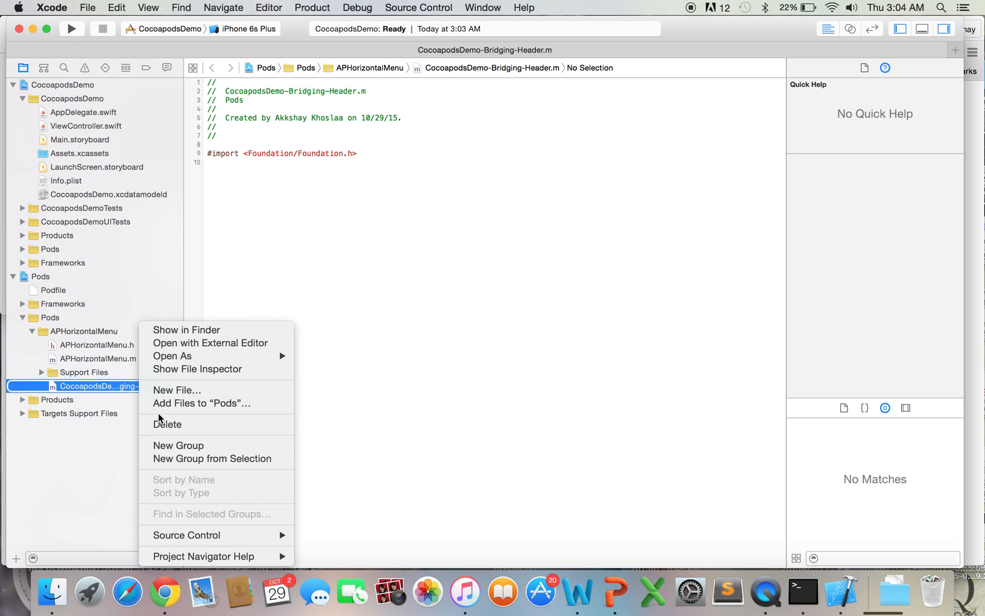
left_click(167, 423)
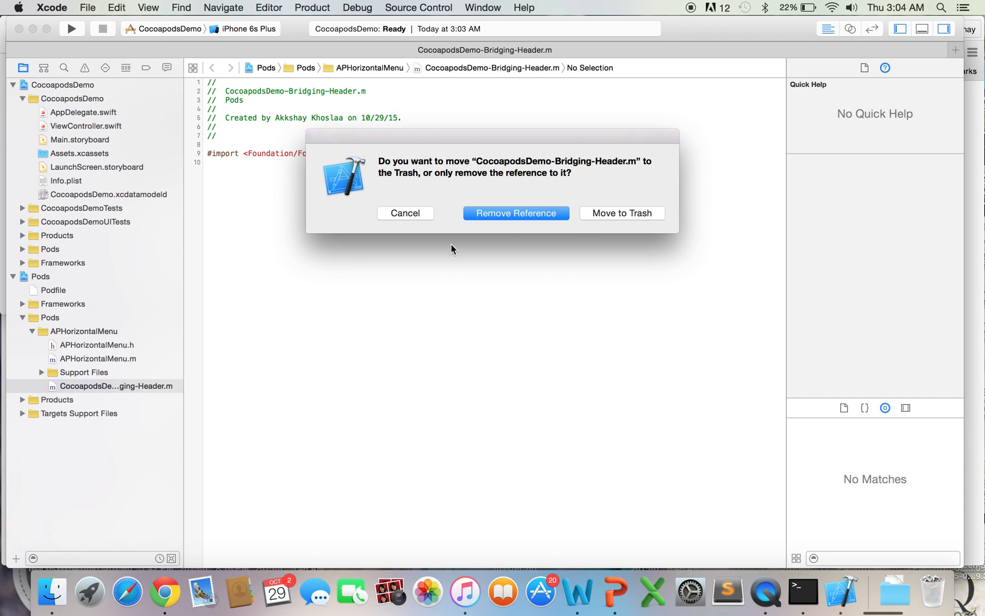
mouse_move(611, 218)
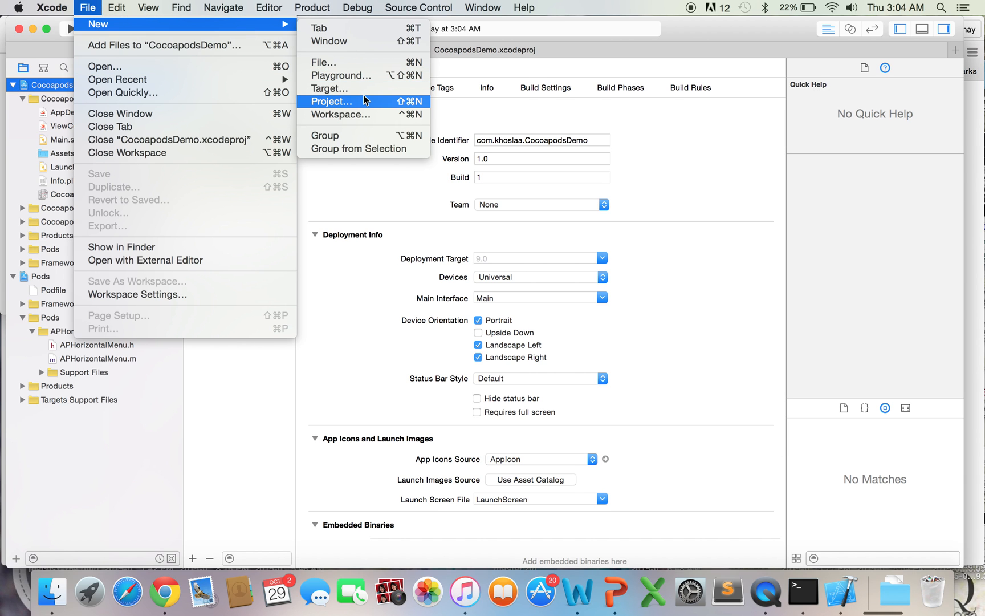
Start a new Objective-C file named CocoapodsDemo-Bridging and advance to the save dialog.
left_click(322, 62)
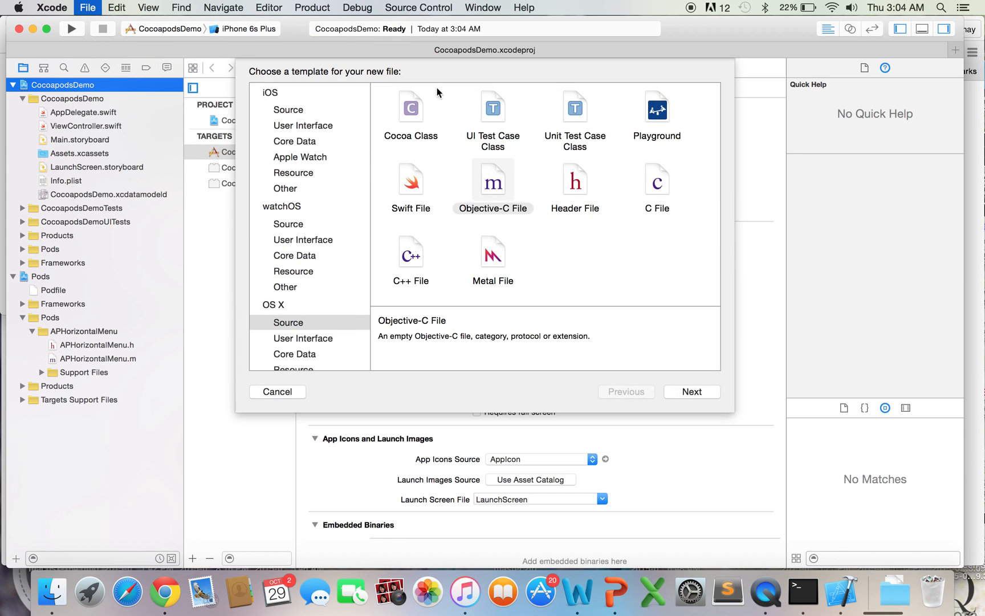
left_click(288, 109)
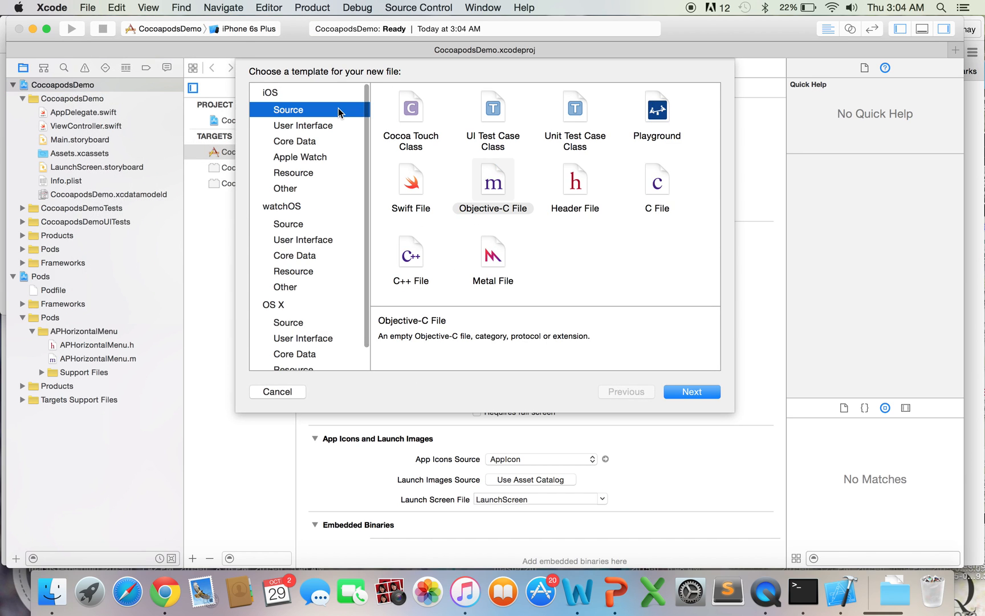
left_click(691, 392)
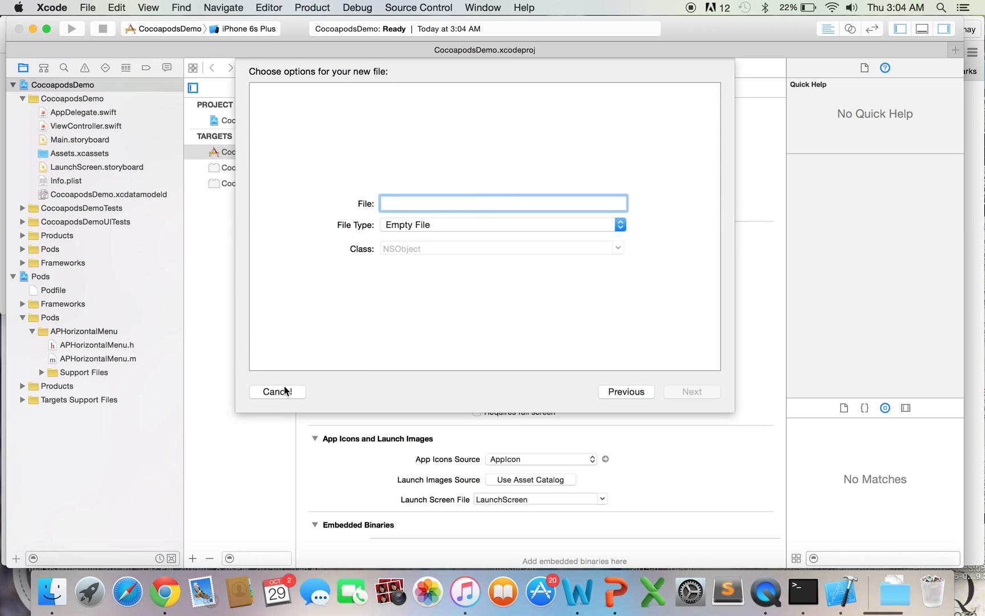
type("Cocoapod")
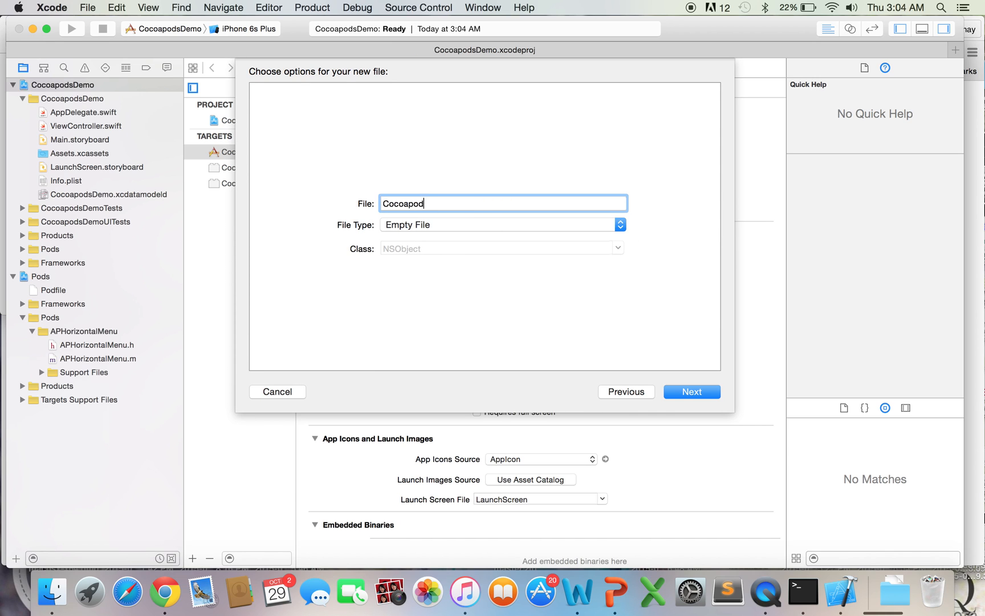
type("sDemo-")
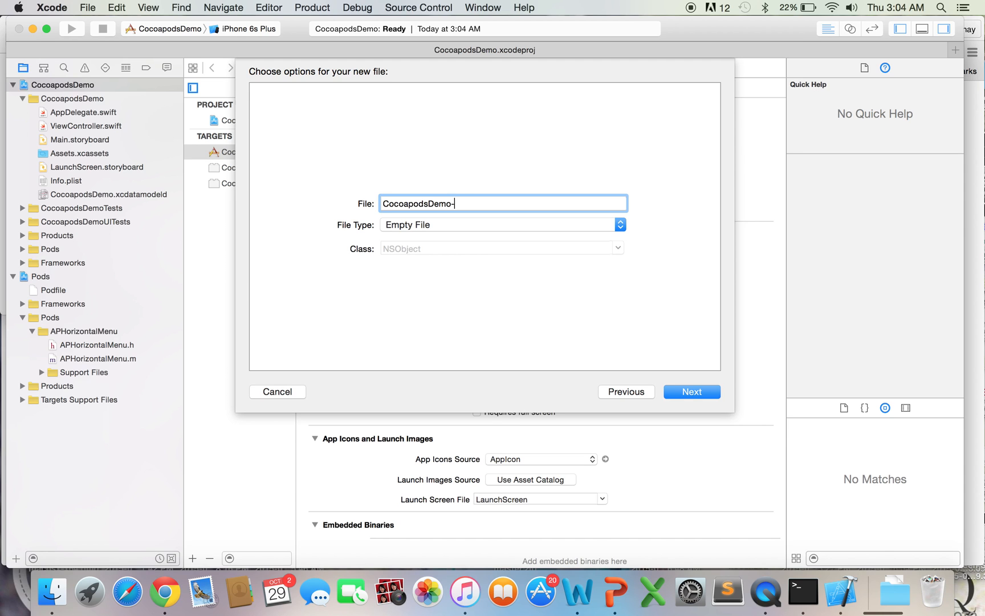
type("Bridging")
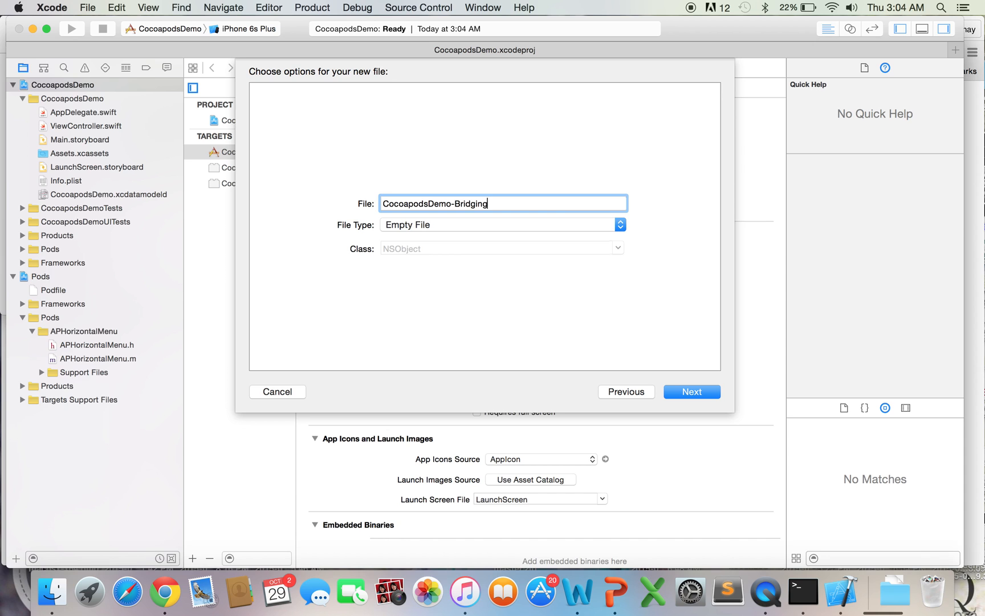
left_click(691, 392)
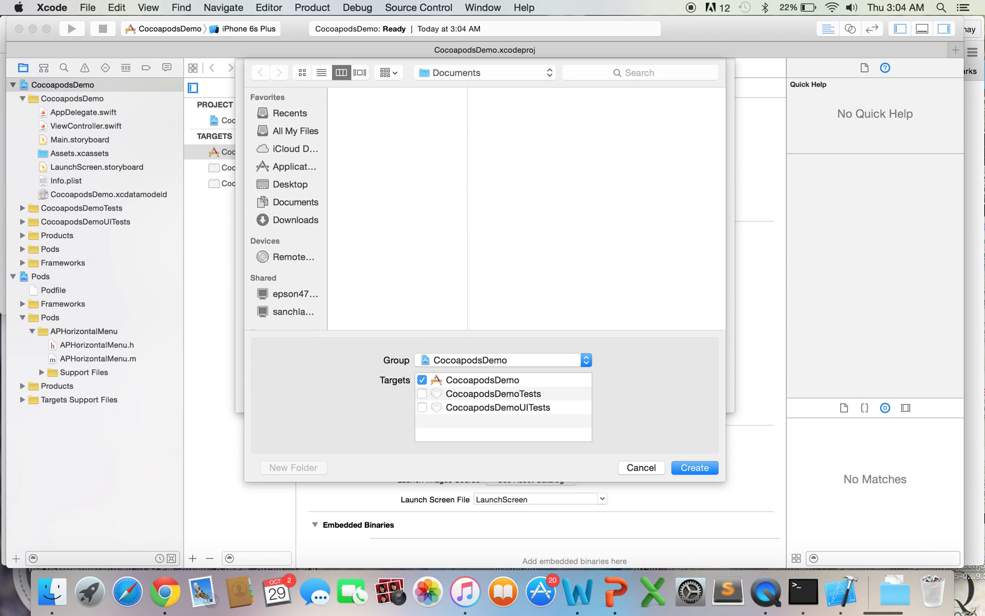
Save the file into CocoapodsDemo and accept Xcode's offer to generate a bridging header.
left_click(693, 467)
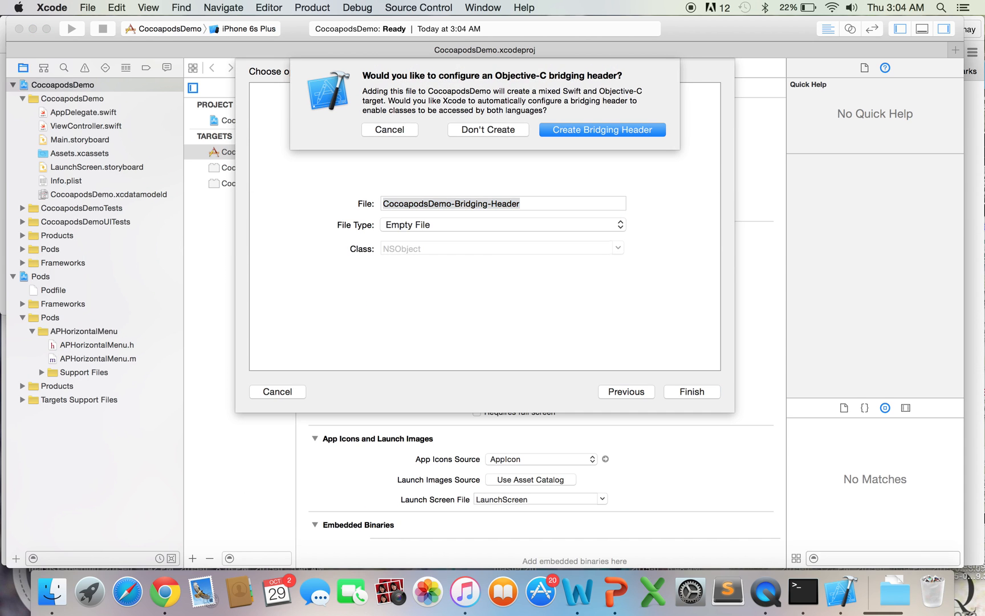
mouse_move(525, 173)
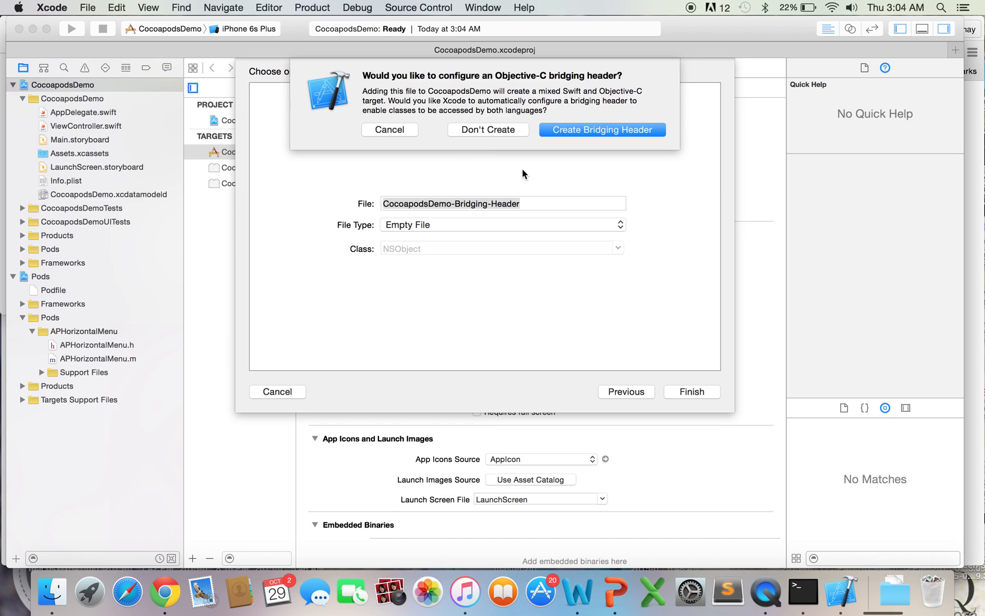
mouse_move(350, 60)
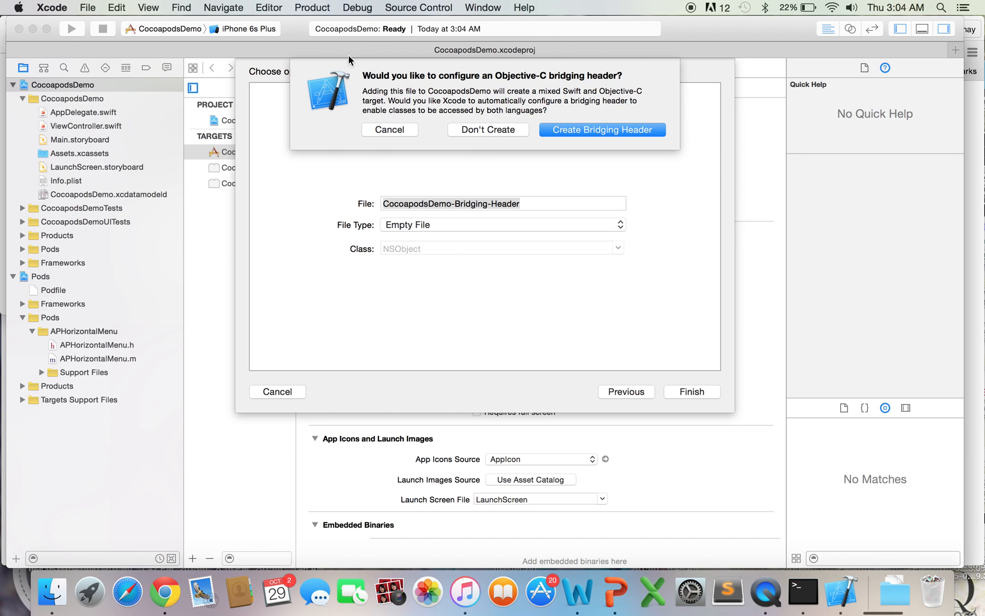
mouse_move(494, 107)
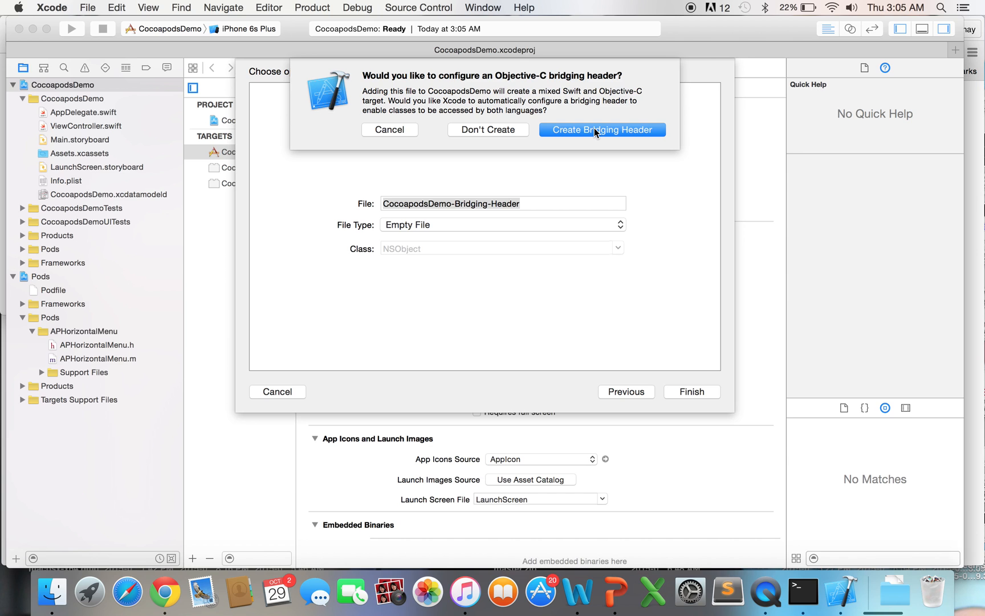
left_click(601, 130)
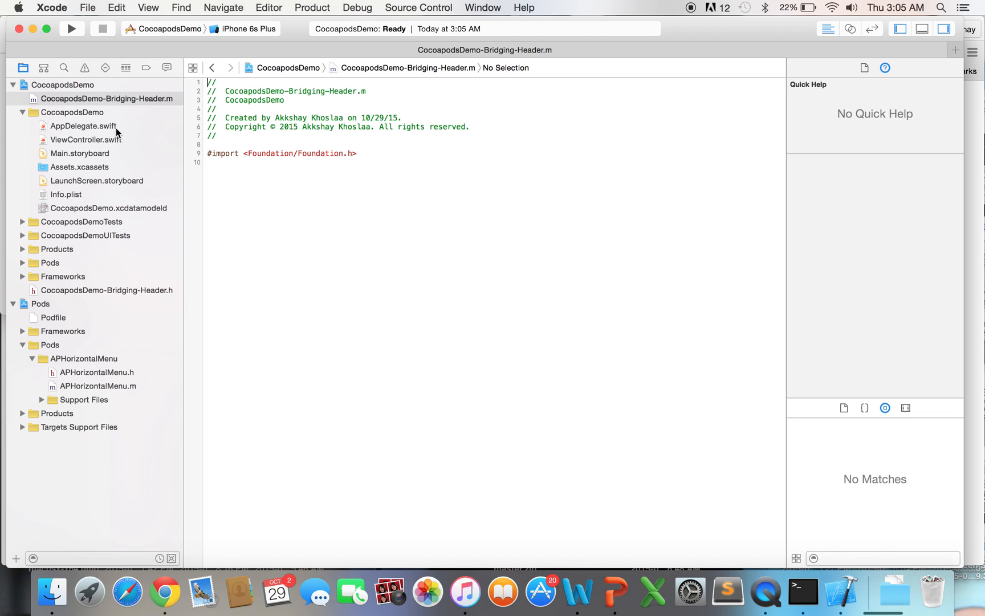
mouse_move(141, 124)
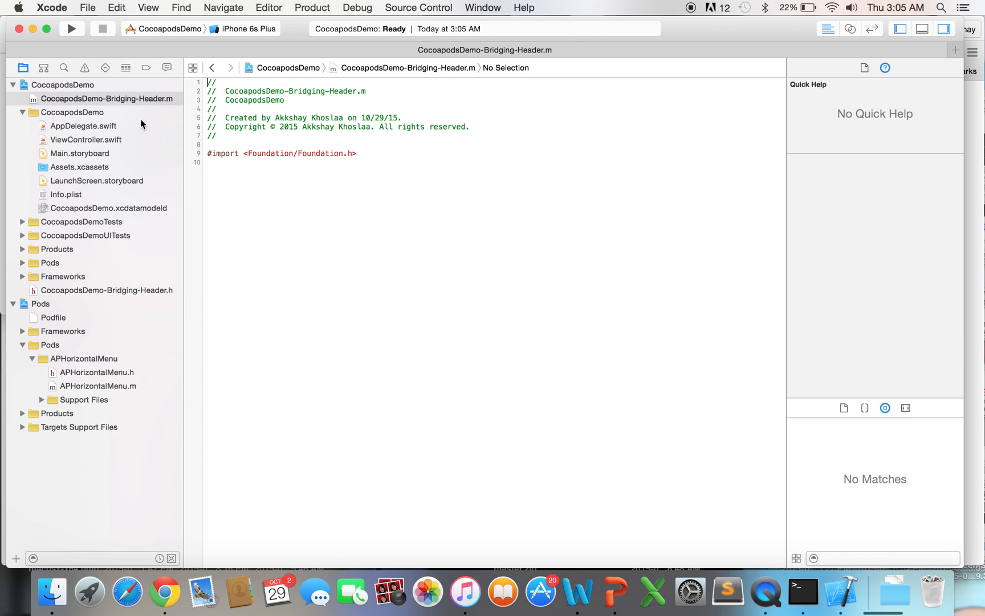
mouse_move(142, 107)
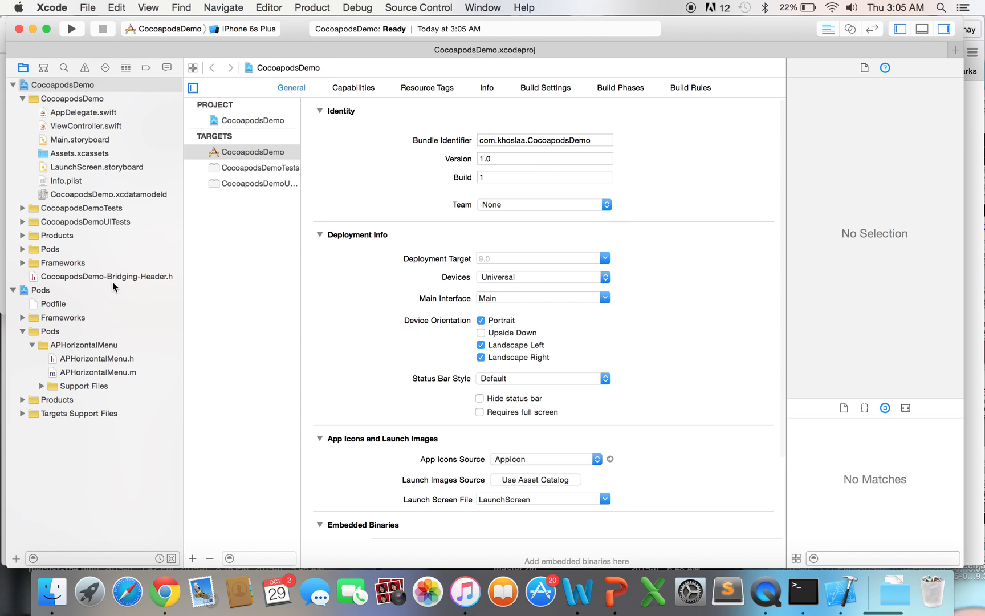
Open CocoapodsDemo-Bridging-Header.h from the navigator.
left_click(108, 276)
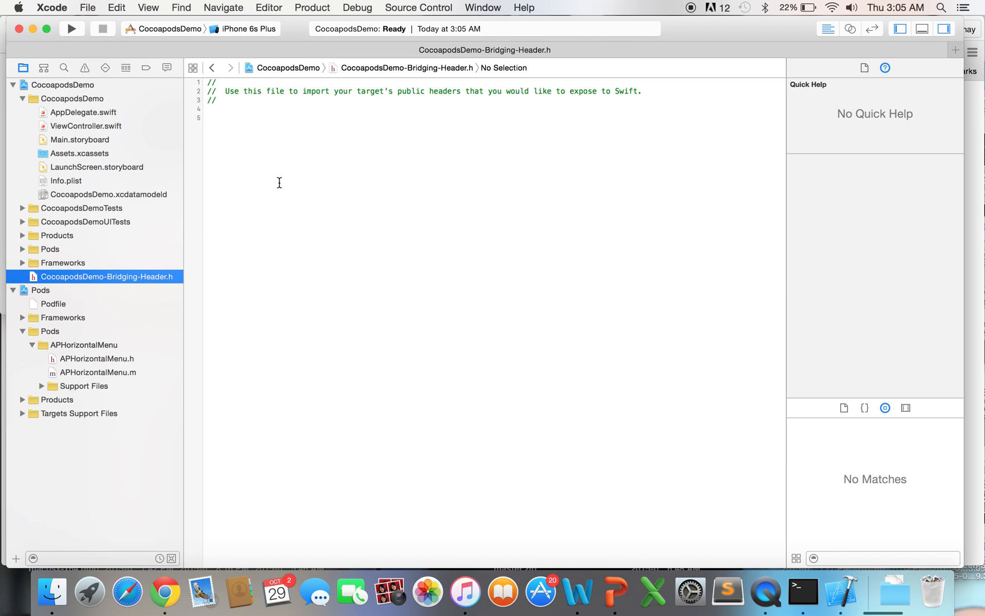
Add #import <APHorizontalMenu/APHorizontalMenu.h> to the bridging header, build, and open ViewController.swift.
left_click(300, 118)
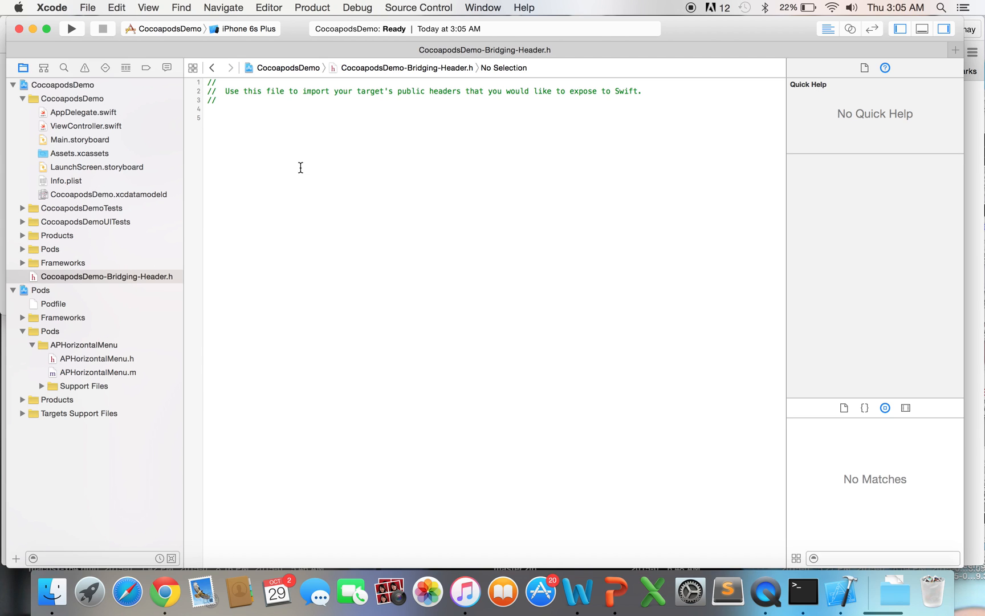
mouse_move(194, 289)
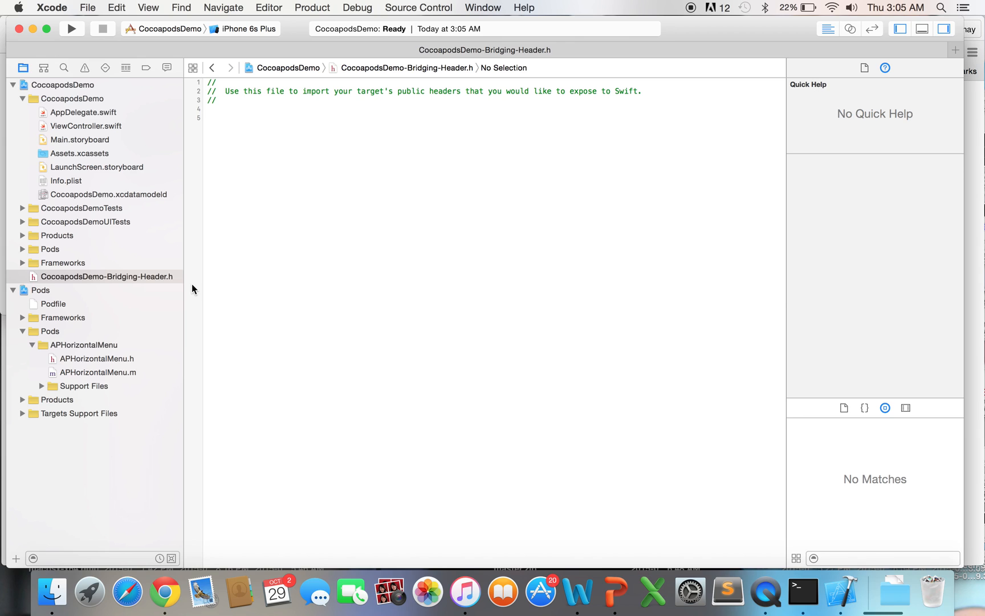
mouse_move(94, 338)
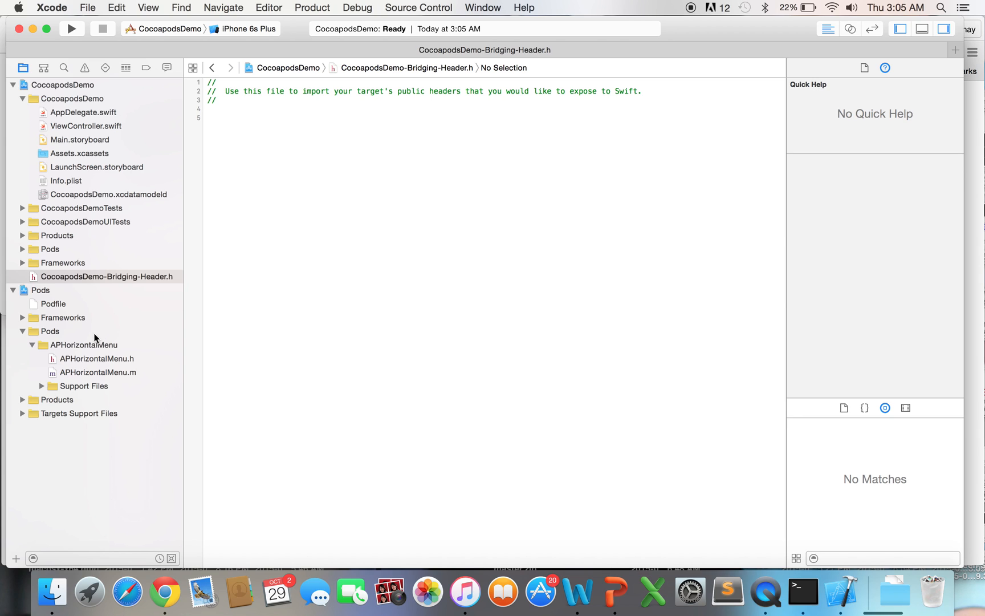
left_click(209, 117)
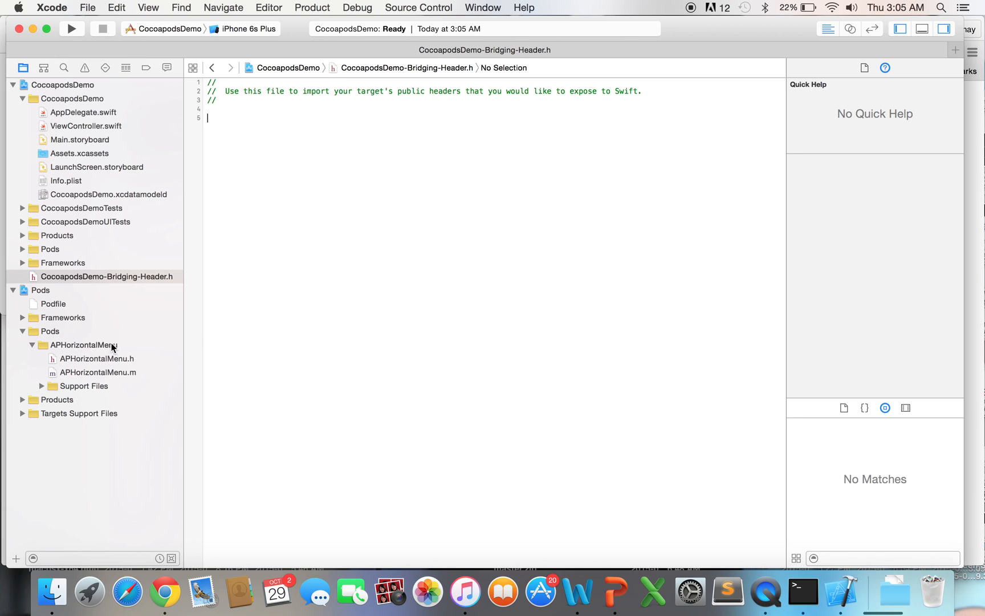
type("#import")
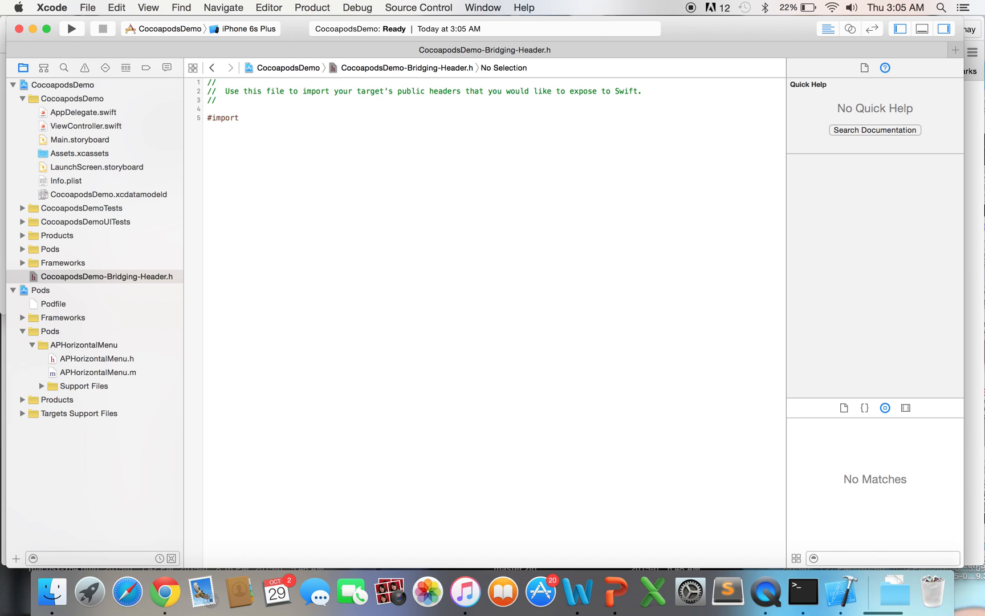
type("<A")
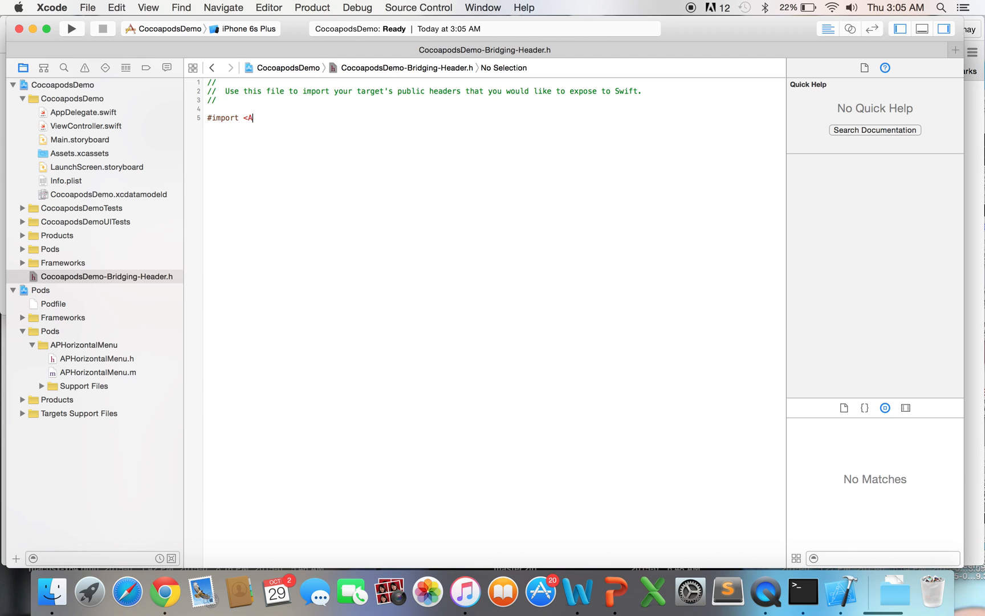
type("PHorizontalM")
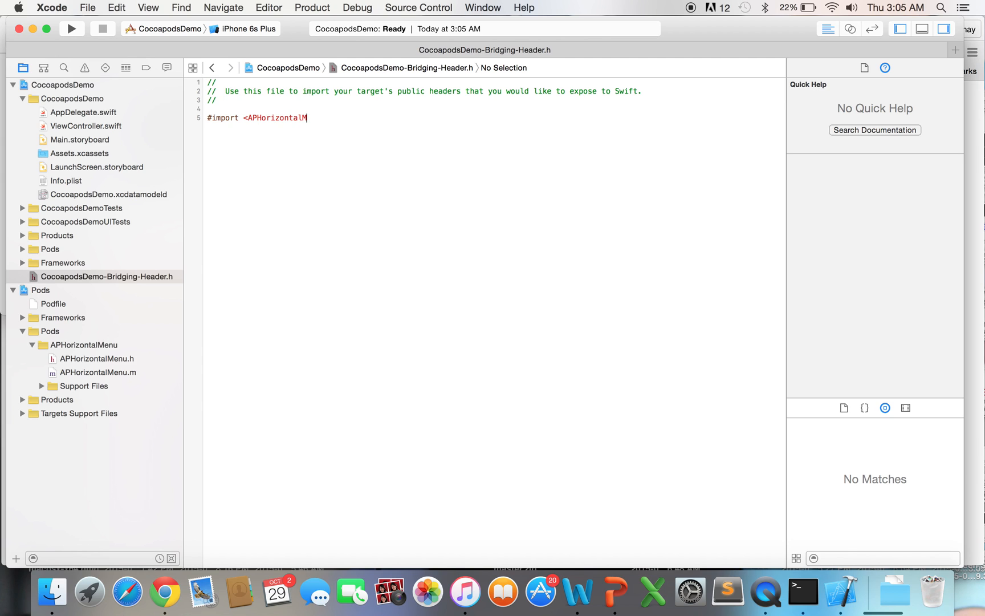
type("enu/APHorizontalMenu.h>")
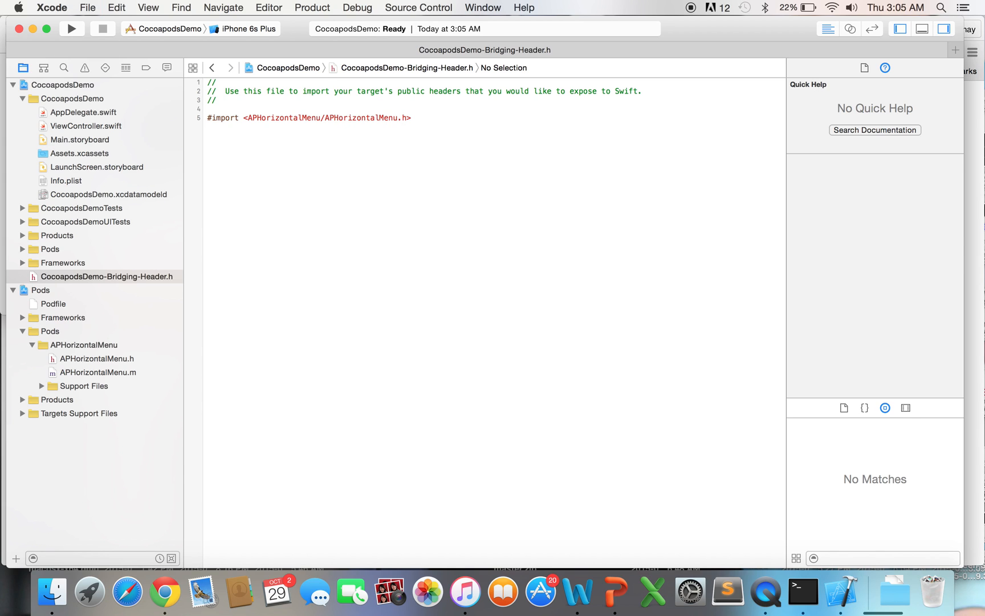
mouse_move(190, 308)
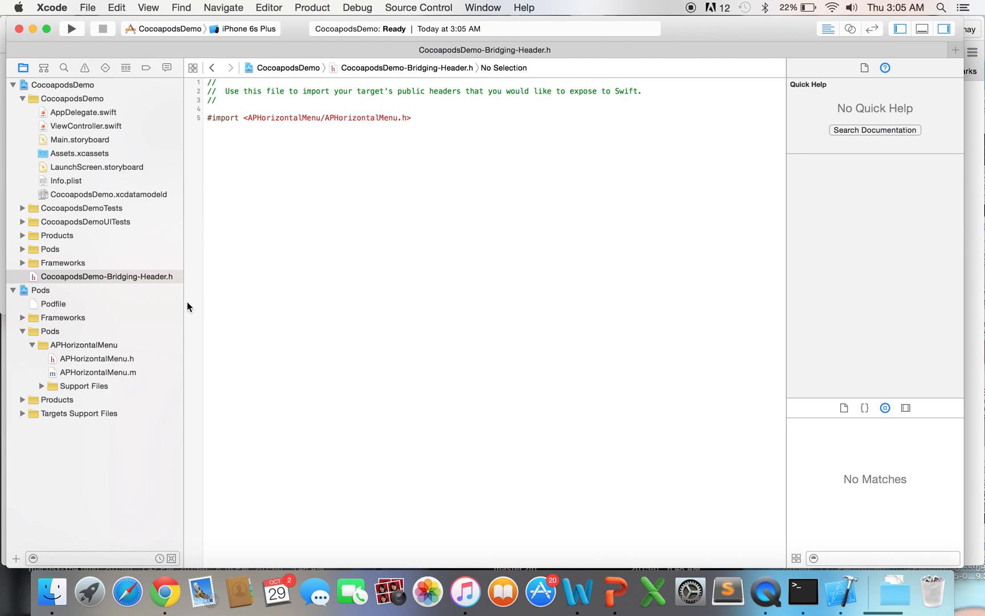
left_click(72, 29)
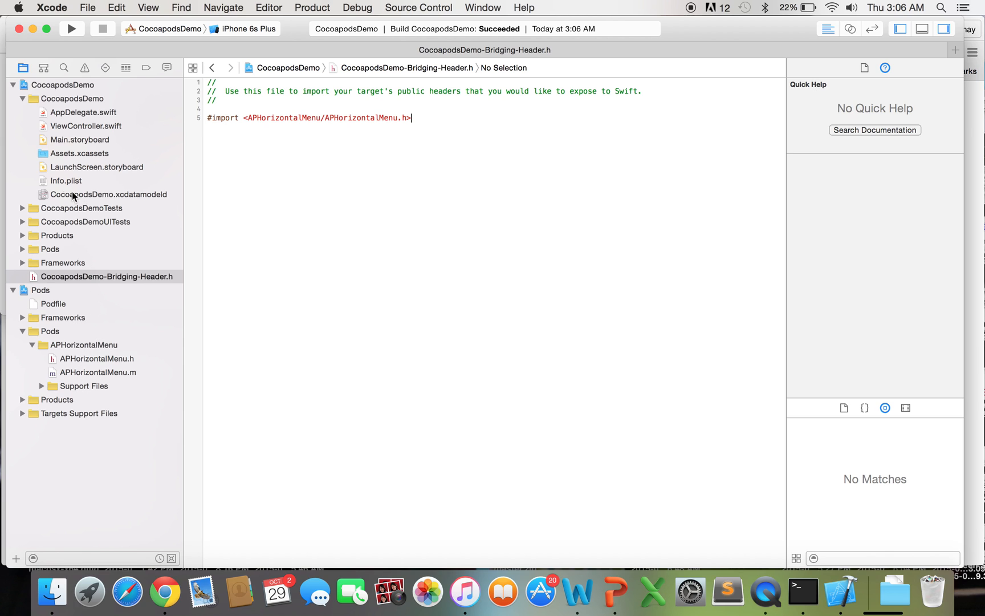
left_click(85, 126)
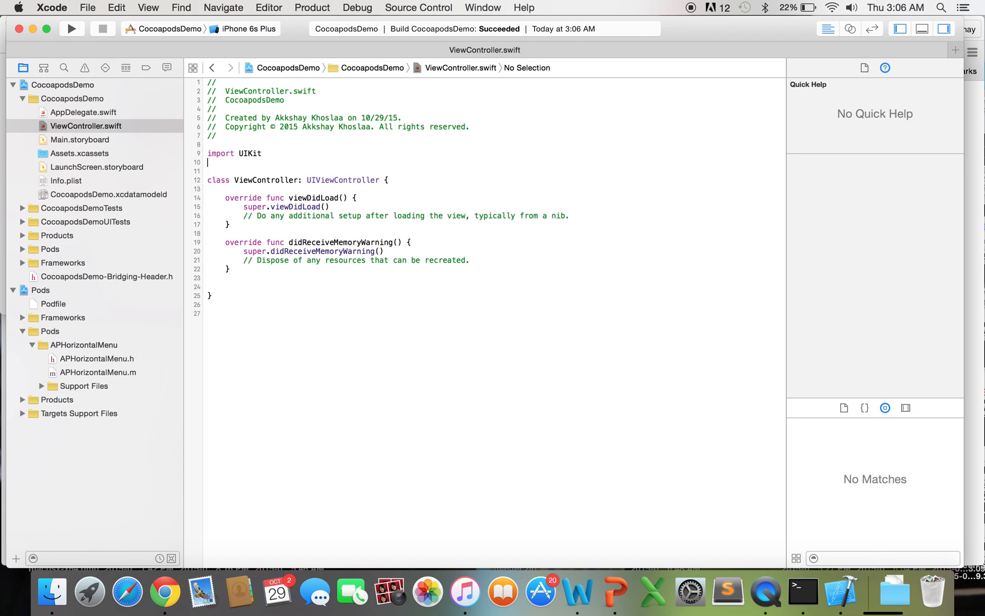
Undo a stray import in ViewController.swift and reopen the bridging header to delete its import.
type("APH")
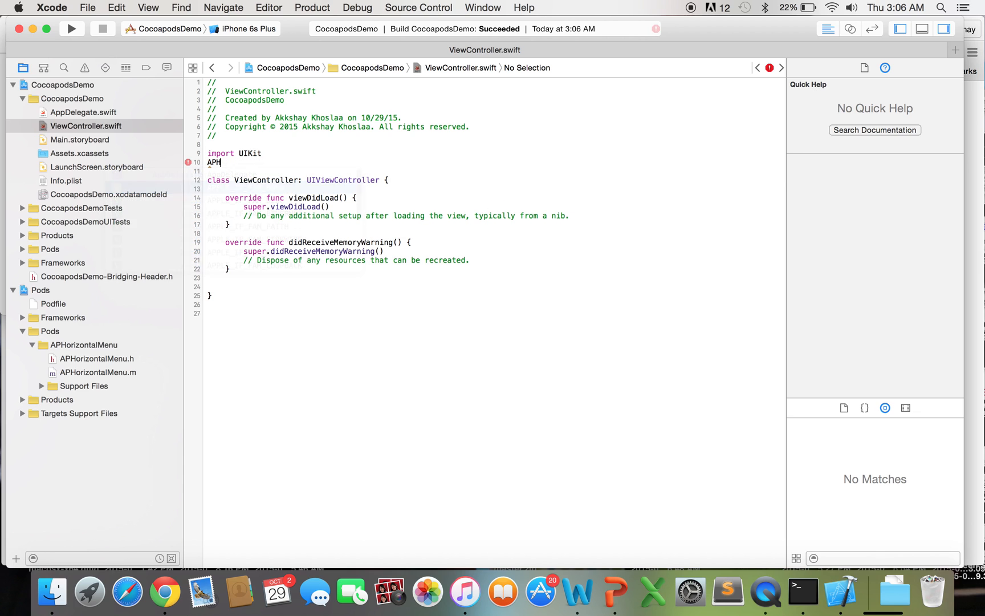
type("import")
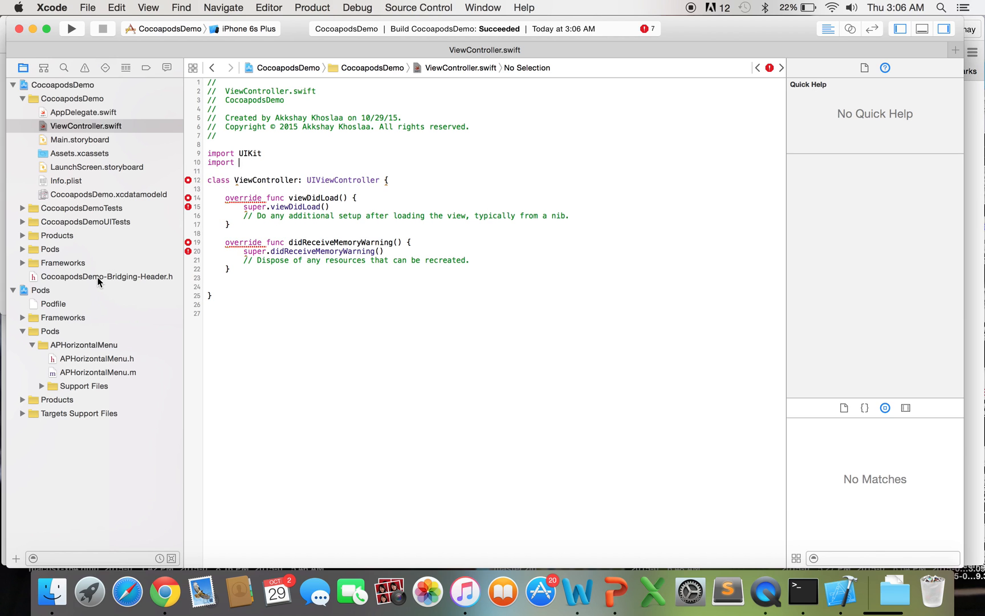
key("backspace")
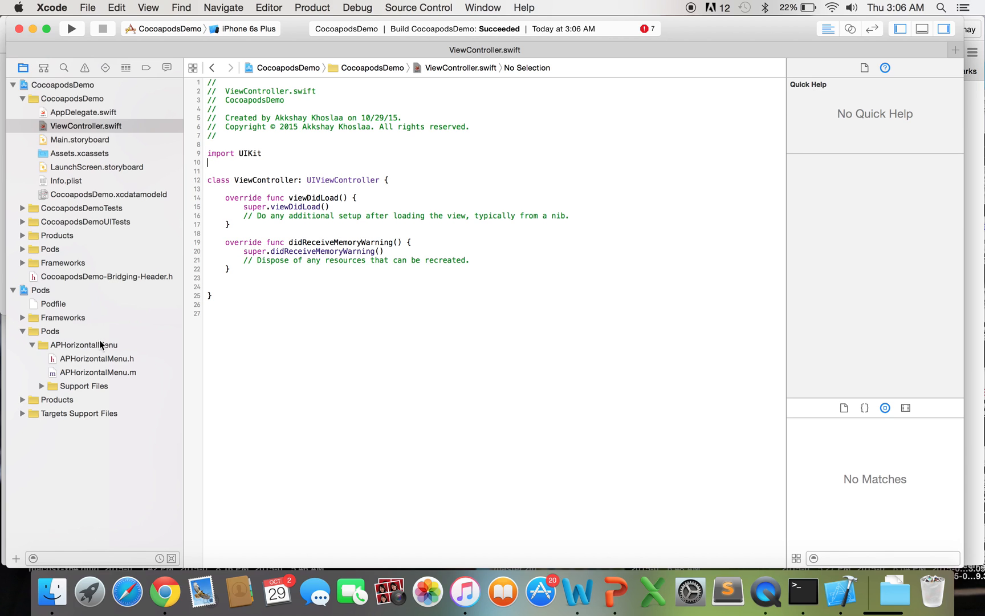
mouse_move(33, 348)
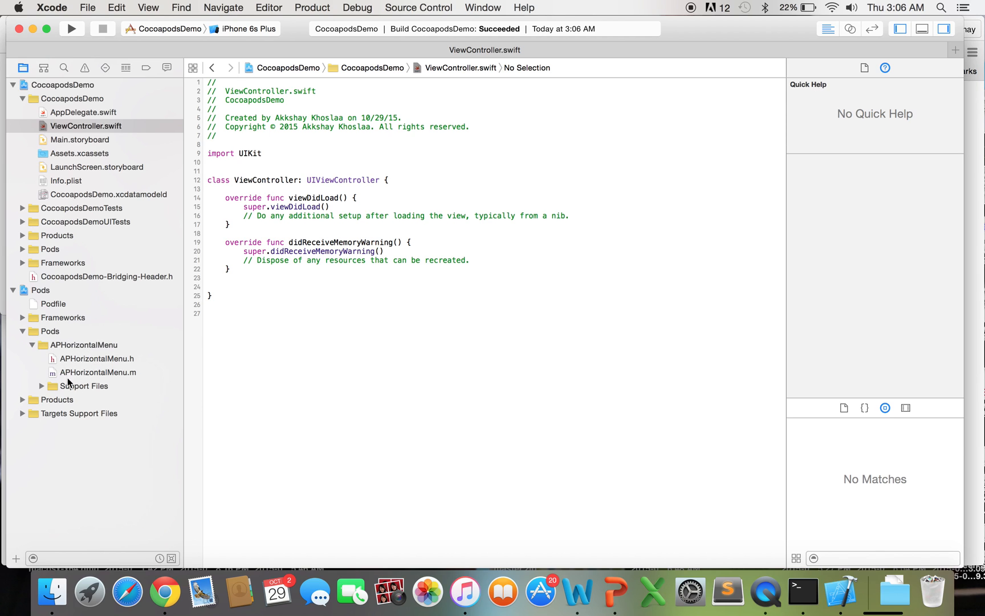
left_click(108, 277)
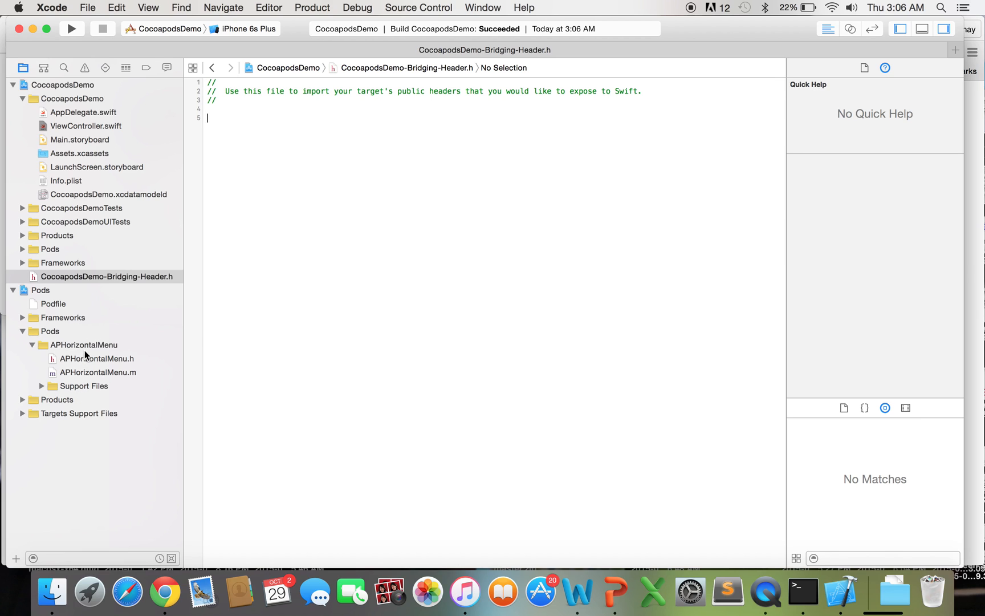
mouse_move(104, 268)
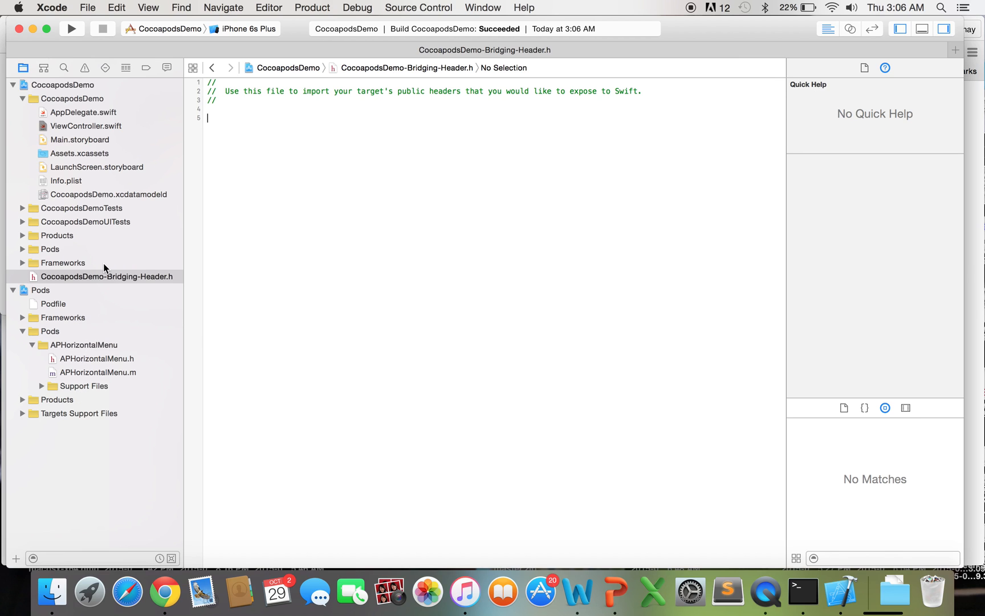
mouse_move(67, 230)
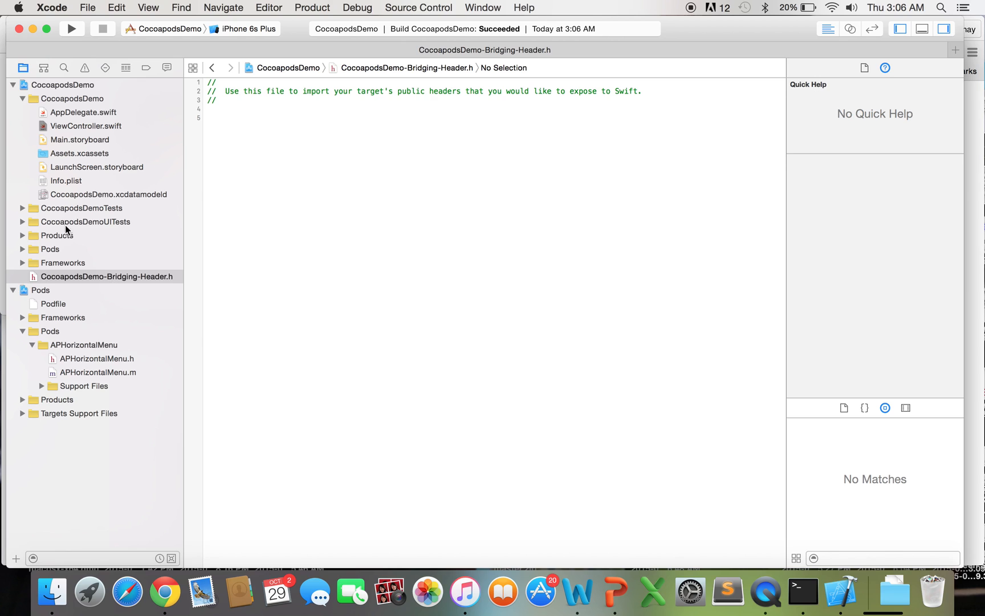
mouse_move(75, 130)
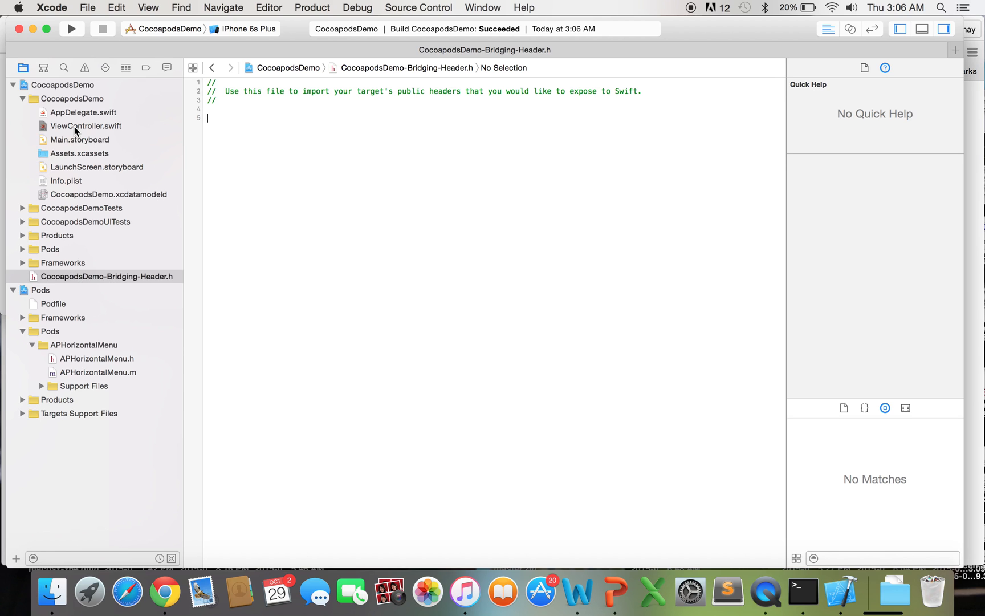
mouse_move(105, 283)
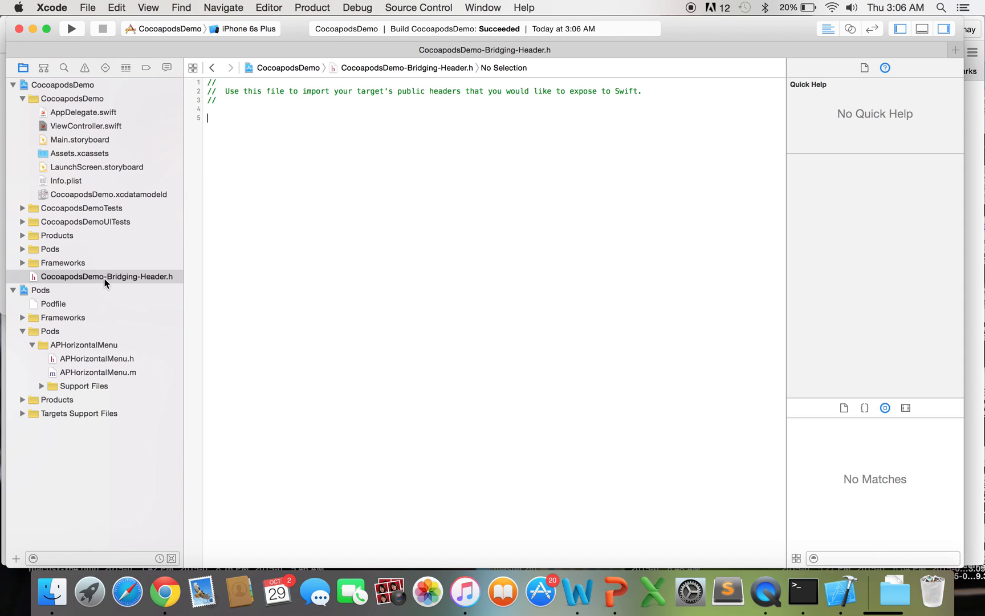
mouse_move(144, 145)
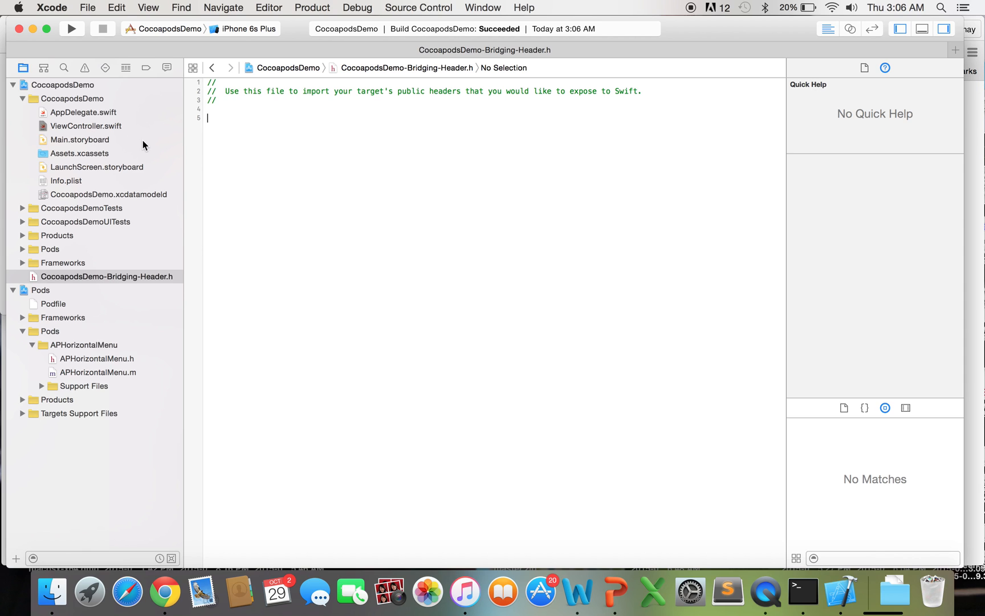
Reopen ViewController.swift from the Project navigator.
left_click(86, 125)
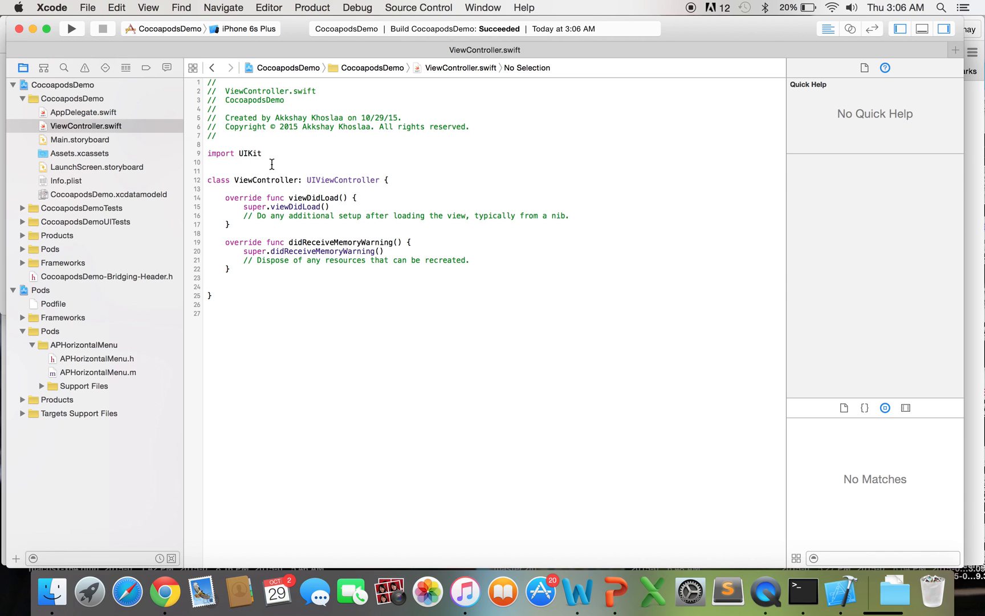
Add 'import APHorizontalMenu' below UIKit and place the cursor inside viewDidLoad.
type("import APHorizontalMenu")
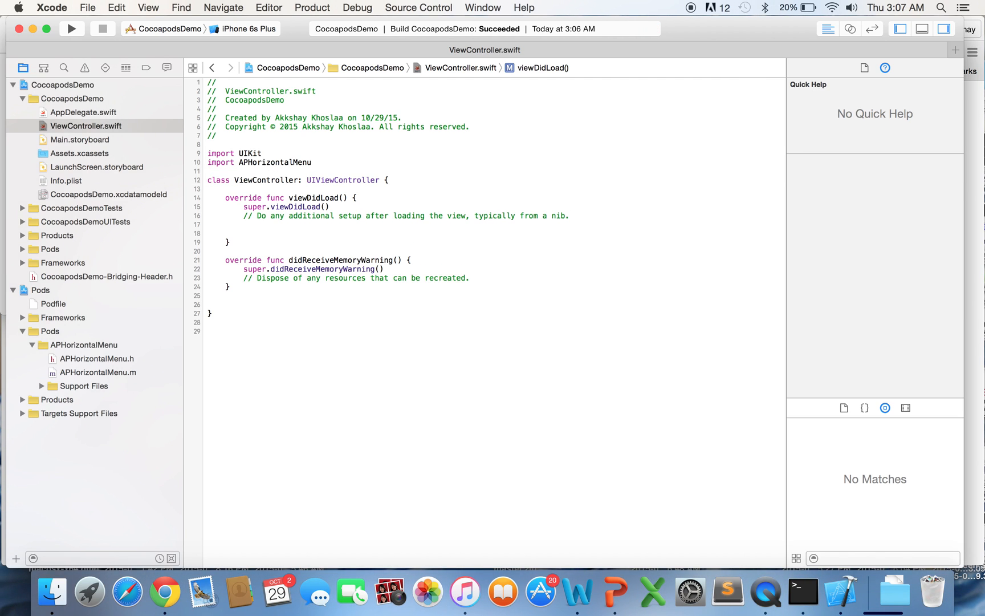
left_click(244, 233)
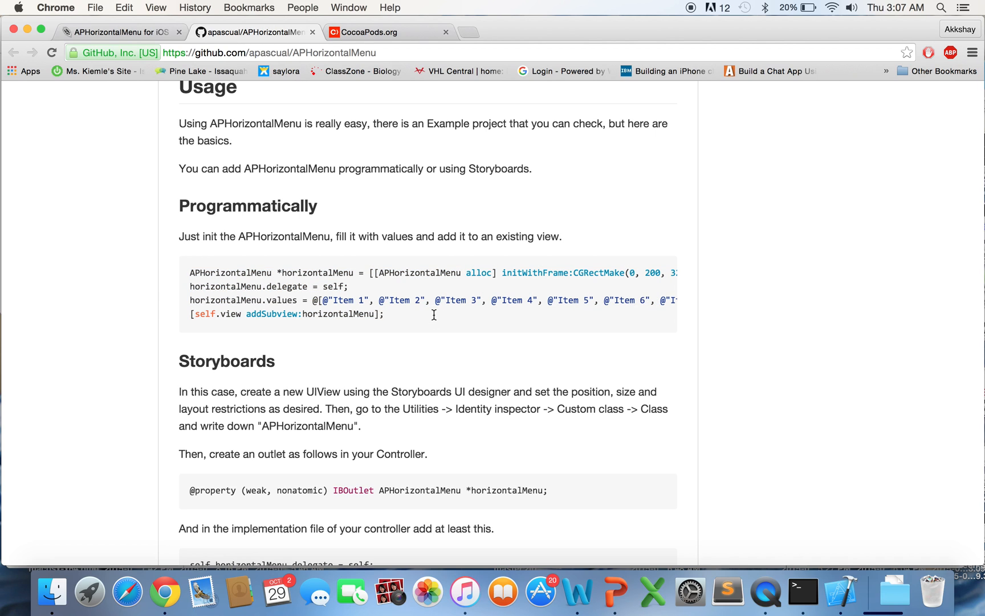
mouse_move(342, 262)
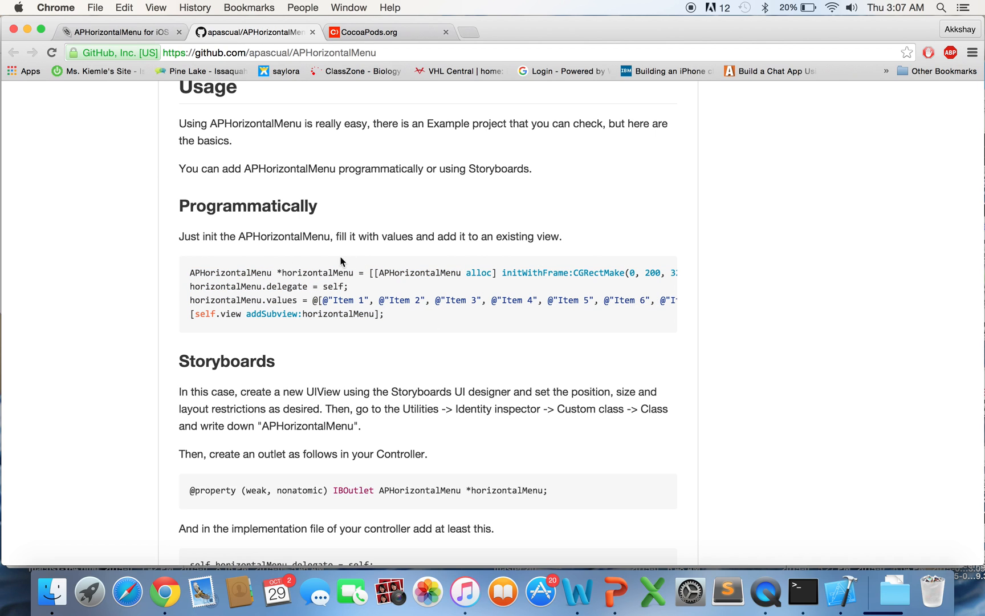
mouse_move(375, 290)
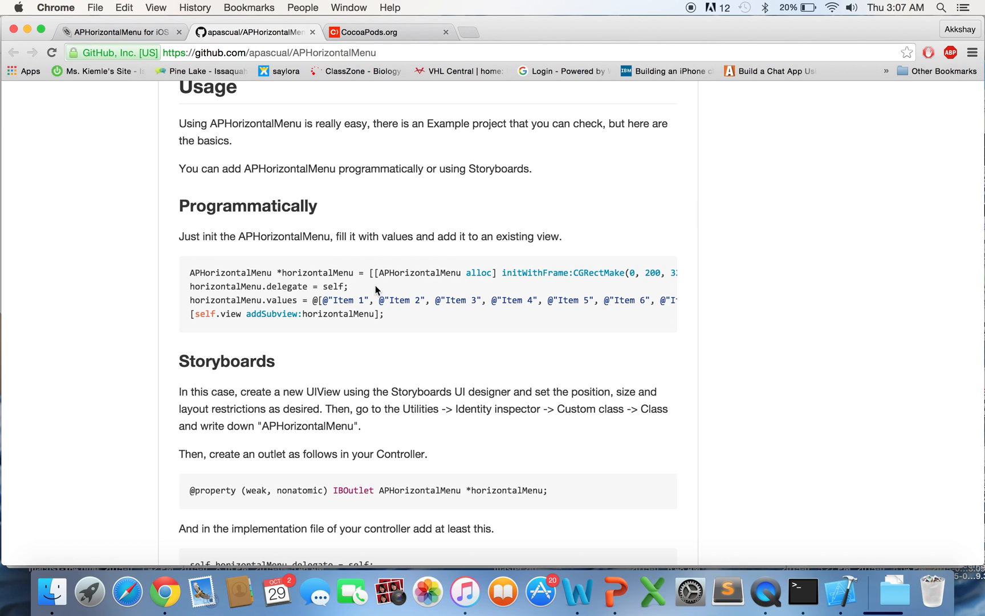
mouse_move(371, 220)
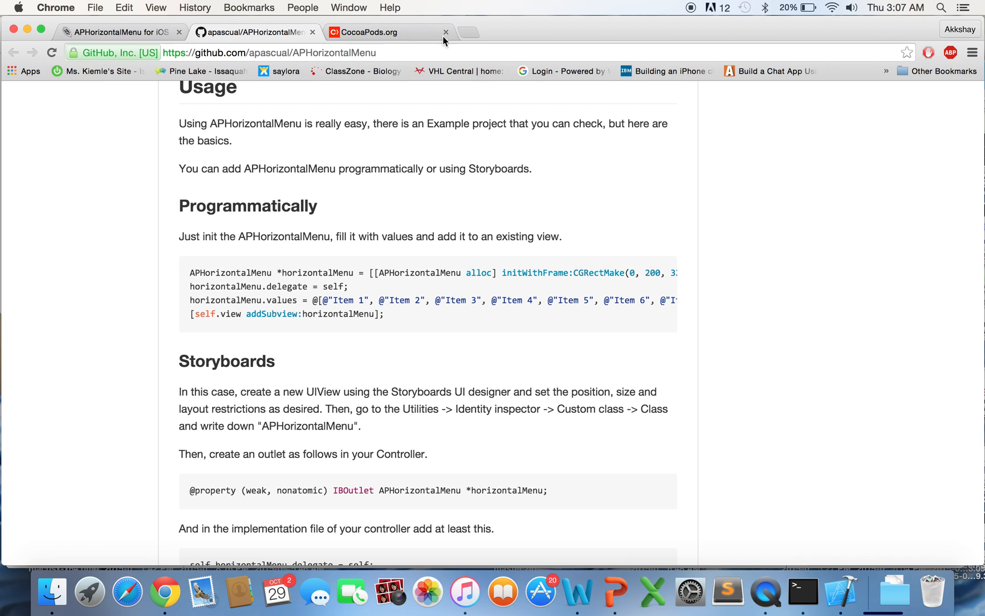
Open a new blank Chrome tab after reading the README's programmatic usage code.
left_click(467, 32)
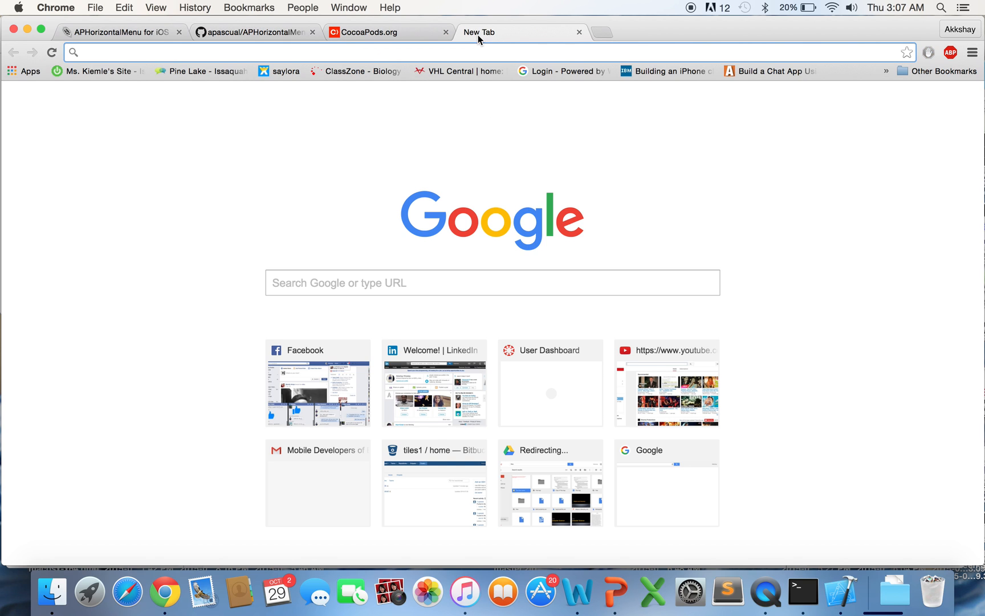
Convert the README's APHorizontalMenu Objective-C snippet to Swift on objectivec2swift.net and copy it.
type("objectivec2swift.net")
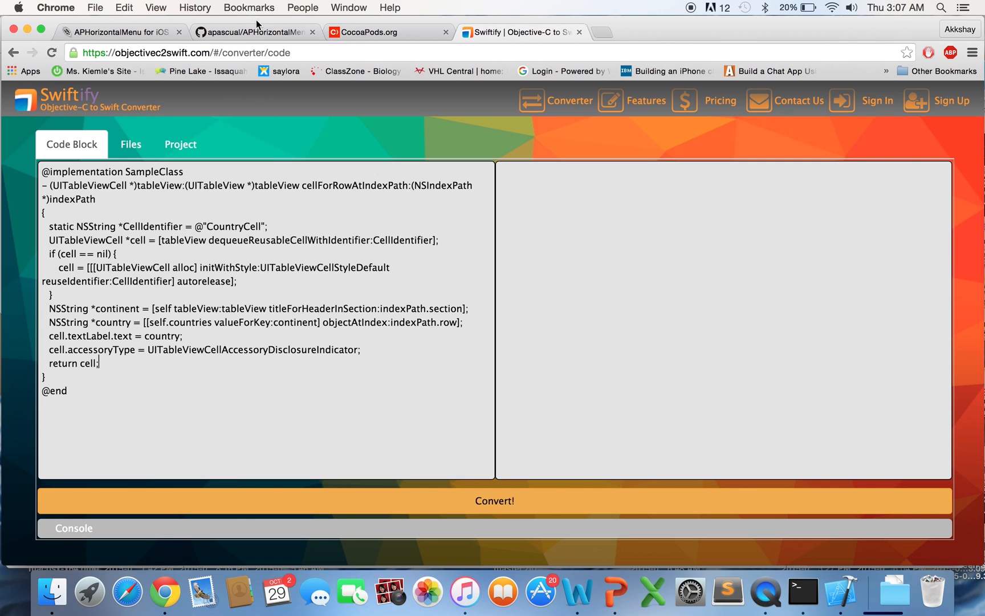
left_click(250, 31)
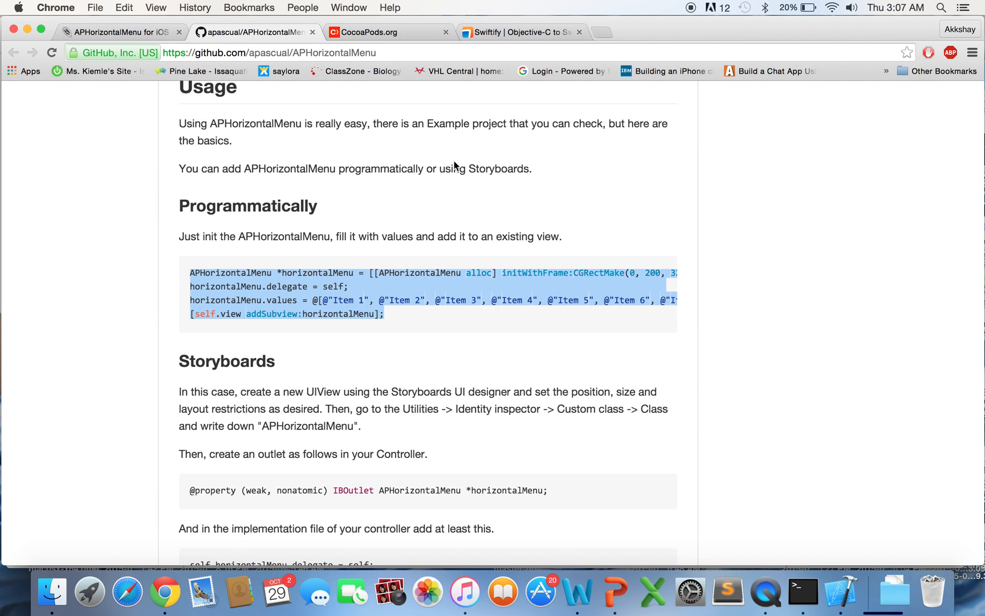
left_click(522, 31)
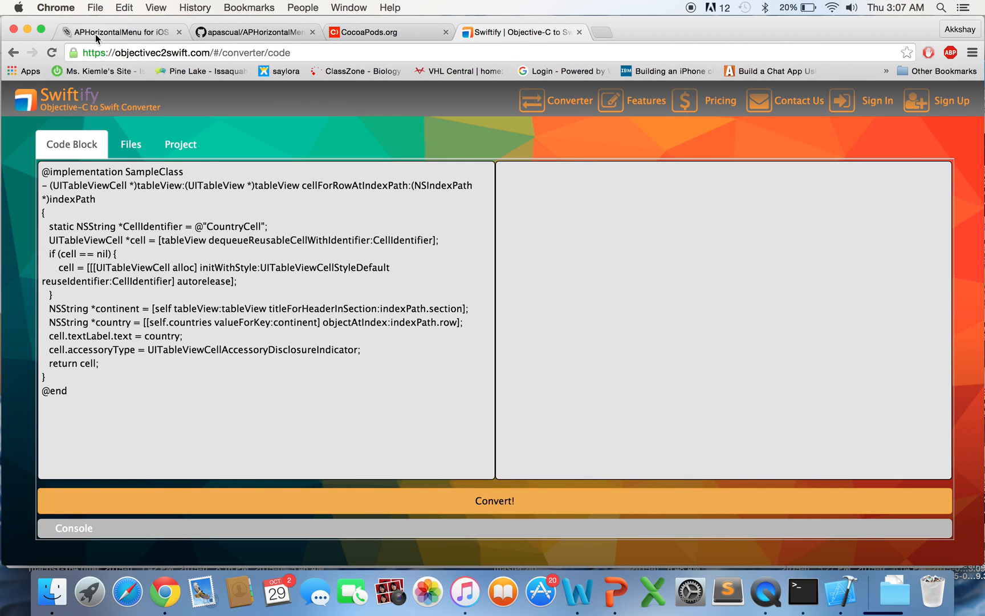
mouse_move(244, 362)
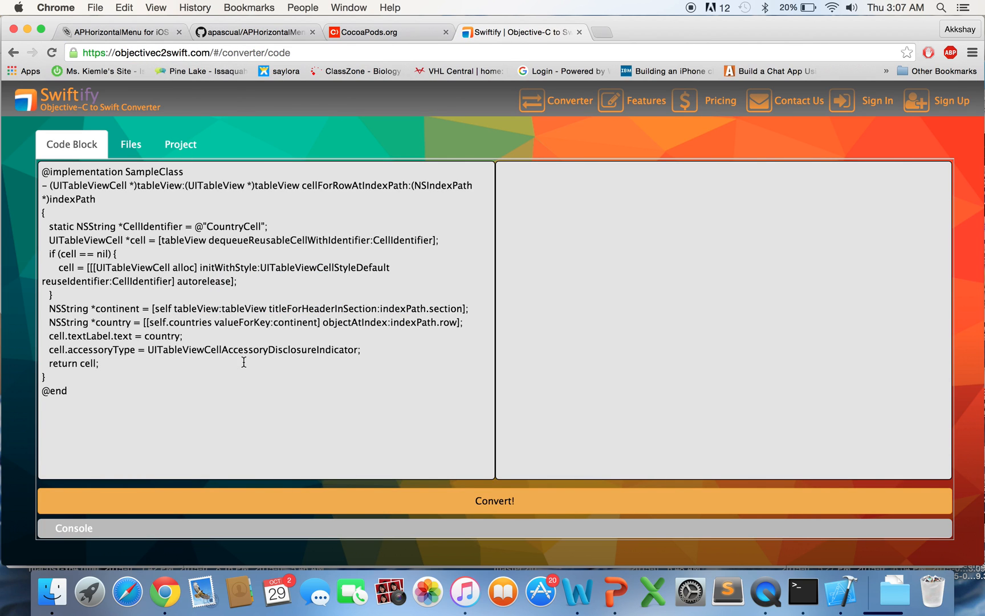
left_click(493, 500)
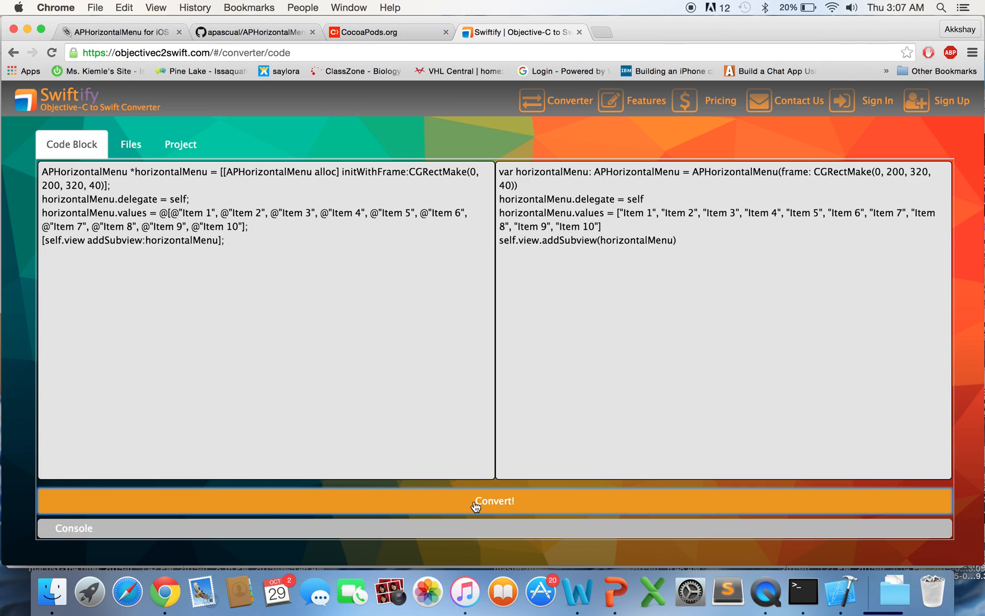
mouse_move(510, 440)
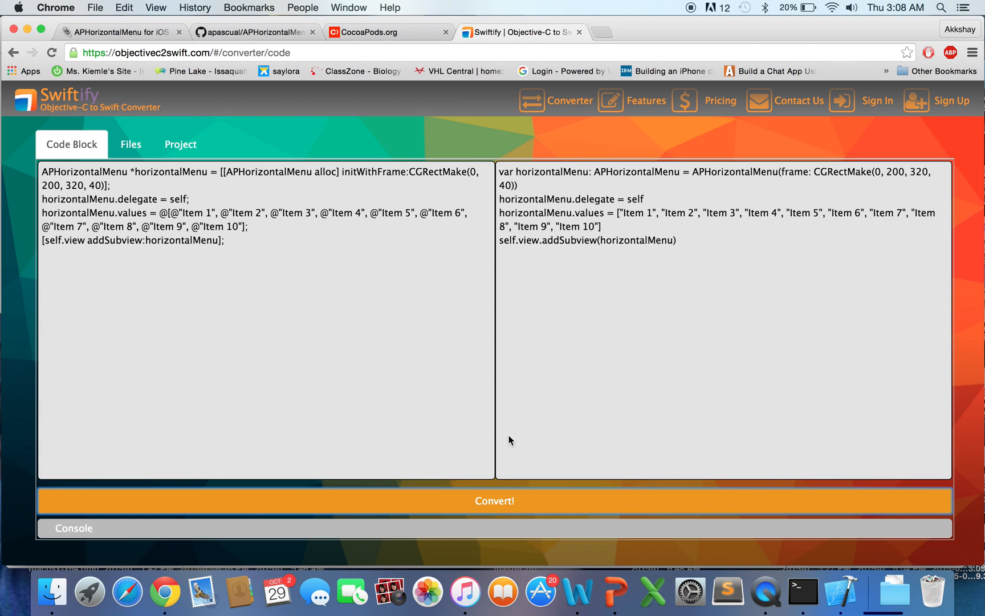
mouse_move(658, 407)
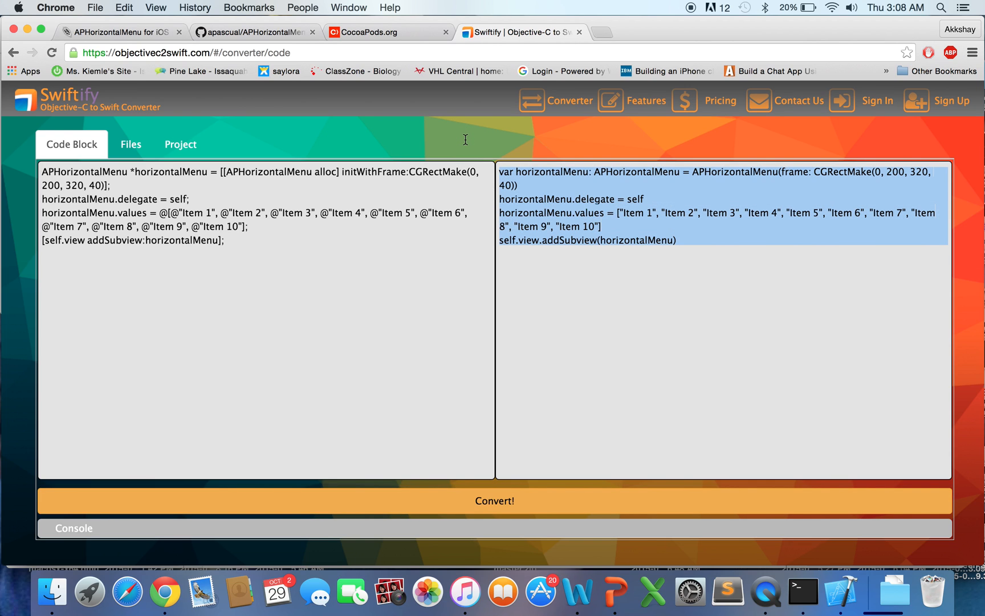
mouse_move(626, 245)
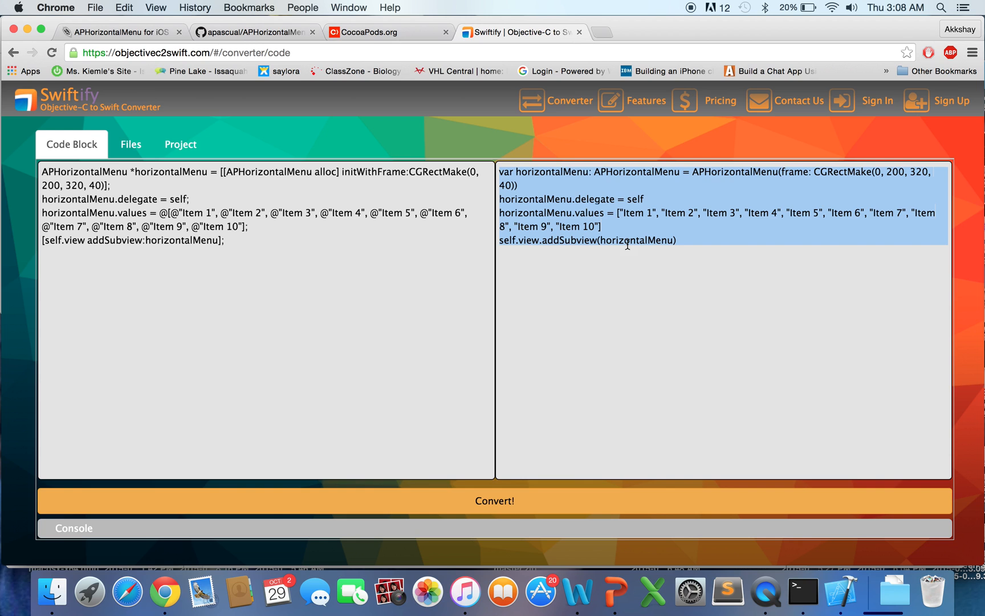
mouse_move(798, 547)
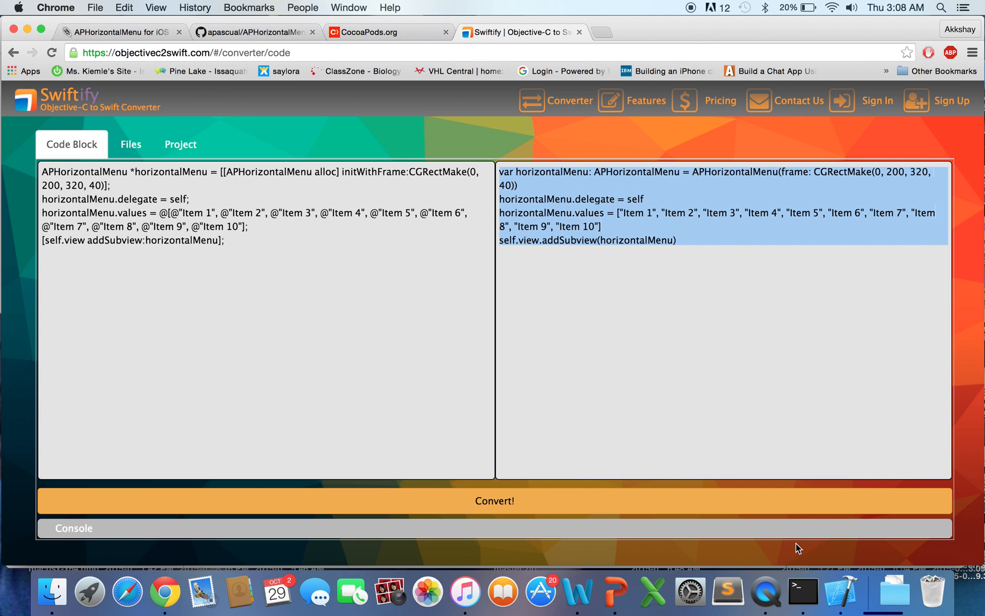
left_click(839, 590)
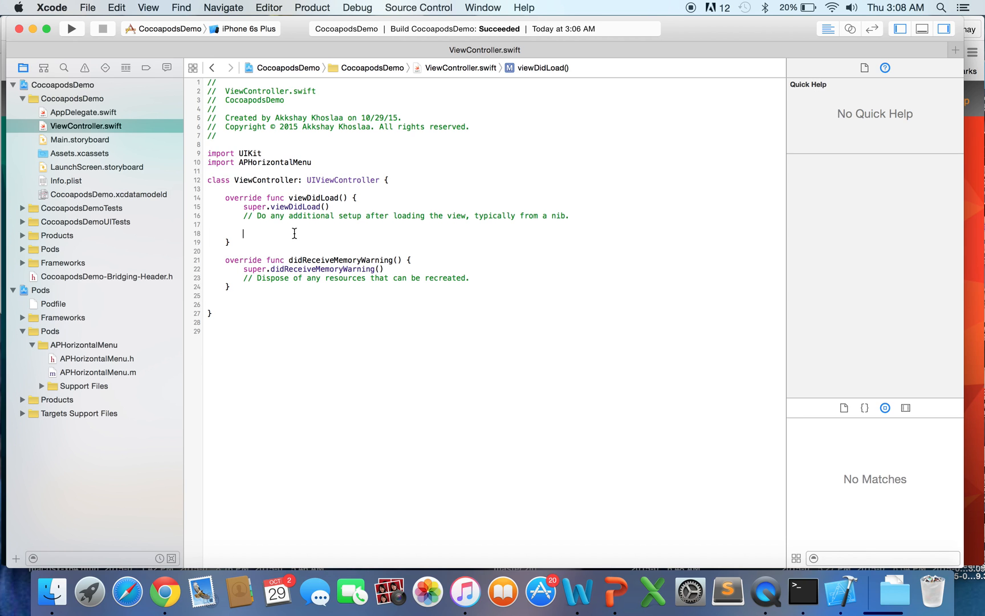
Paste the Swift horizontalMenu code with Item 1–10 values into viewDidLoad and inspect the delegate error.
type("var horizontalMenu: APHorizontalMenu = APHorizontalMenu(frame: CGRectMake(0, 200, 320, 40))")
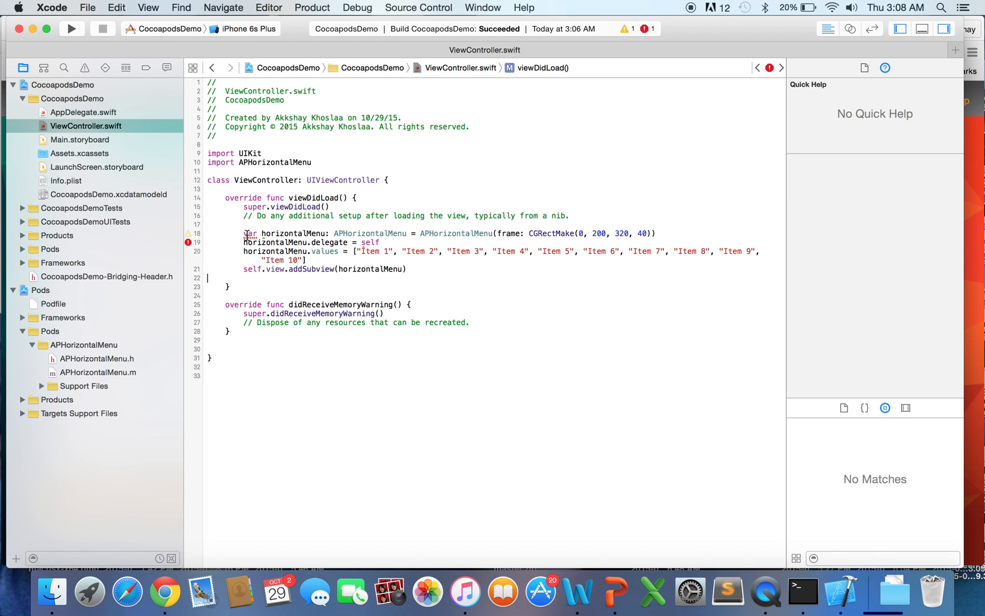
left_click(371, 233)
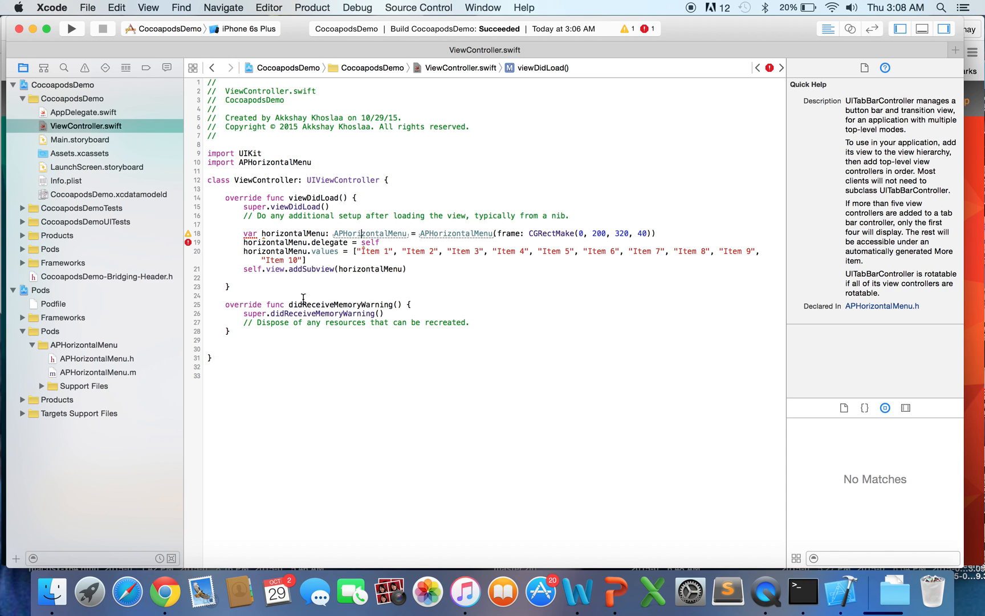
mouse_move(371, 234)
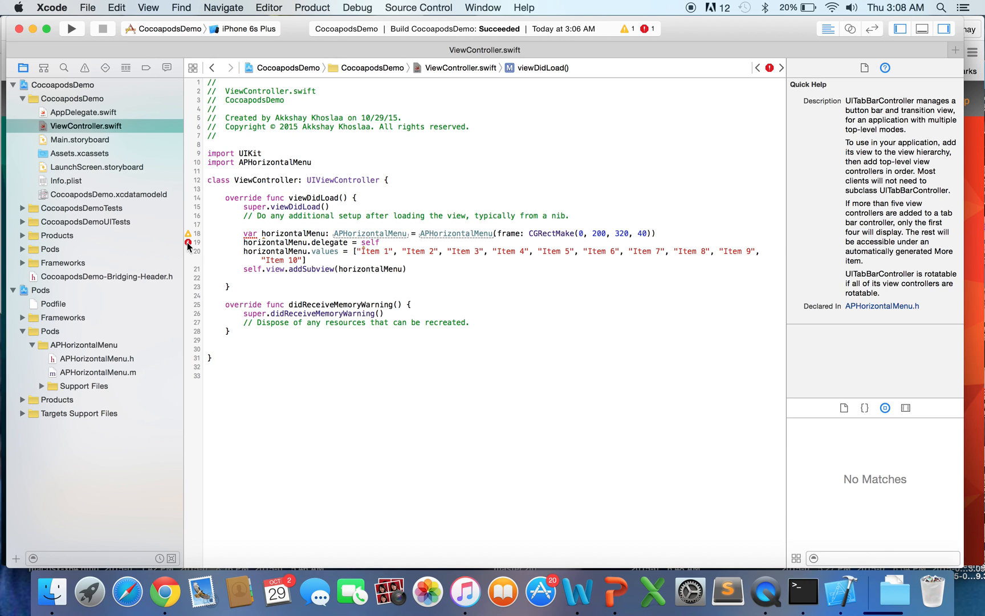
left_click(187, 243)
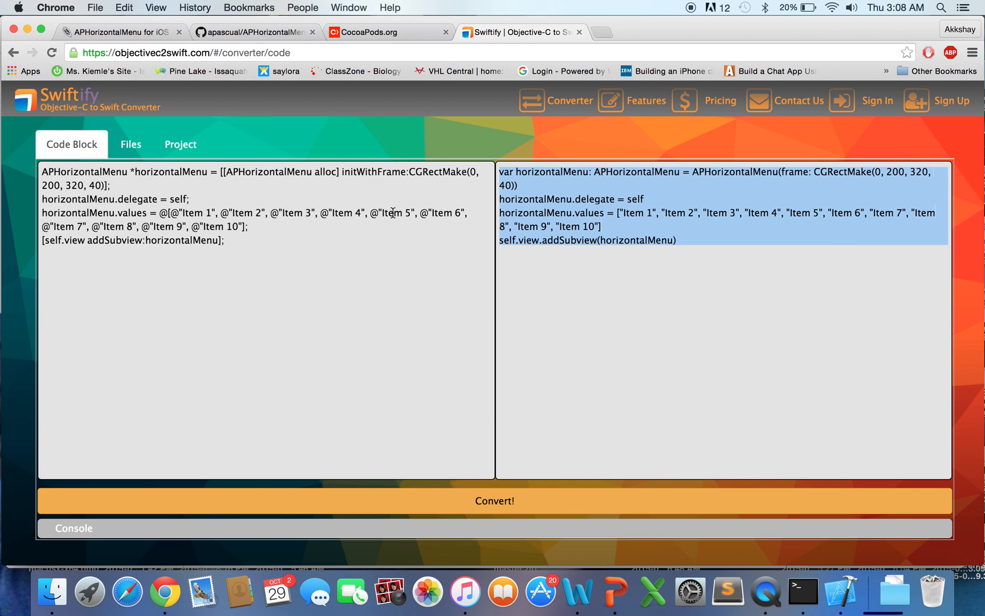
Copy the APHorizontalMenuSelectDelegate protocol name from the GitHub README's Delegate section.
left_click(252, 32)
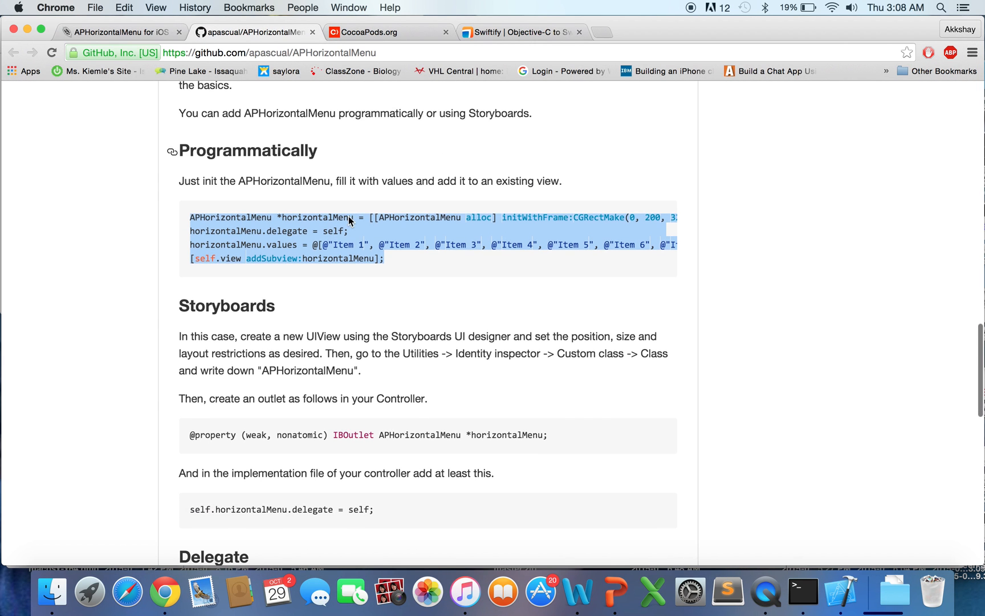
scroll("down", 3)
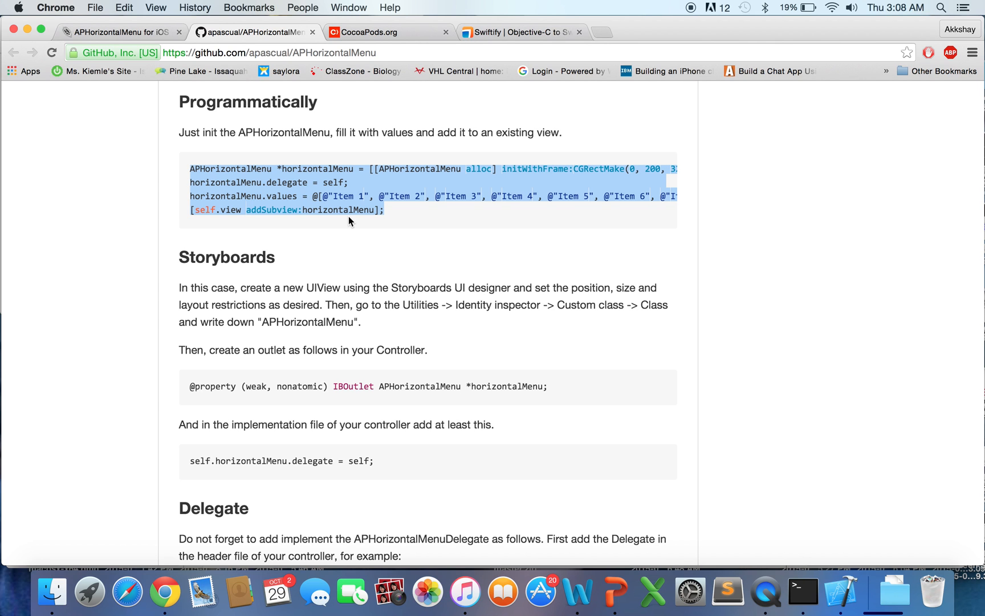
scroll("up", 3)
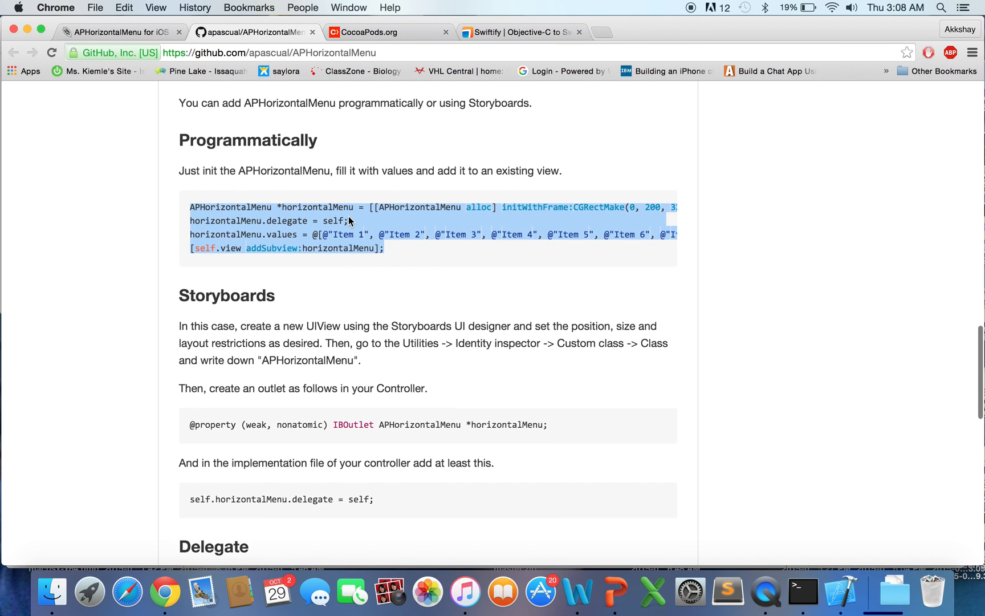
scroll("down", 3)
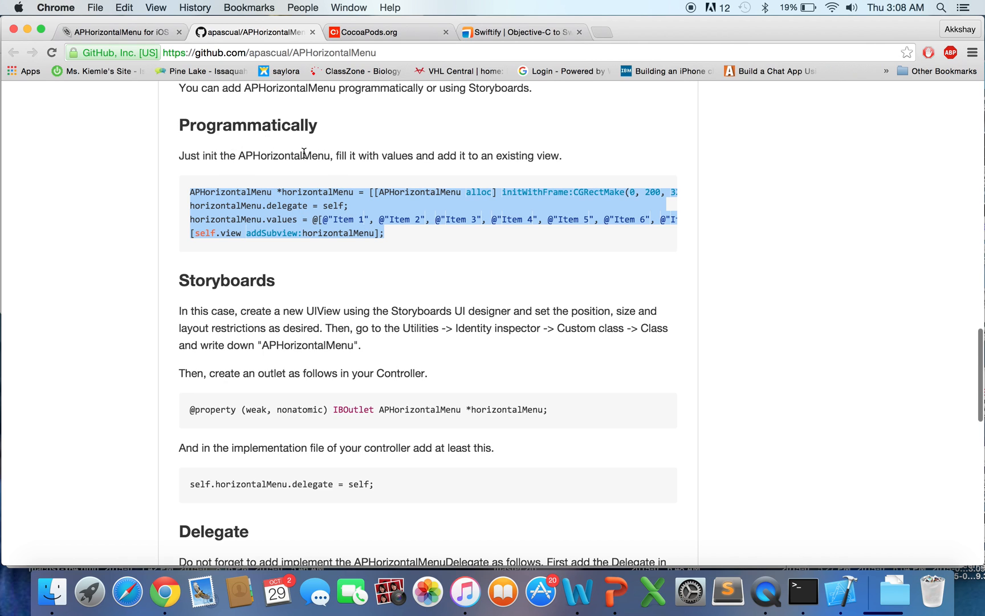
mouse_move(302, 314)
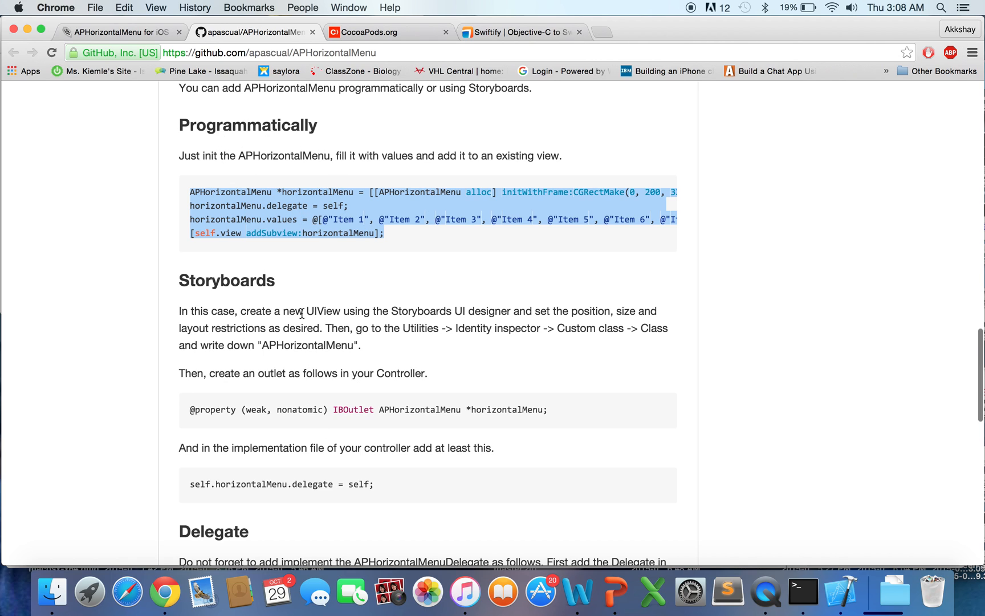
mouse_move(298, 177)
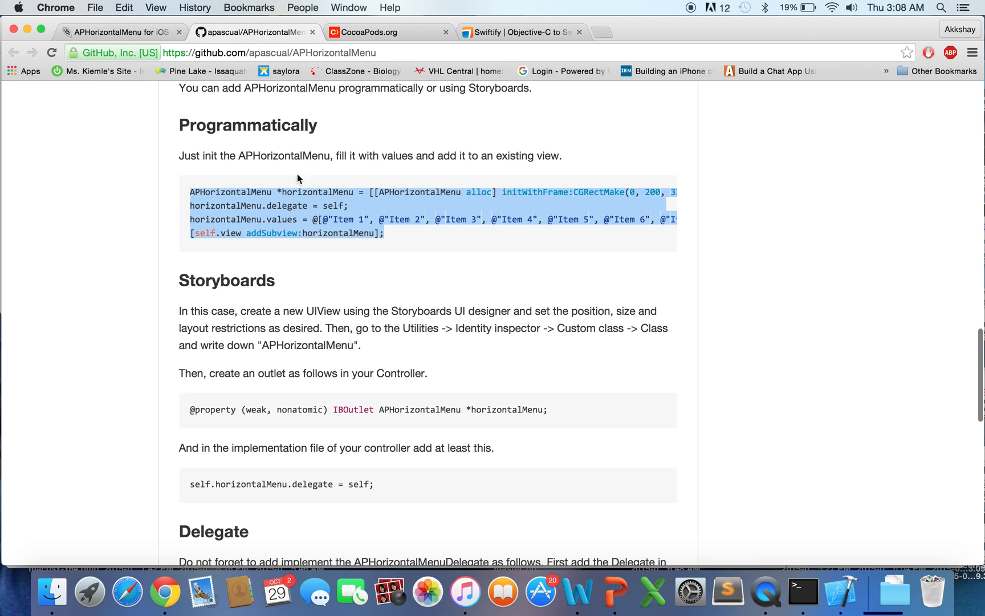
scroll("down", 3)
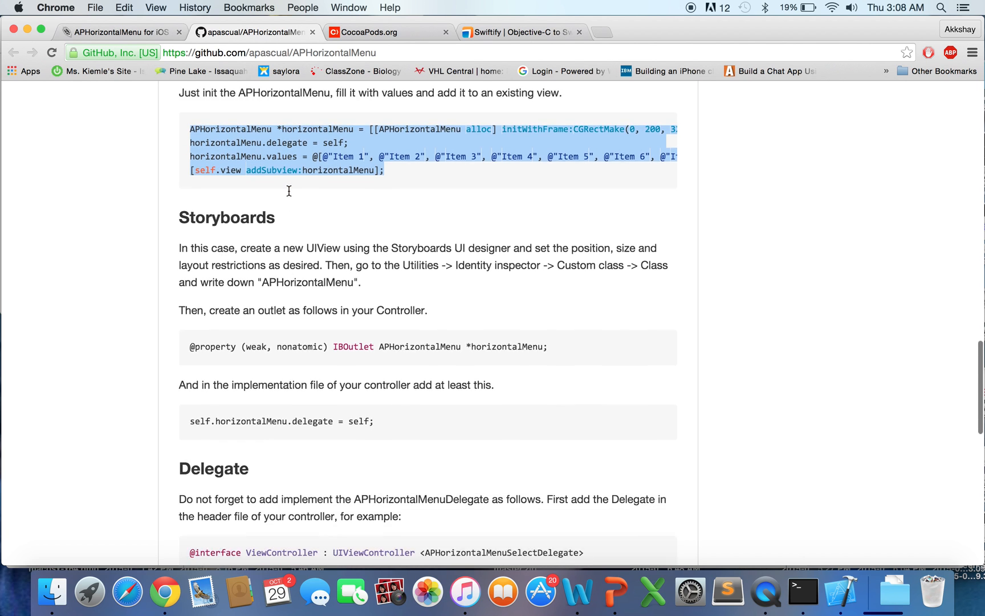
scroll("down", 3)
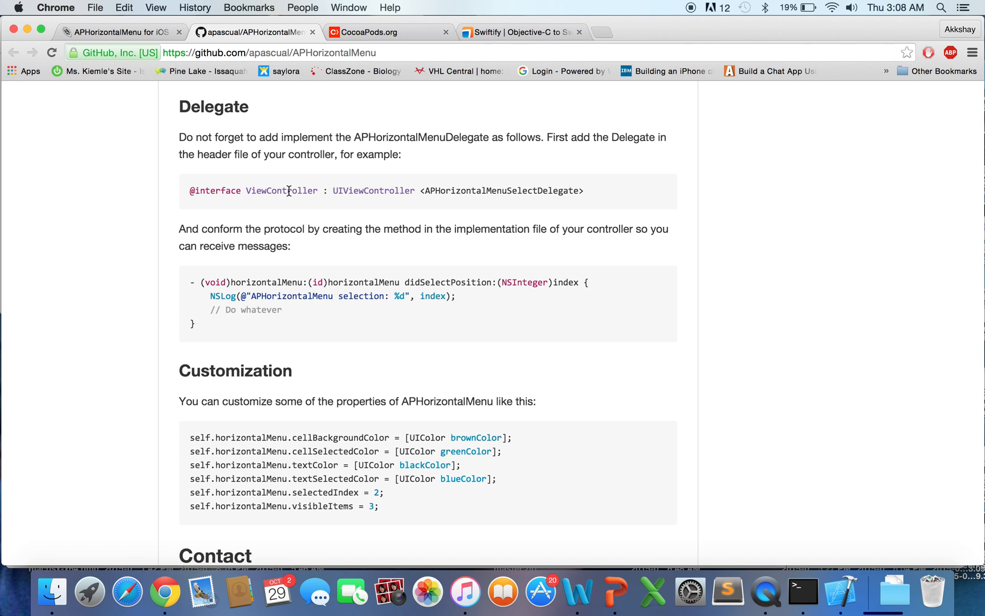
mouse_move(262, 168)
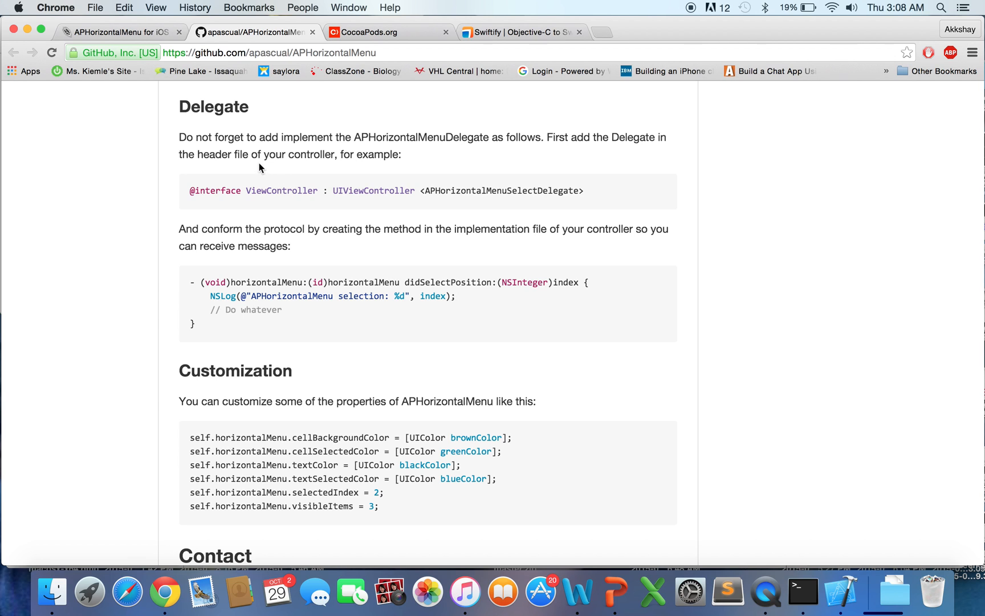
mouse_move(292, 177)
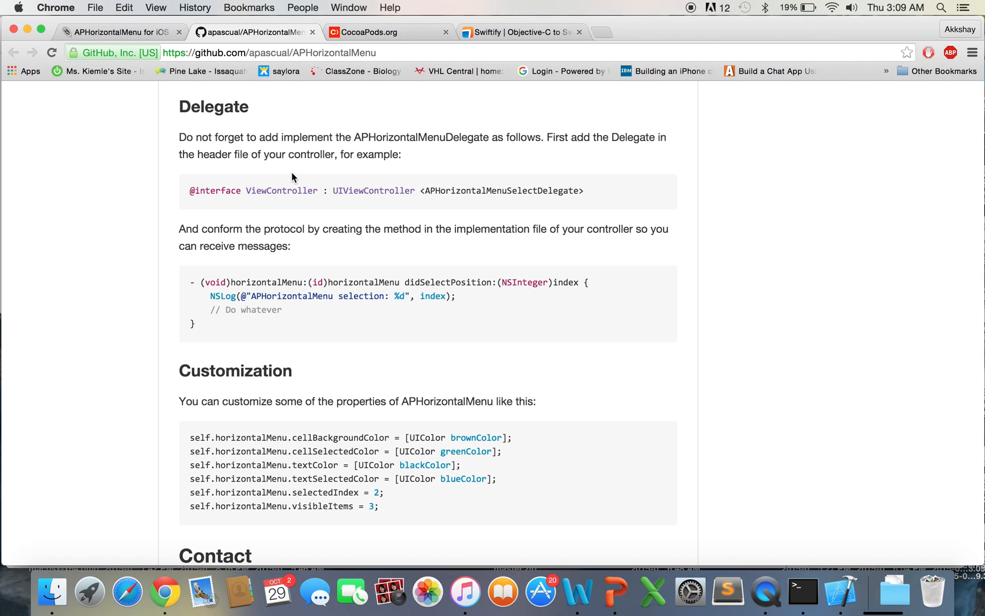
mouse_move(285, 181)
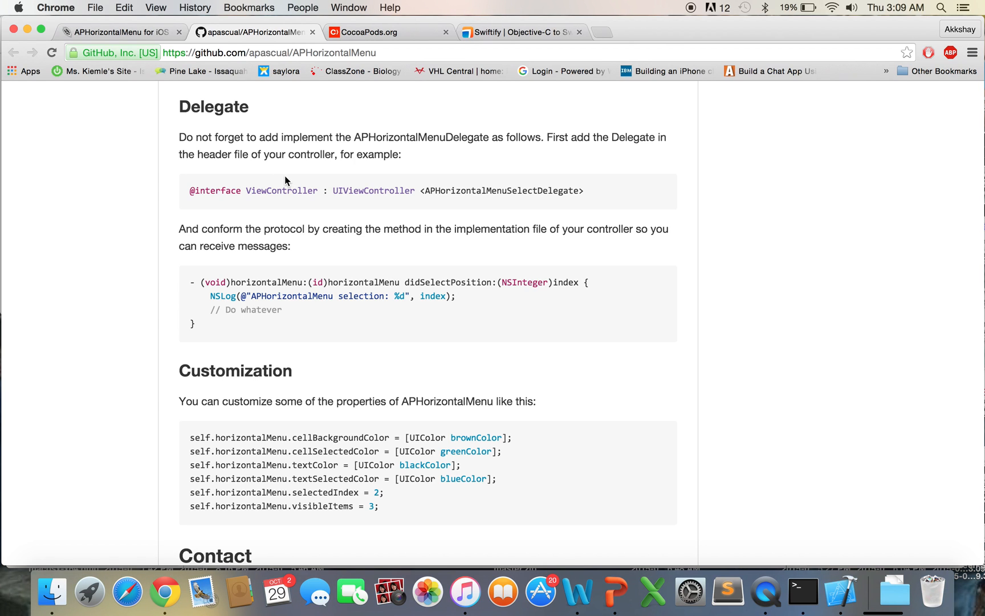
mouse_move(319, 174)
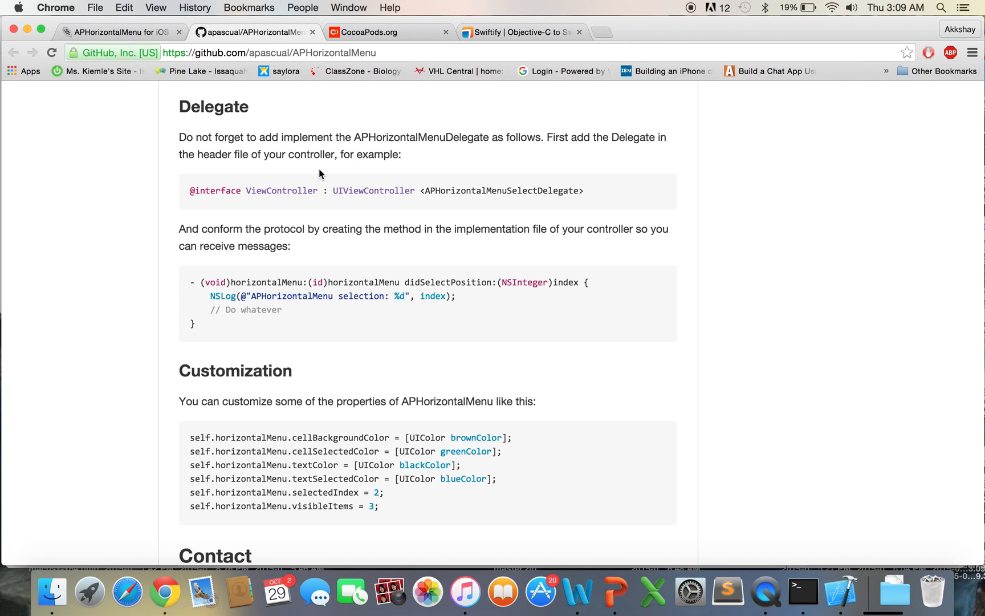
mouse_move(436, 187)
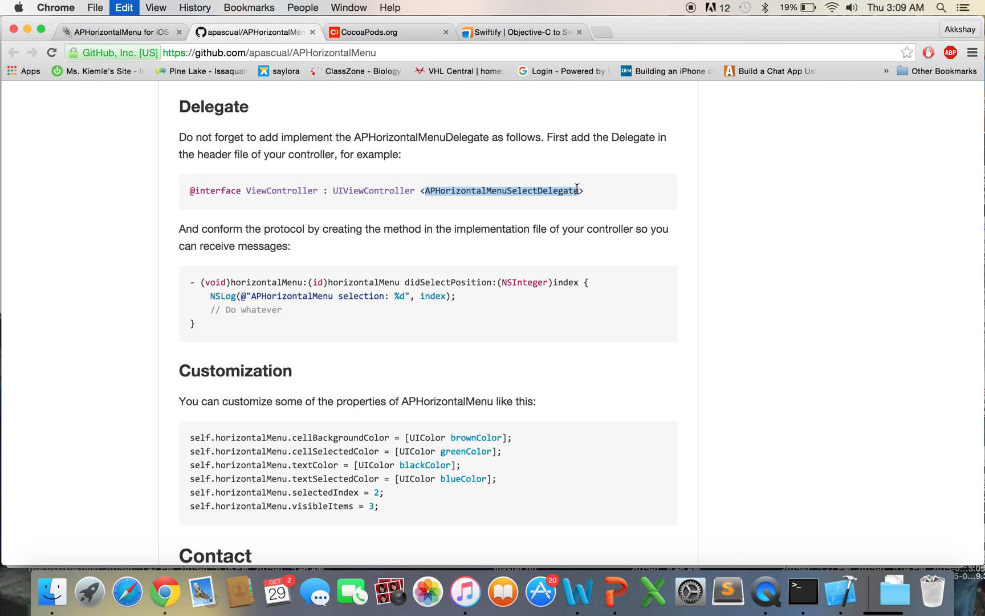
left_click(841, 590)
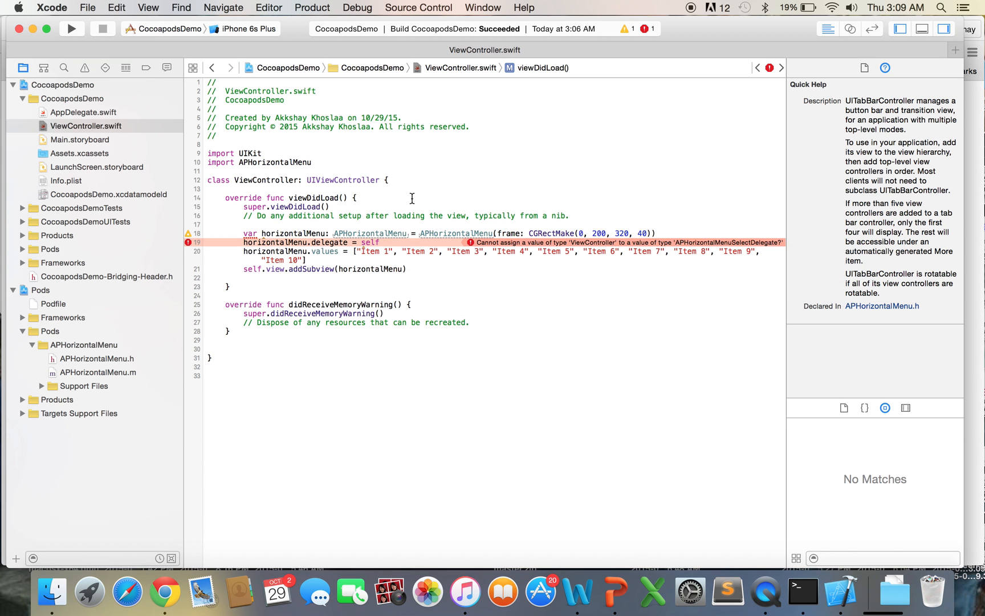
Add APHorizontalMenuSelectDelegate to the ViewController class declaration and view the conformance error.
left_click(469, 199)
type(", APHorizontalMenuSelectDelegate")
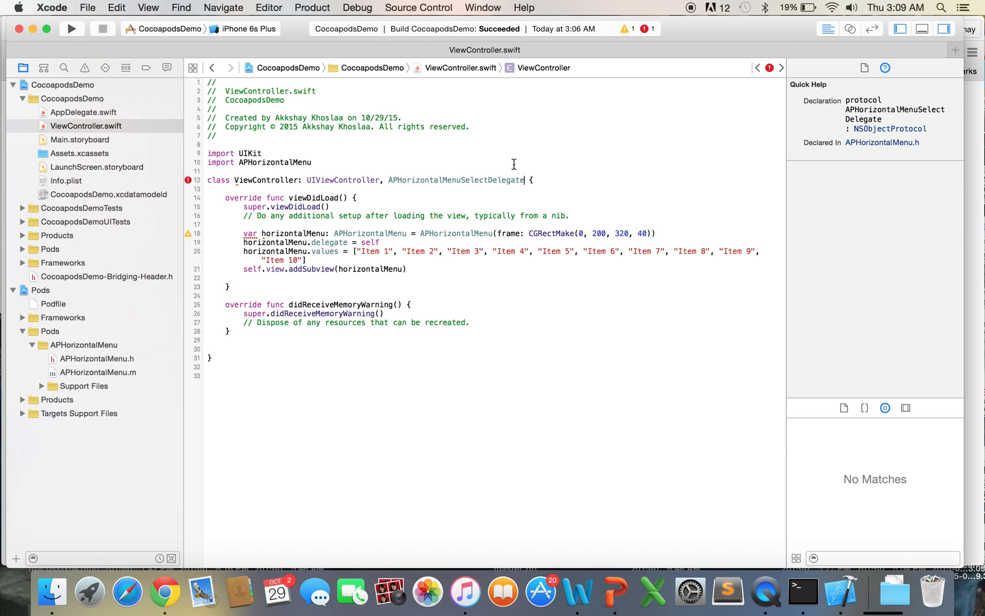
mouse_move(508, 170)
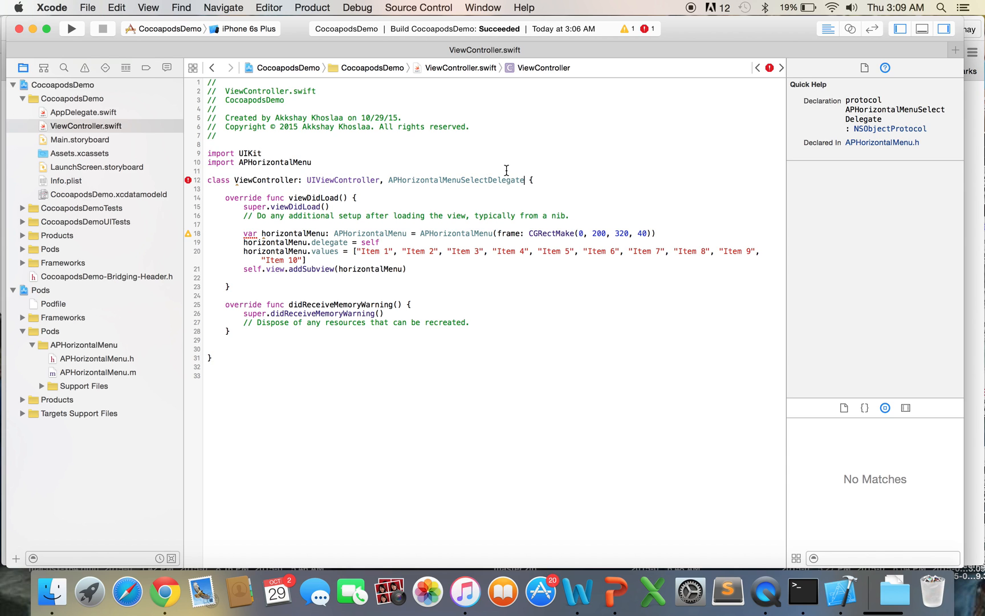
mouse_move(187, 180)
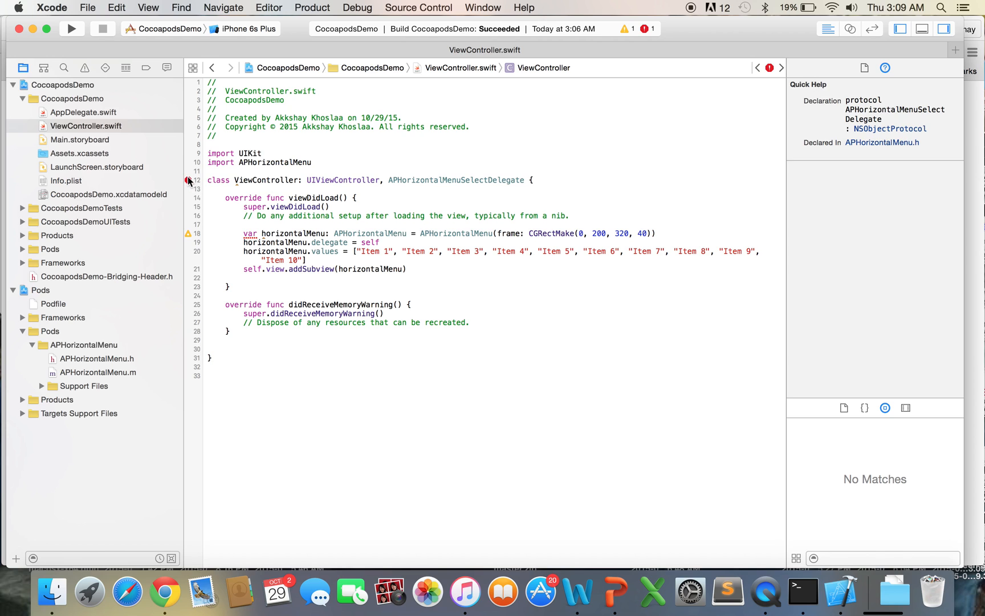
left_click(186, 180)
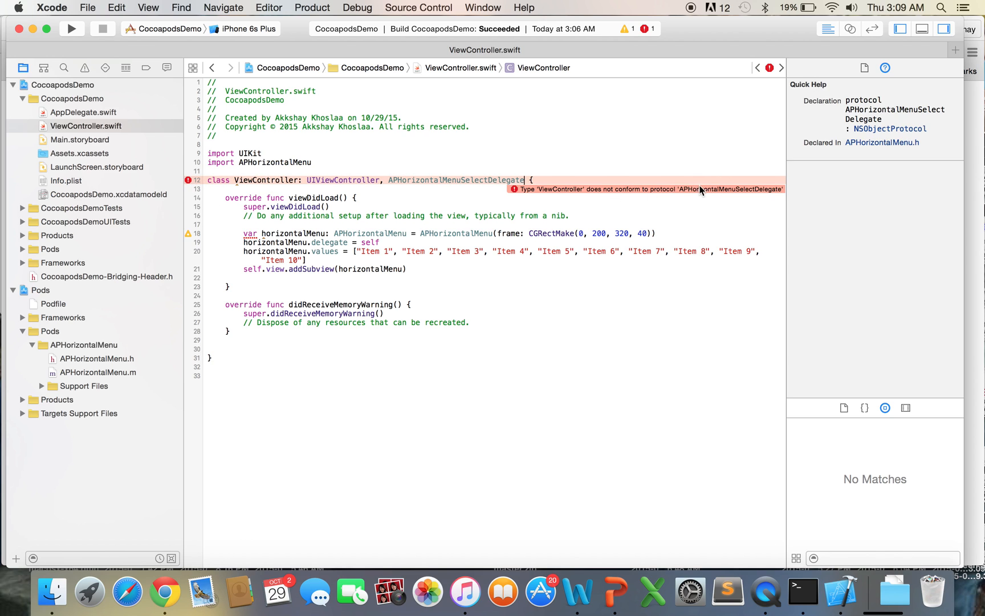
mouse_move(745, 194)
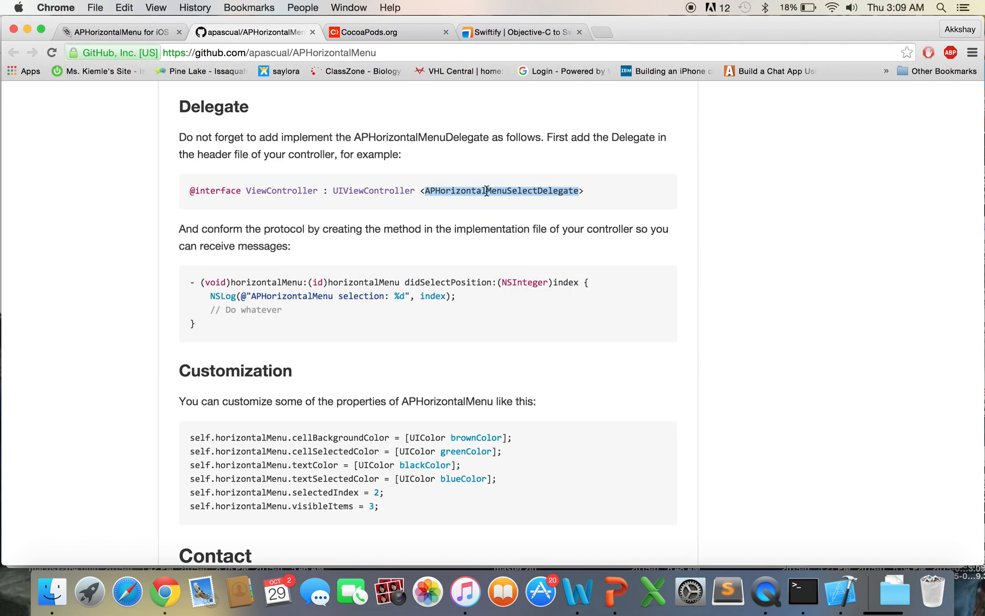
Convert the README's didSelectPosition delegate method to Swift in Swiftify and copy it.
scroll("down", 3)
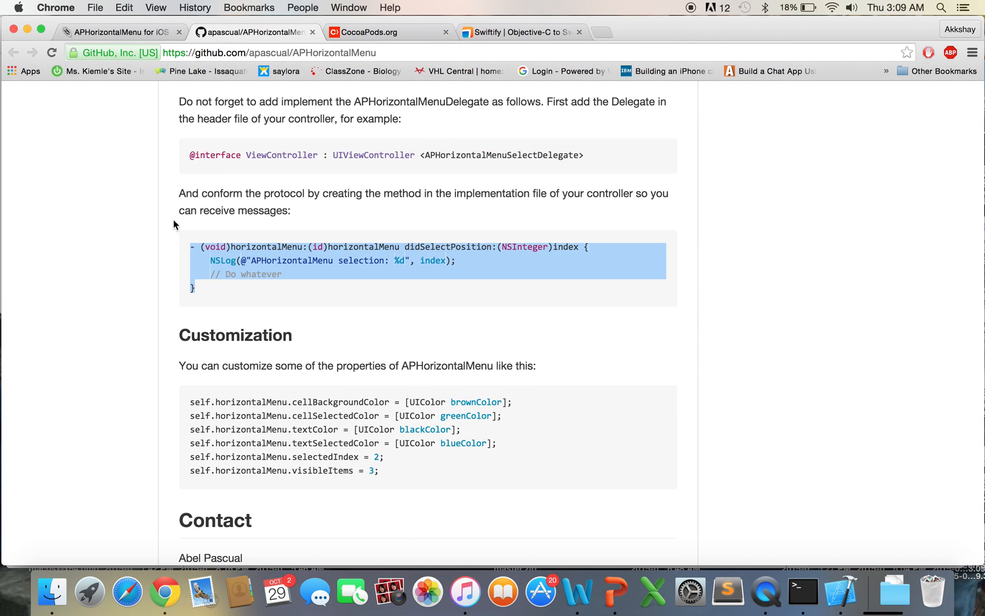
mouse_move(300, 260)
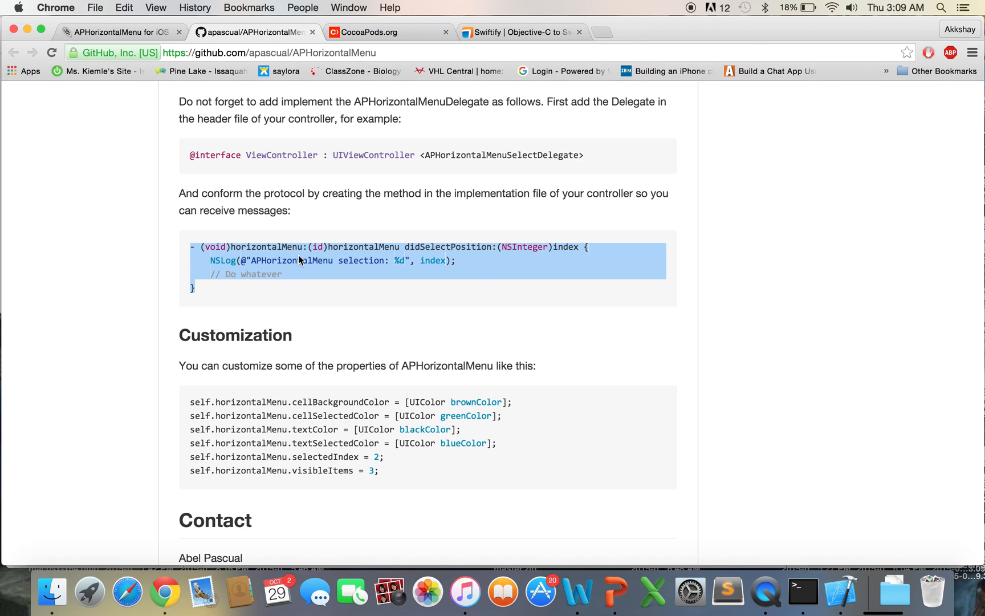
mouse_move(208, 270)
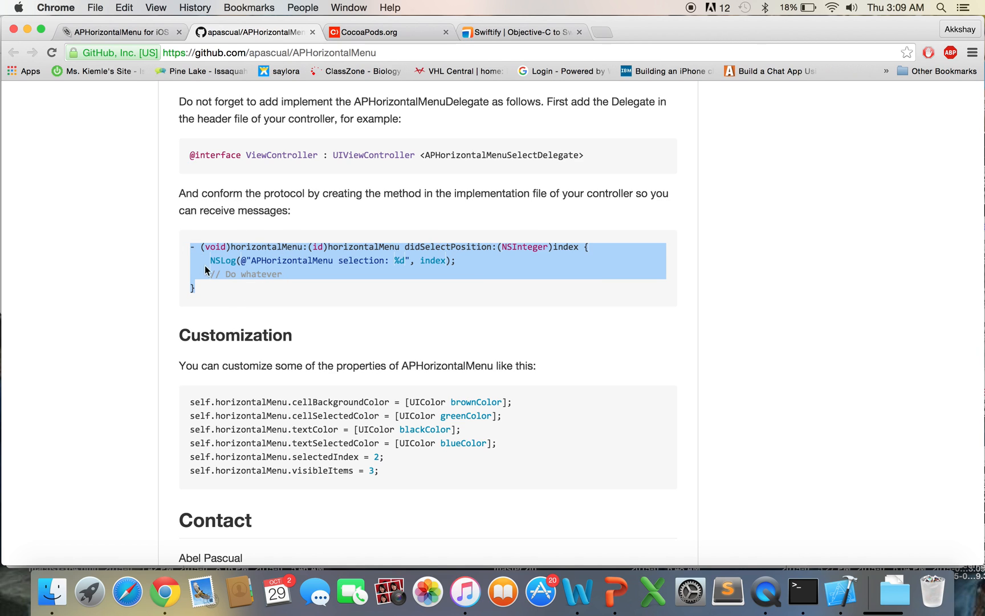
mouse_move(316, 225)
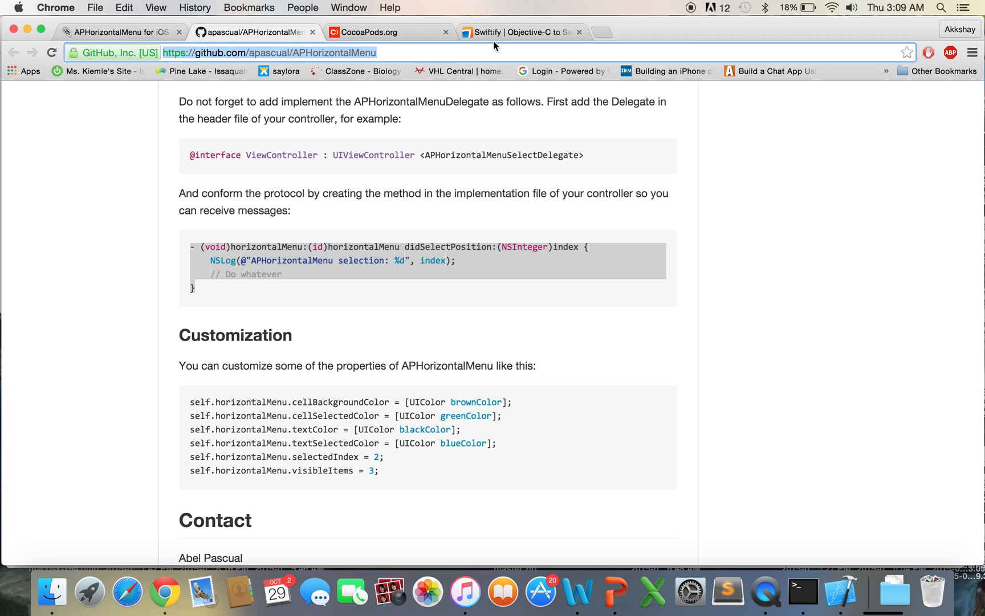
left_click(521, 32)
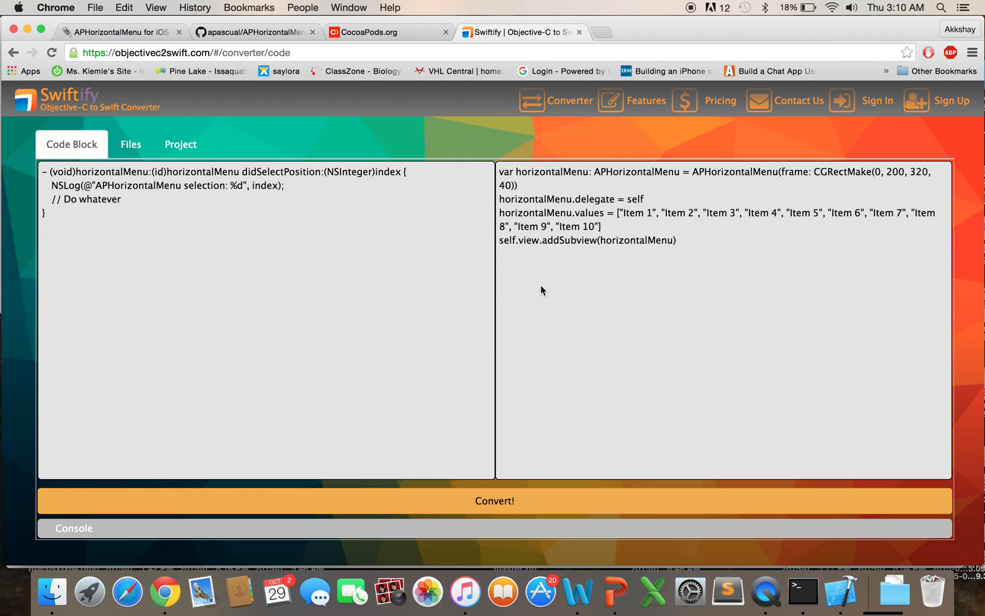
left_click(494, 500)
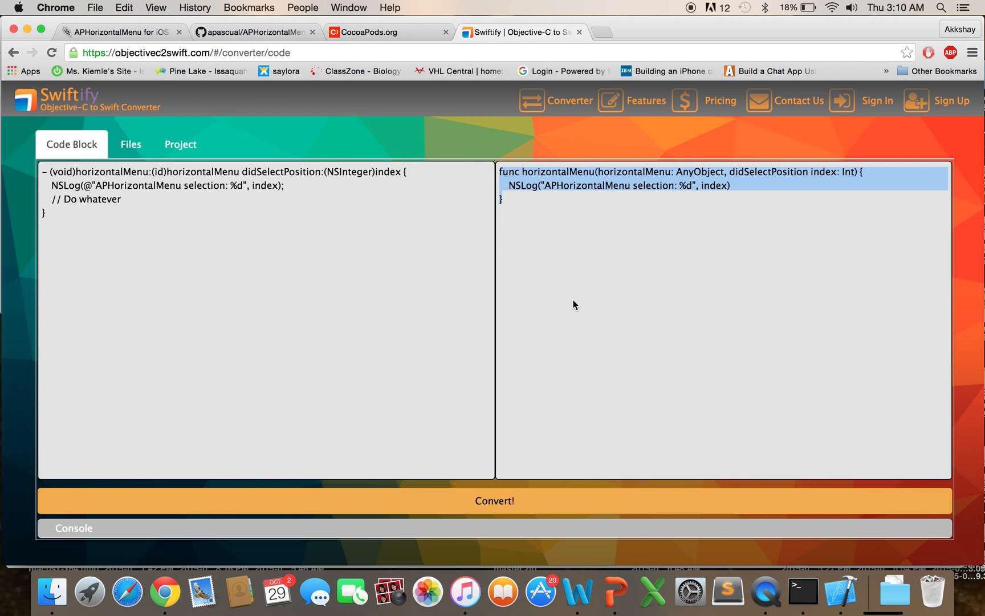
left_click(840, 591)
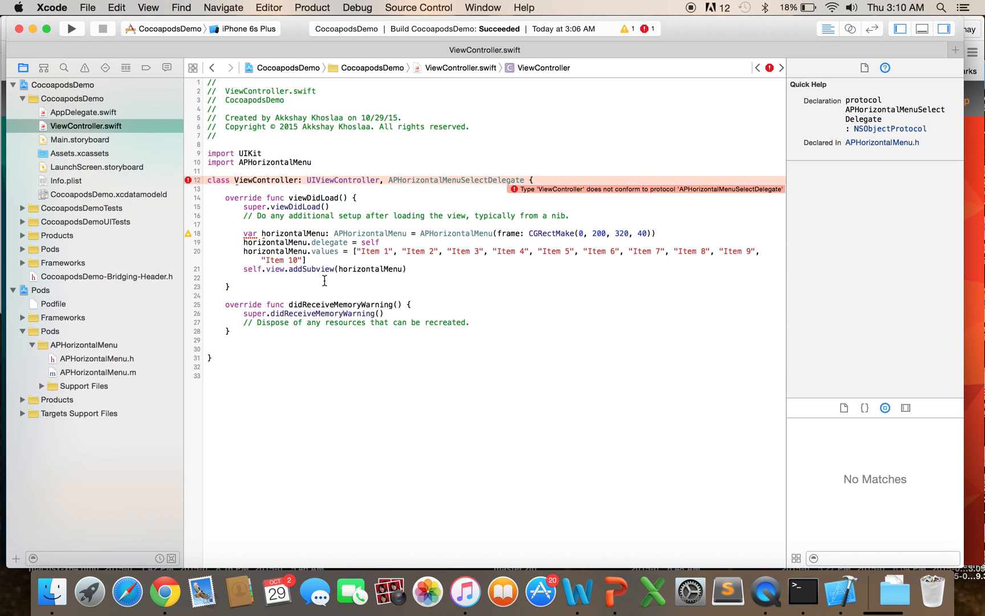
Paste the didSelectPosition logging method below viewDidLoad and declare horizontalMenu with let.
key("return")
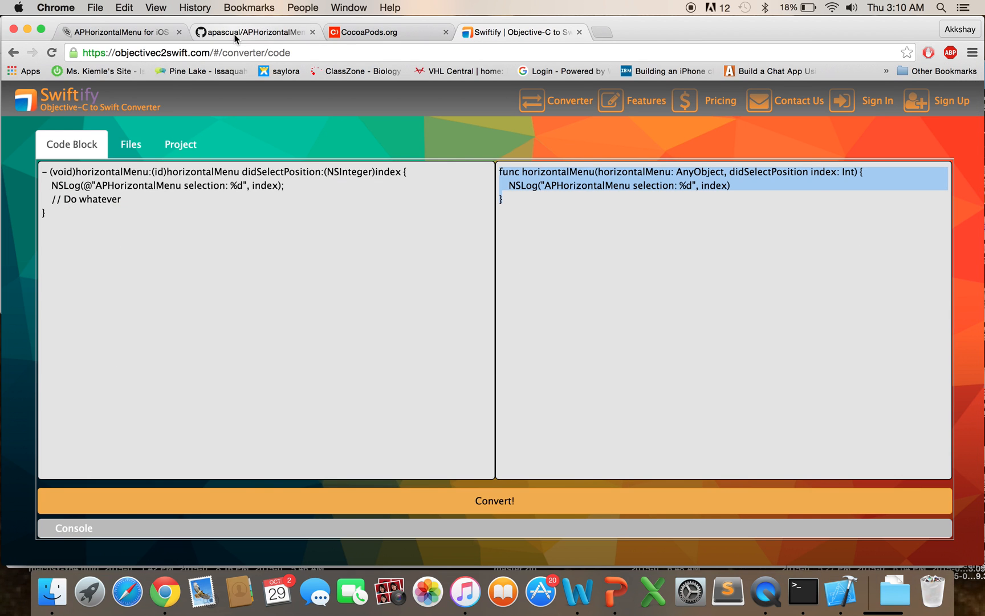
left_click(840, 591)
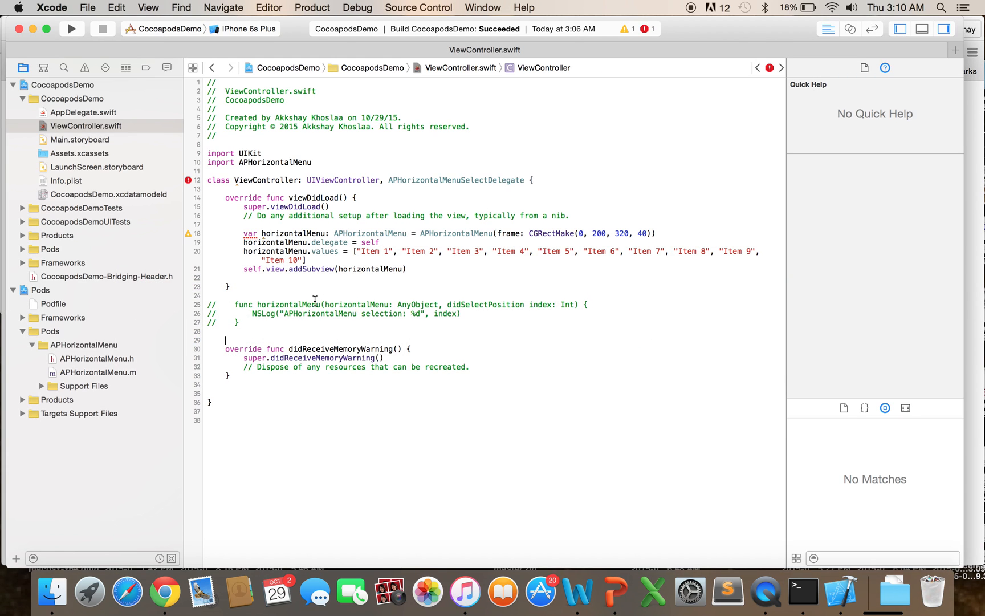
type("hori")
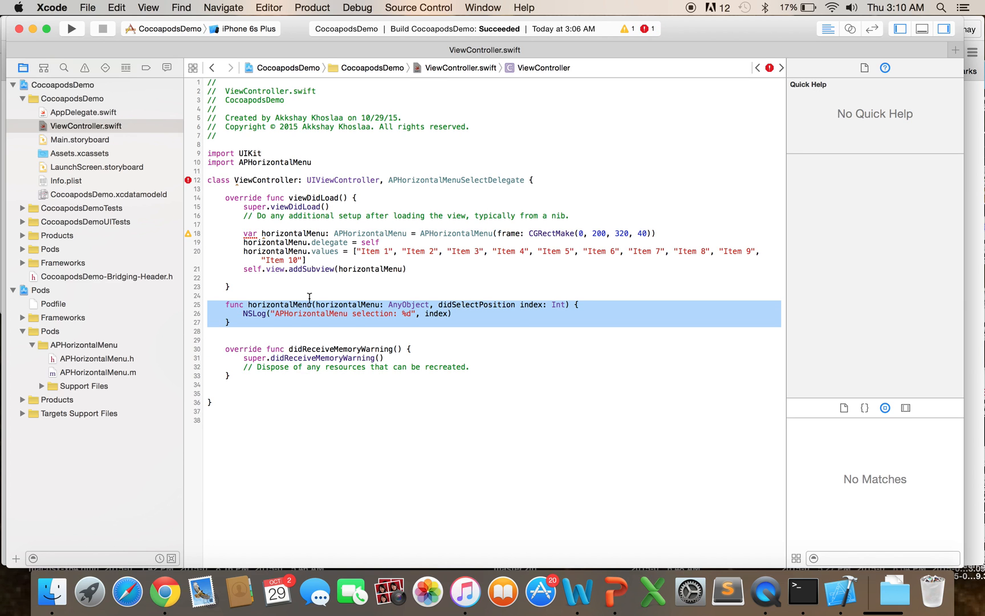
left_click(251, 238)
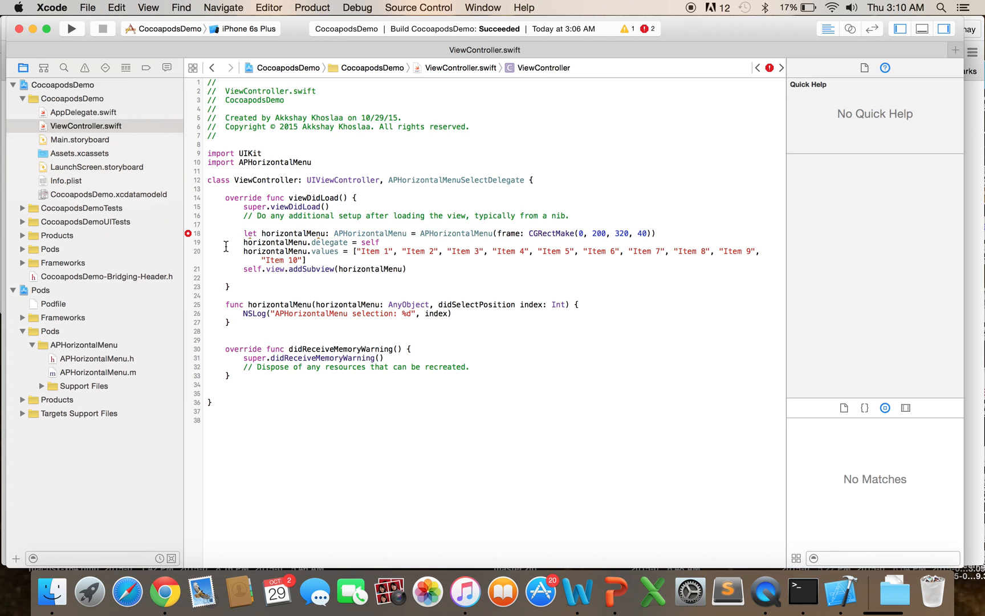
left_click(187, 233)
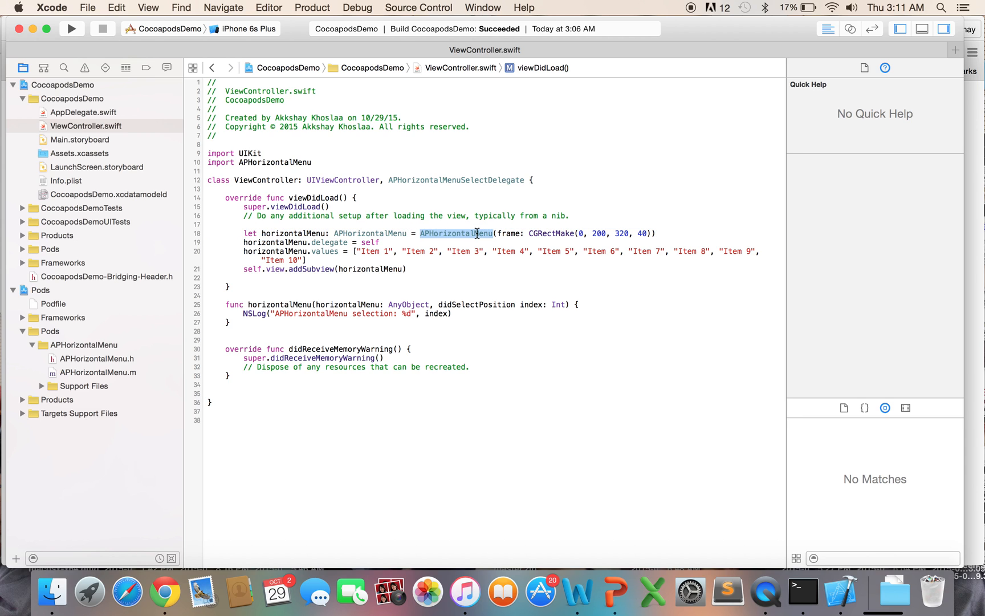
left_click(457, 233)
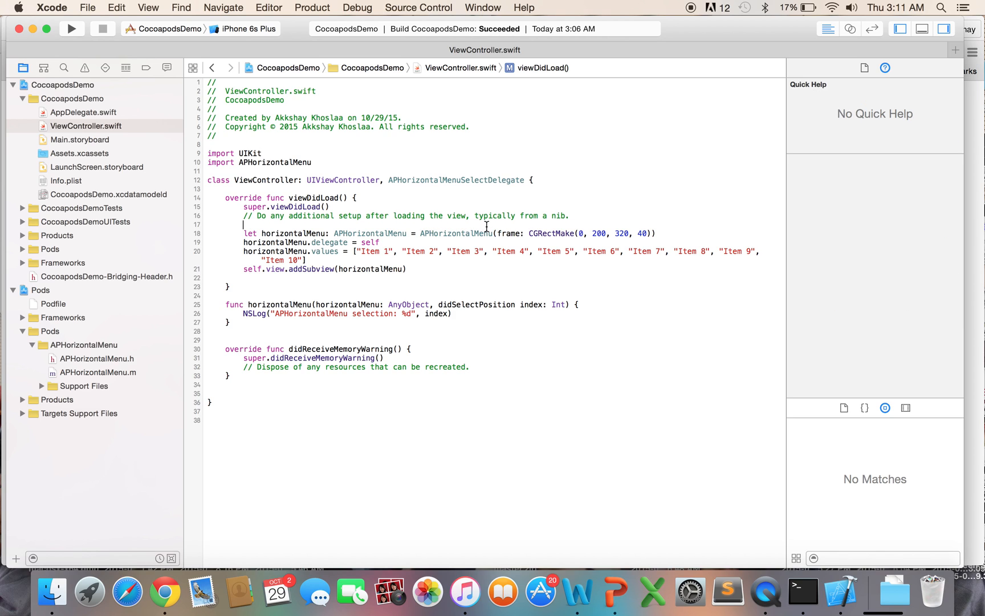
type("let")
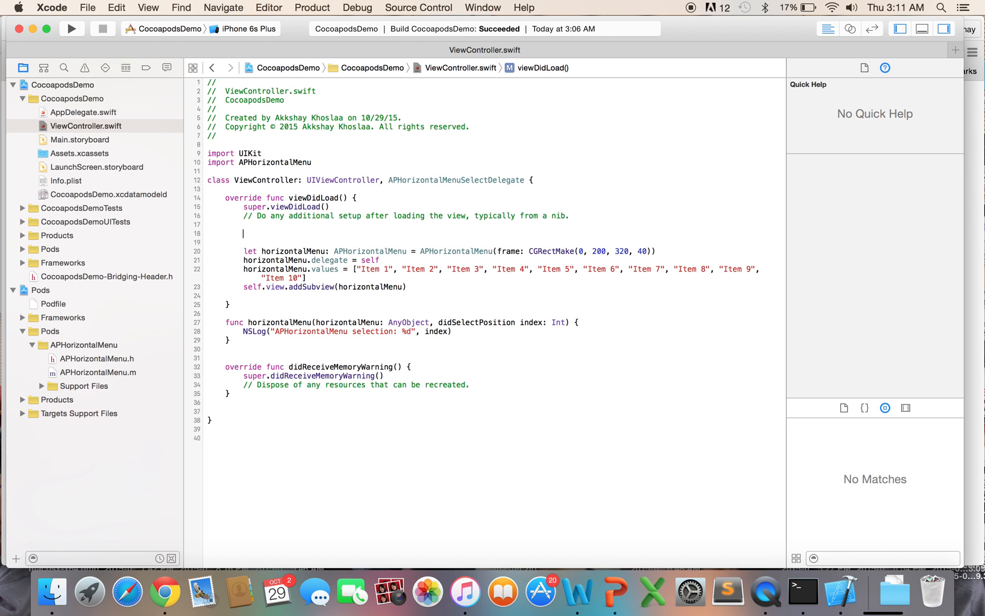
type("let ho")
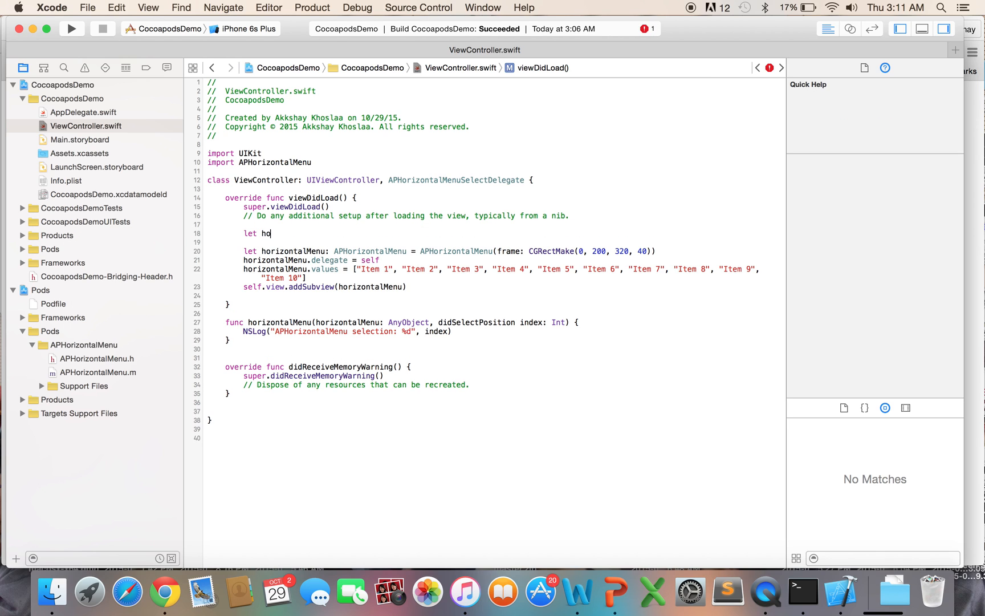
type("Menu =")
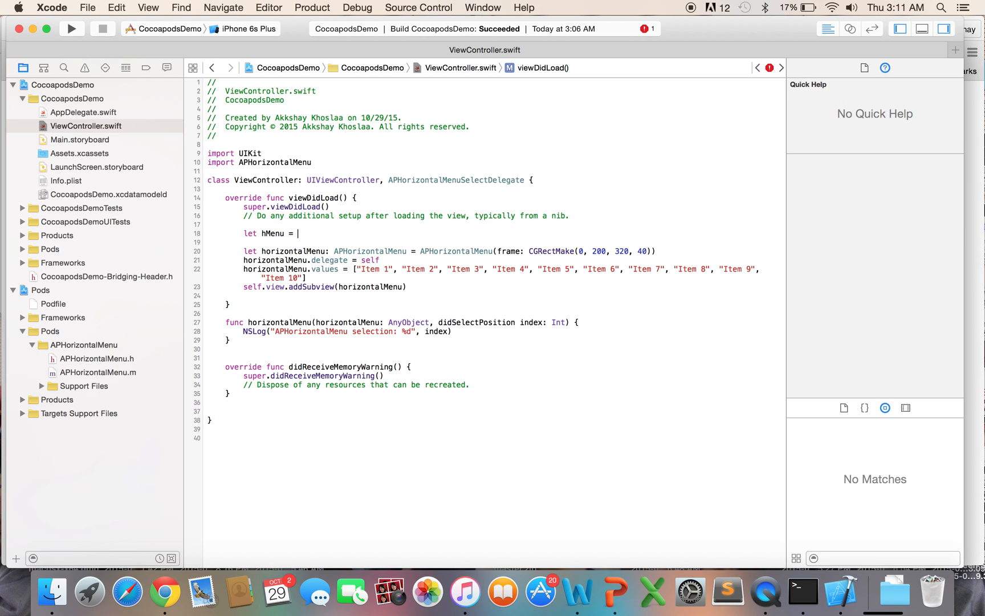
type("APHorizontalMenu")
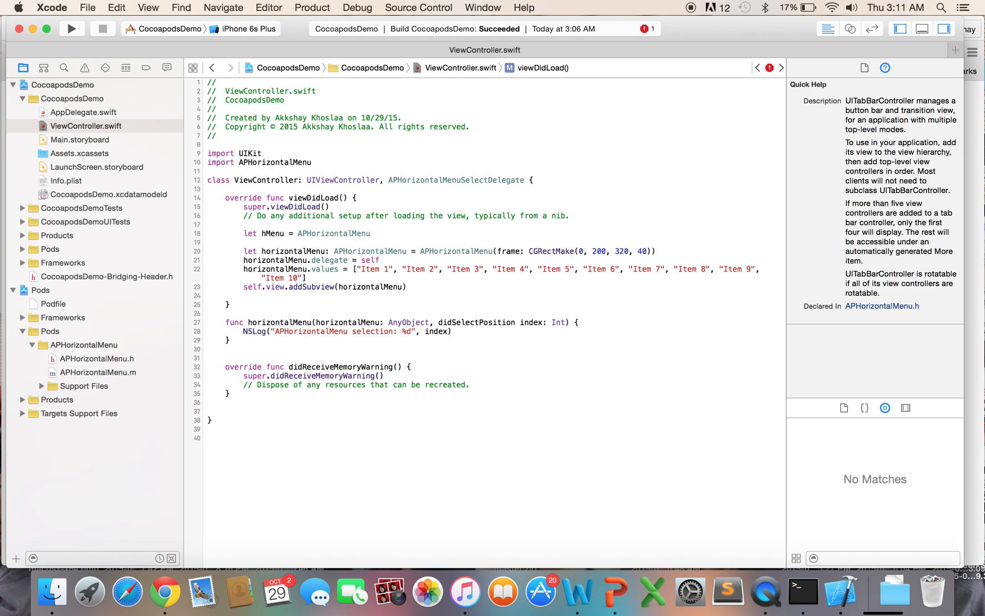
type("(")
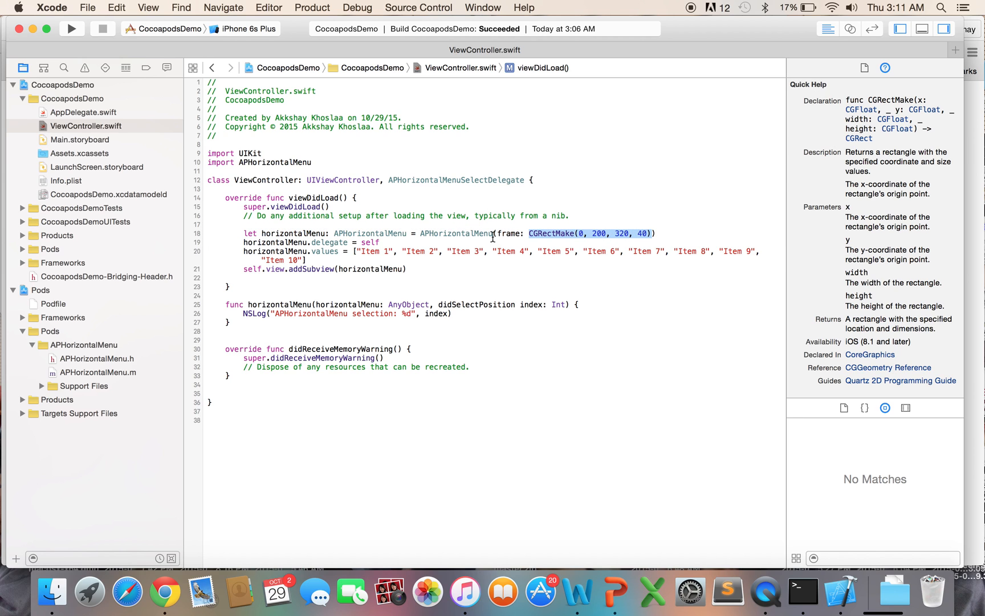
mouse_move(602, 221)
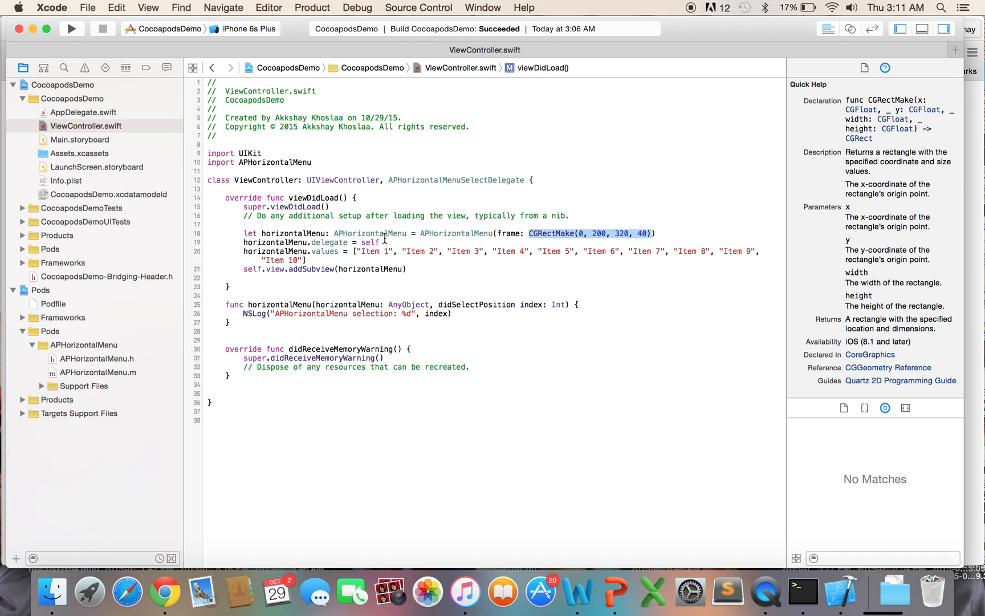
left_click(275, 241)
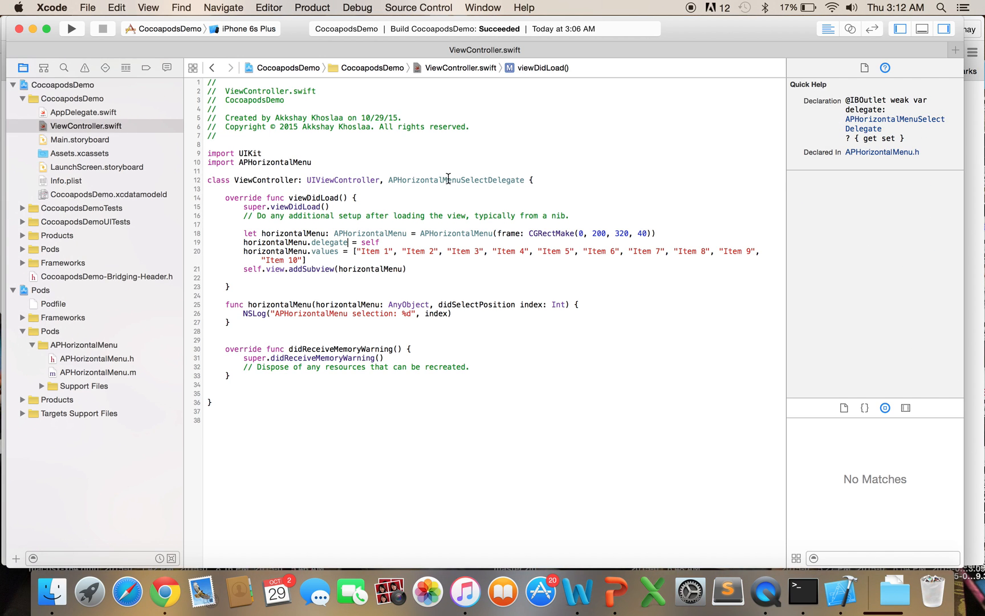
double_click(455, 180)
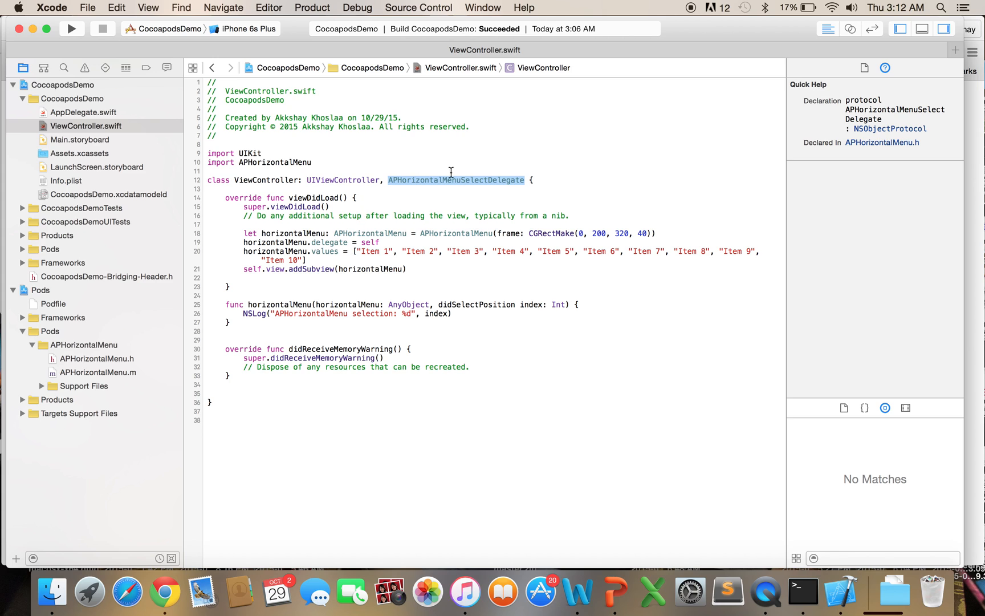
mouse_move(405, 180)
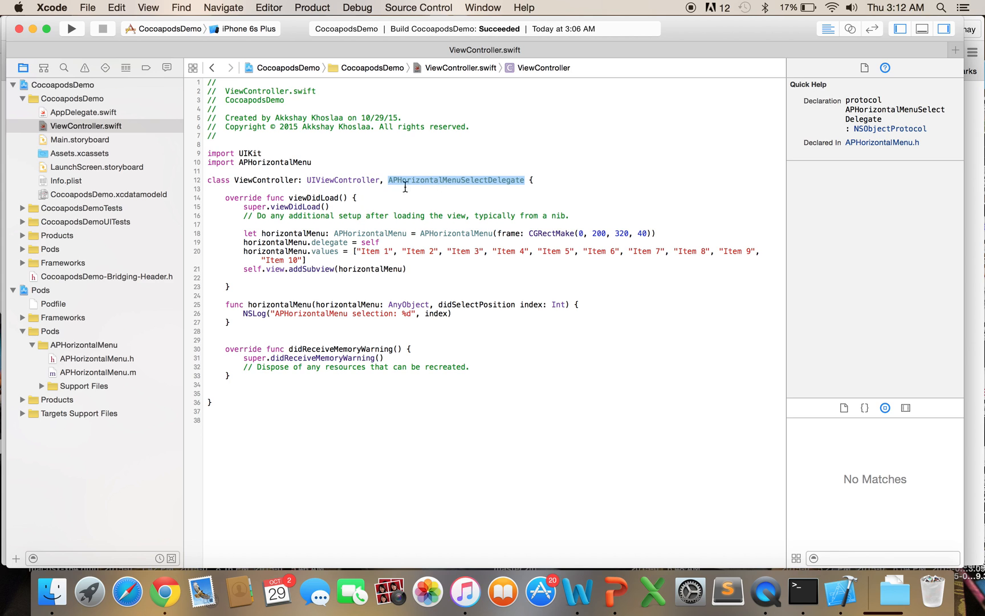
mouse_move(503, 182)
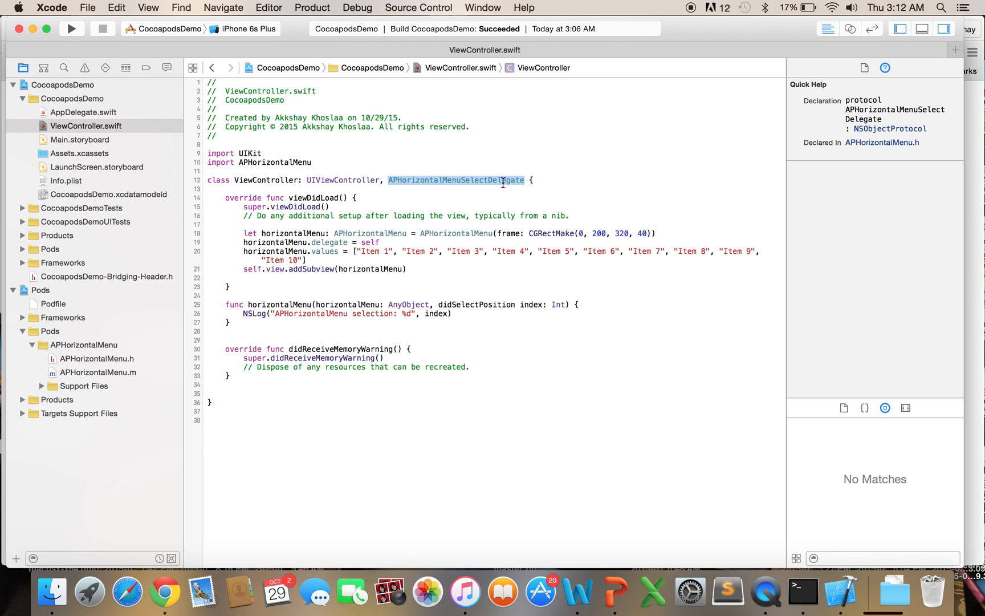
mouse_move(320, 250)
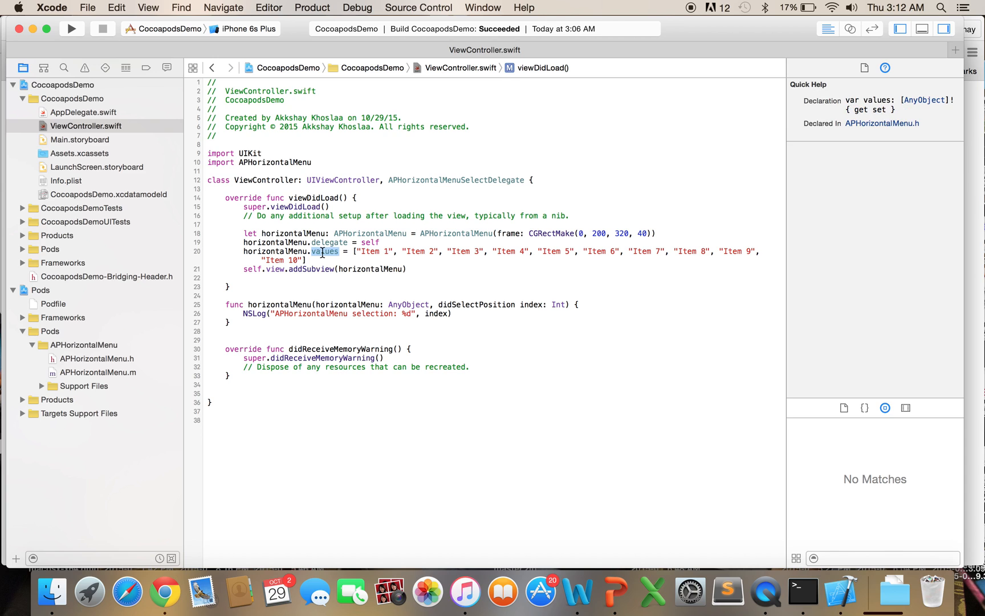
mouse_move(321, 252)
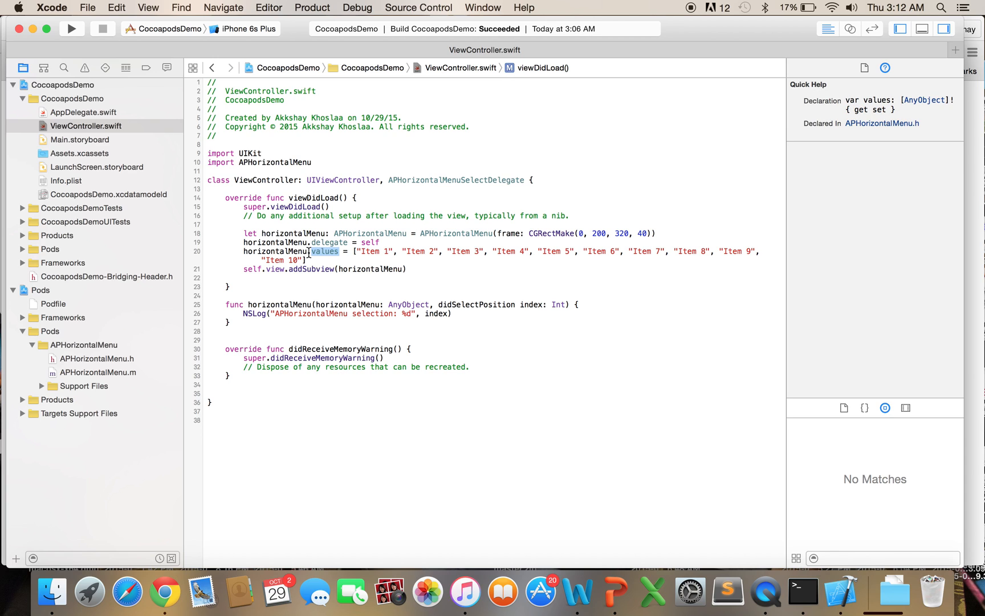
mouse_move(490, 257)
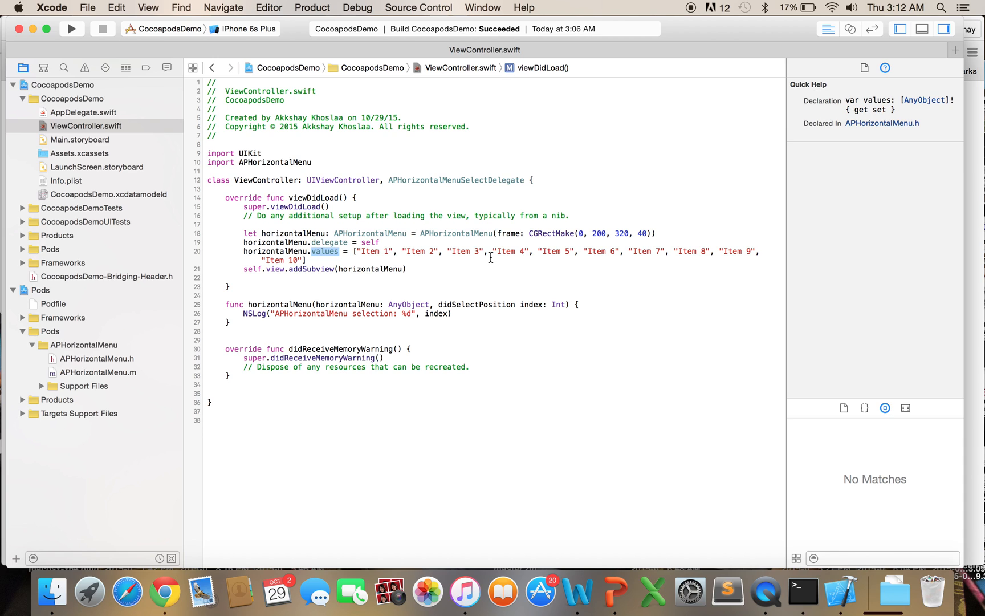
left_click(163, 590)
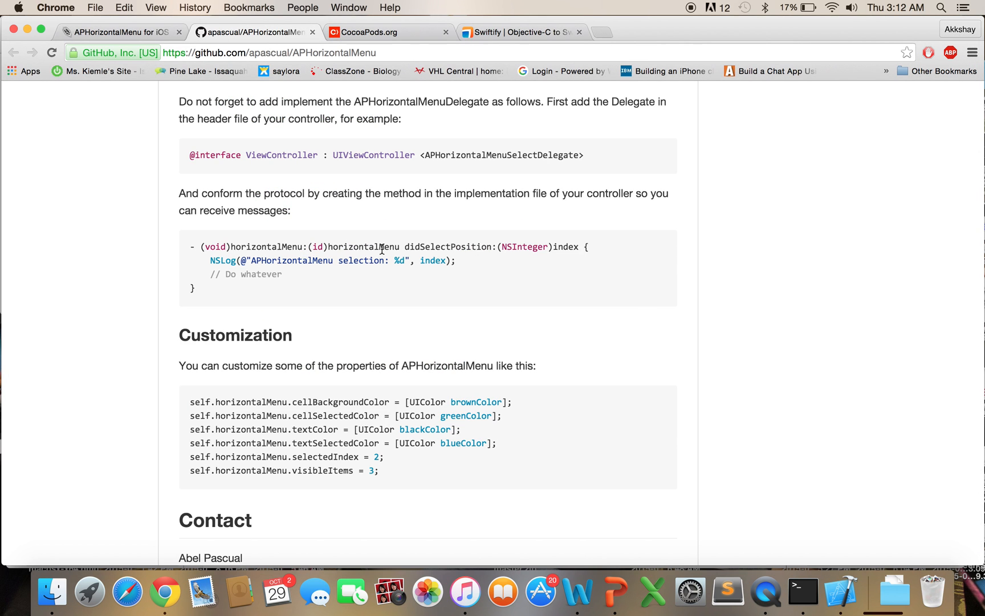
scroll("up", 3)
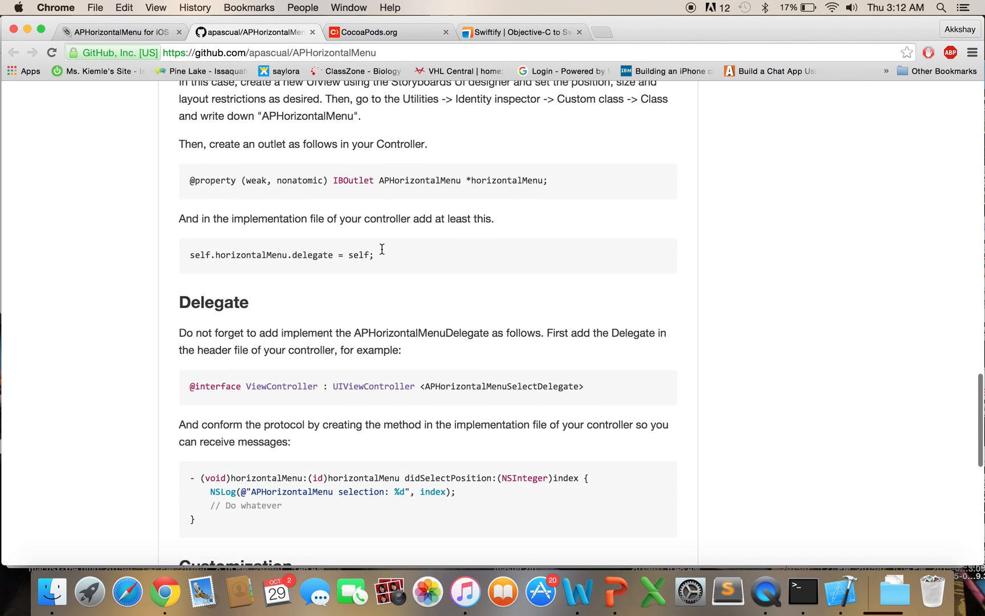
scroll("up", 3)
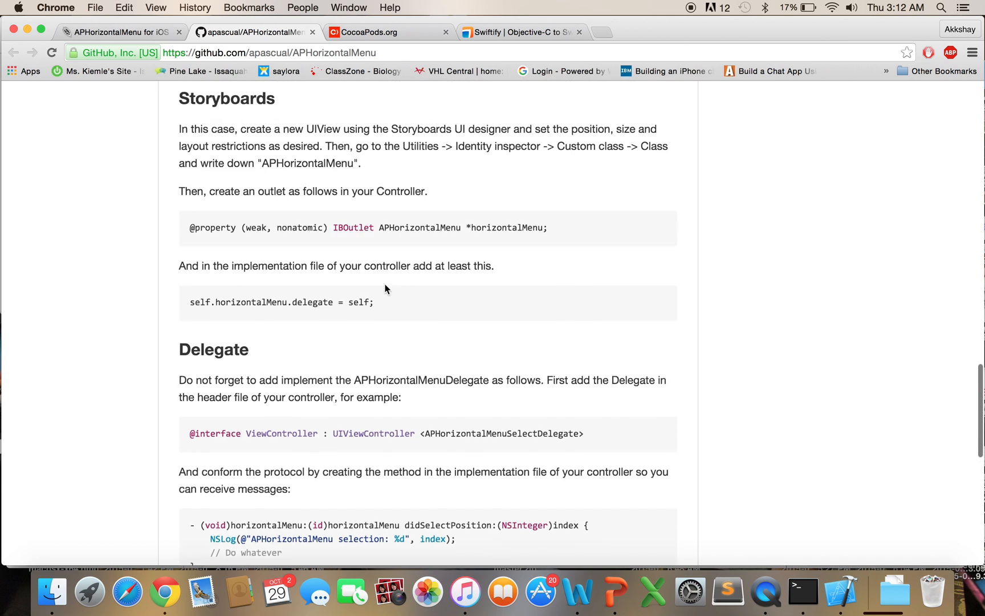
scroll("up", 3)
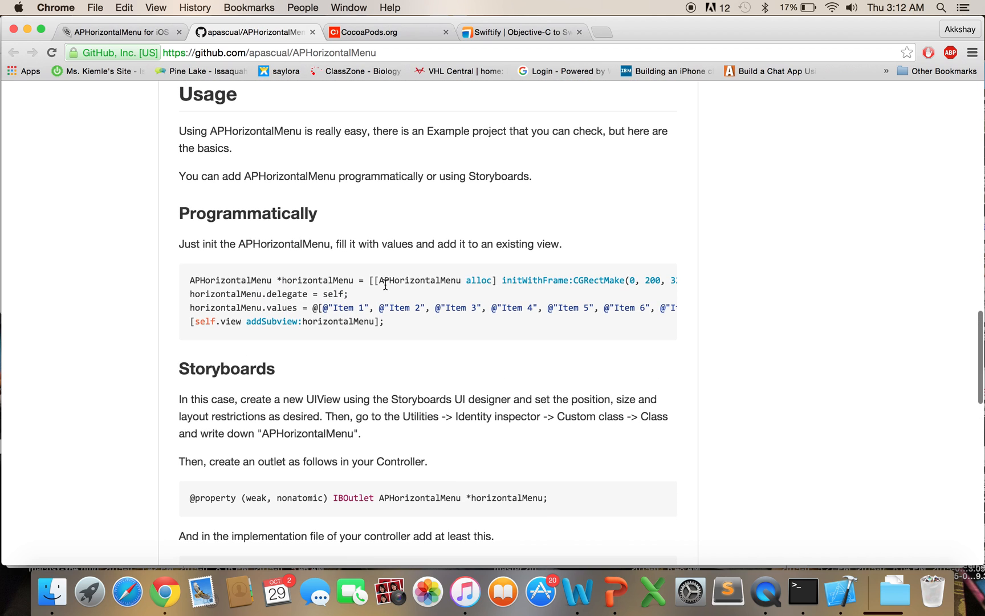
mouse_move(359, 299)
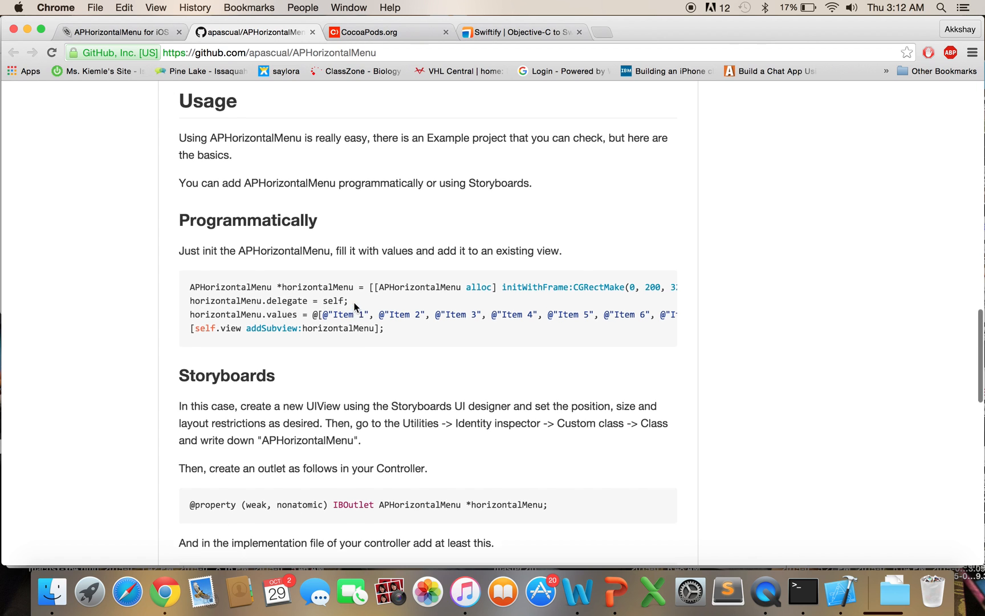
scroll("up", 3)
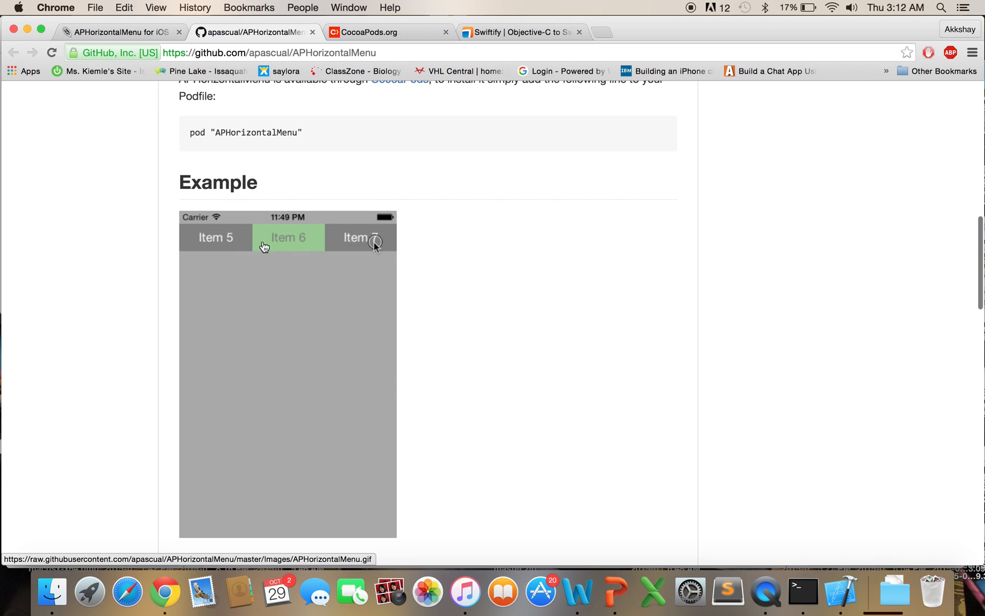
scroll("down", 3)
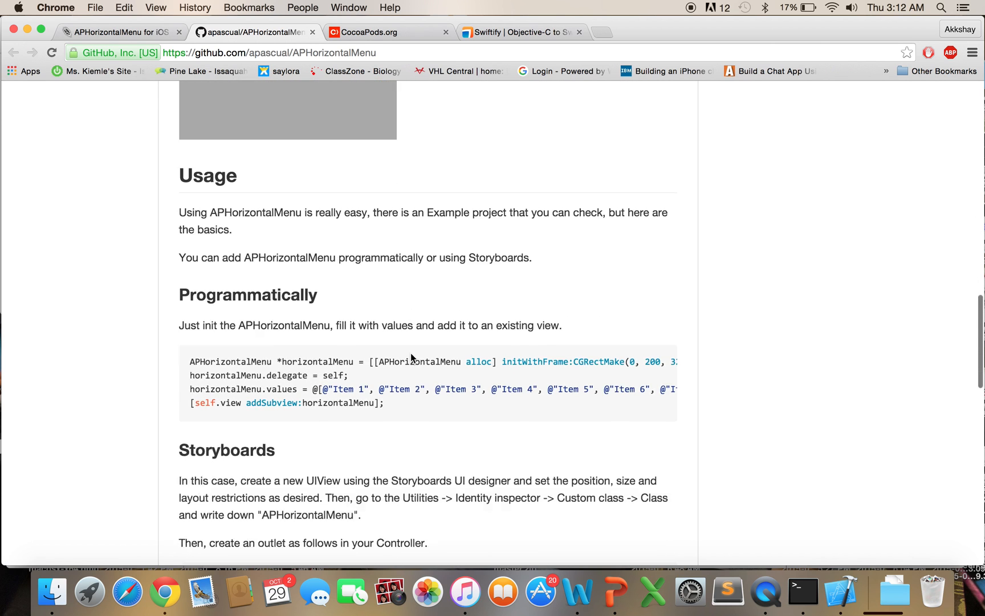
left_click(840, 589)
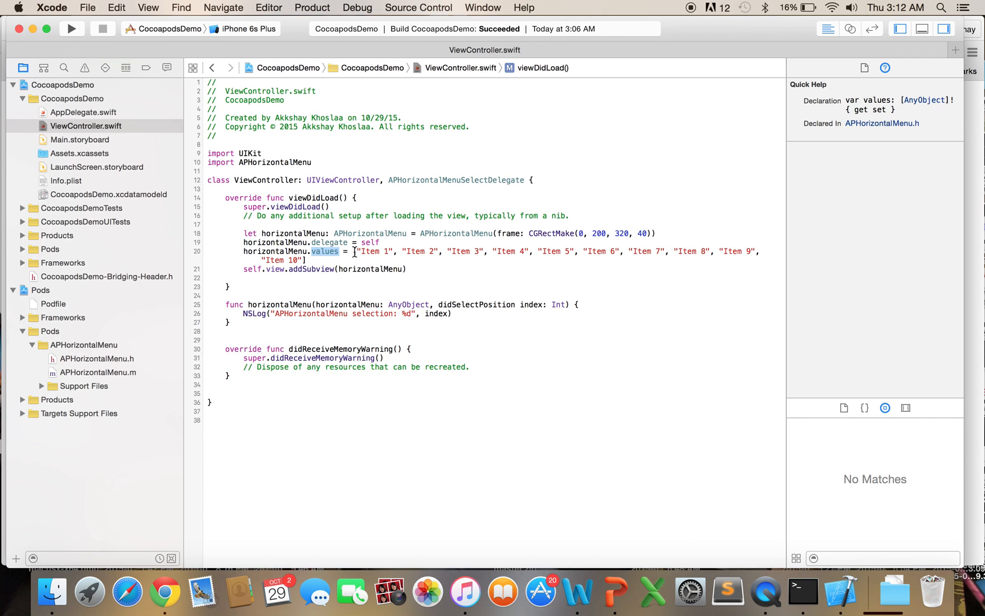
Replace the menu values 'Item 2' and 'Item 3' with 'Page 2' and 'Page 3'.
left_click(383, 252)
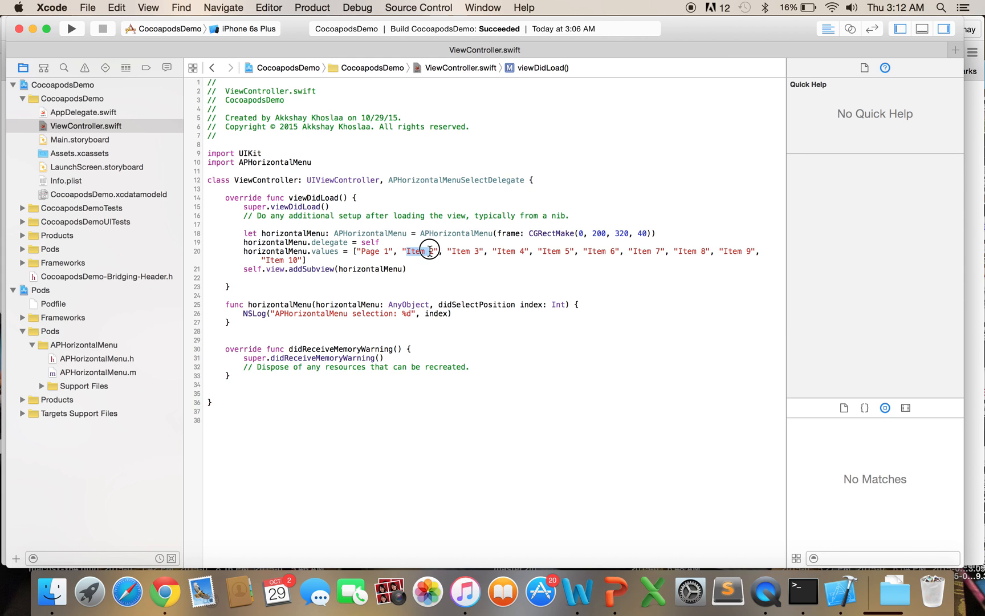
type("Page 2")
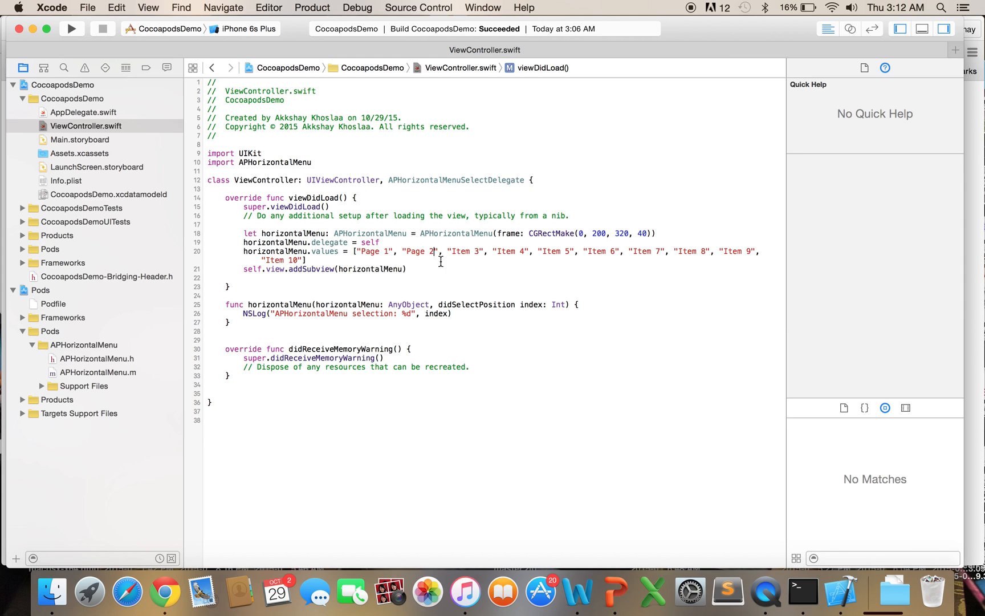
double_click(464, 250)
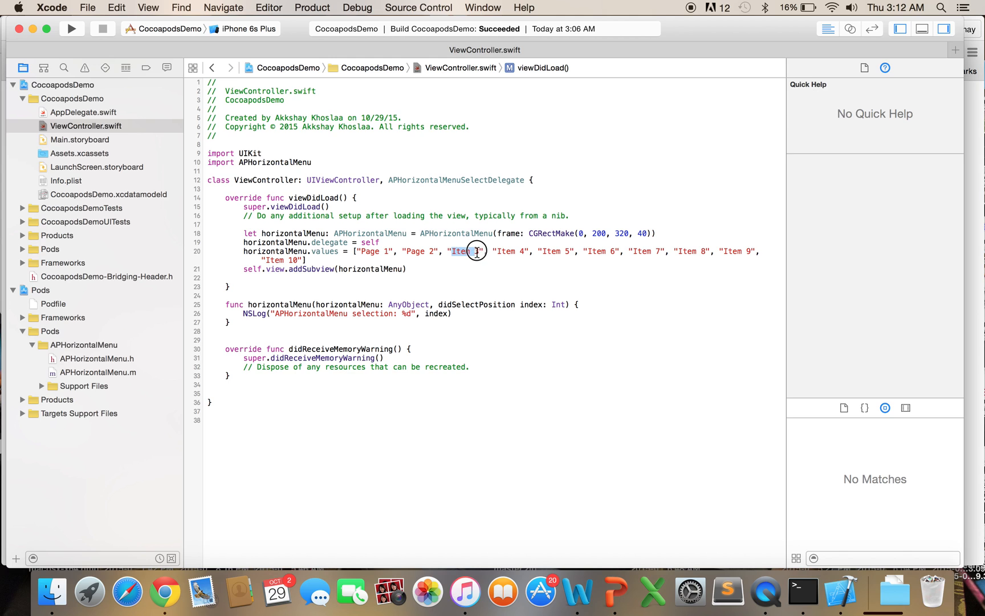
type("Page 3")
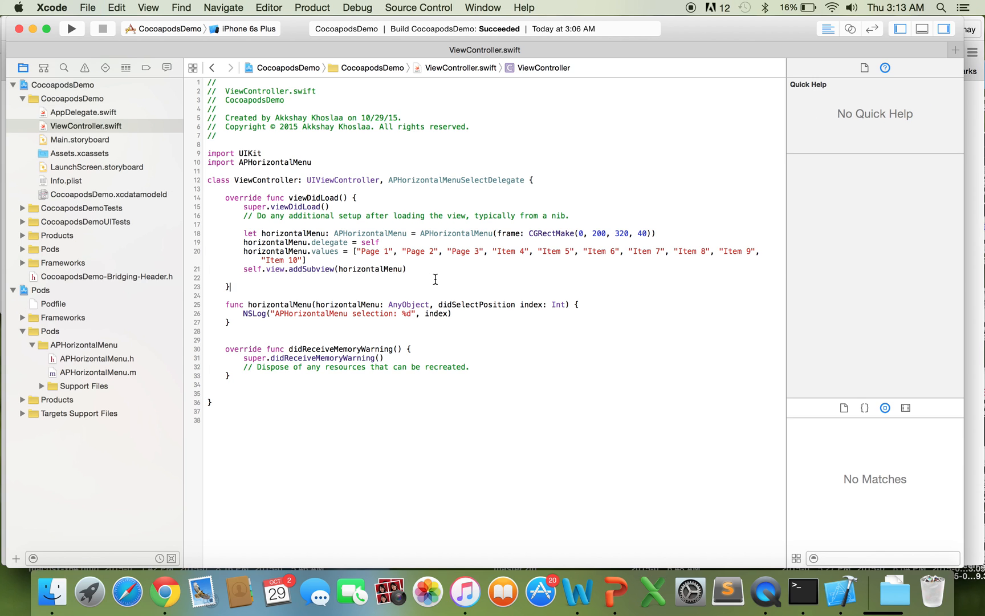
Switch the scheme destination to the iPhone 5s simulator and run CocoapodsDemo.
left_click(72, 28)
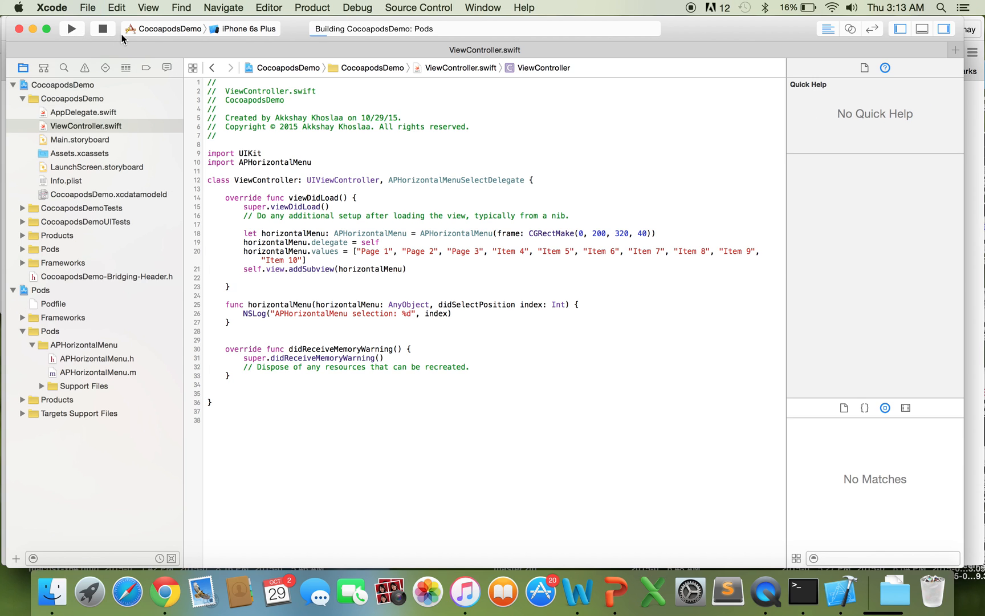
left_click(252, 29)
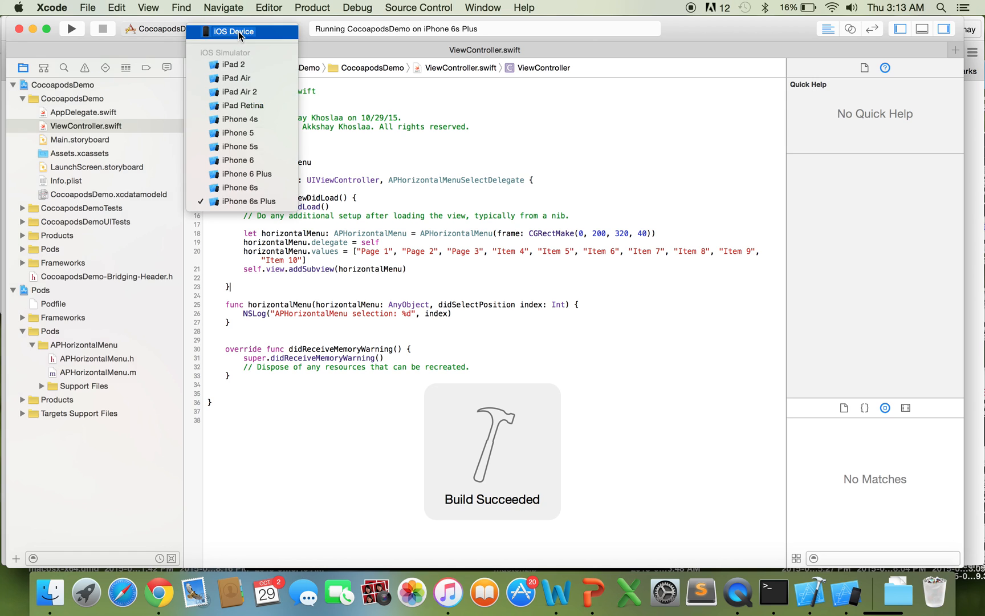
left_click(238, 147)
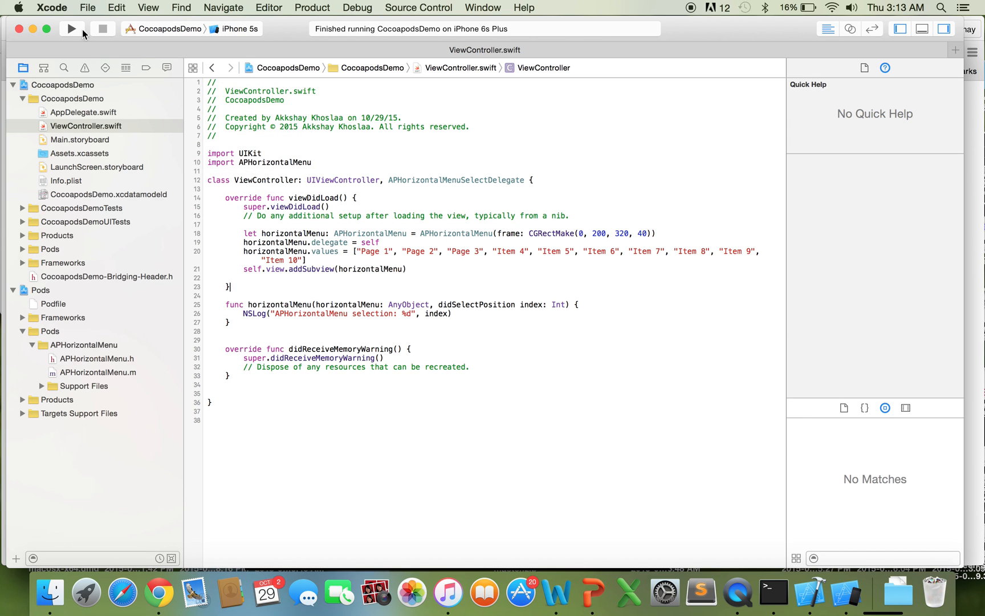
left_click(71, 29)
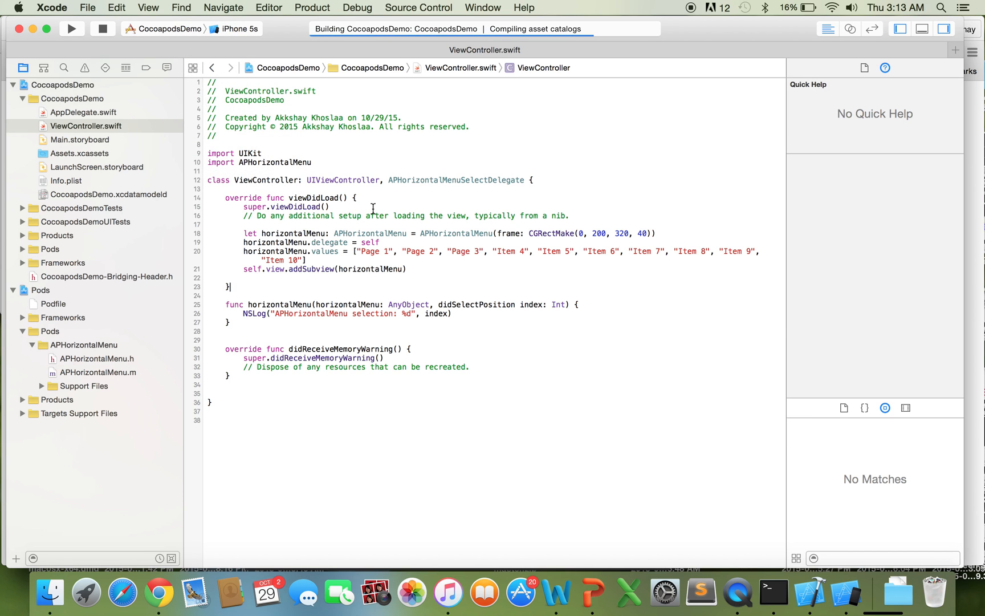
left_click(72, 30)
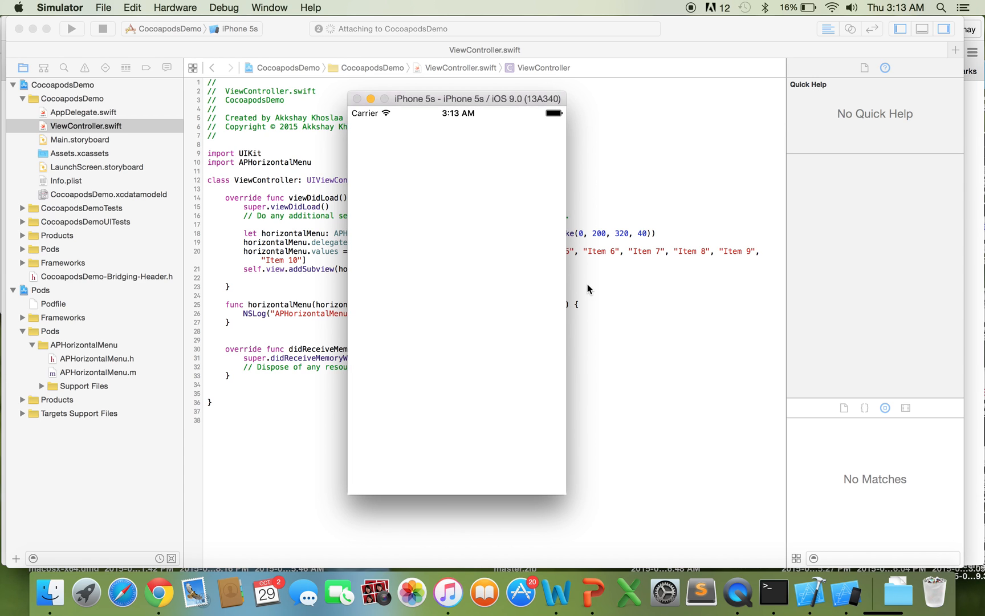
Select Page 2 in the app's horizontal menu, logging selection index 1.
left_click(71, 29)
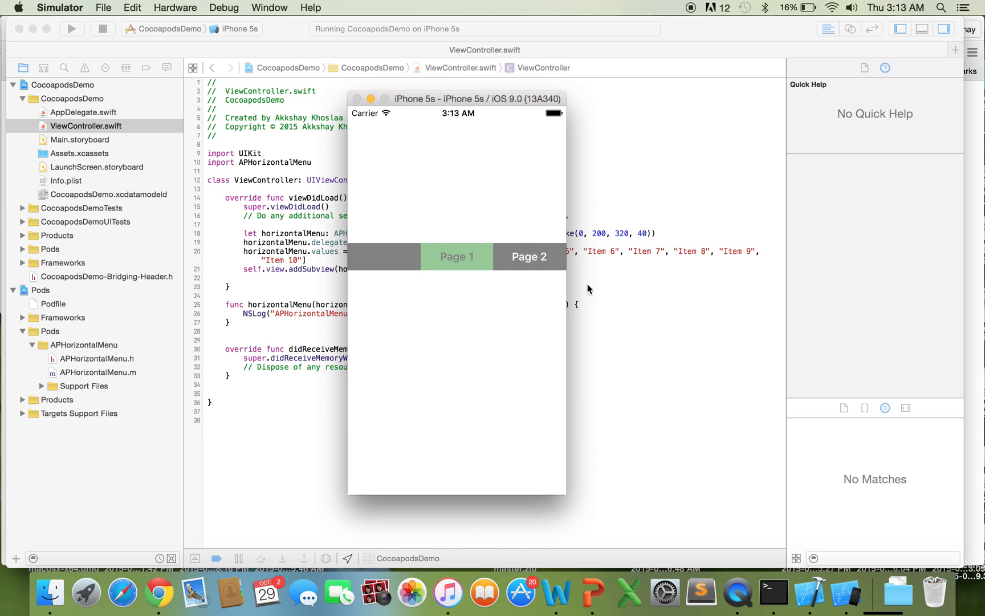
mouse_move(517, 267)
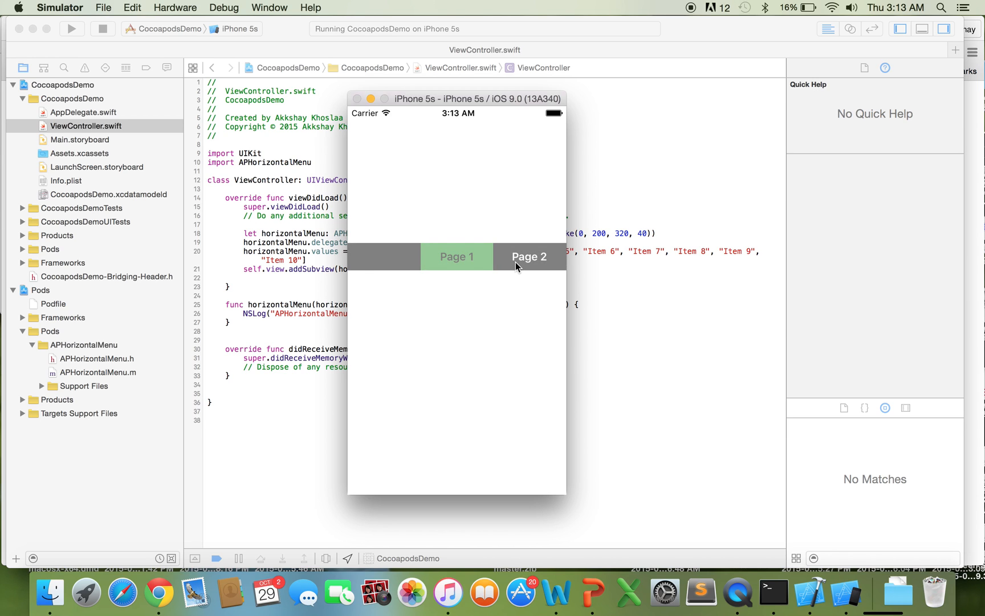
left_click(528, 256)
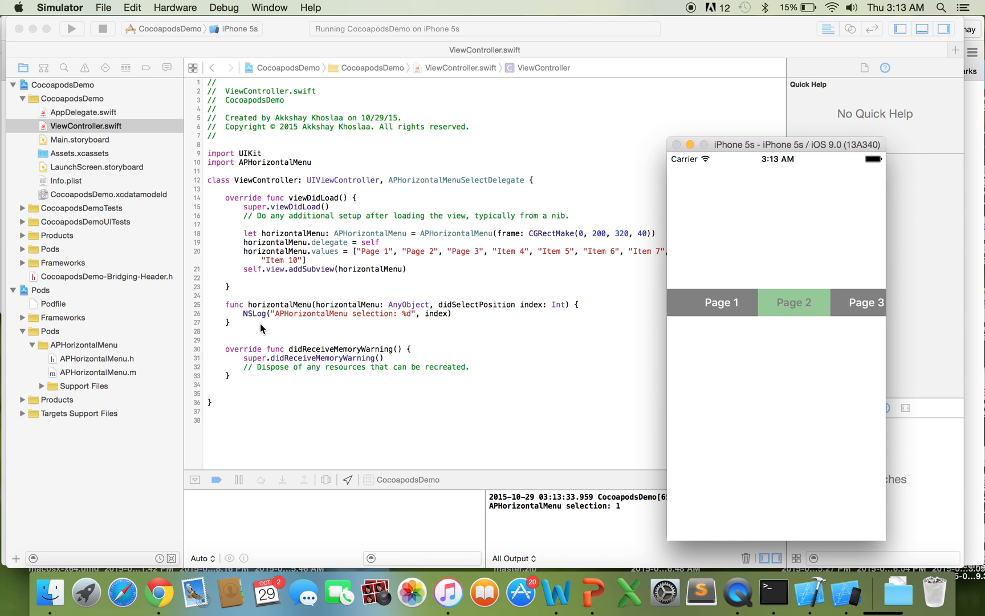
mouse_move(321, 321)
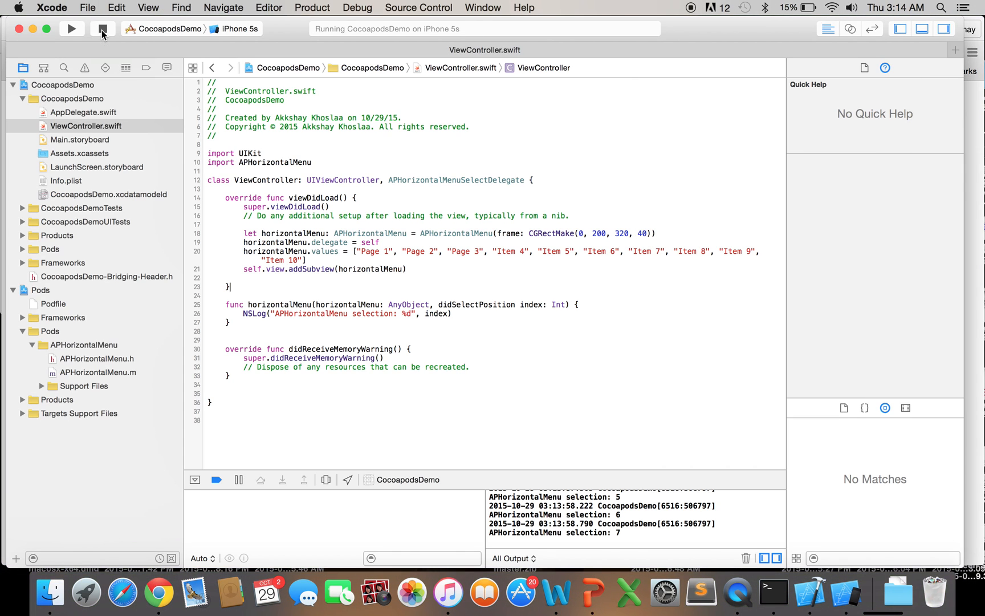
Stop the CocoapodsDemo run from the Xcode toolbar.
left_click(103, 29)
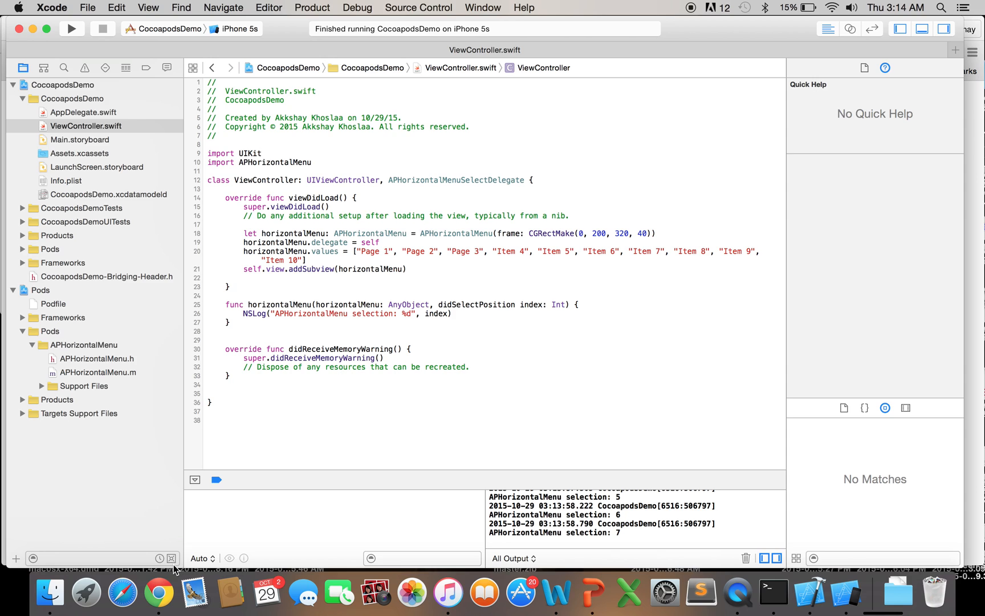
mouse_move(160, 591)
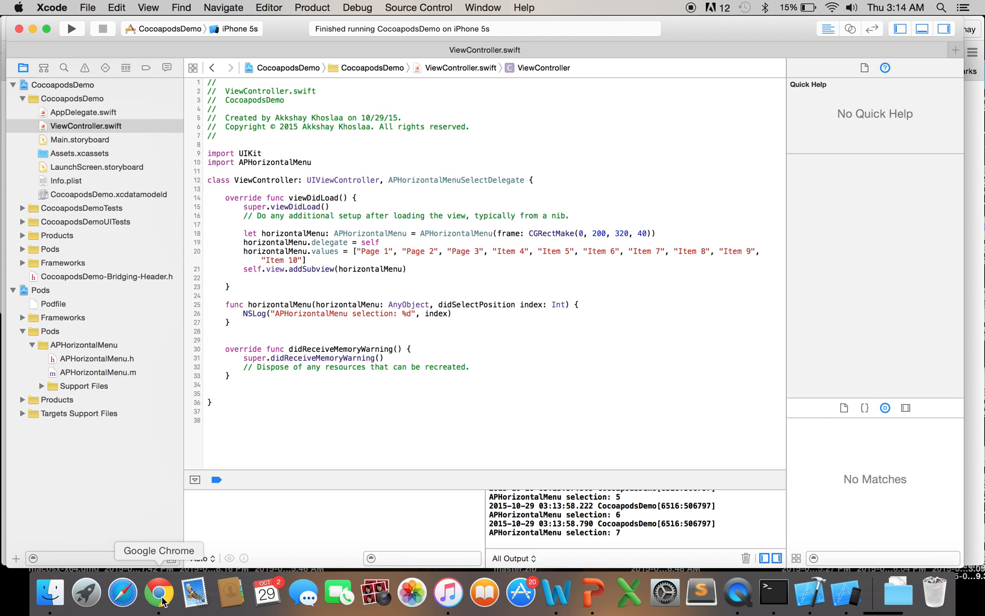
left_click(159, 591)
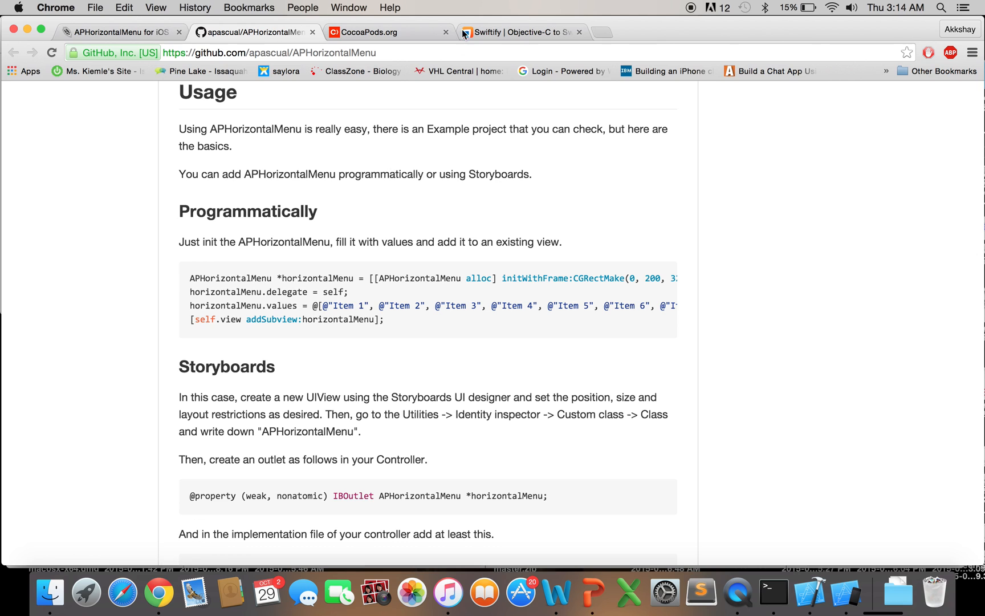
left_click(116, 32)
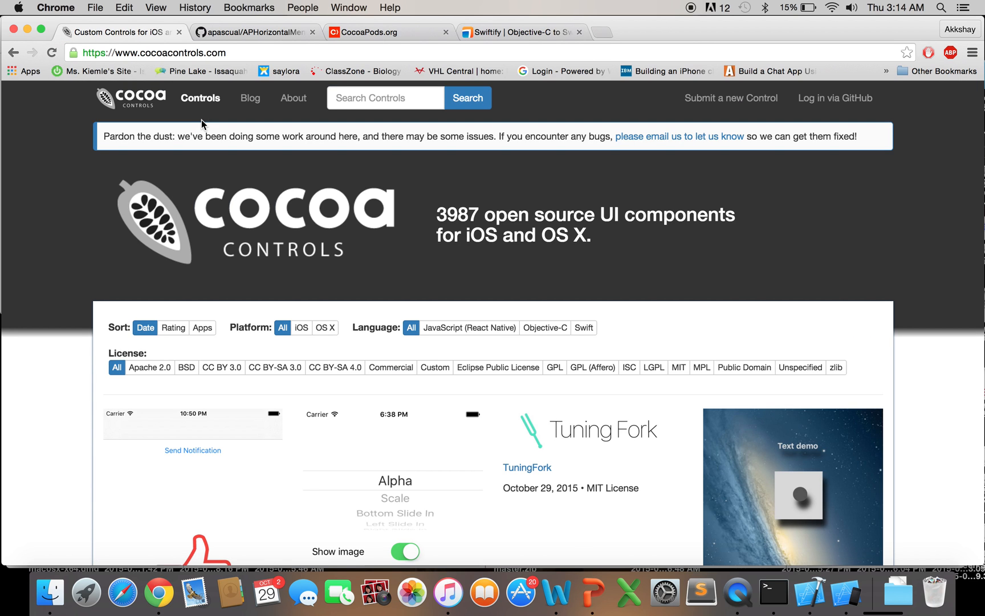
scroll("down", 3)
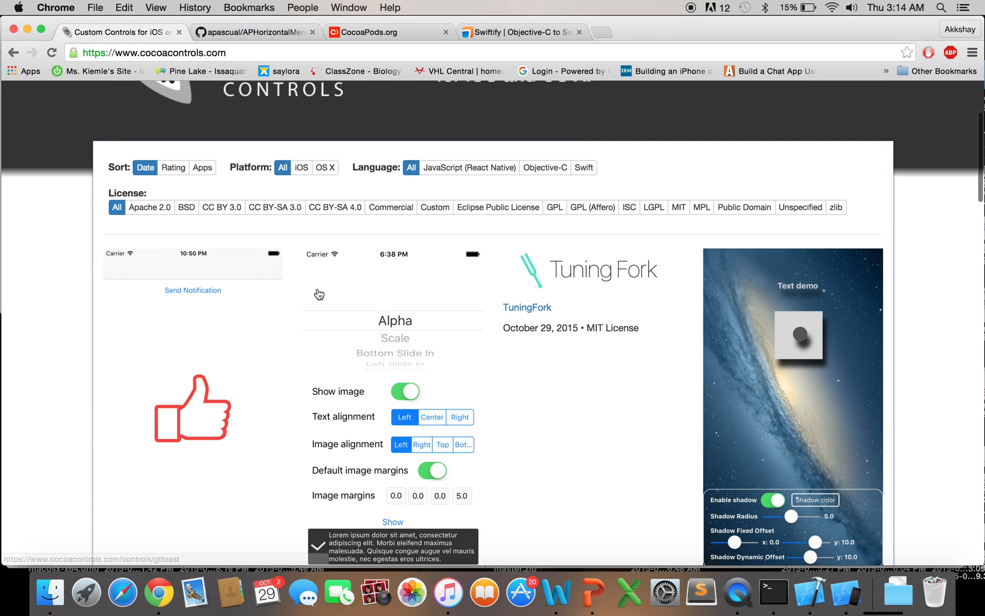
scroll("down", 3)
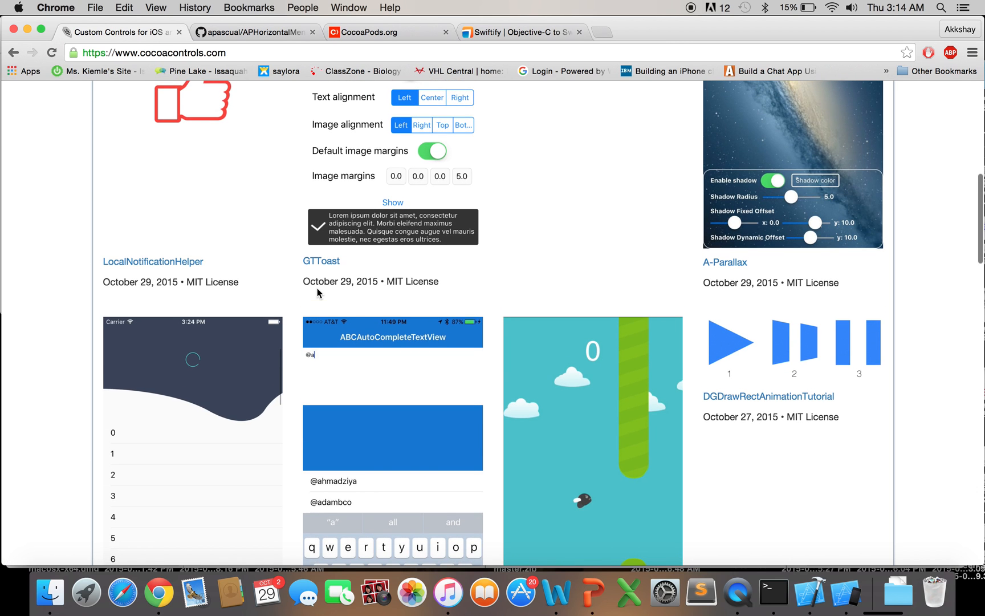
scroll("down", 3)
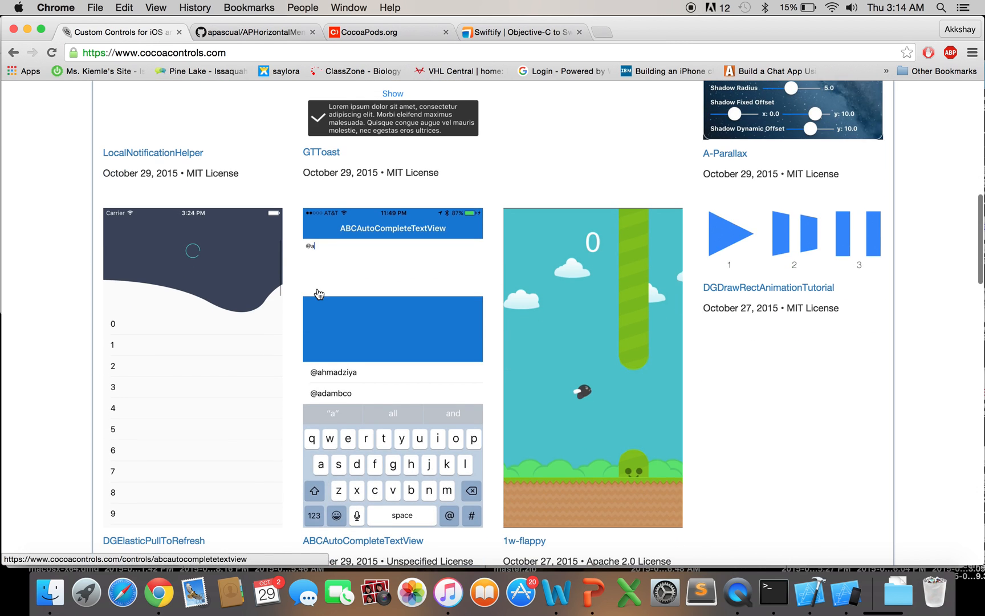
scroll("down", 3)
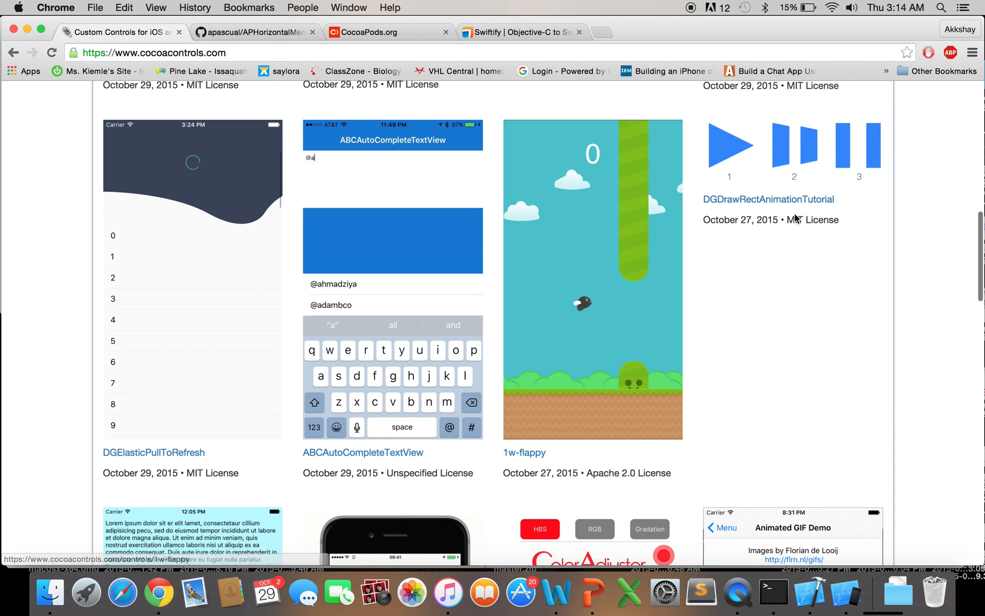
scroll("down", 3)
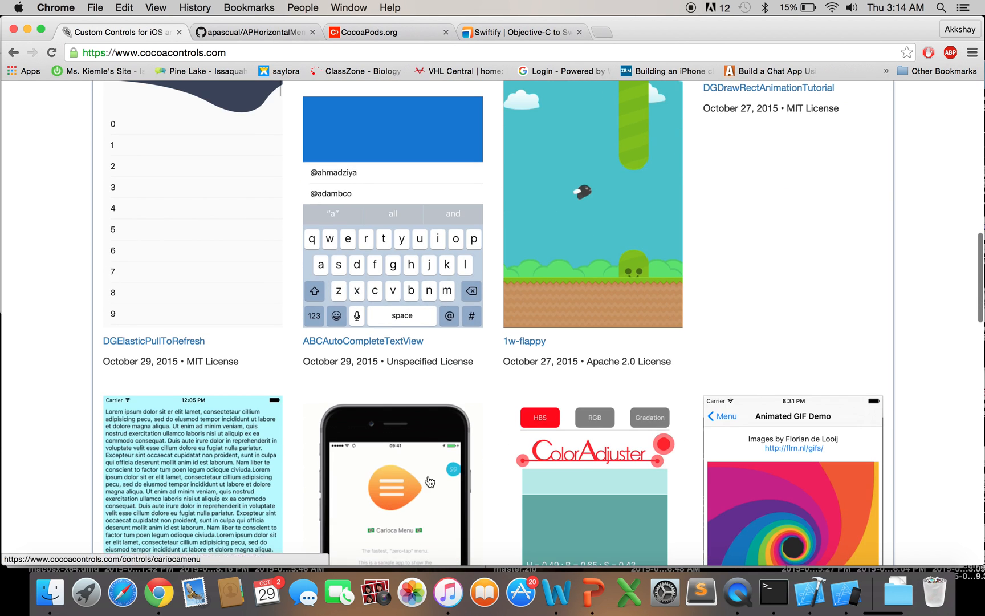
scroll("down", 3)
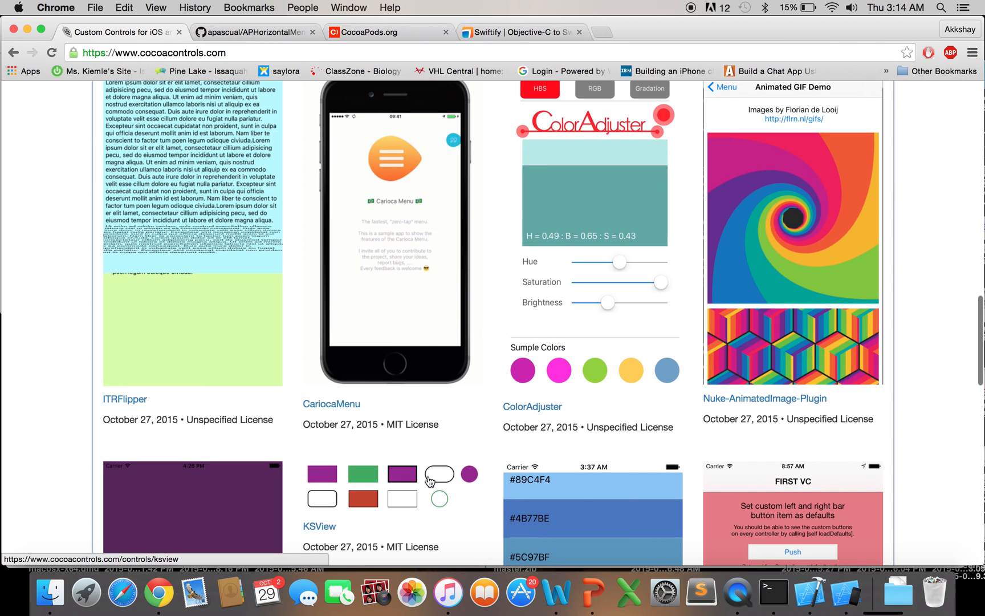
scroll("down", 3)
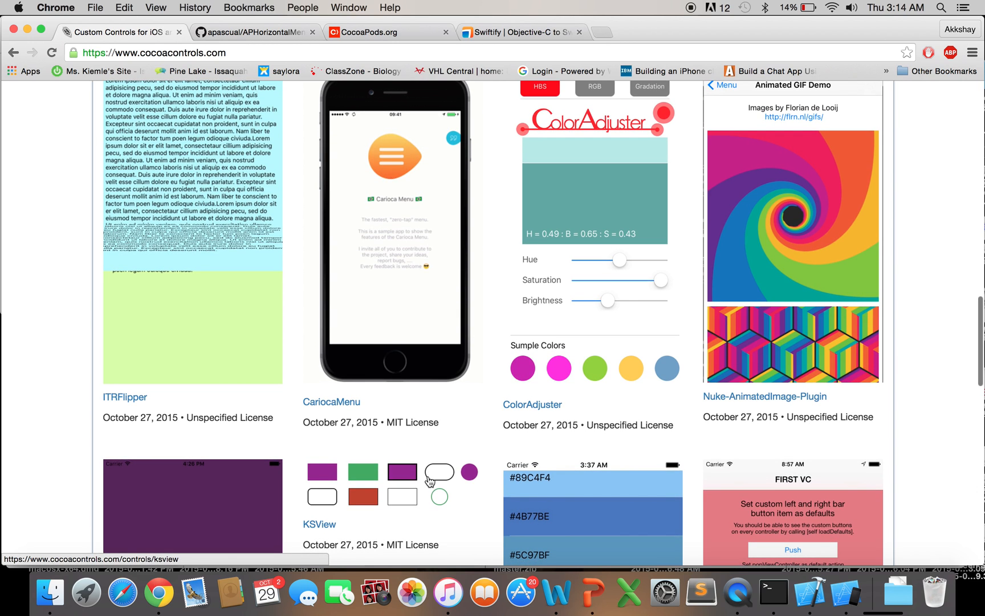
mouse_move(370, 420)
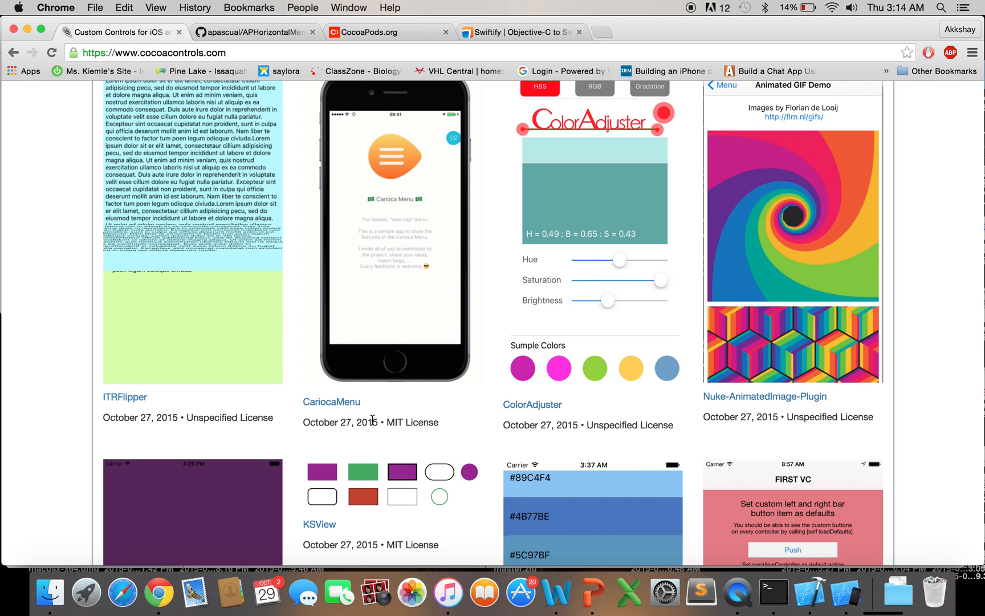
double_click(413, 421)
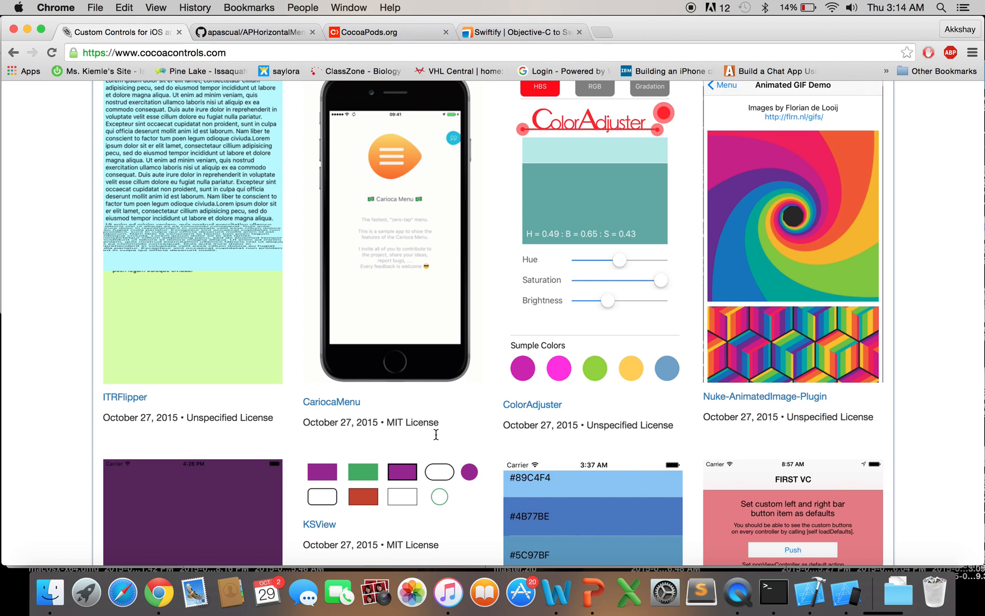
scroll("up", 3)
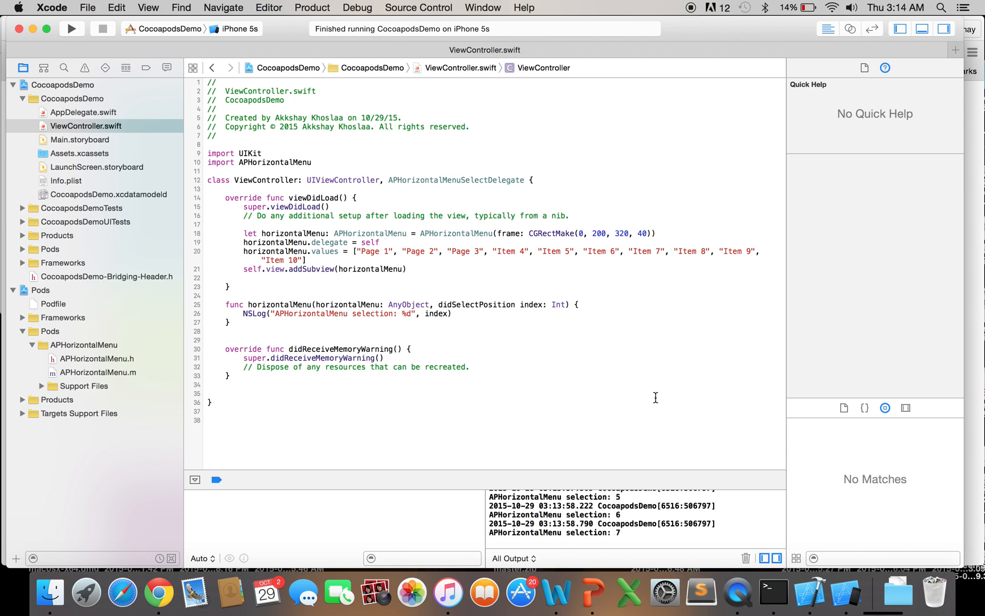
left_click(230, 287)
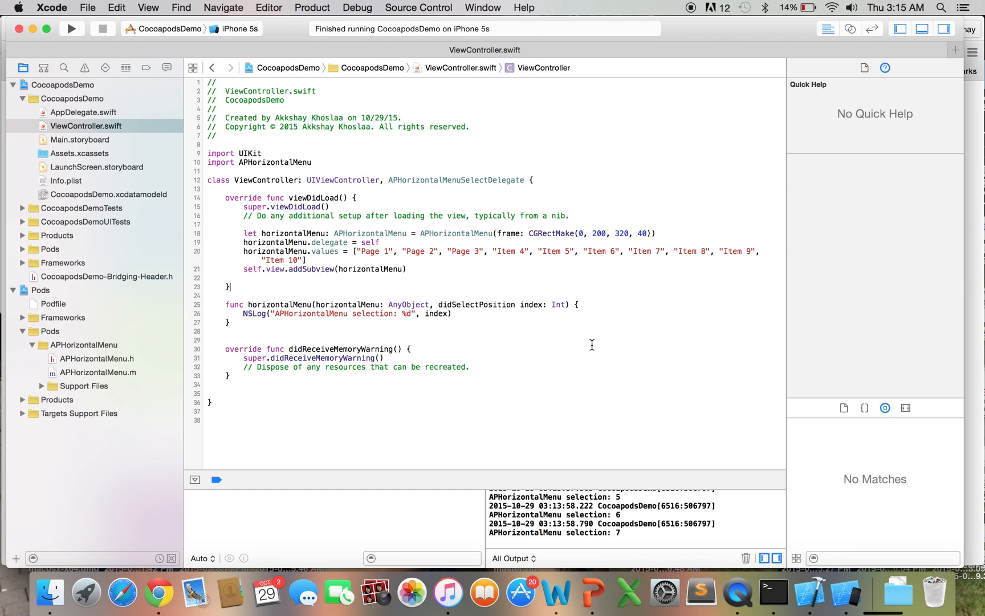
mouse_move(705, 66)
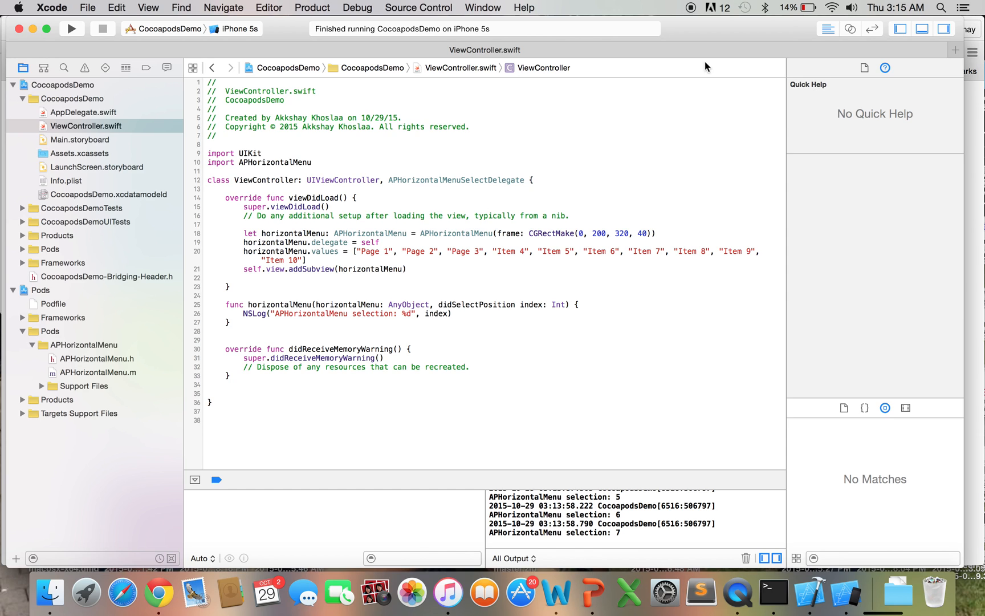